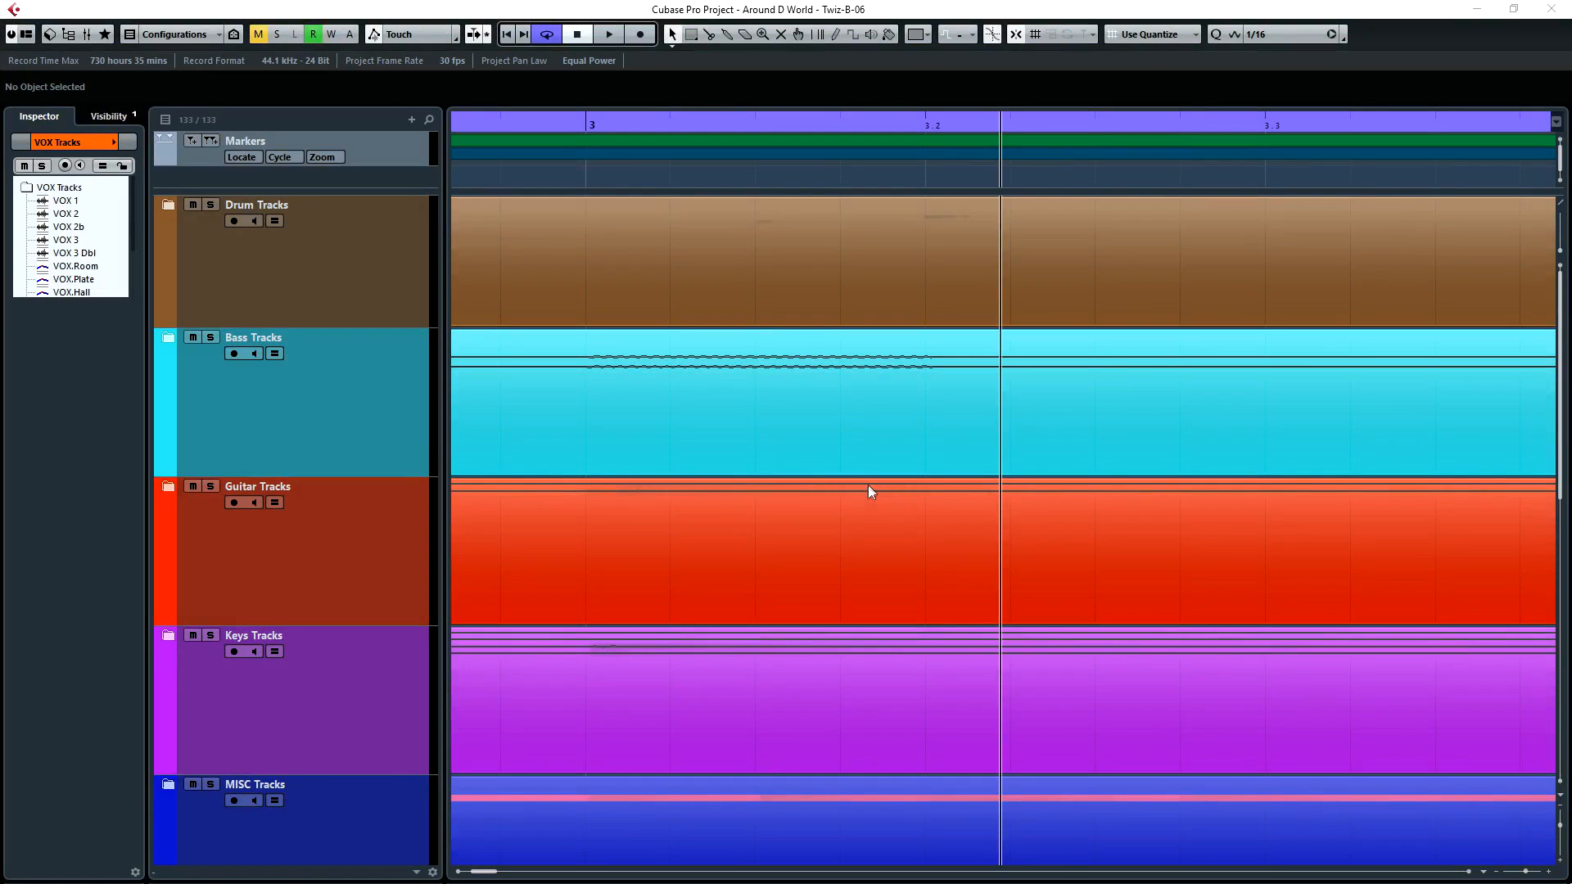
pyautogui.moveTo(866, 498)
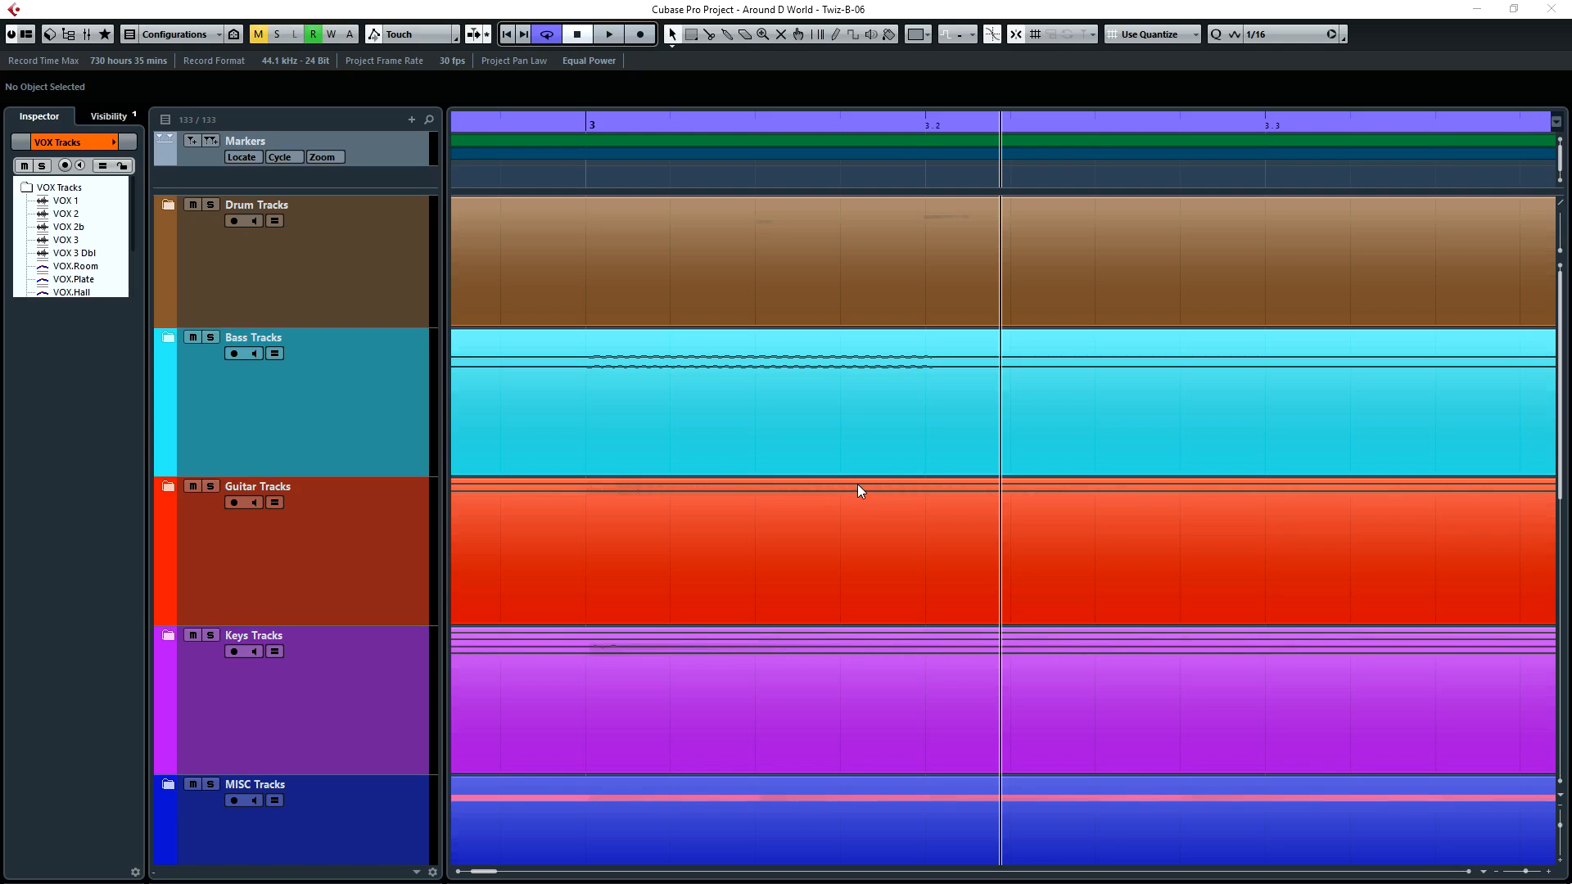
pyautogui.moveTo(855, 494)
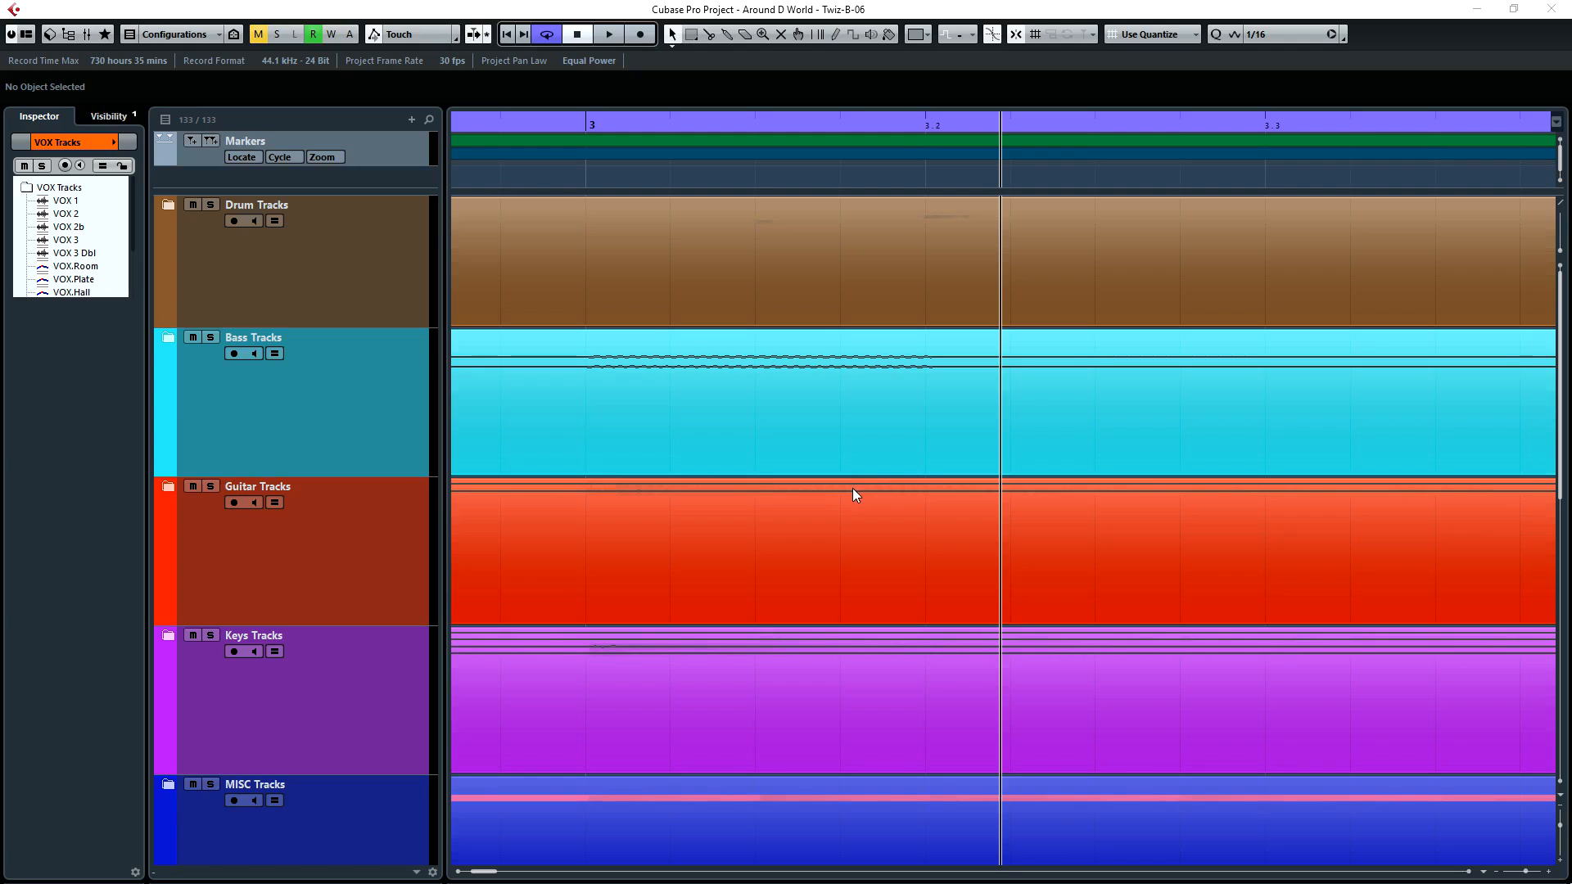
pyautogui.moveTo(849, 491)
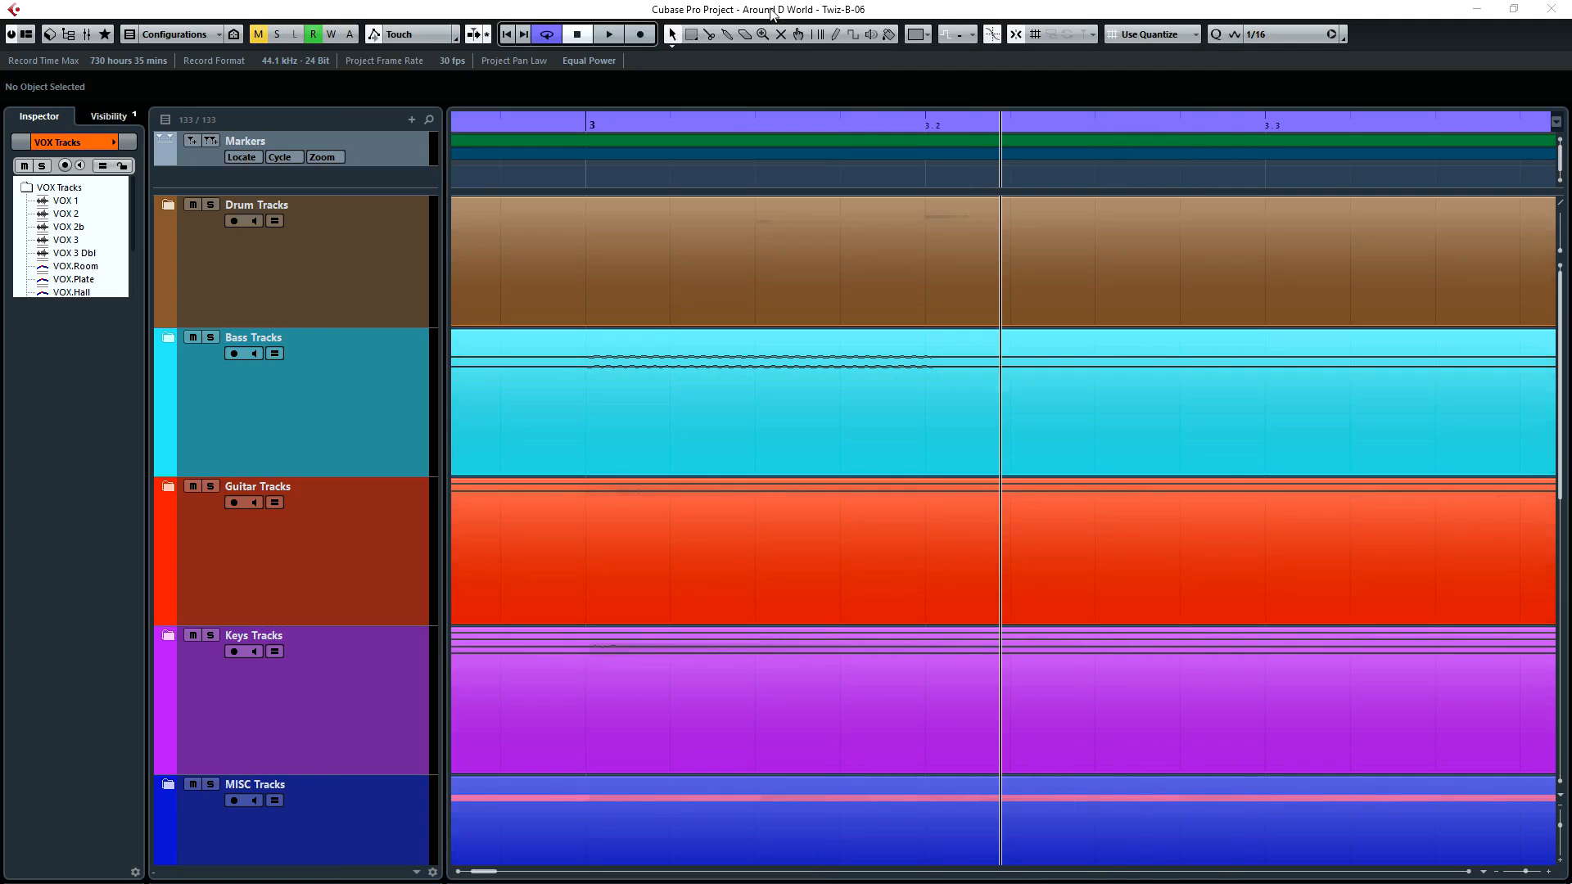
# - Test the scroll ring by moving the tracks up and down, then the timeline left and right
pyautogui.scroll(-3)
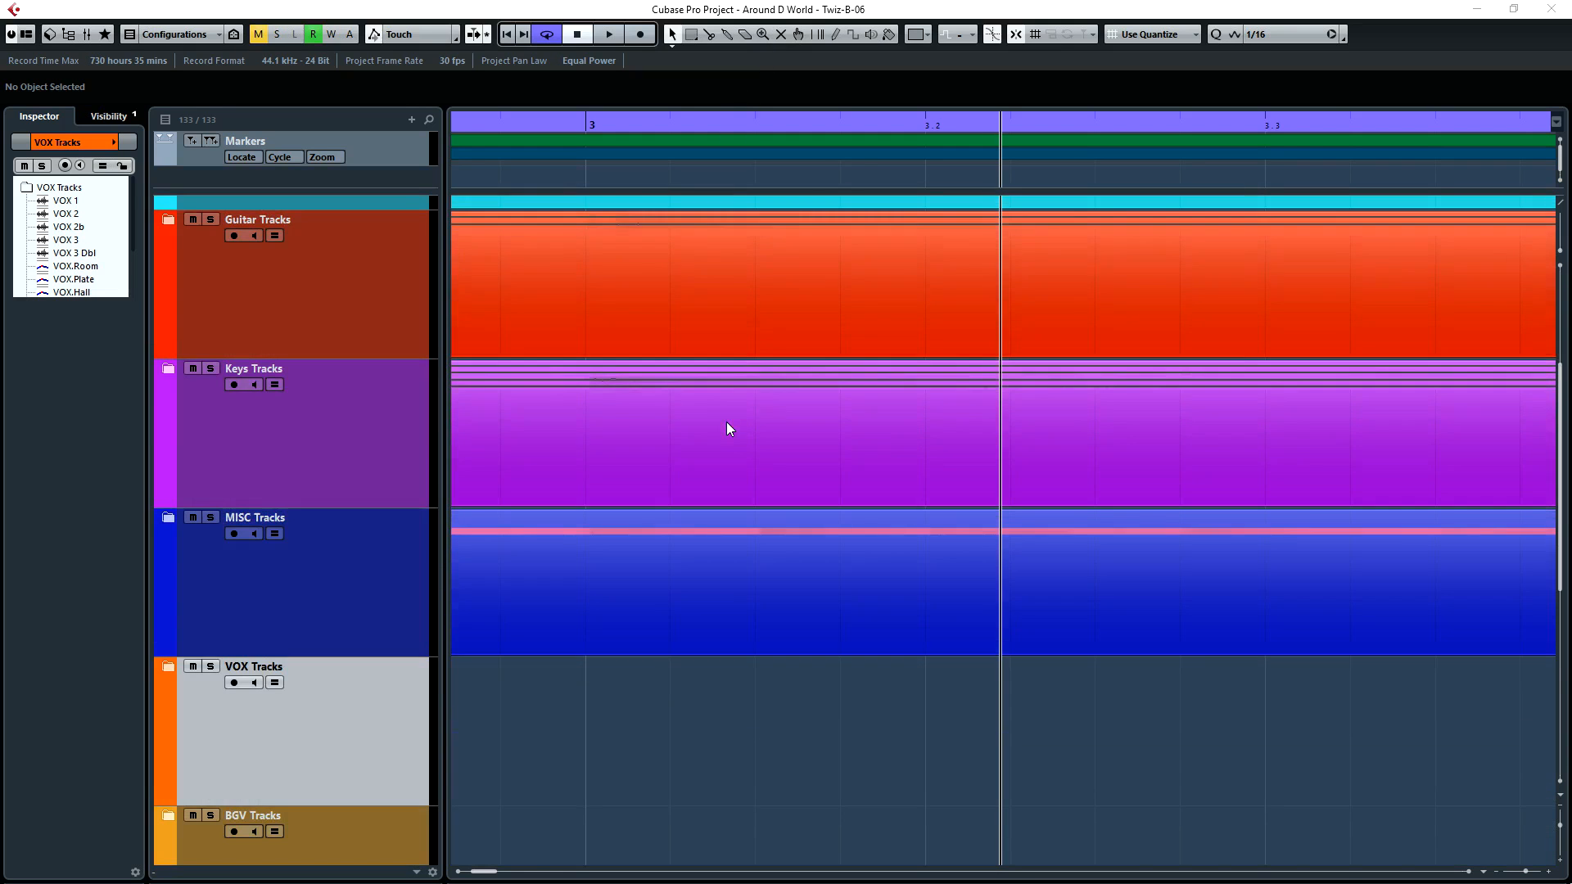
pyautogui.scroll(-3)
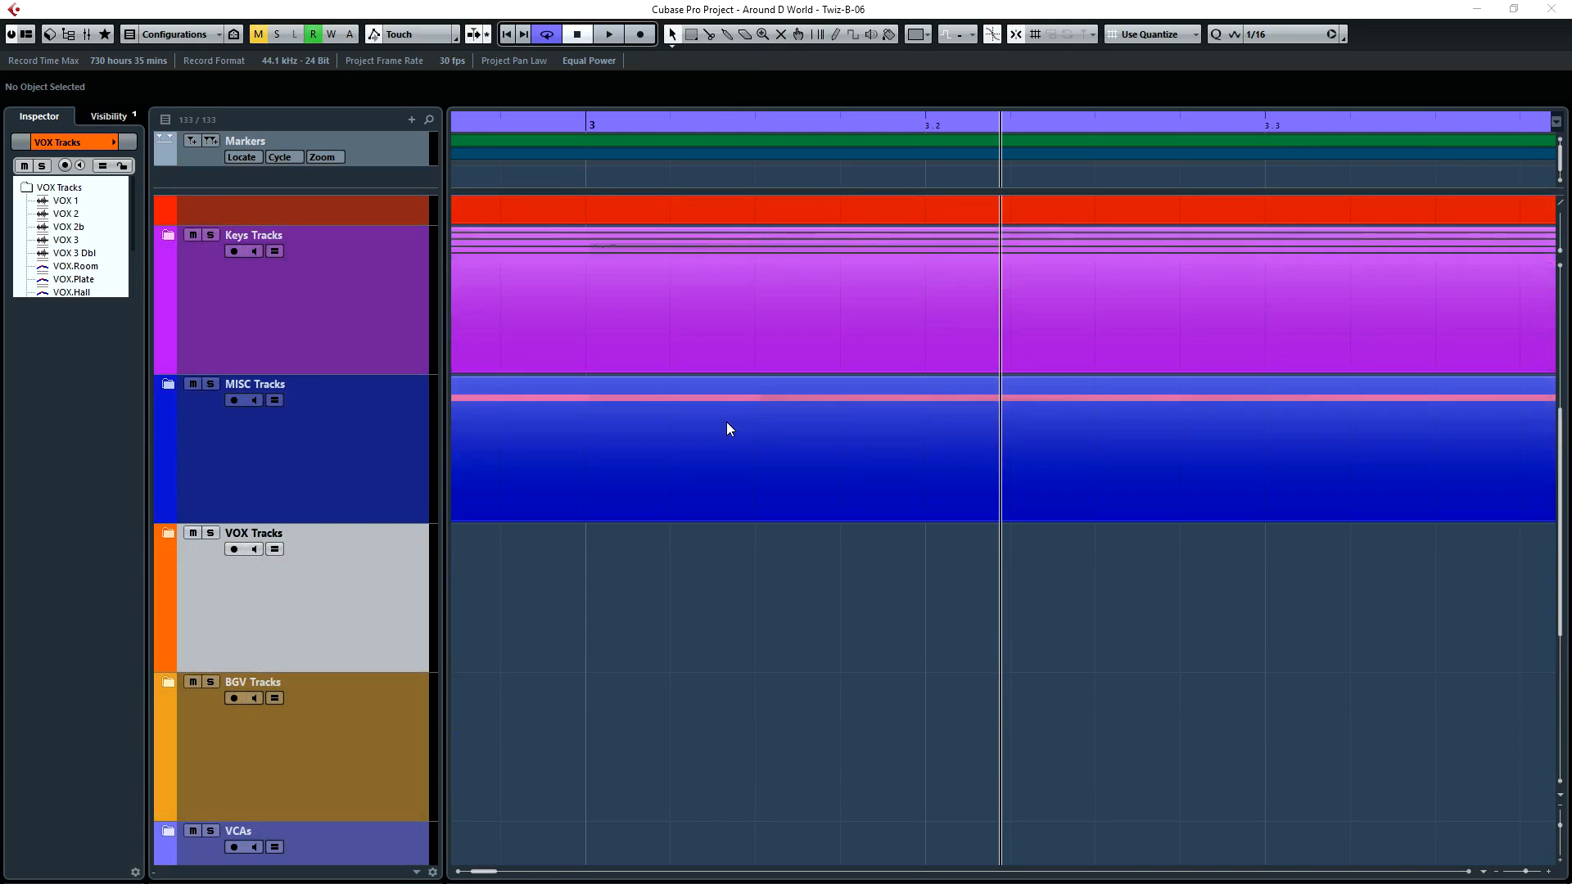
pyautogui.scroll(-3)
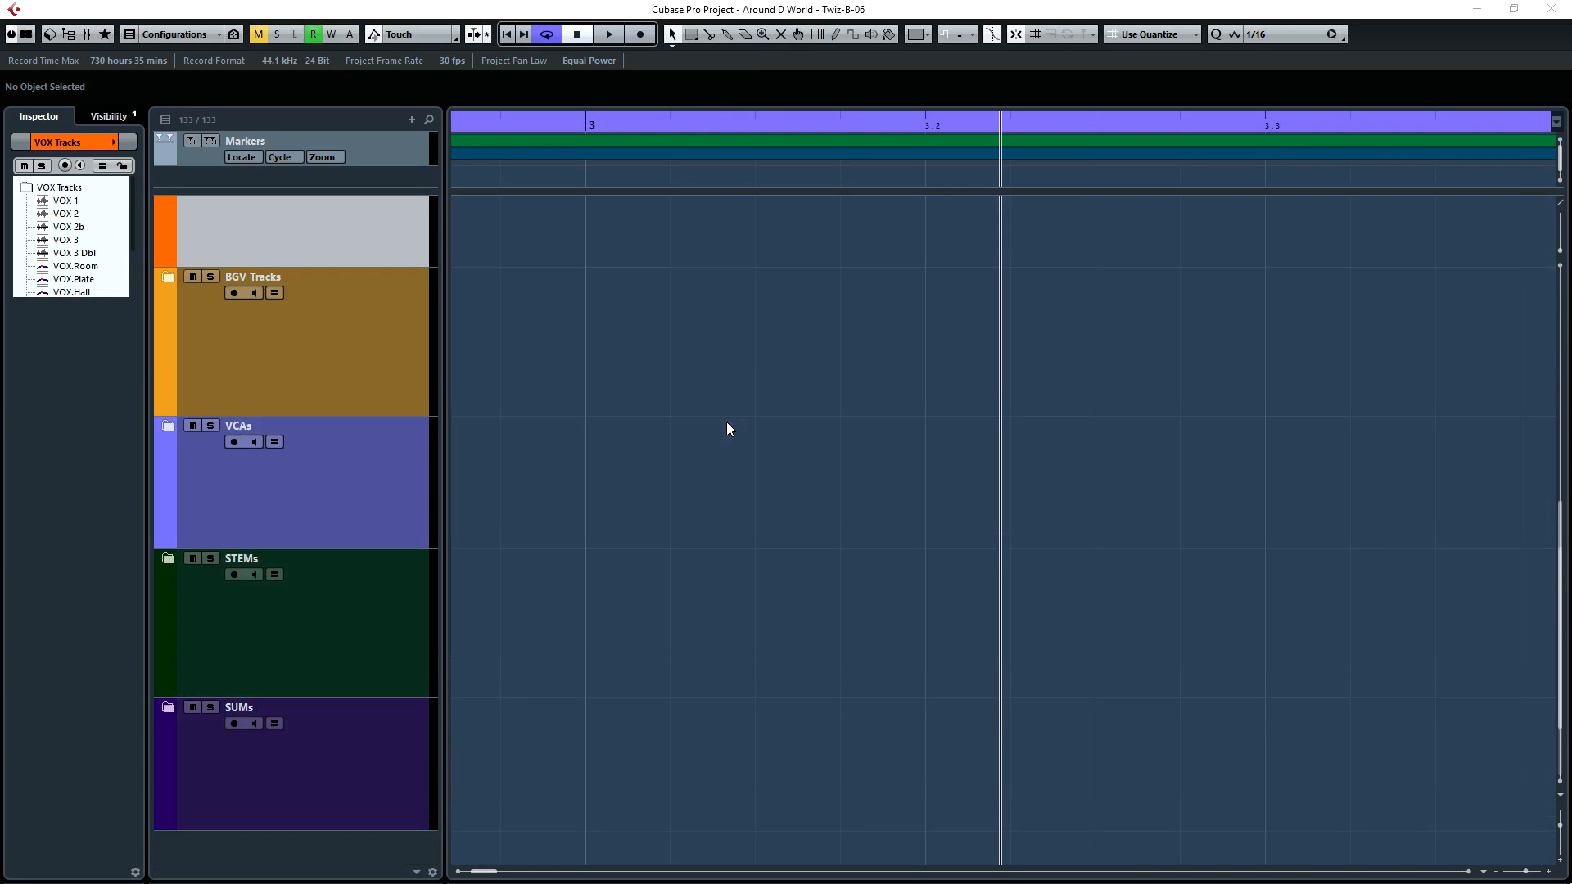
pyautogui.scroll(3)
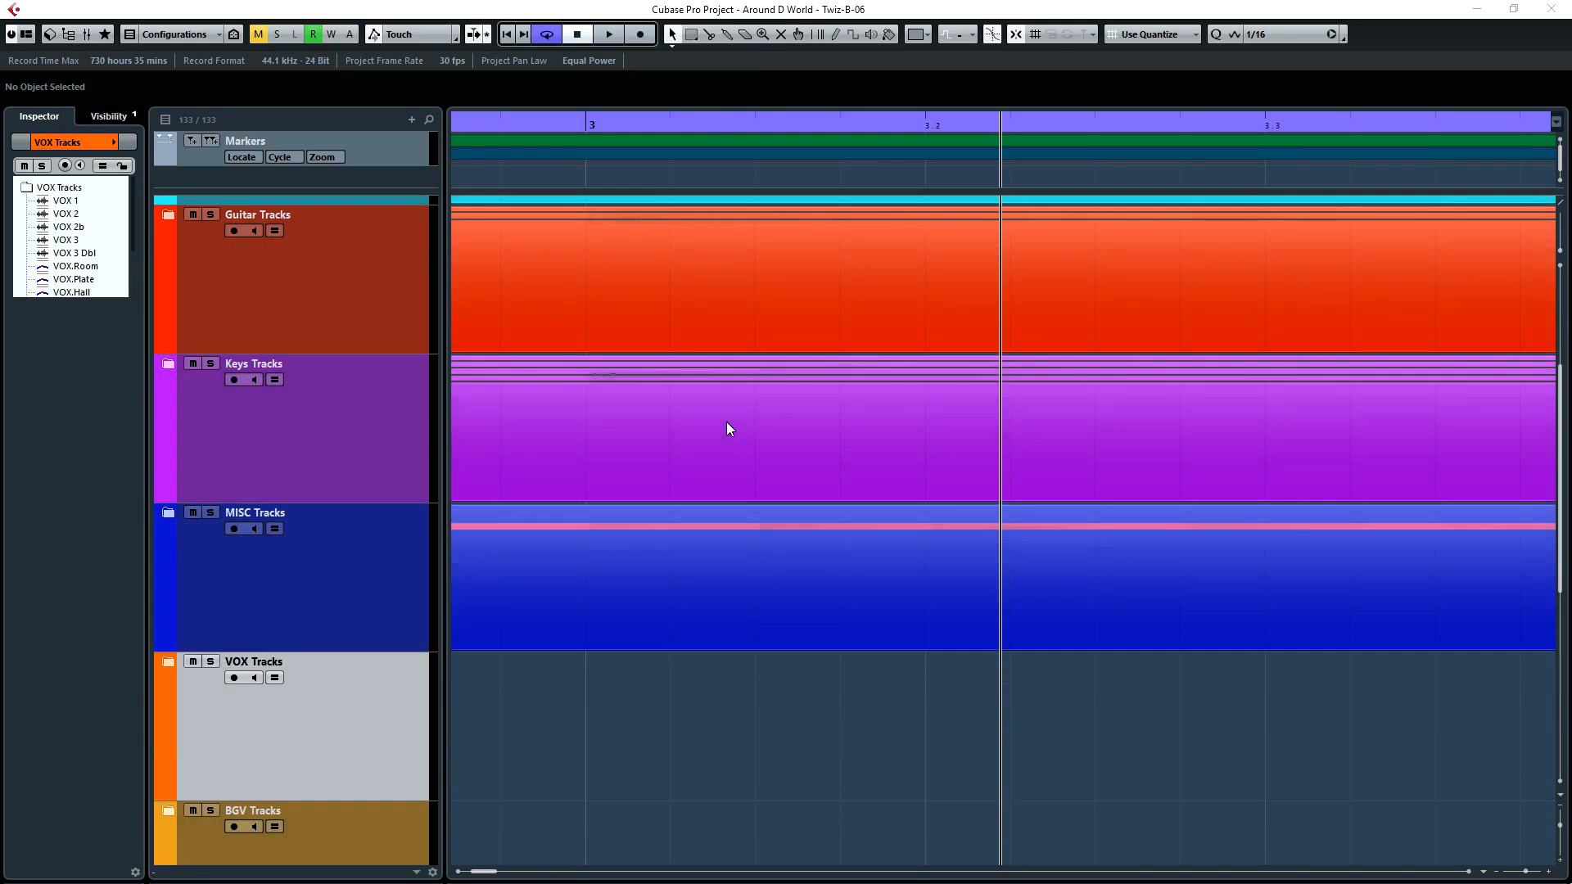
pyautogui.scroll(-3)
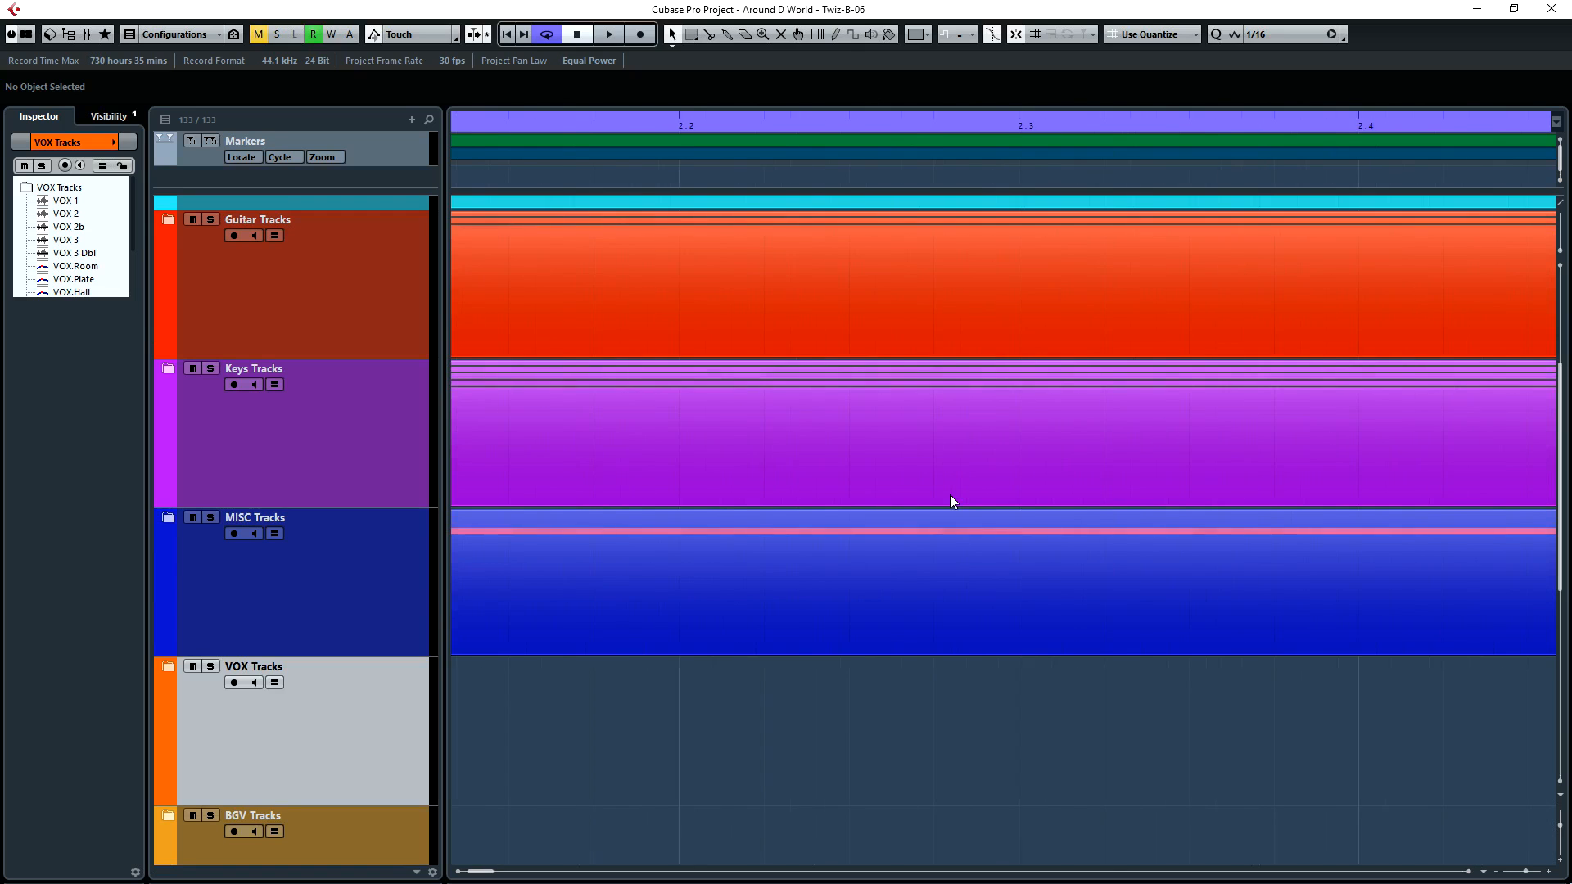
pyautogui.hscroll(-3)
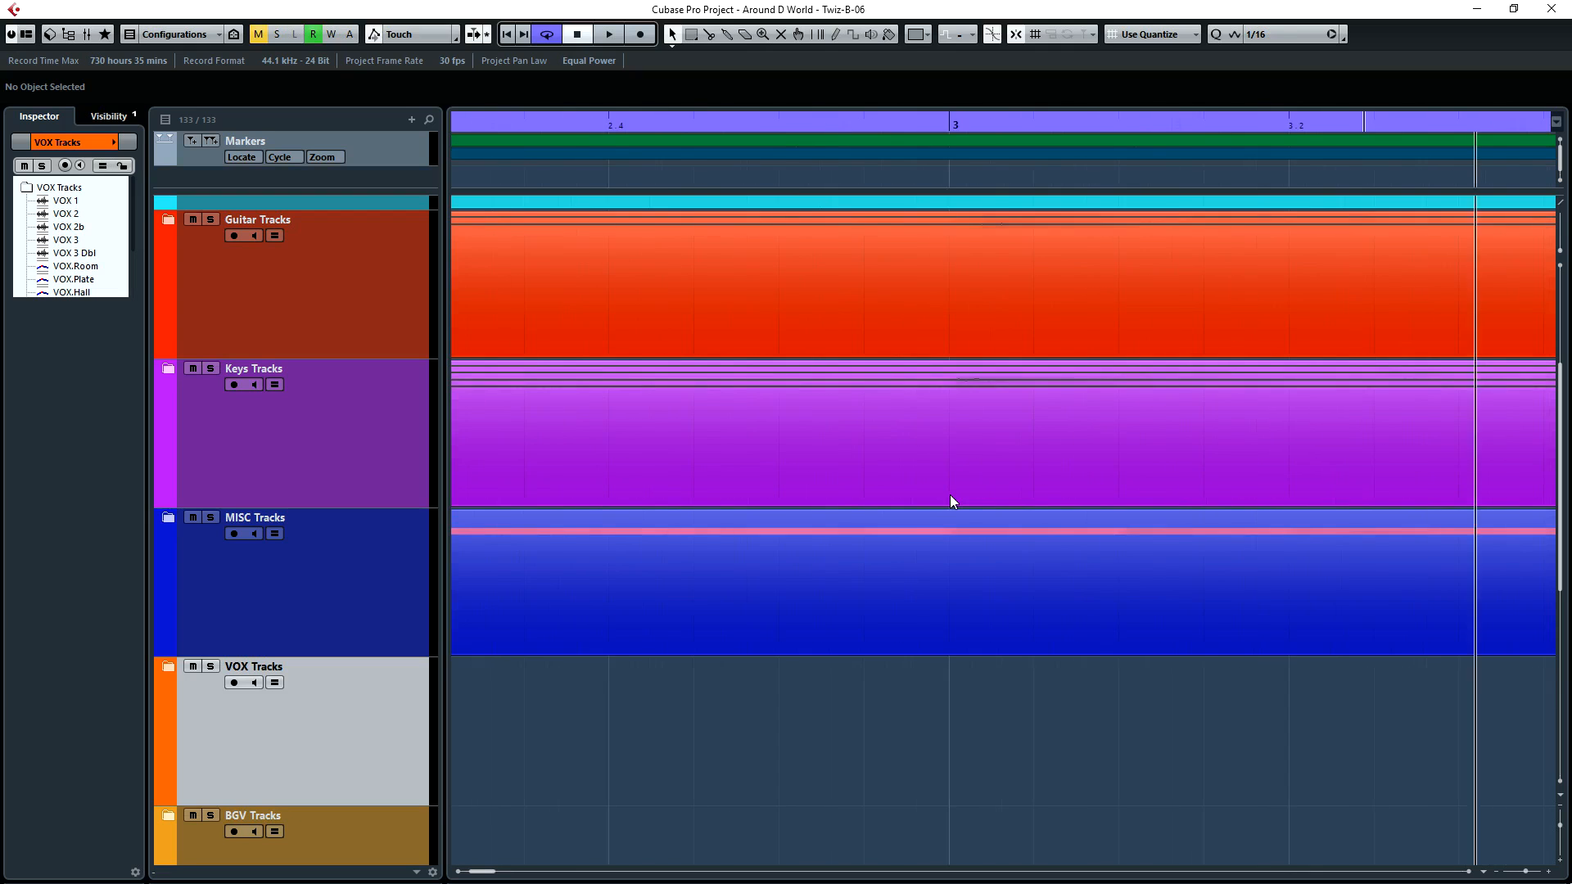
pyautogui.hscroll(3)
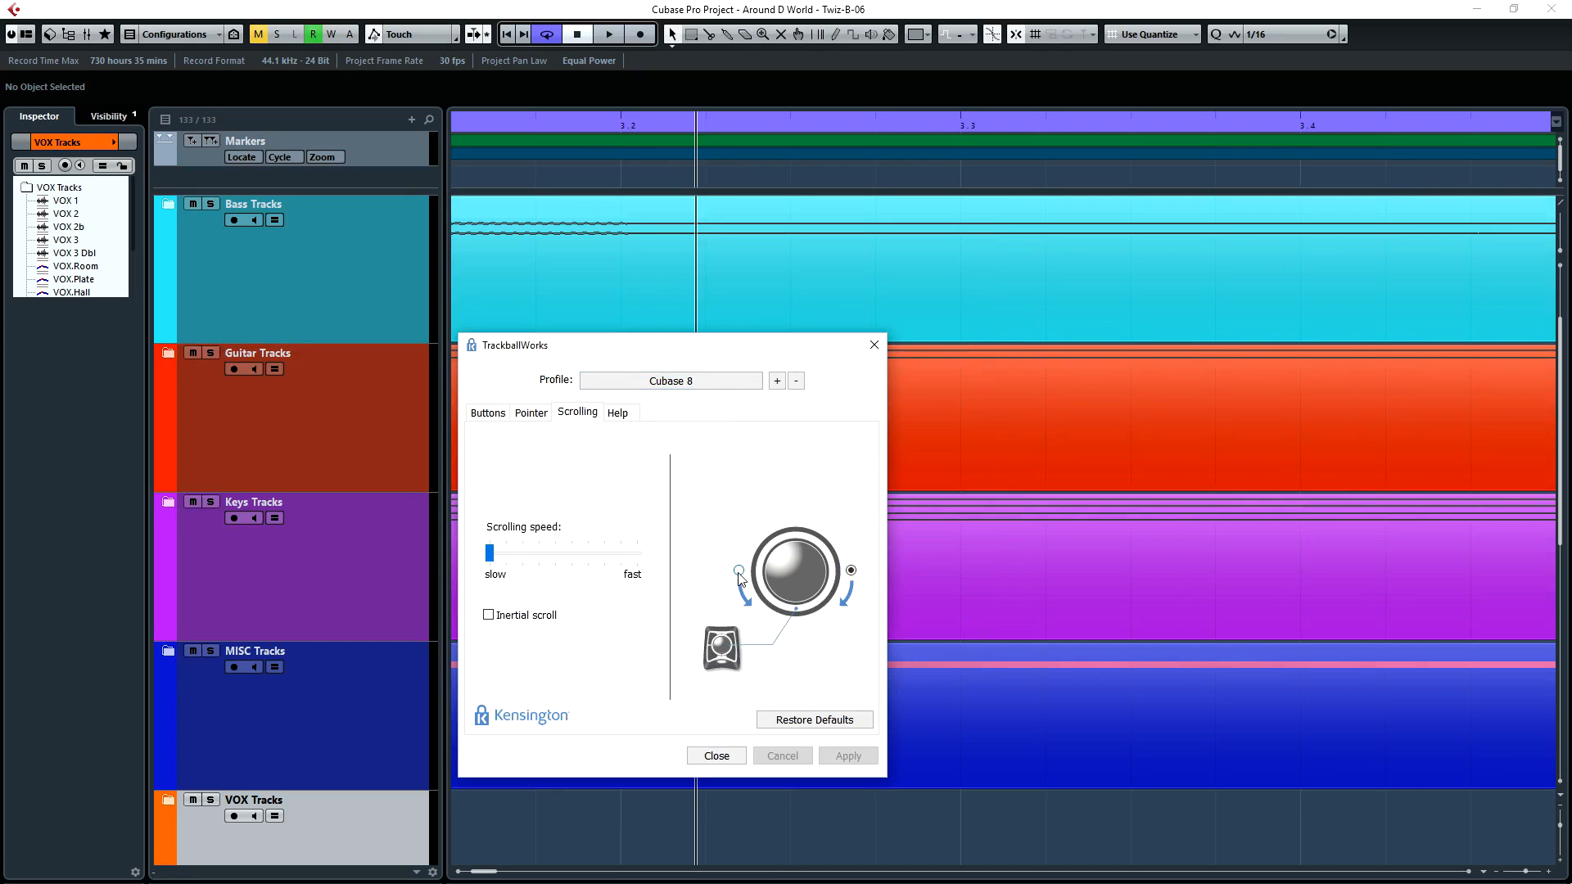
# - Select the left rotation direction for the Cubase 8 profile and close TrackballWorks
pyautogui.click(738, 571)
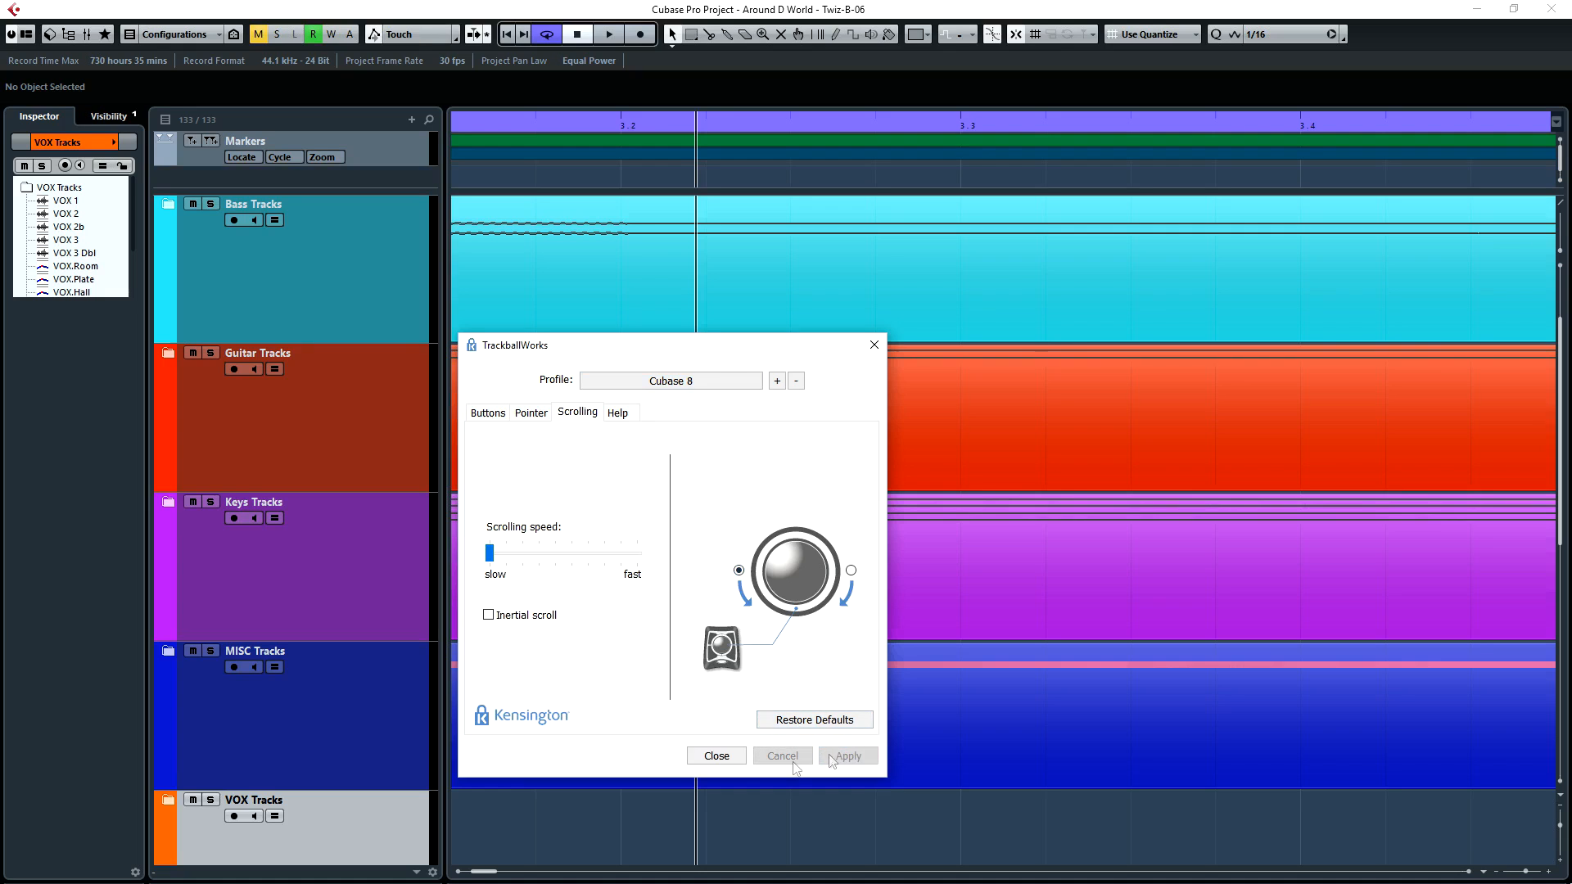
pyautogui.click(715, 756)
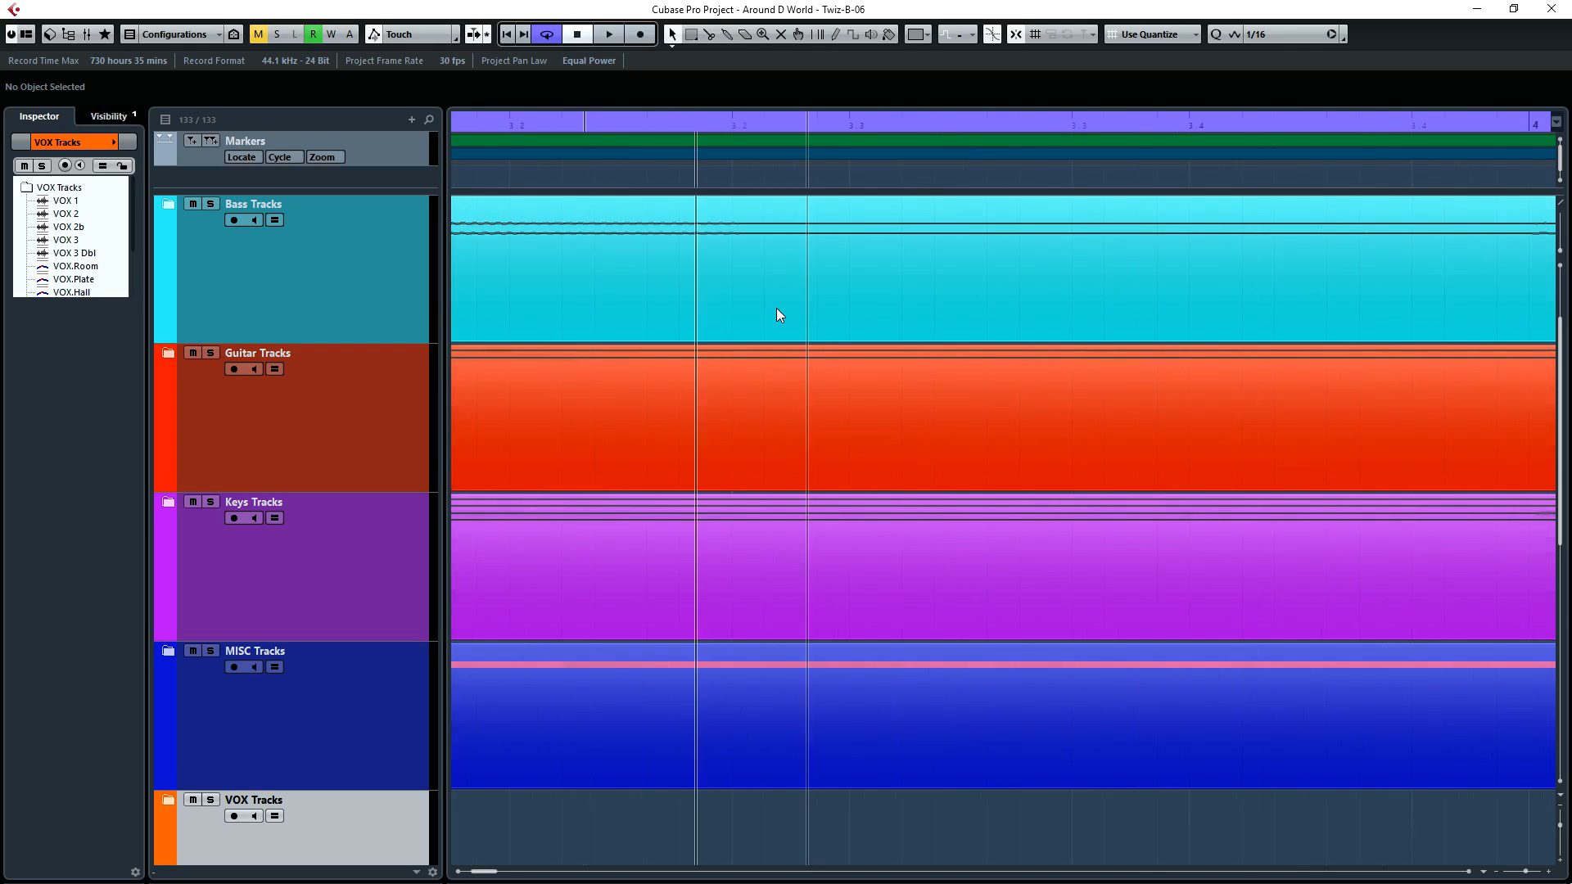
# - Scroll the track list down to the VOX, BGV and VCA folders and back up to Drum Tracks
pyautogui.scroll(3)
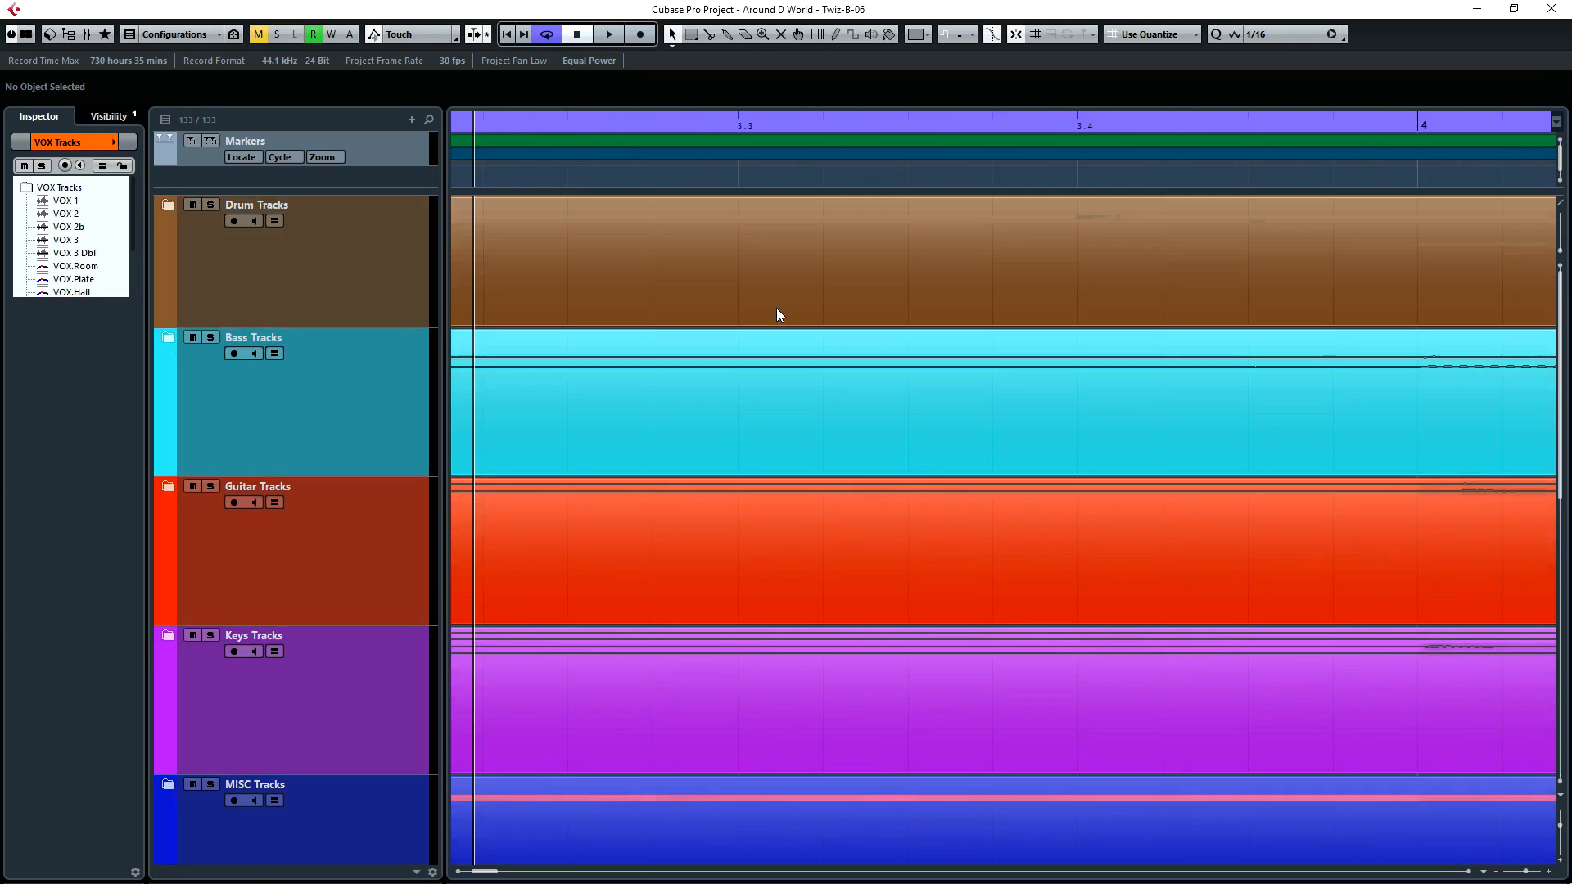
pyautogui.scroll(-3)
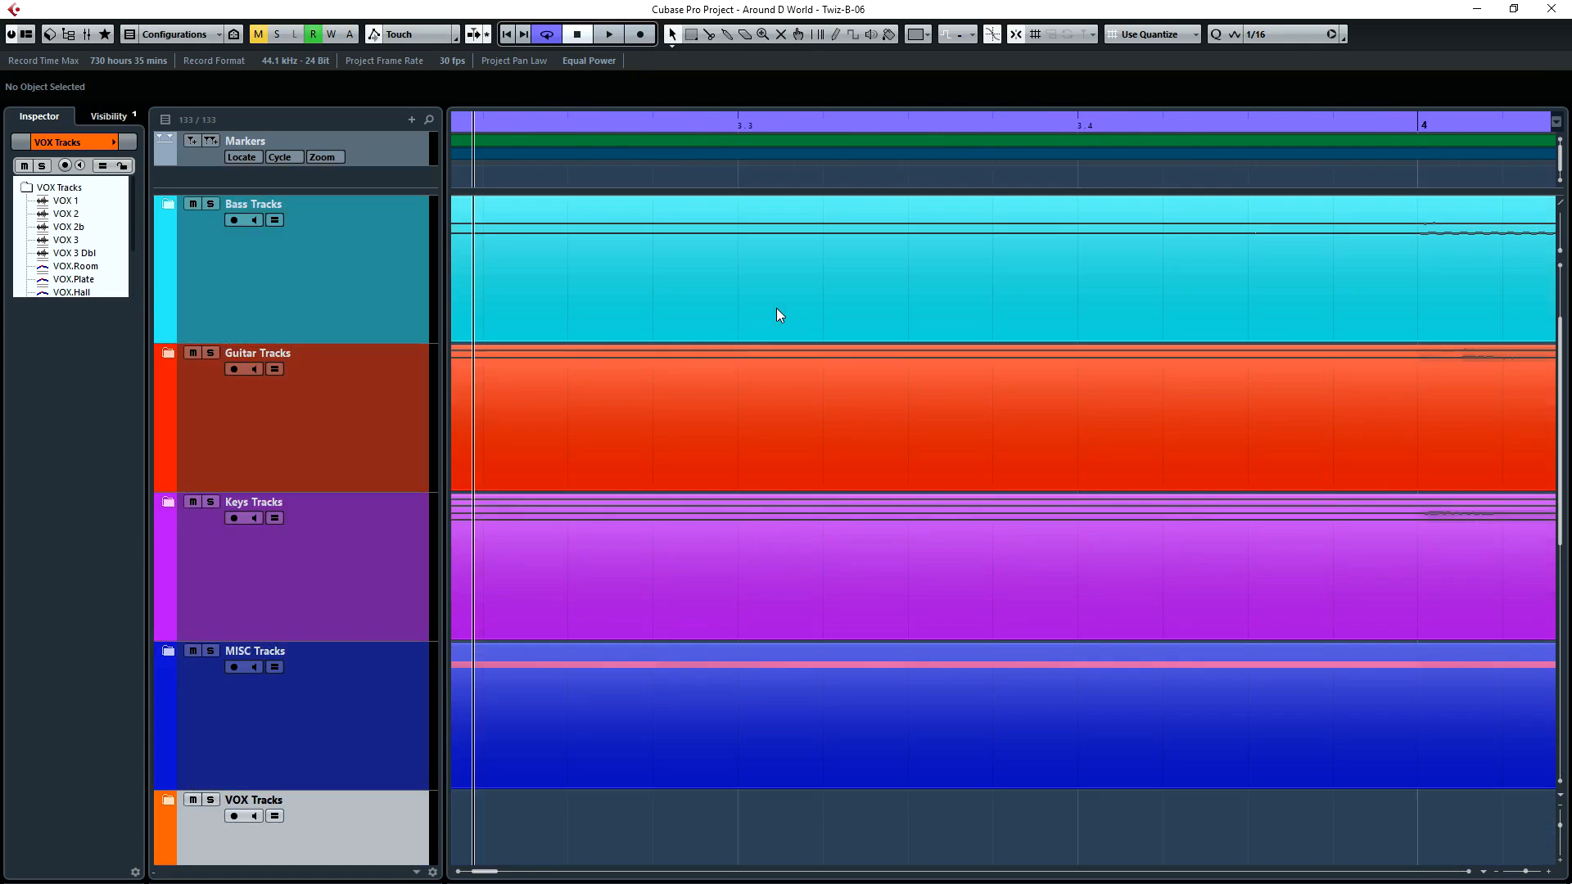
pyautogui.scroll(-3)
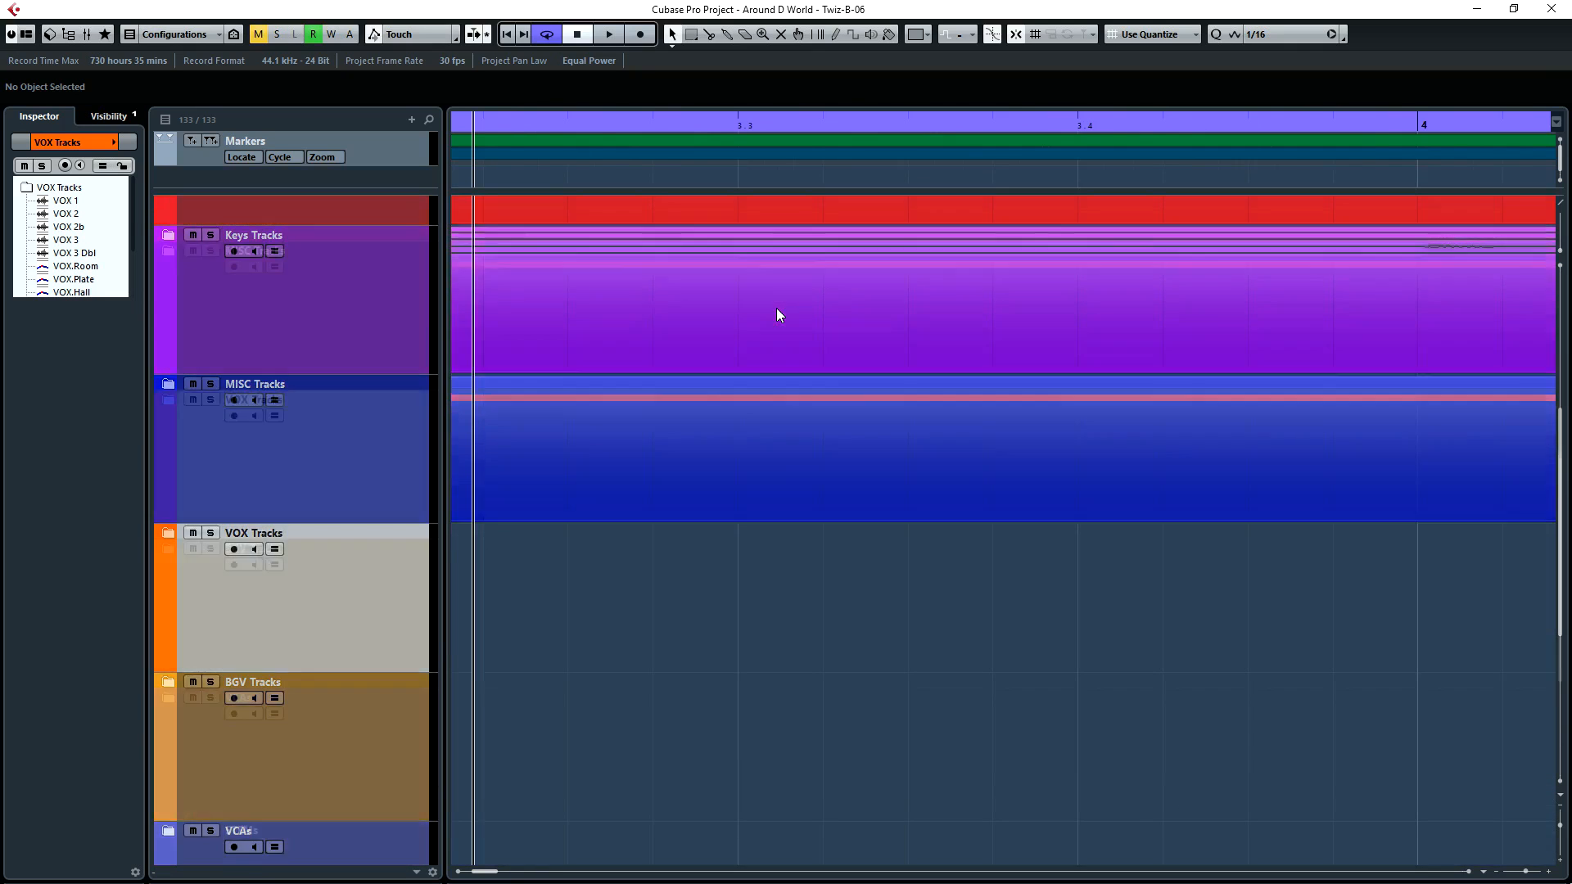
pyautogui.scroll(-3)
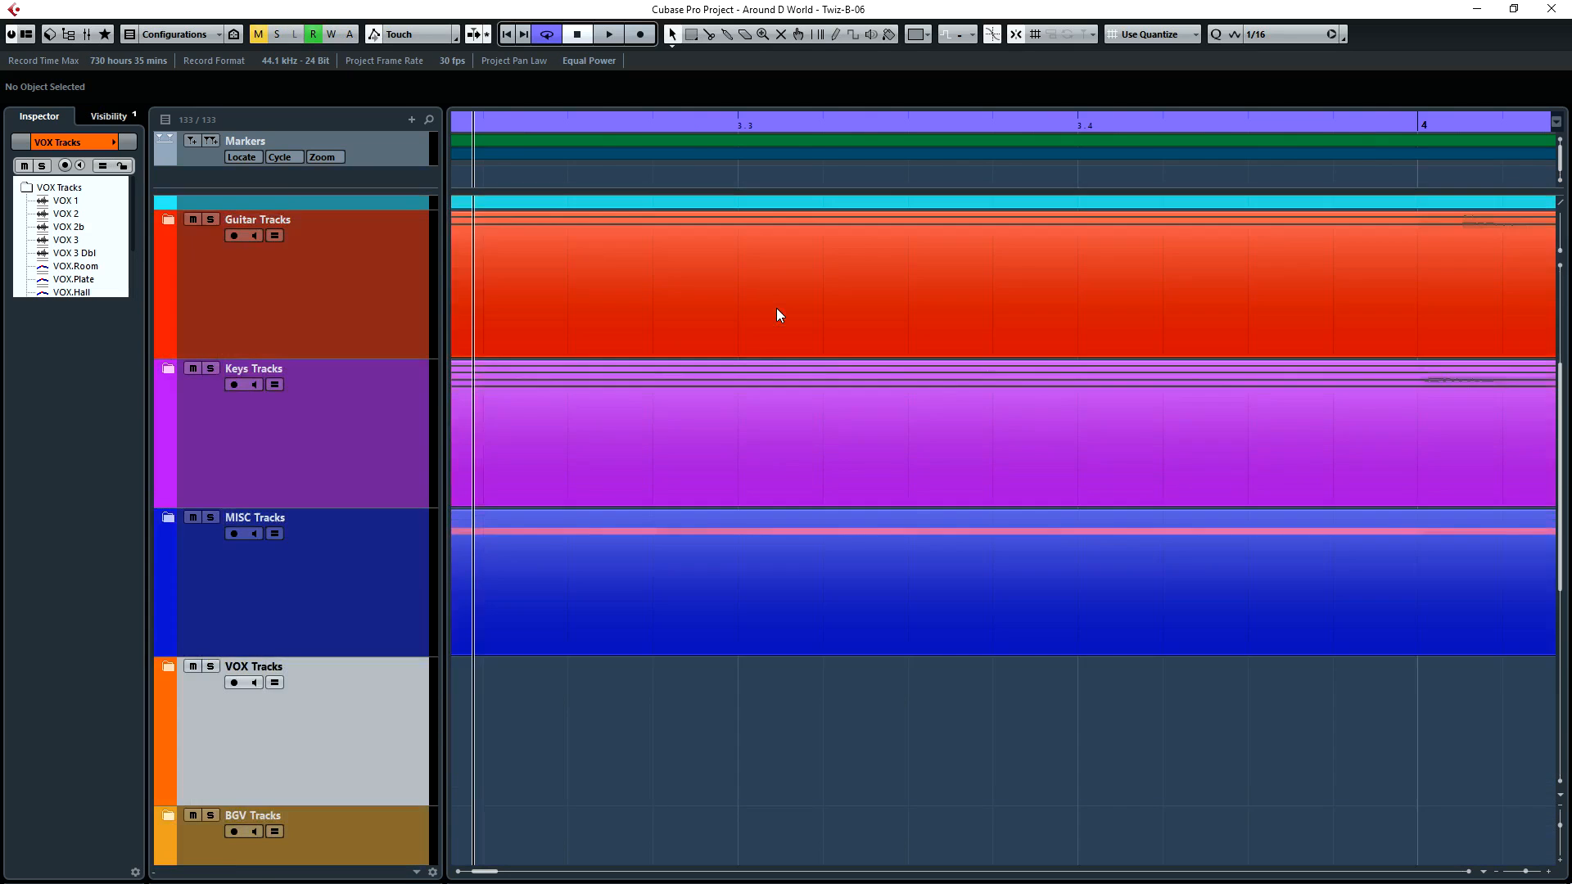
pyautogui.scroll(3)
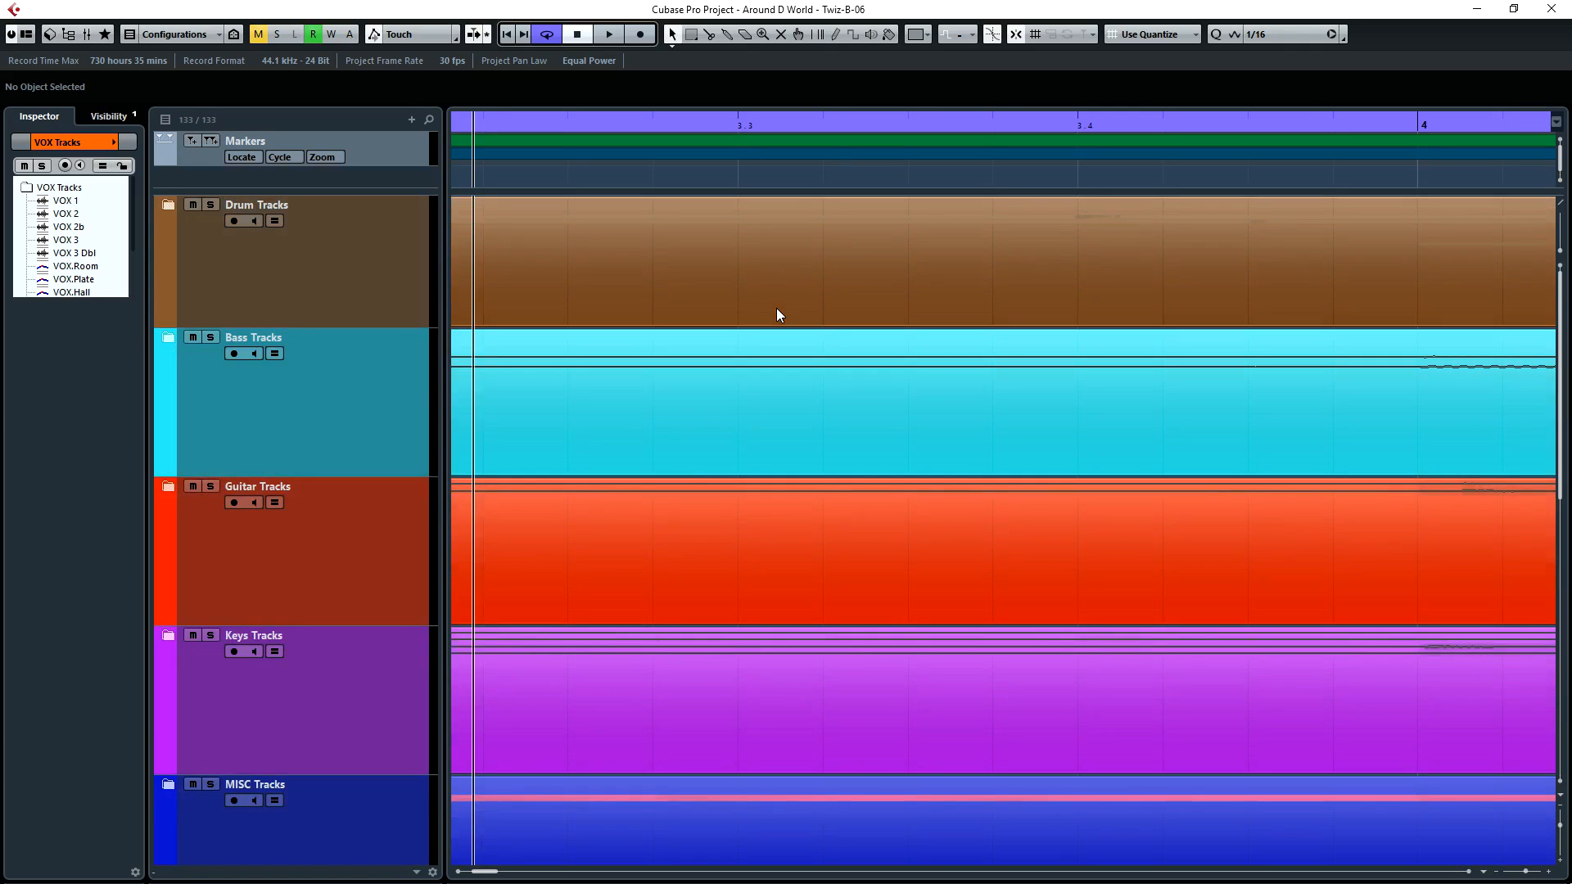
pyautogui.moveTo(839, 778)
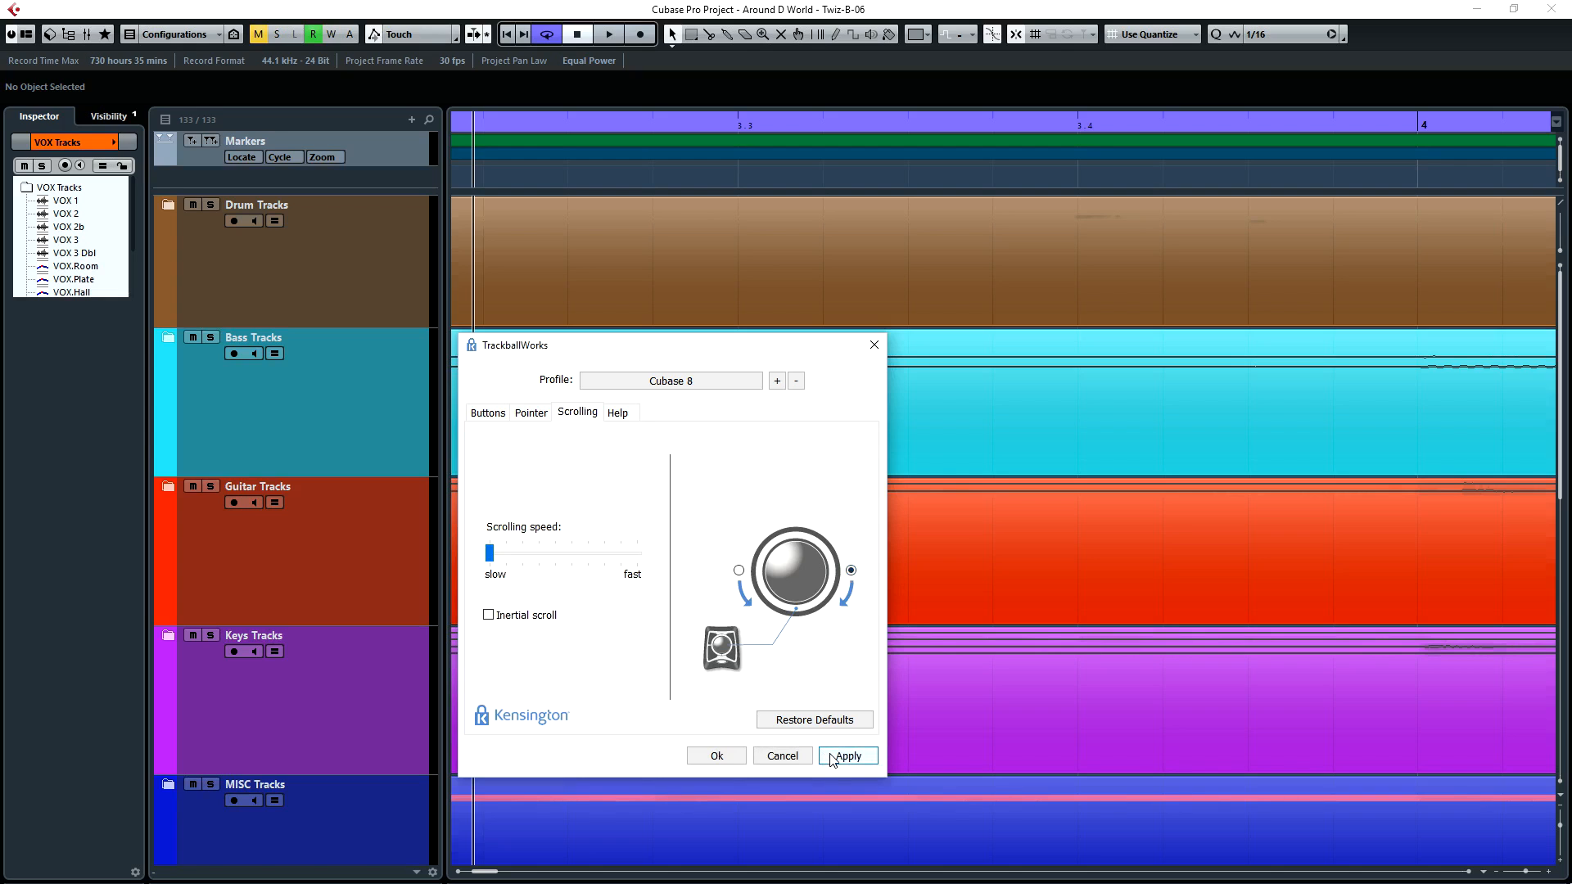
# - Apply the restored right-rotation scroll direction and close TrackballWorks
pyautogui.click(847, 755)
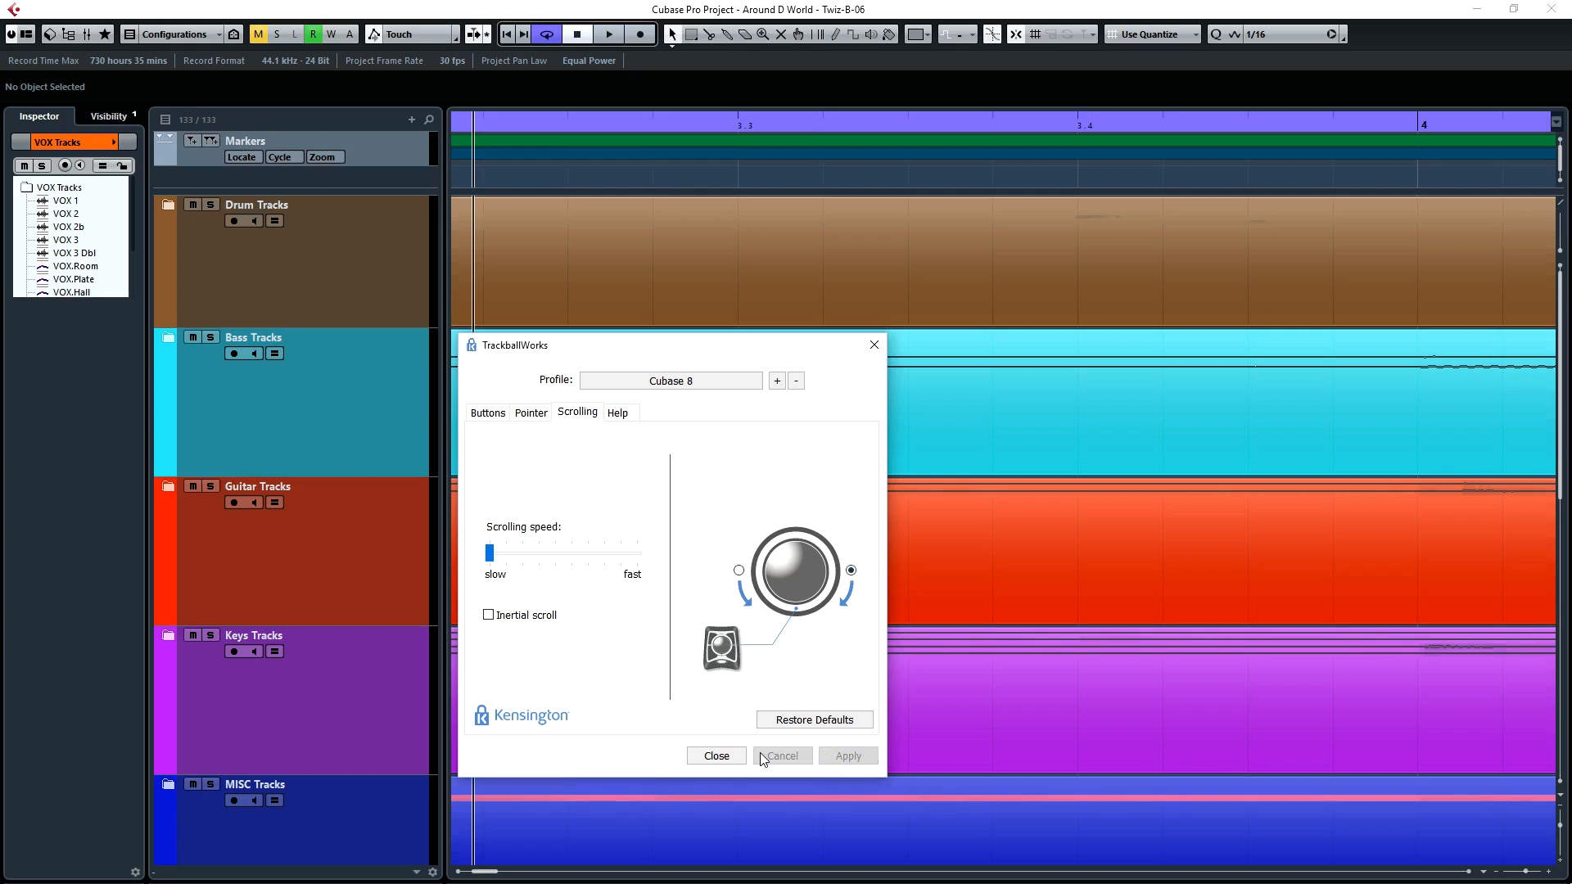
pyautogui.moveTo(782, 184)
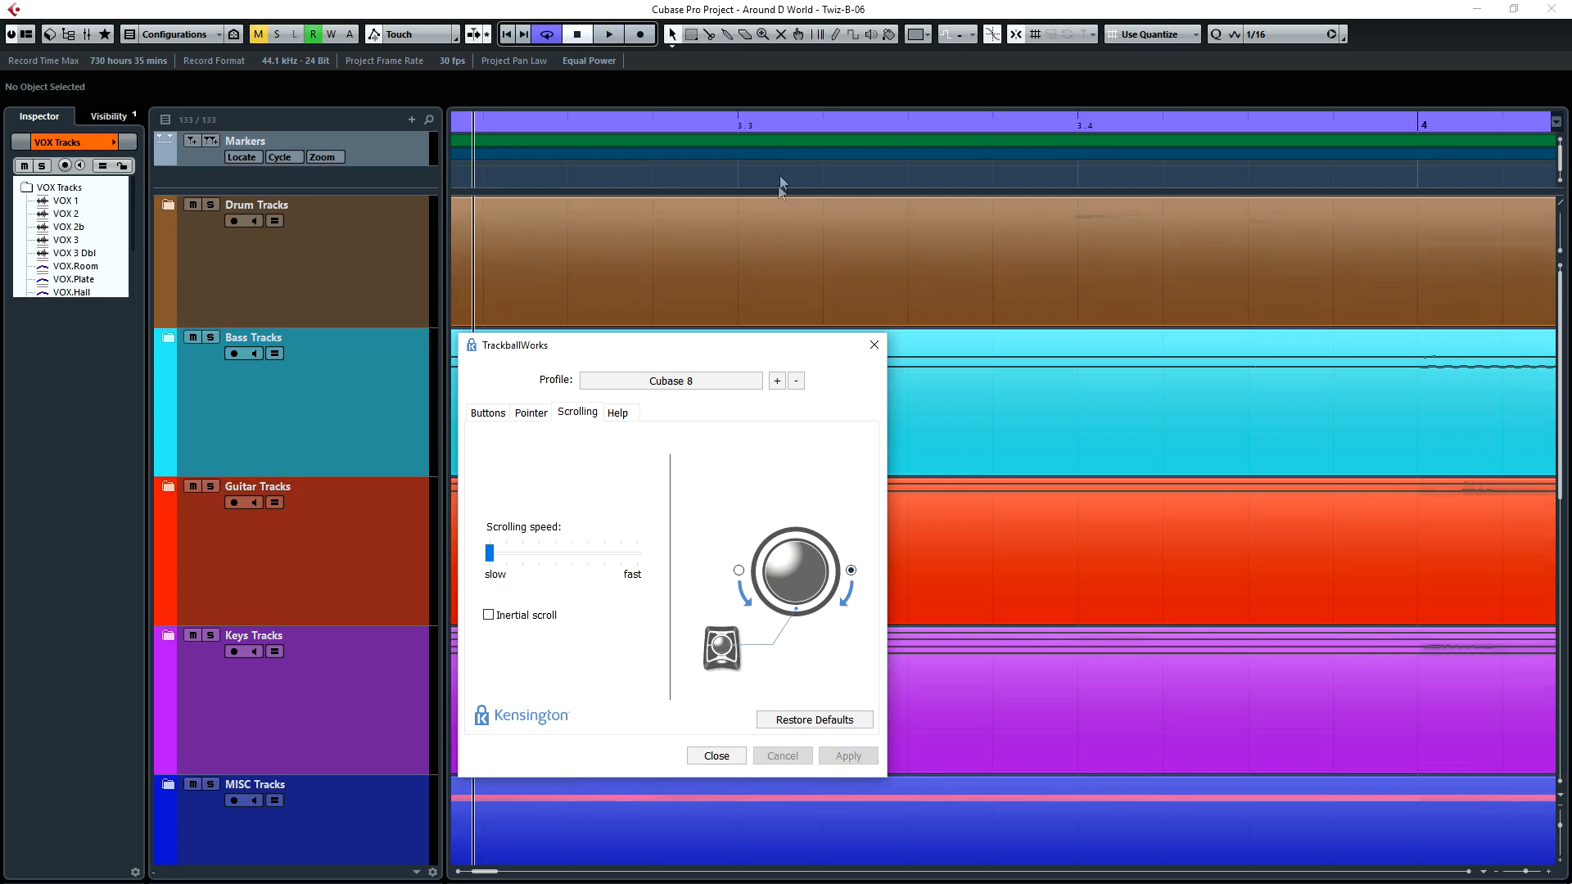
pyautogui.click(715, 755)
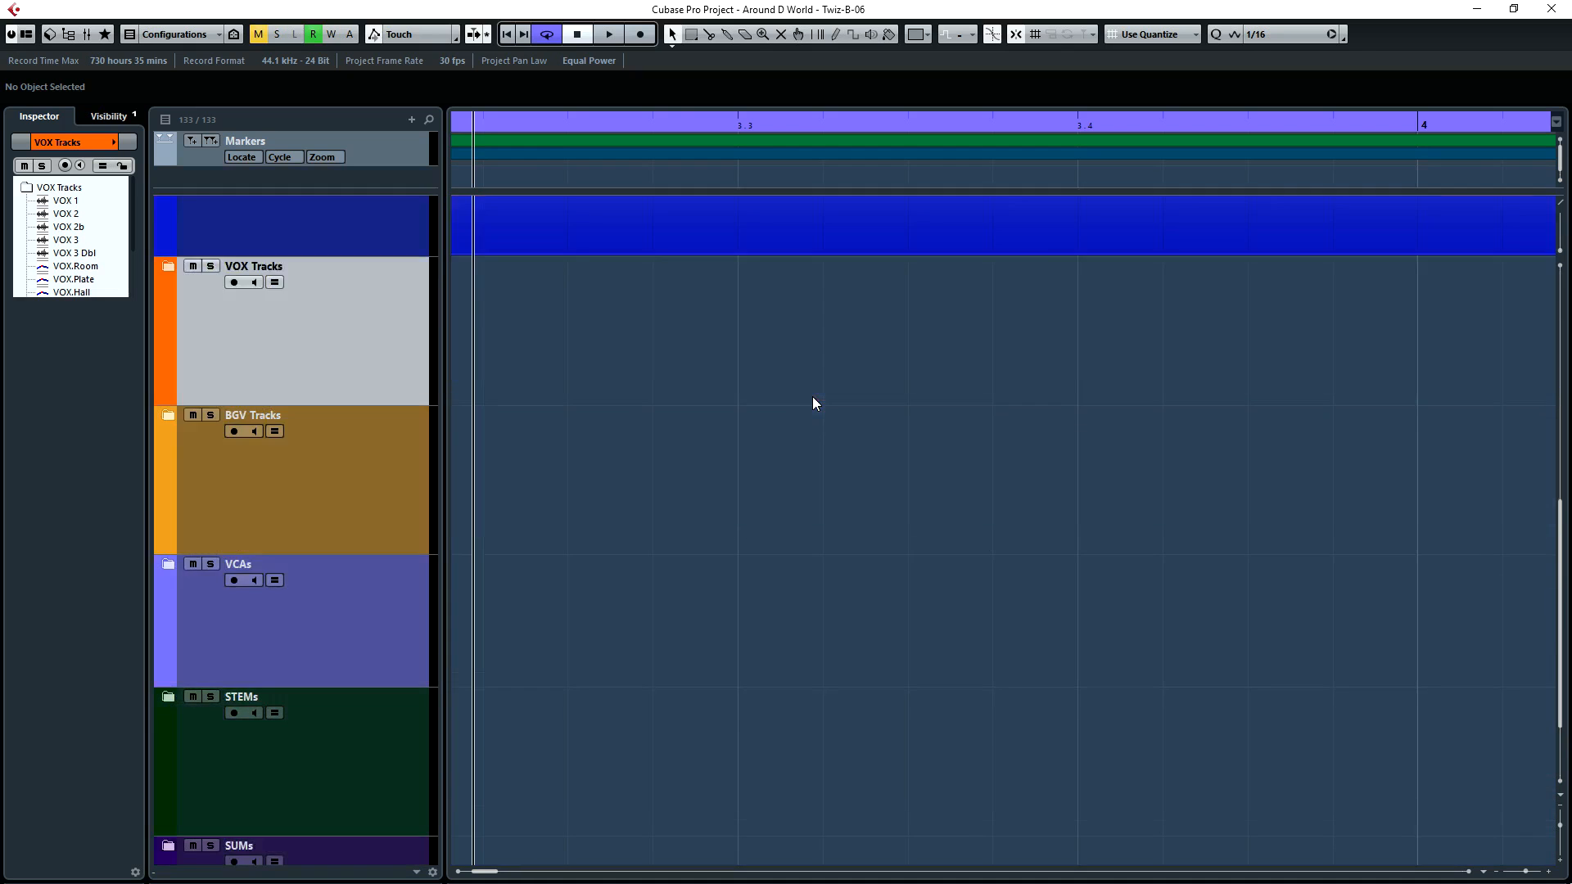
pyautogui.scroll(3)
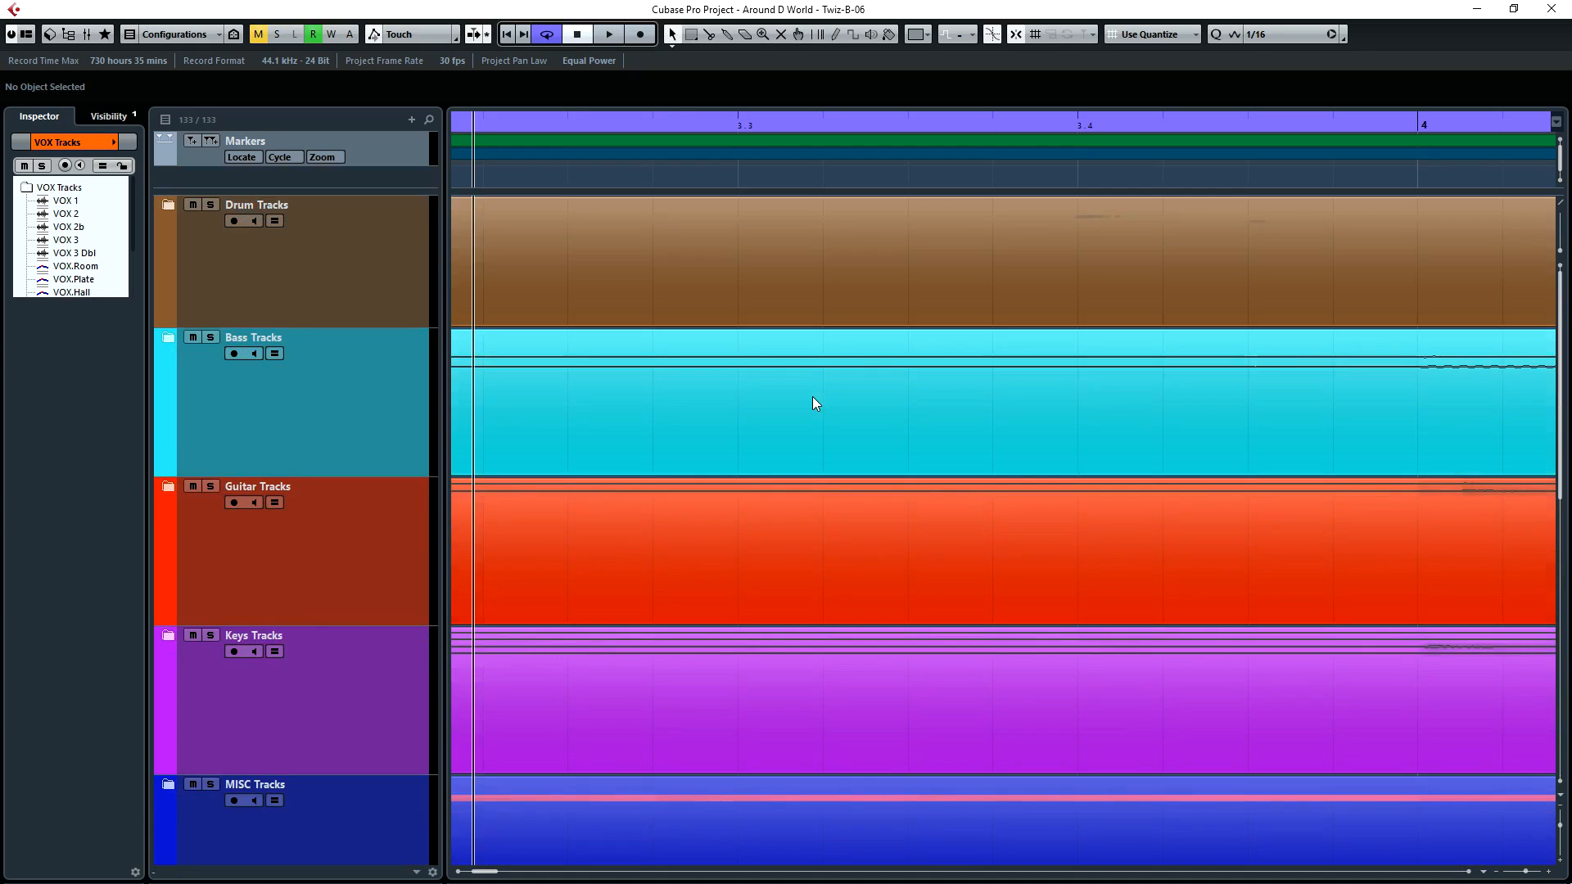
pyautogui.scroll(-3)
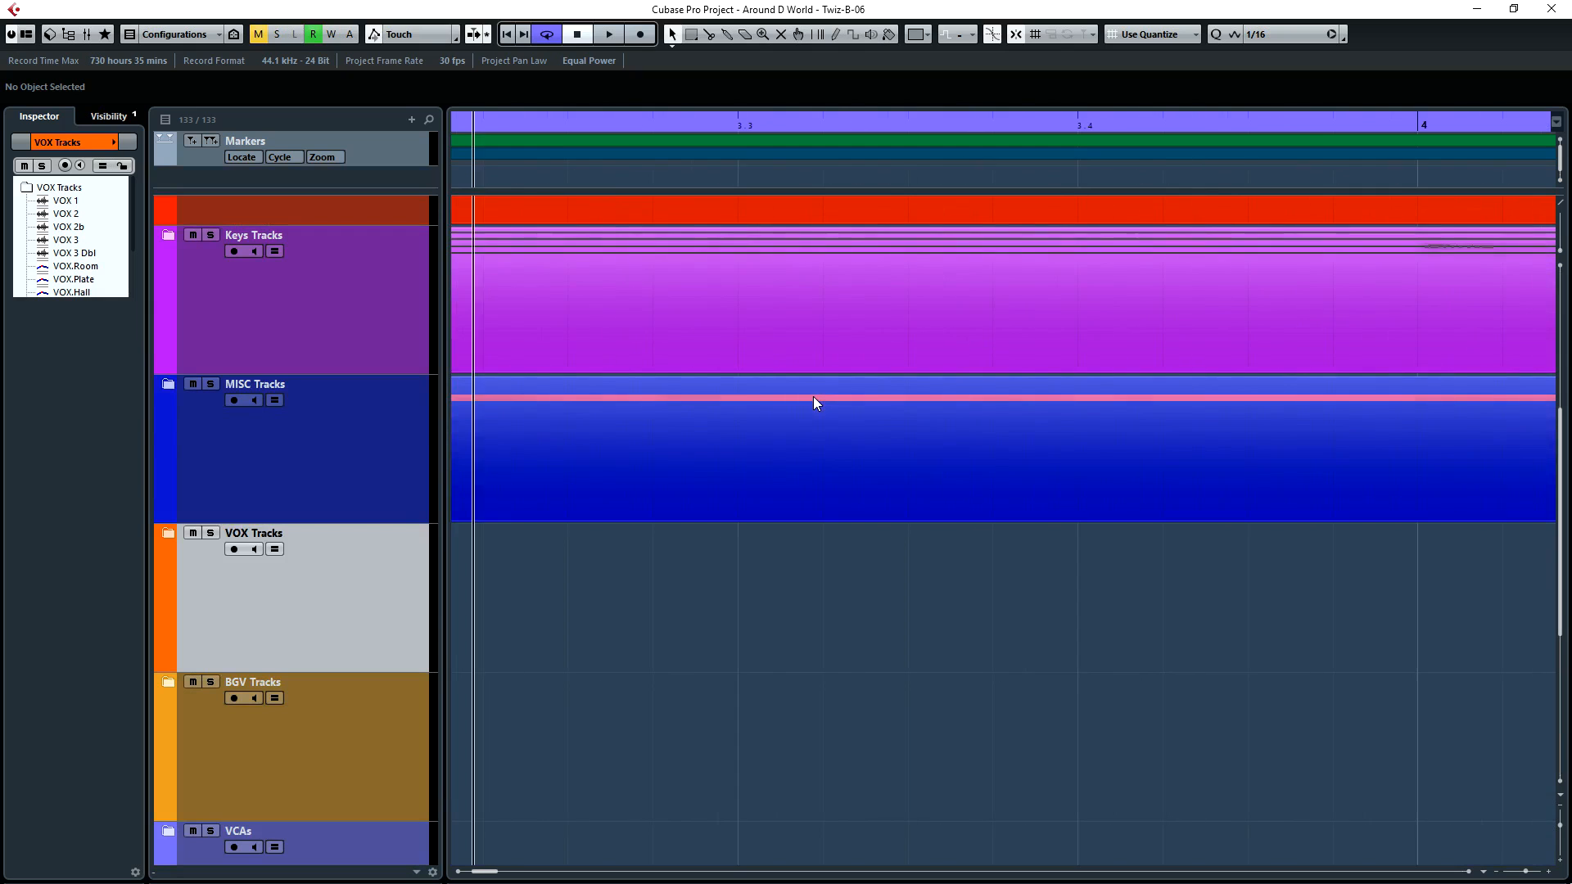
pyautogui.scroll(3)
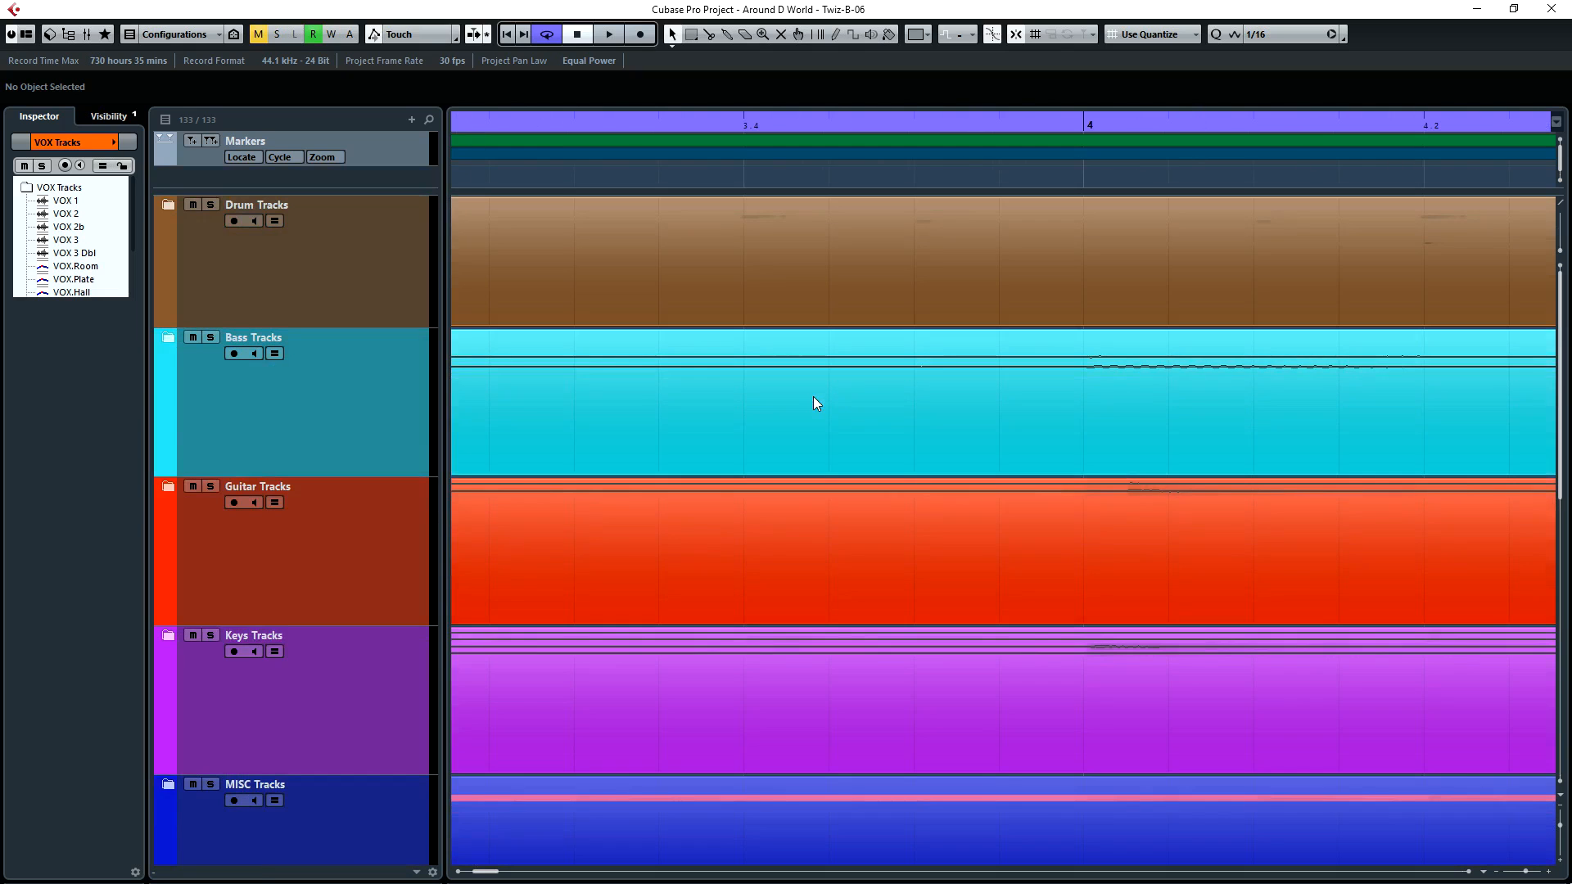
pyautogui.moveTo(710, 64)
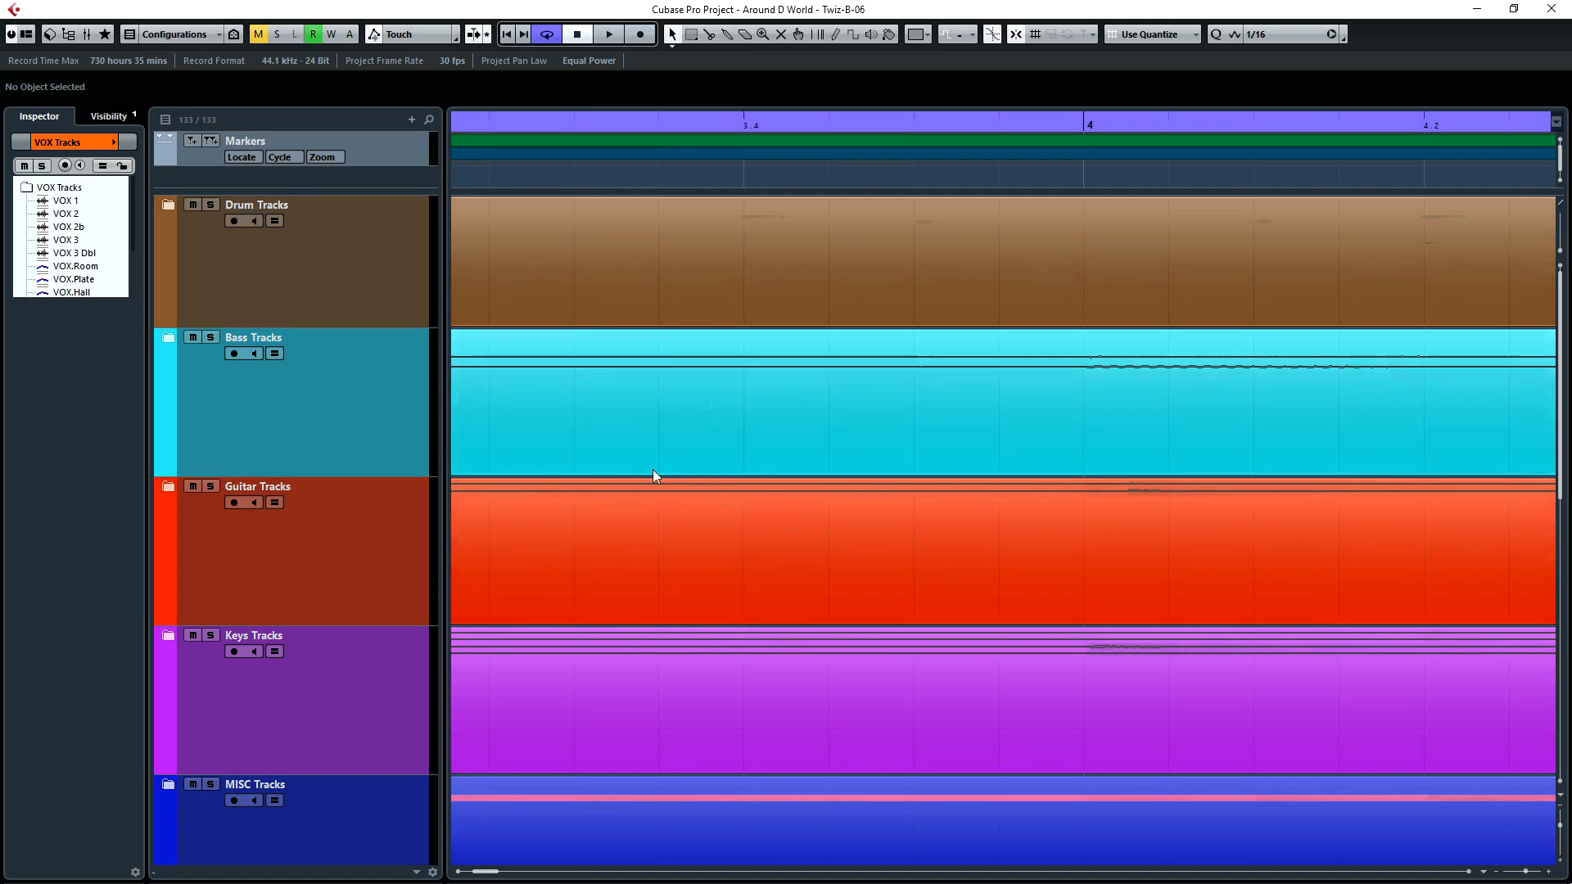
pyautogui.moveTo(745, 706)
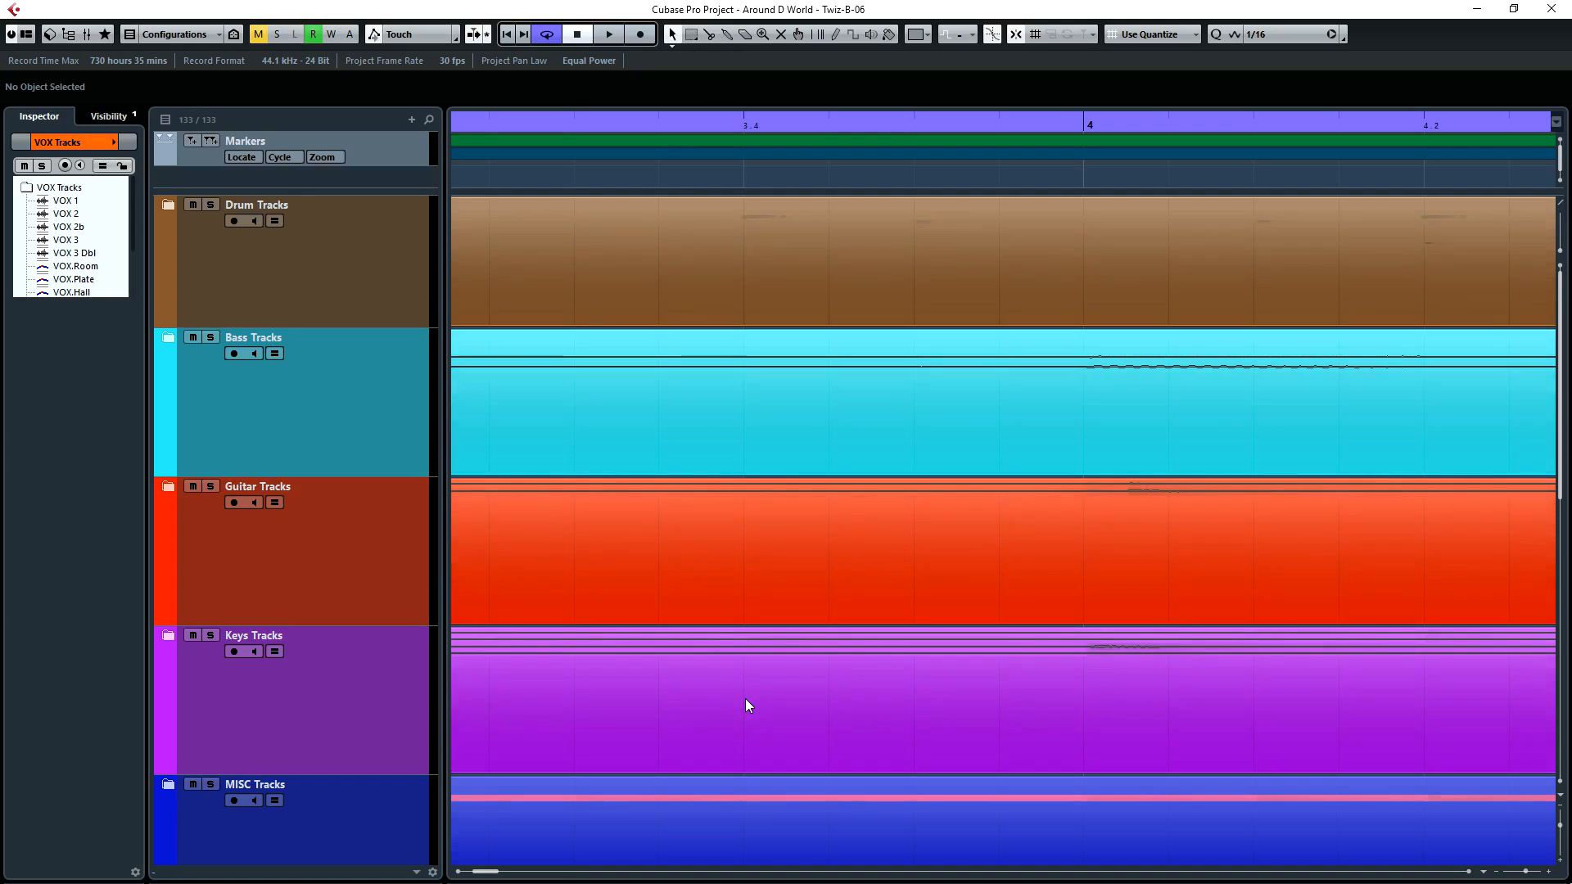
pyautogui.moveTo(752, 678)
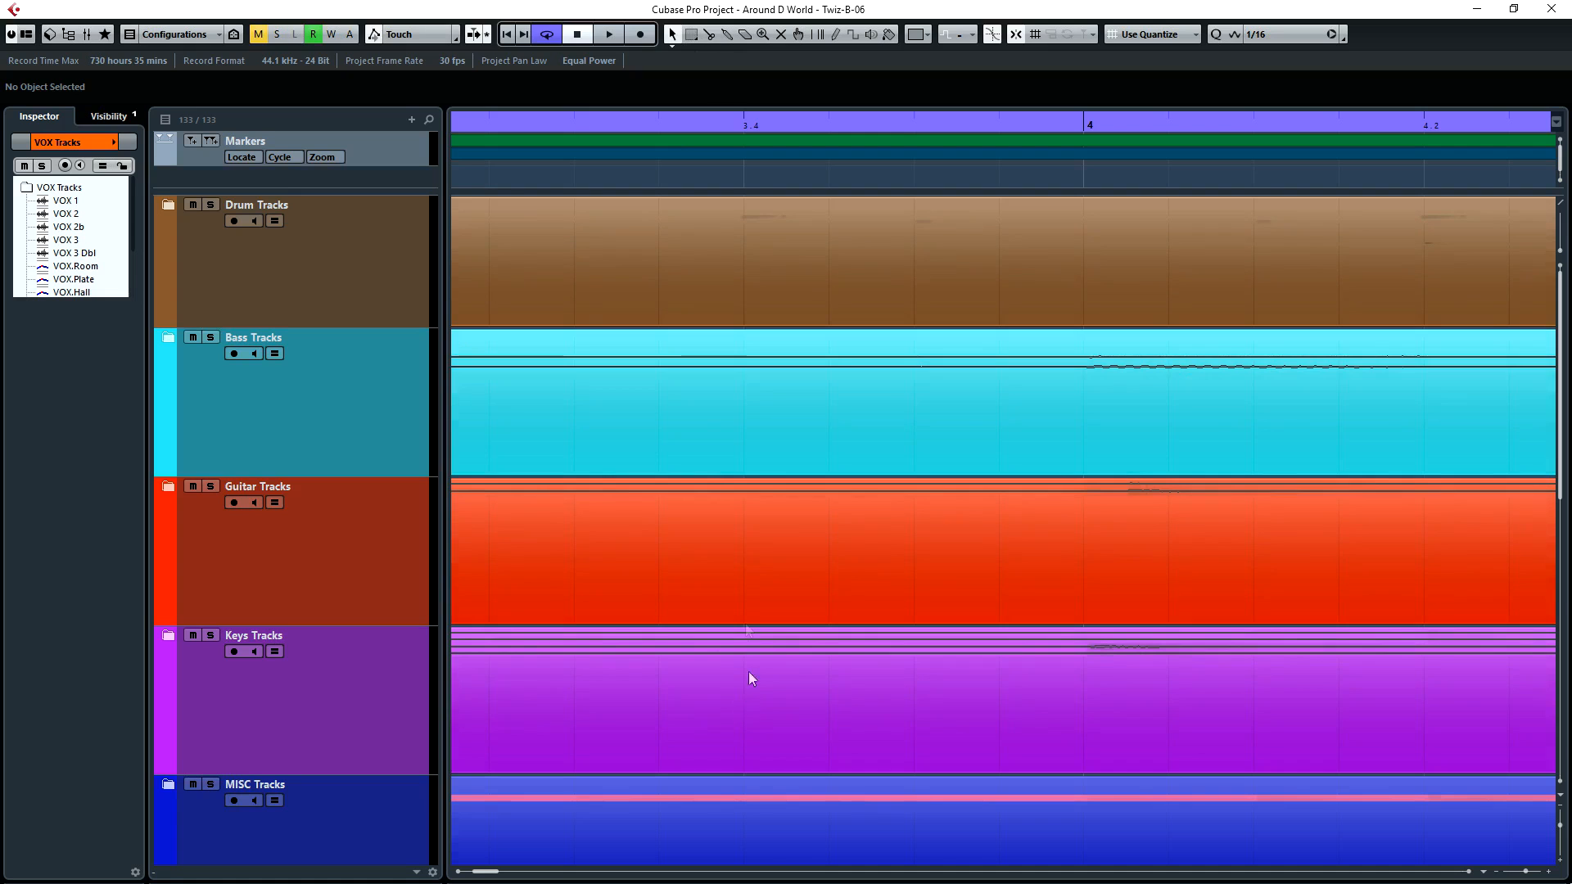
pyautogui.moveTo(745, 576)
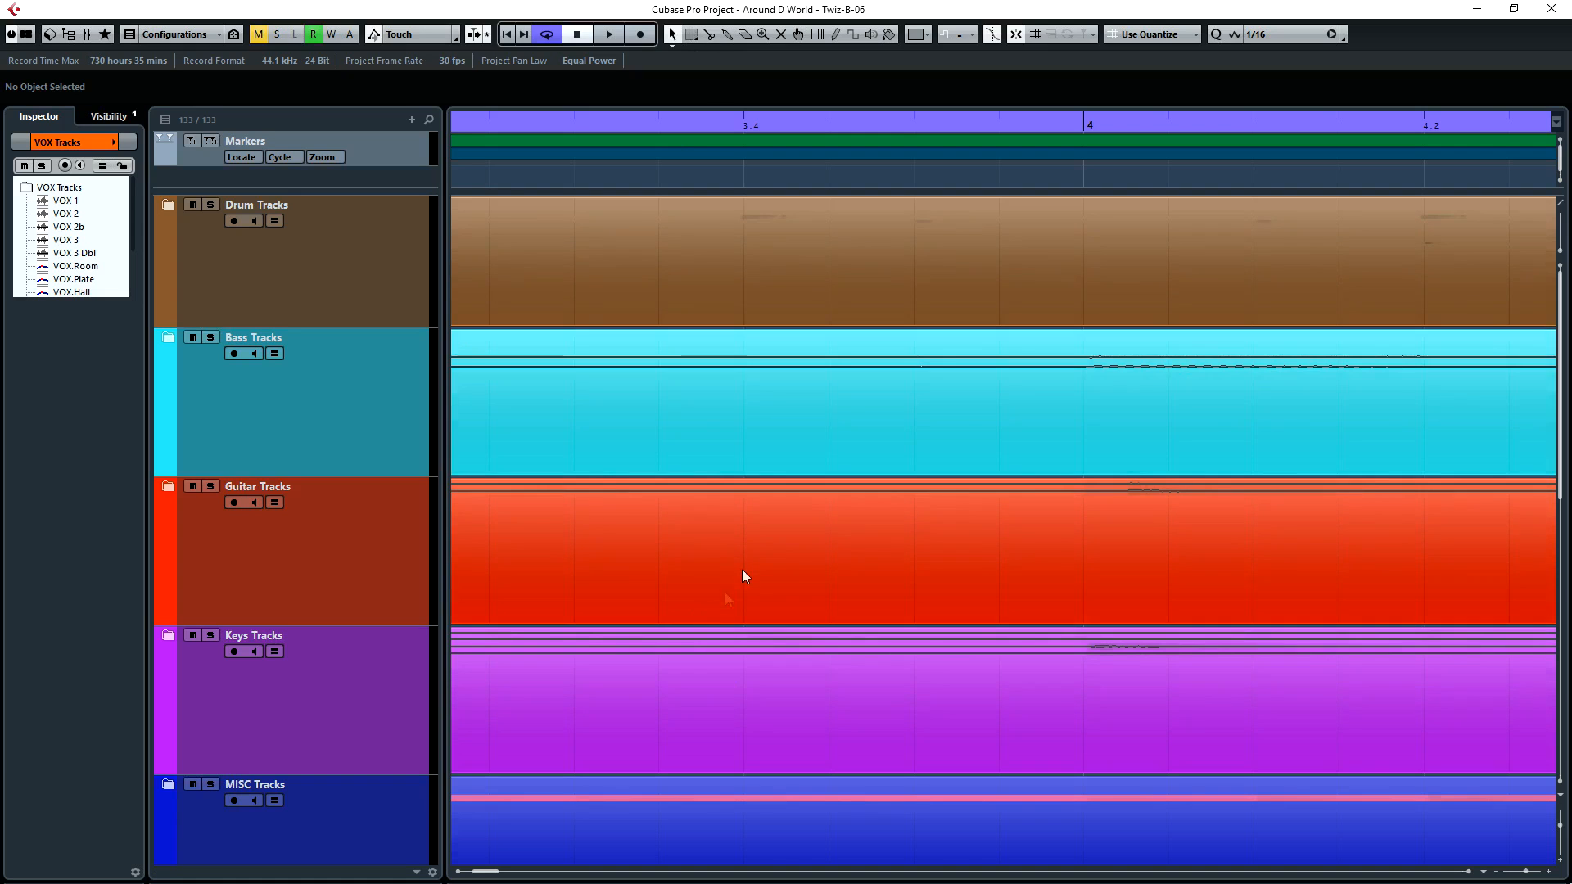
pyautogui.moveTo(828, 758)
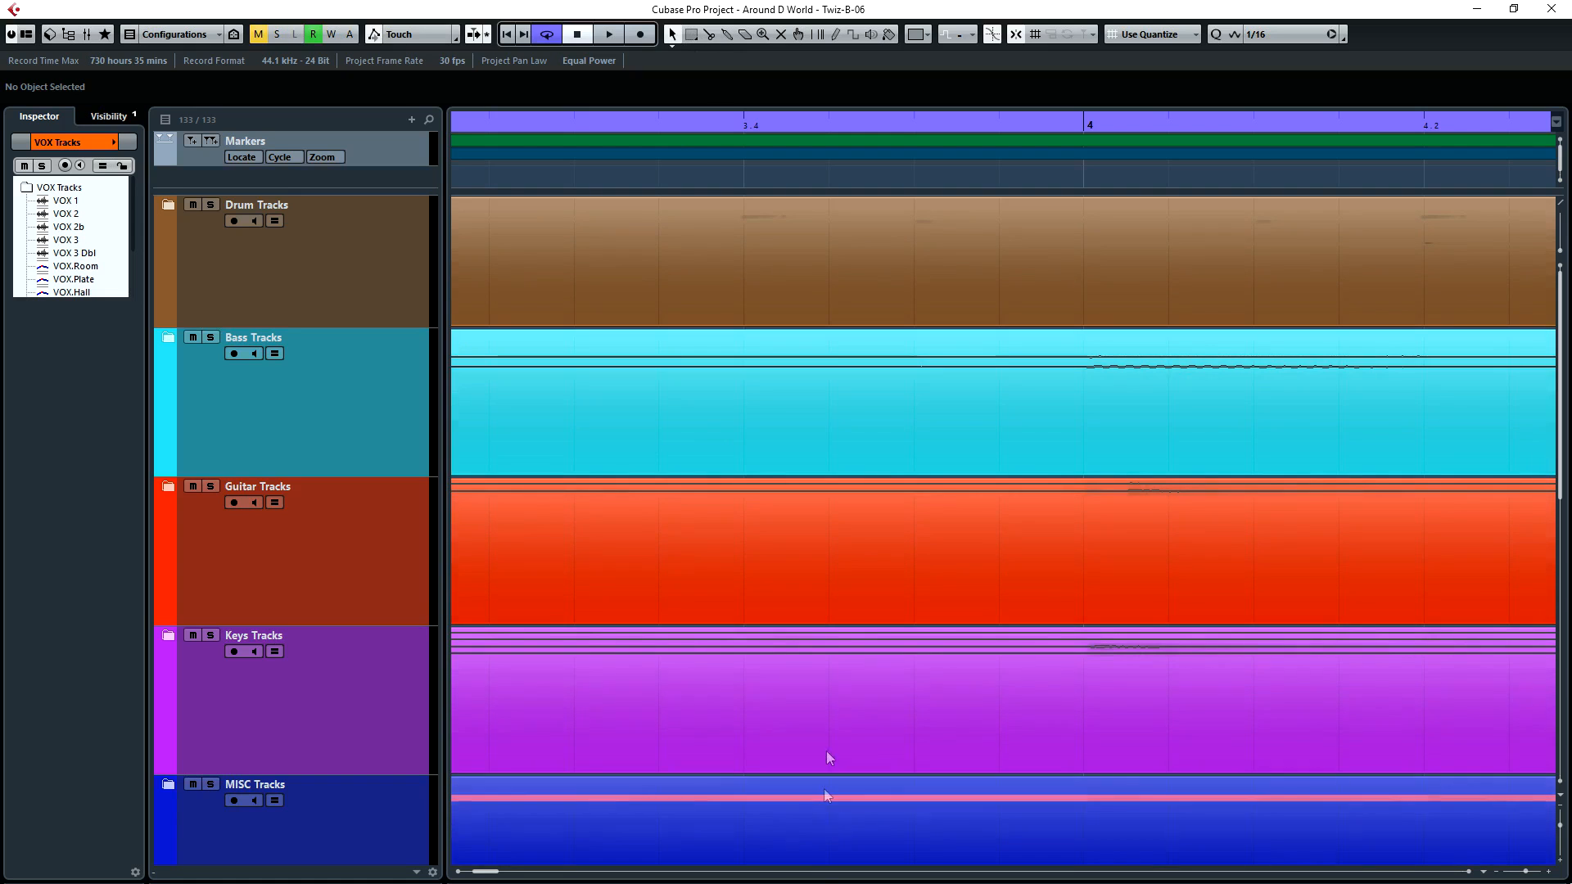
pyautogui.moveTo(911, 609)
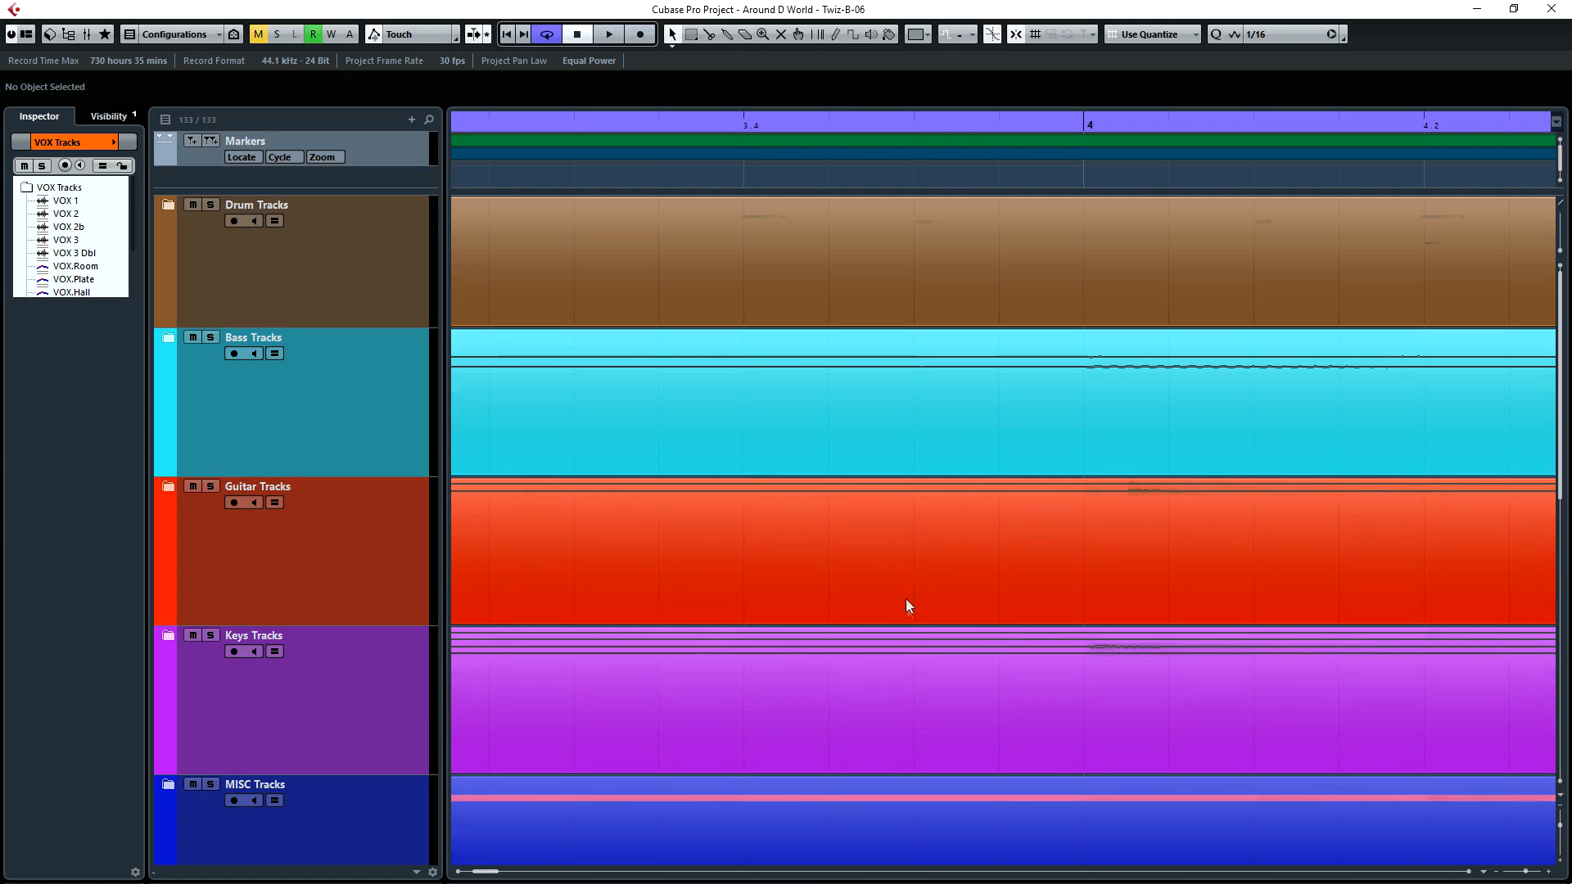
pyautogui.moveTo(995, 542)
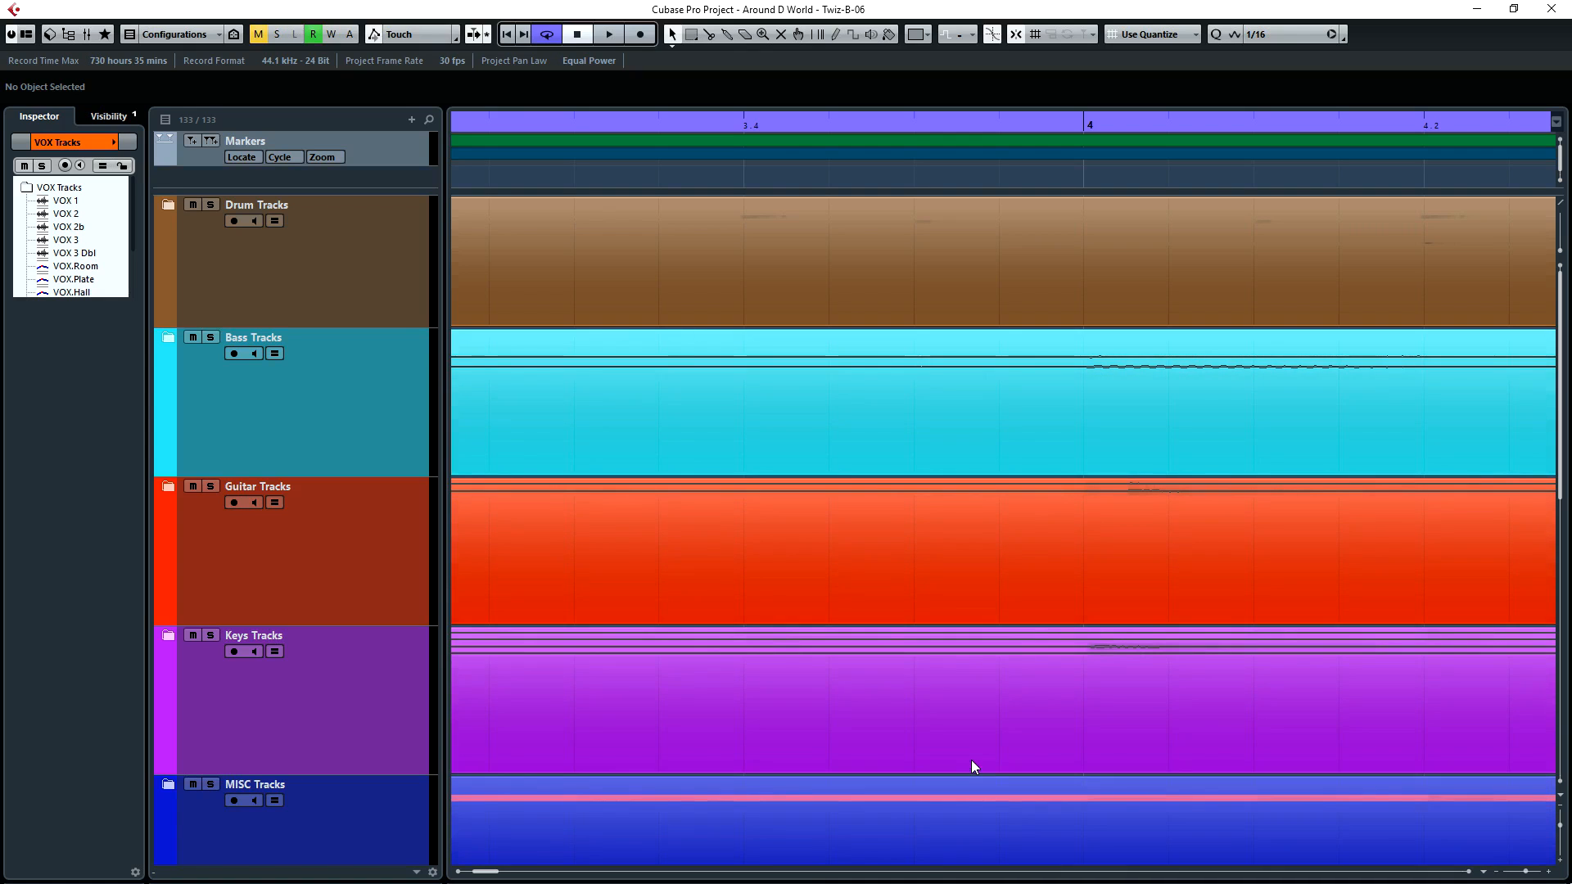
pyautogui.moveTo(988, 700)
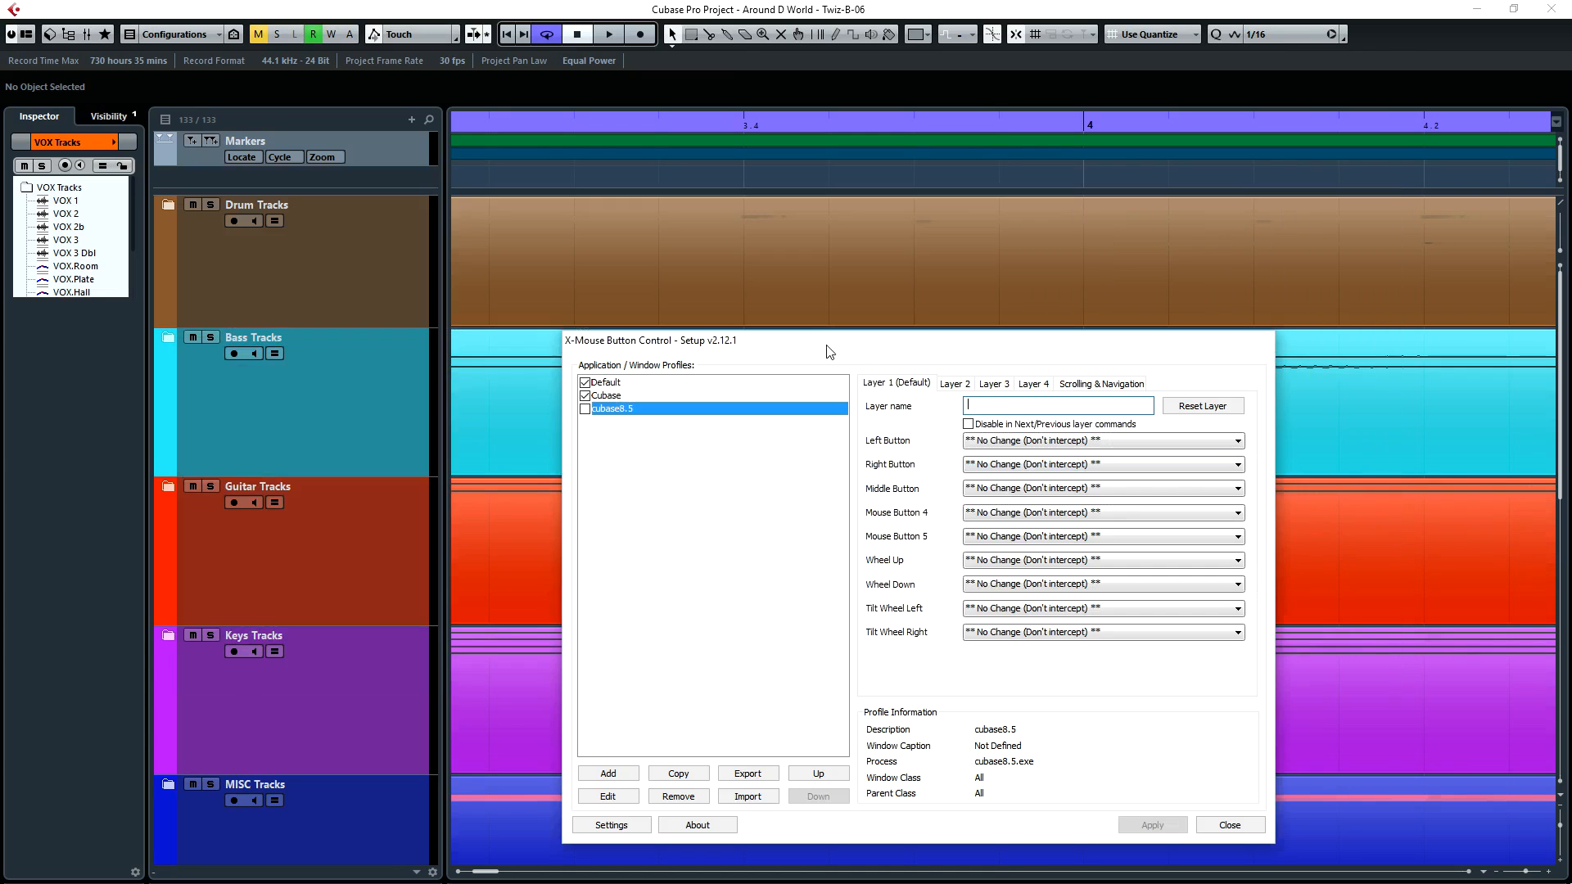
pyautogui.moveTo(594, 348)
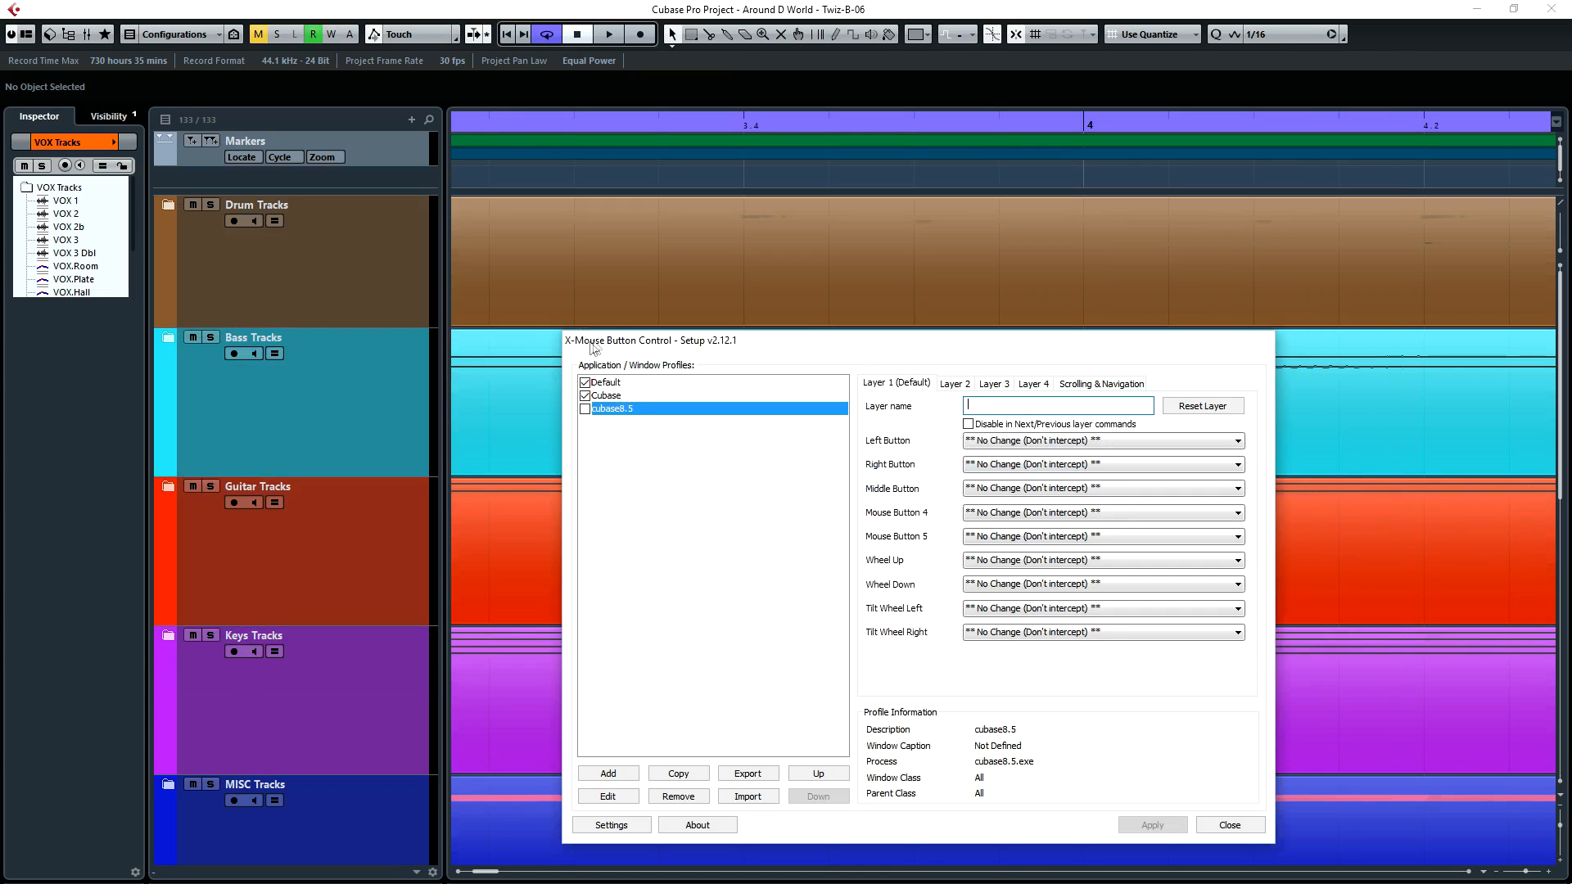
pyautogui.moveTo(620, 459)
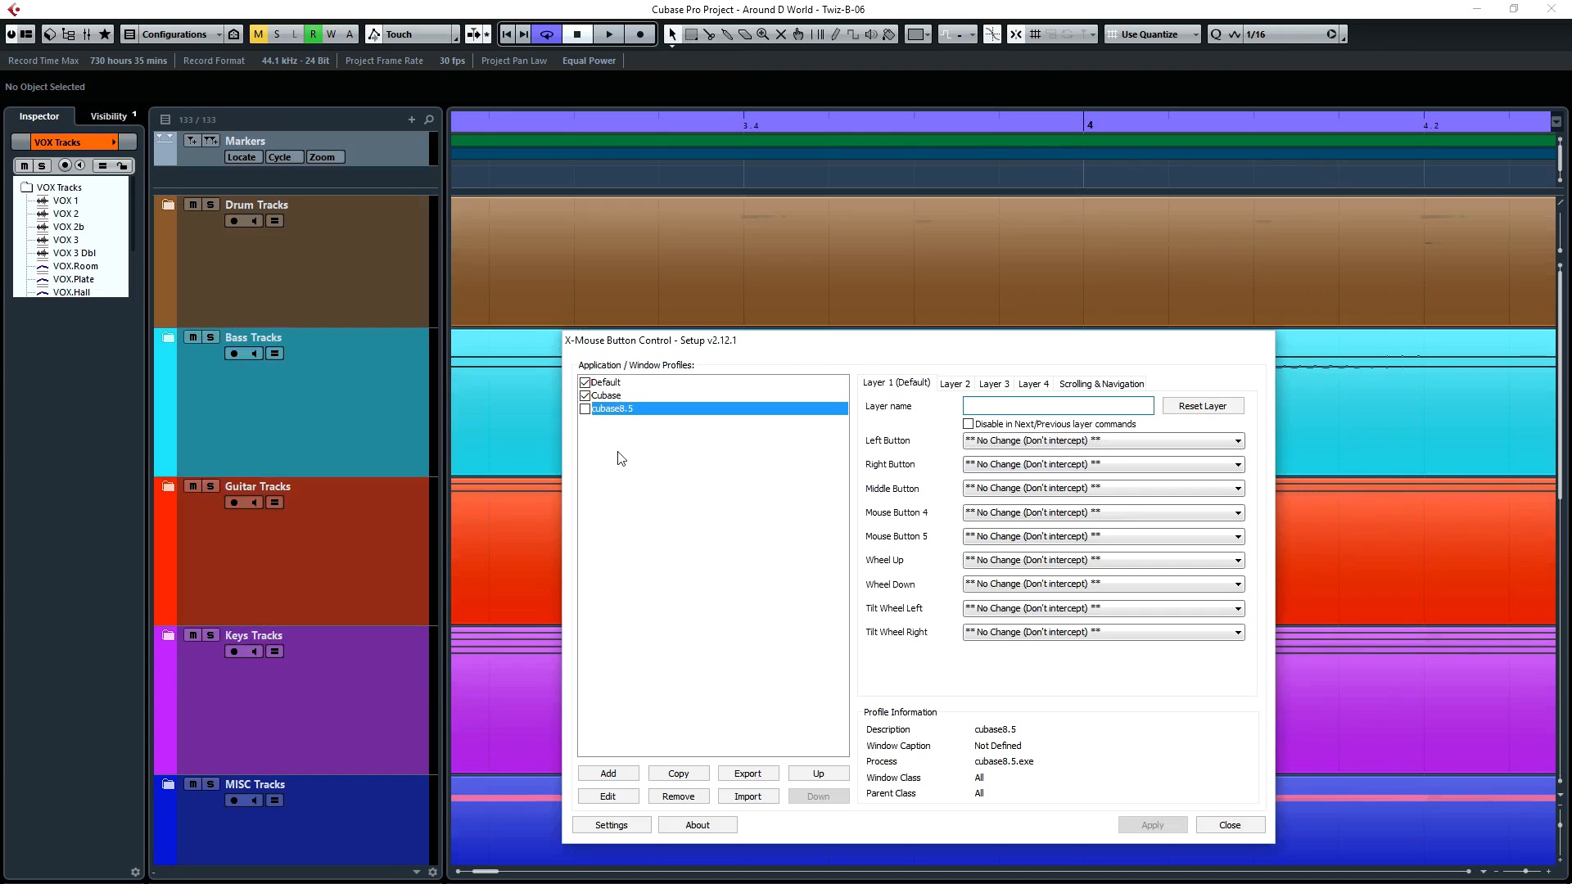
# - Open X-Mouse Button Control setup and edit the cubase8.5 profile's target application, cancelling without changes
pyautogui.click(1056, 405)
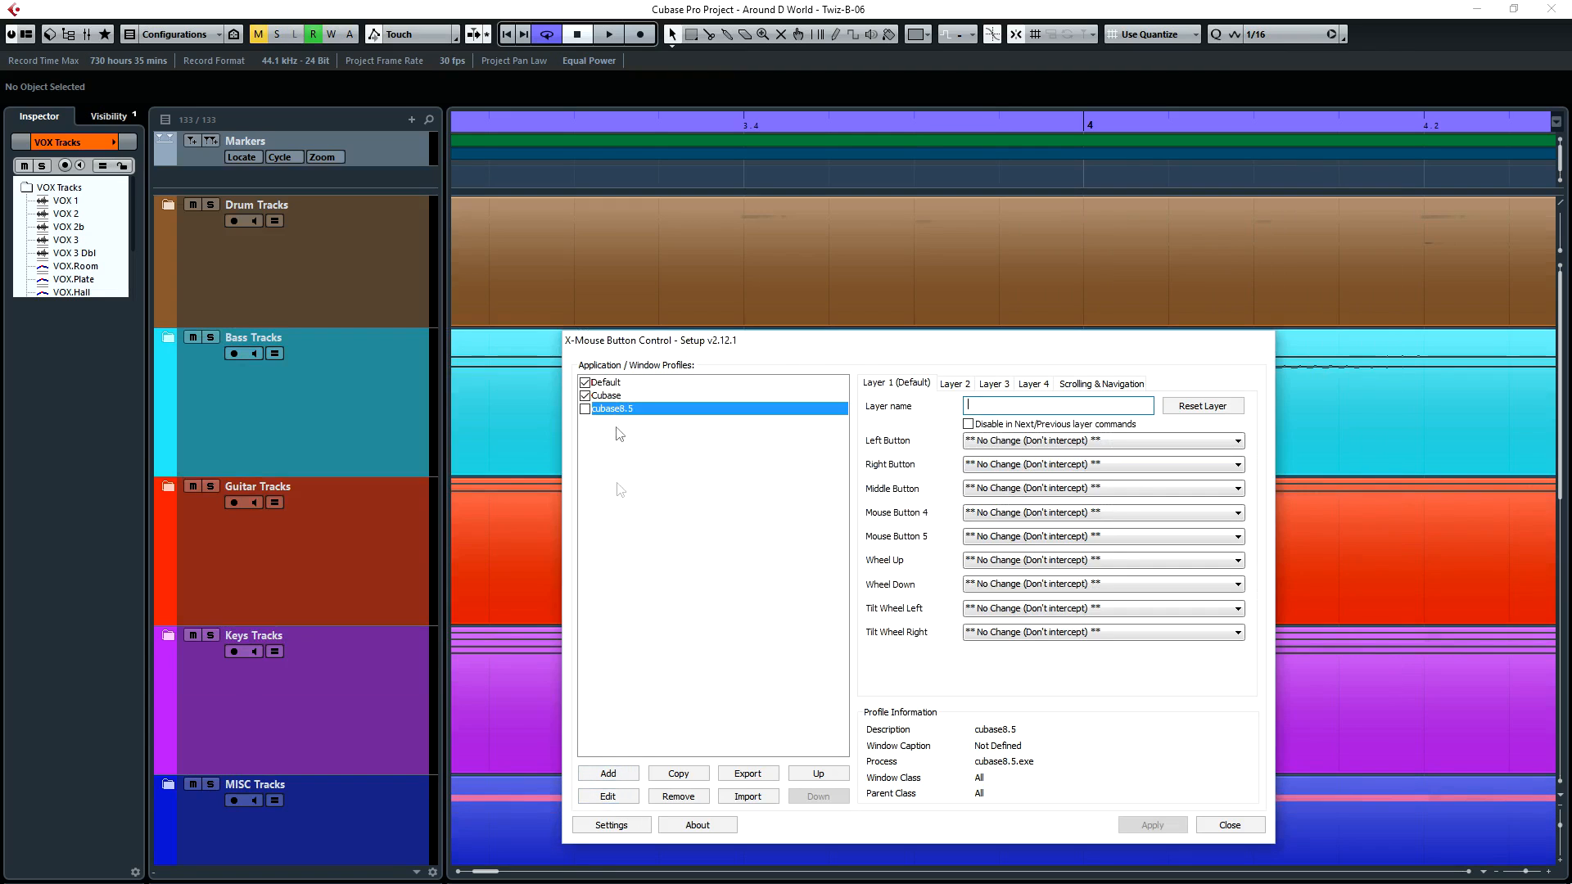
pyautogui.click(606, 796)
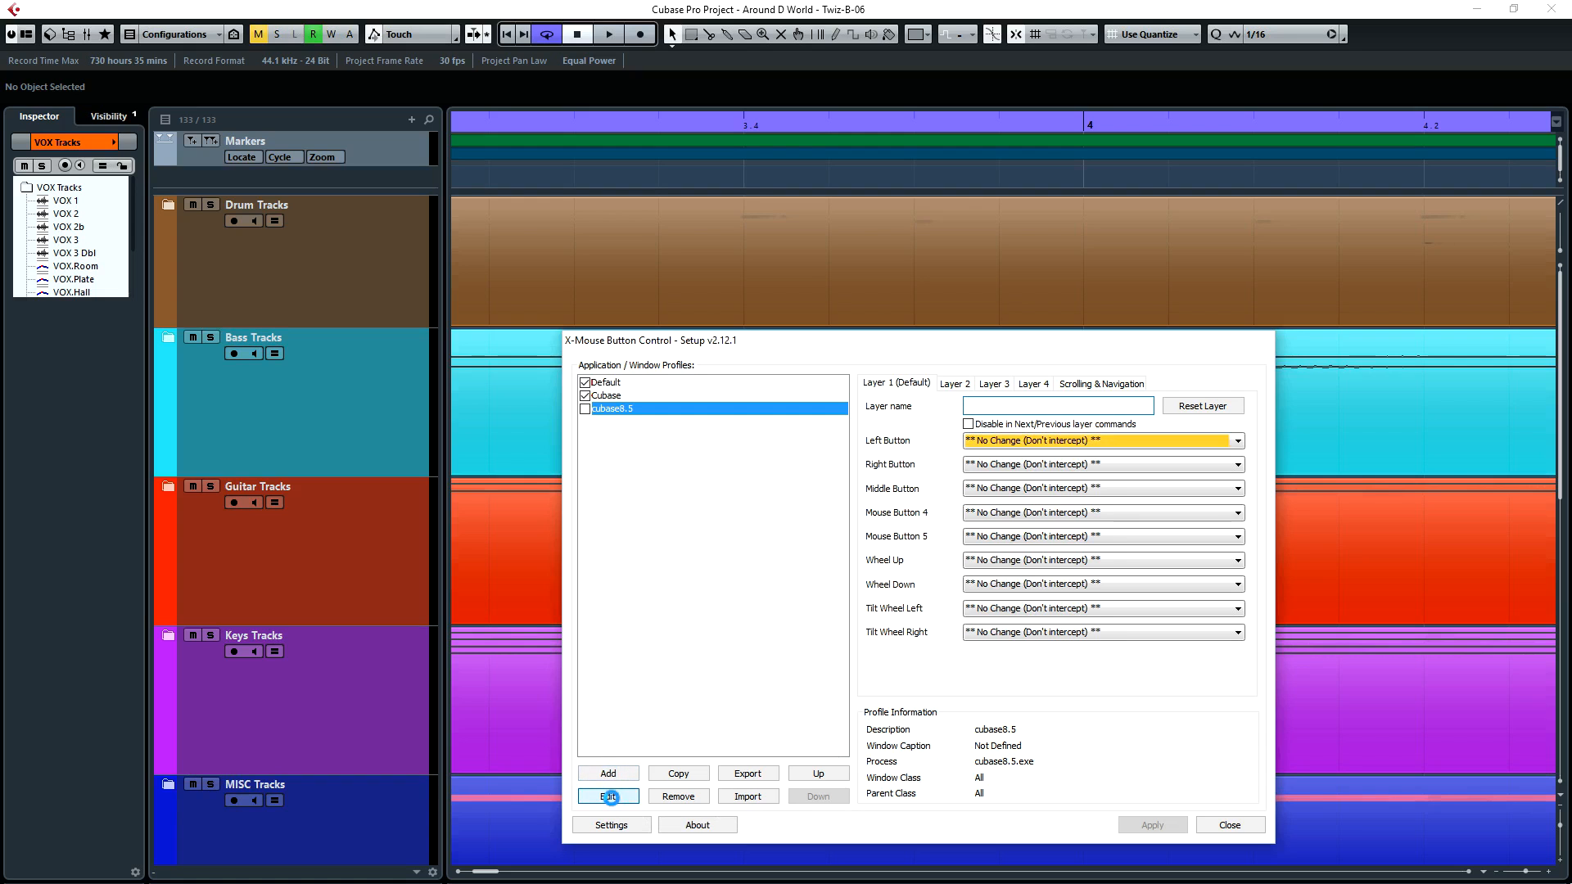
pyautogui.click(607, 795)
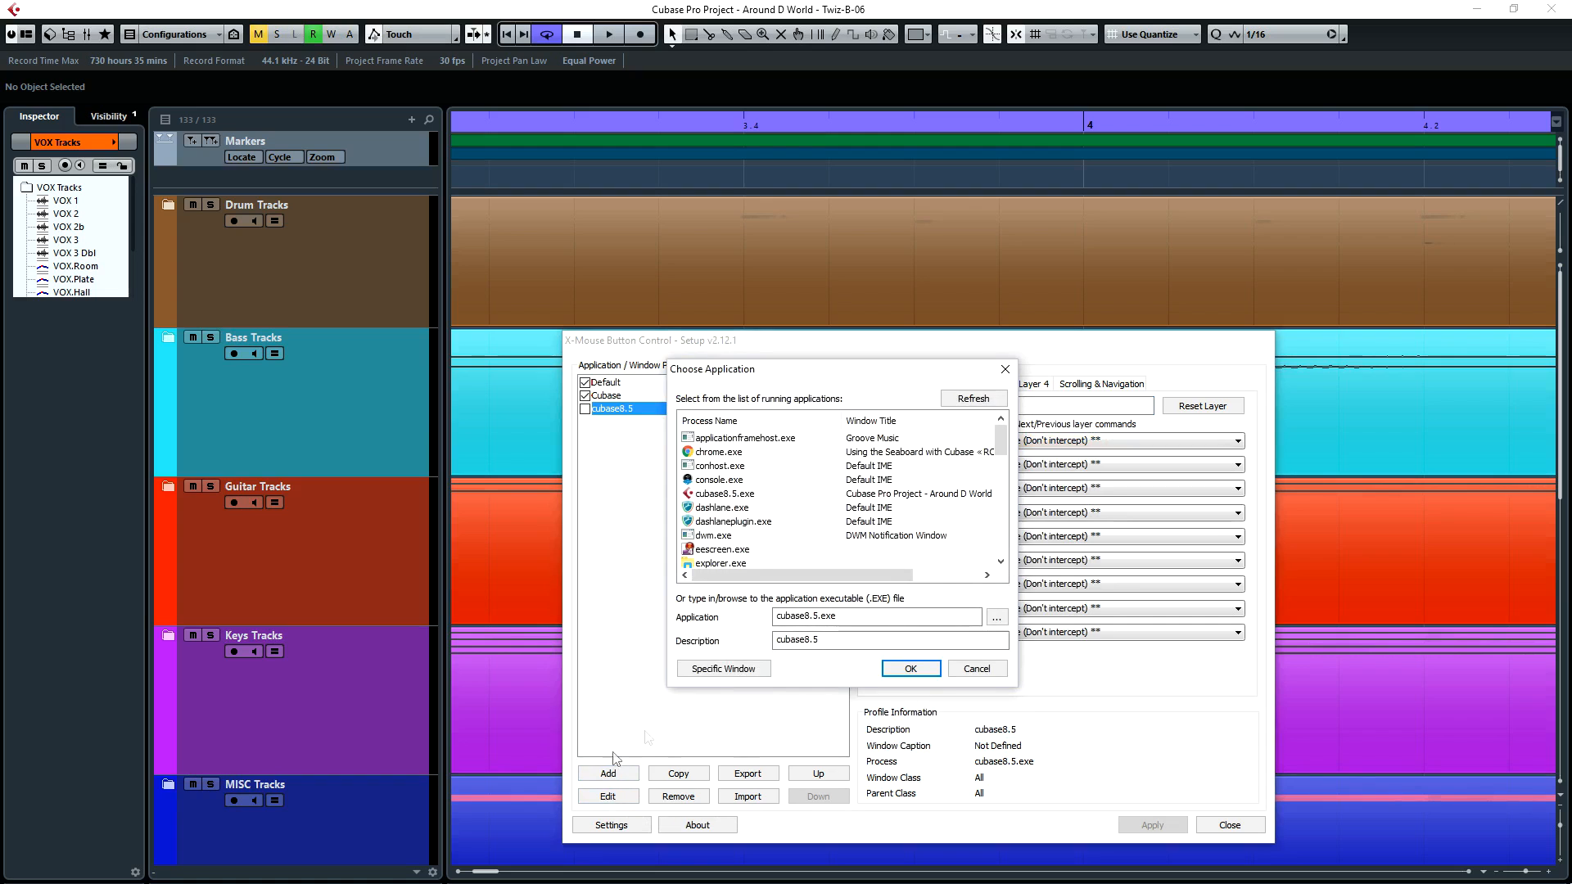
pyautogui.scroll(-3)
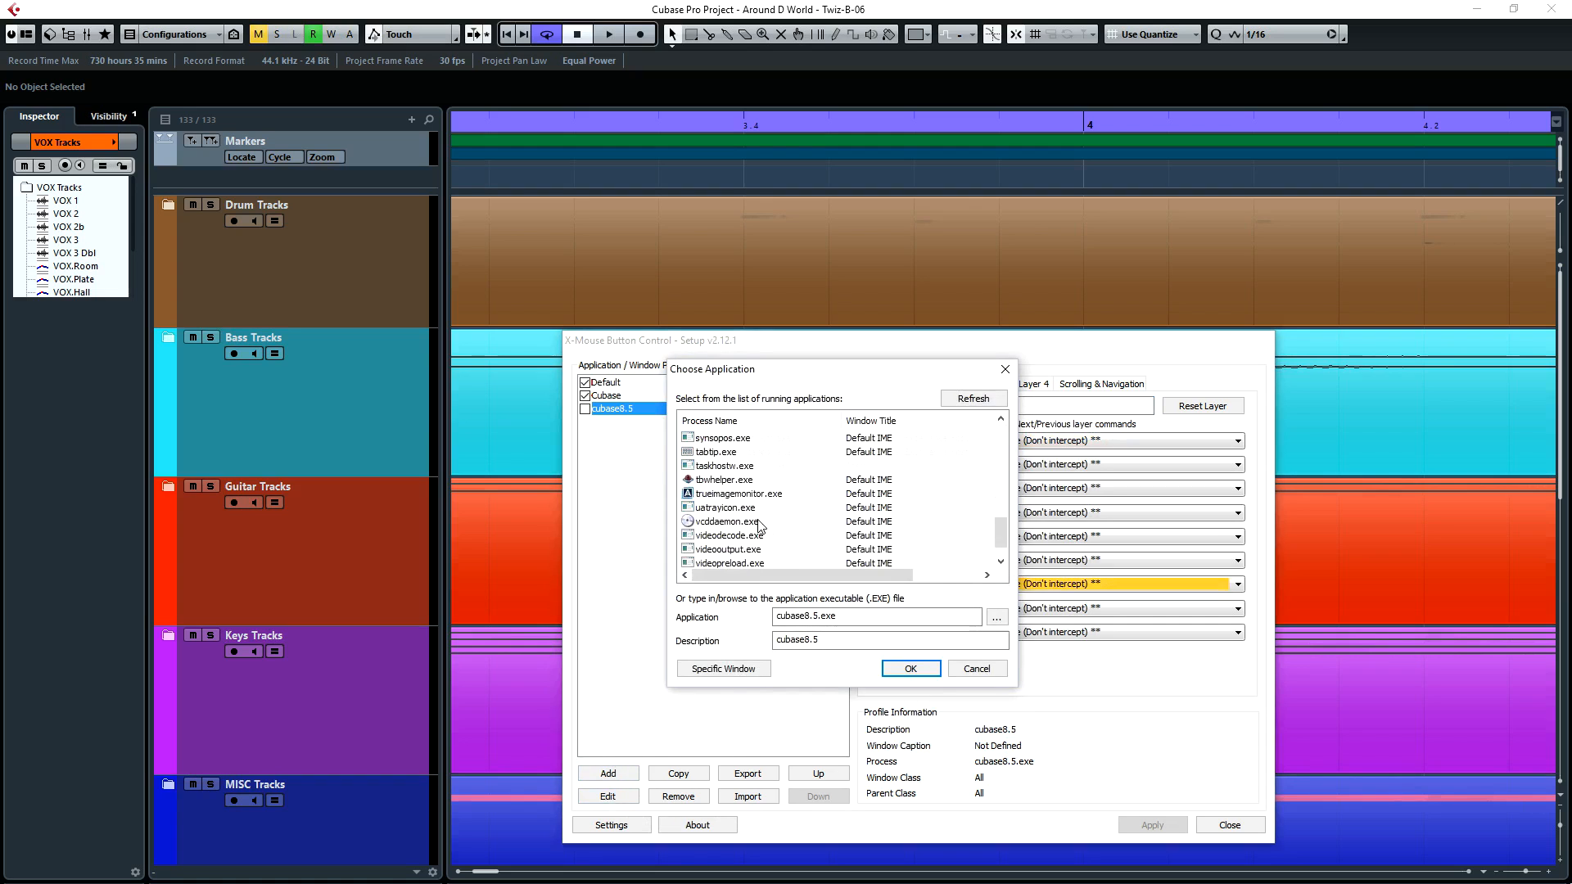
pyautogui.scroll(3)
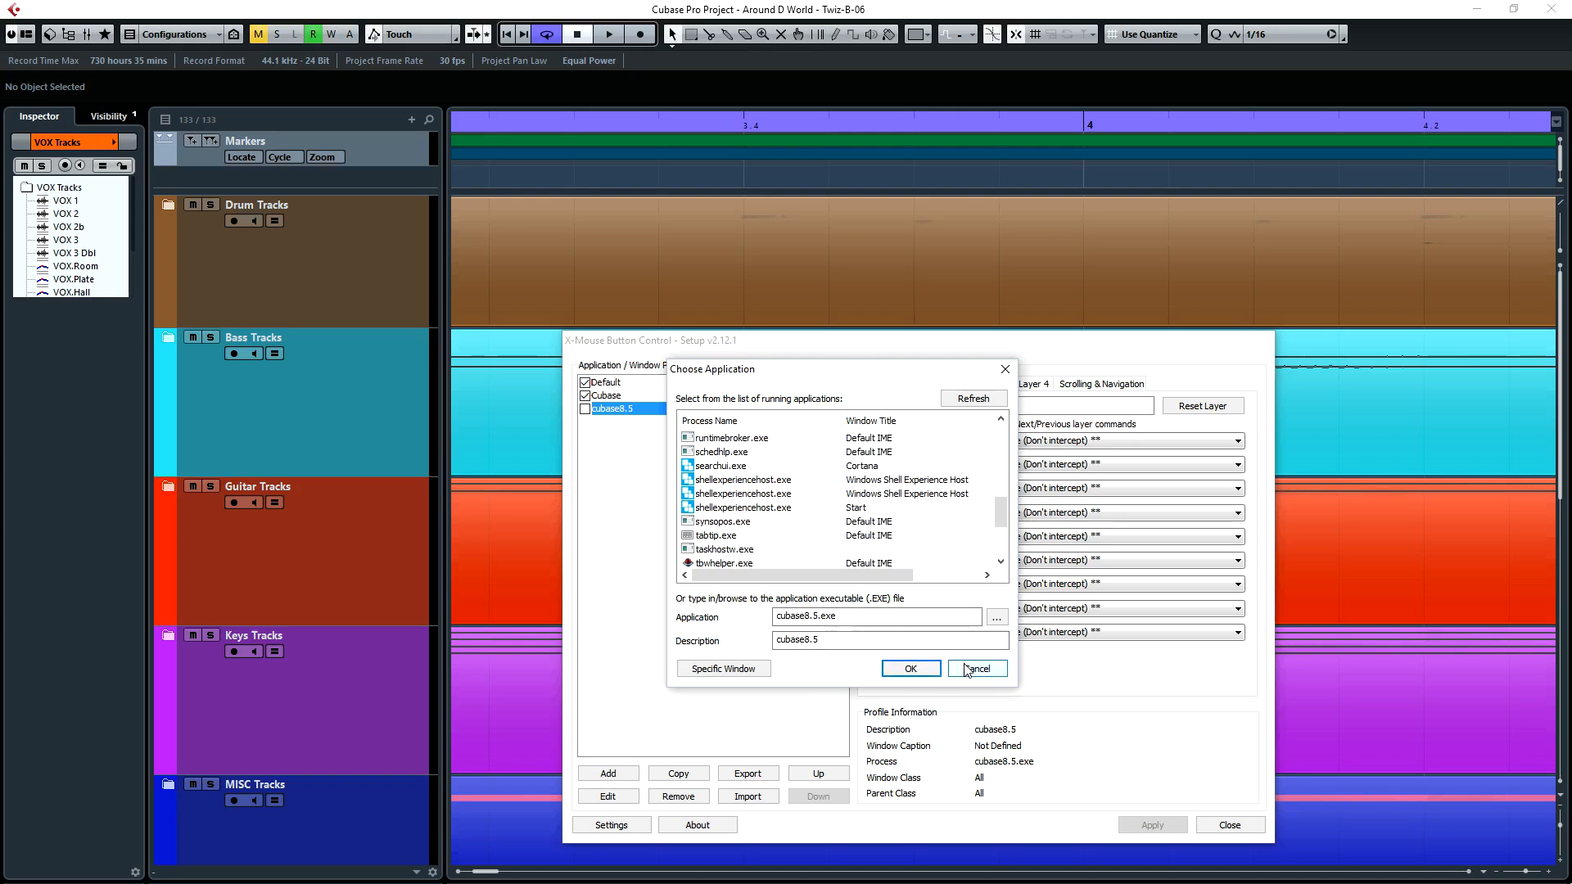
pyautogui.click(973, 668)
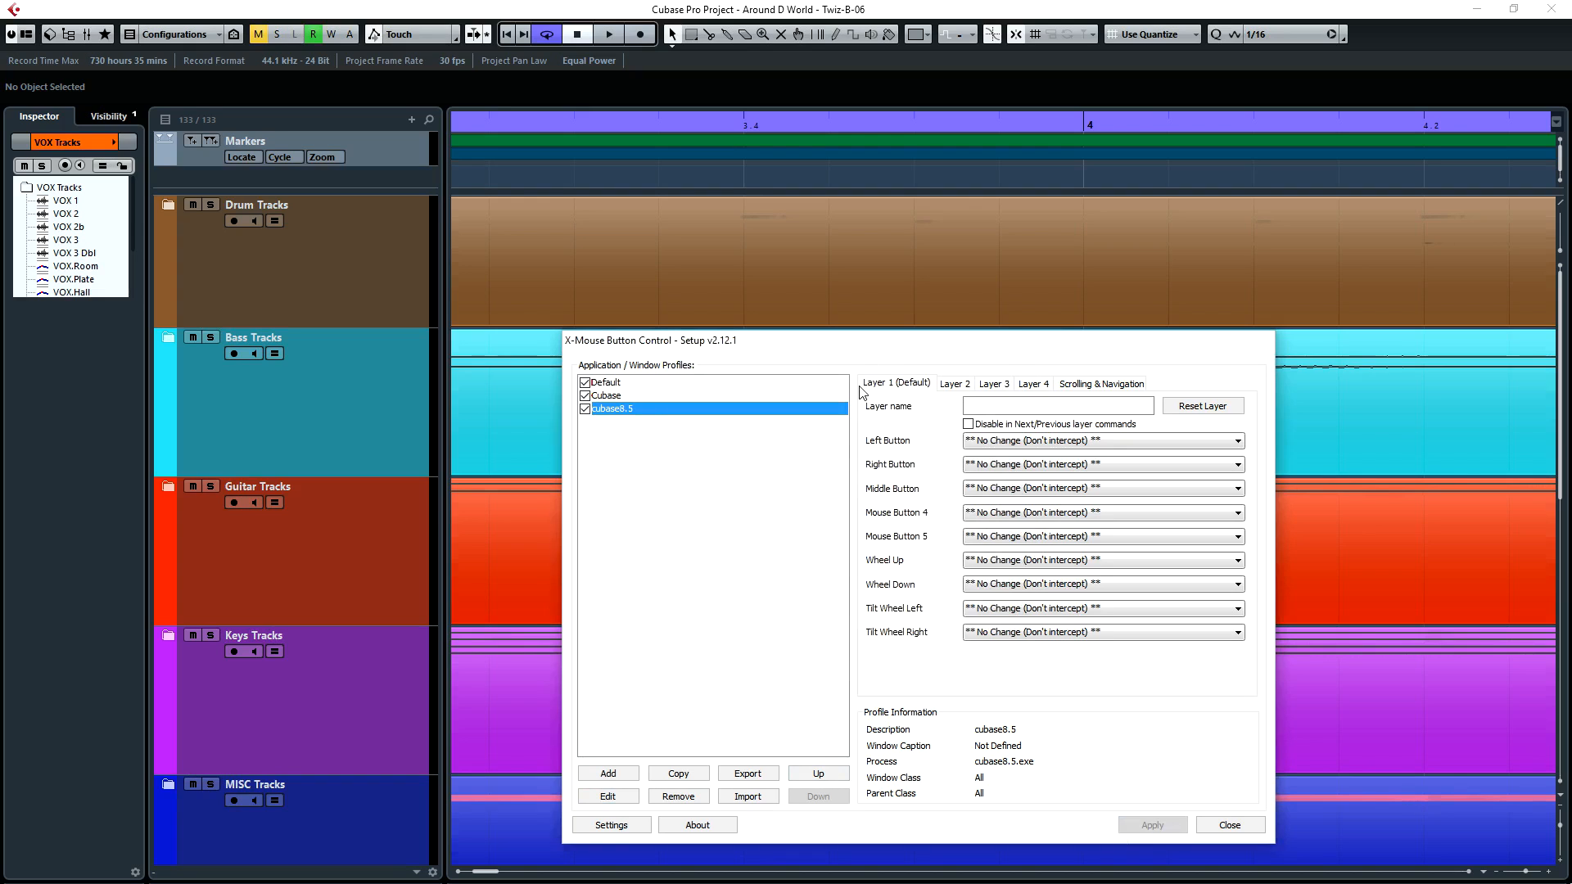
pyautogui.moveTo(993, 384)
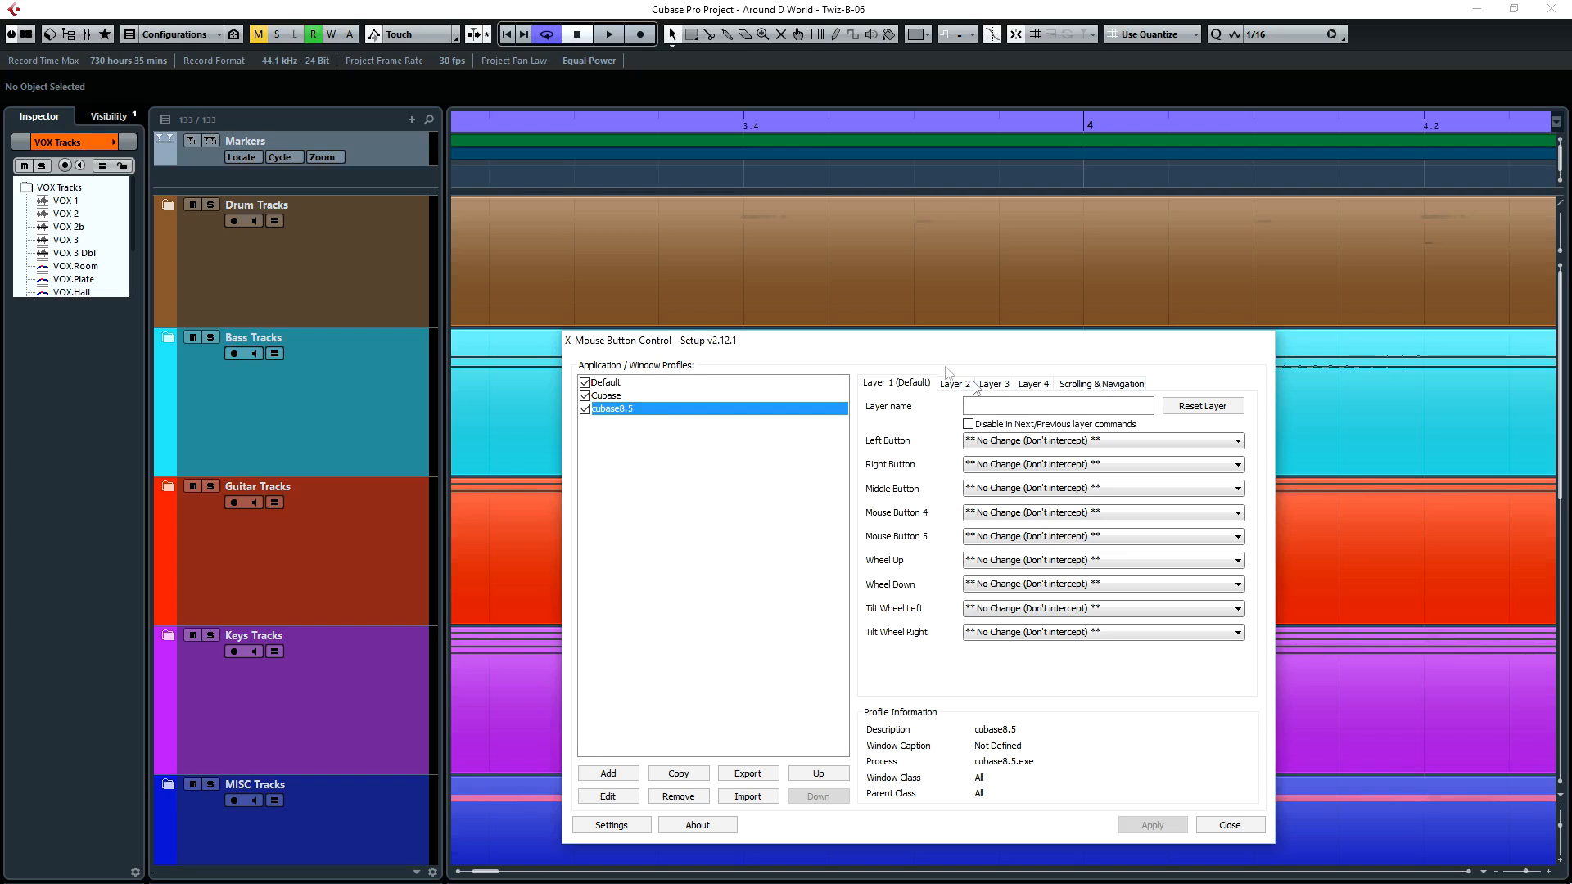
pyautogui.moveTo(981, 391)
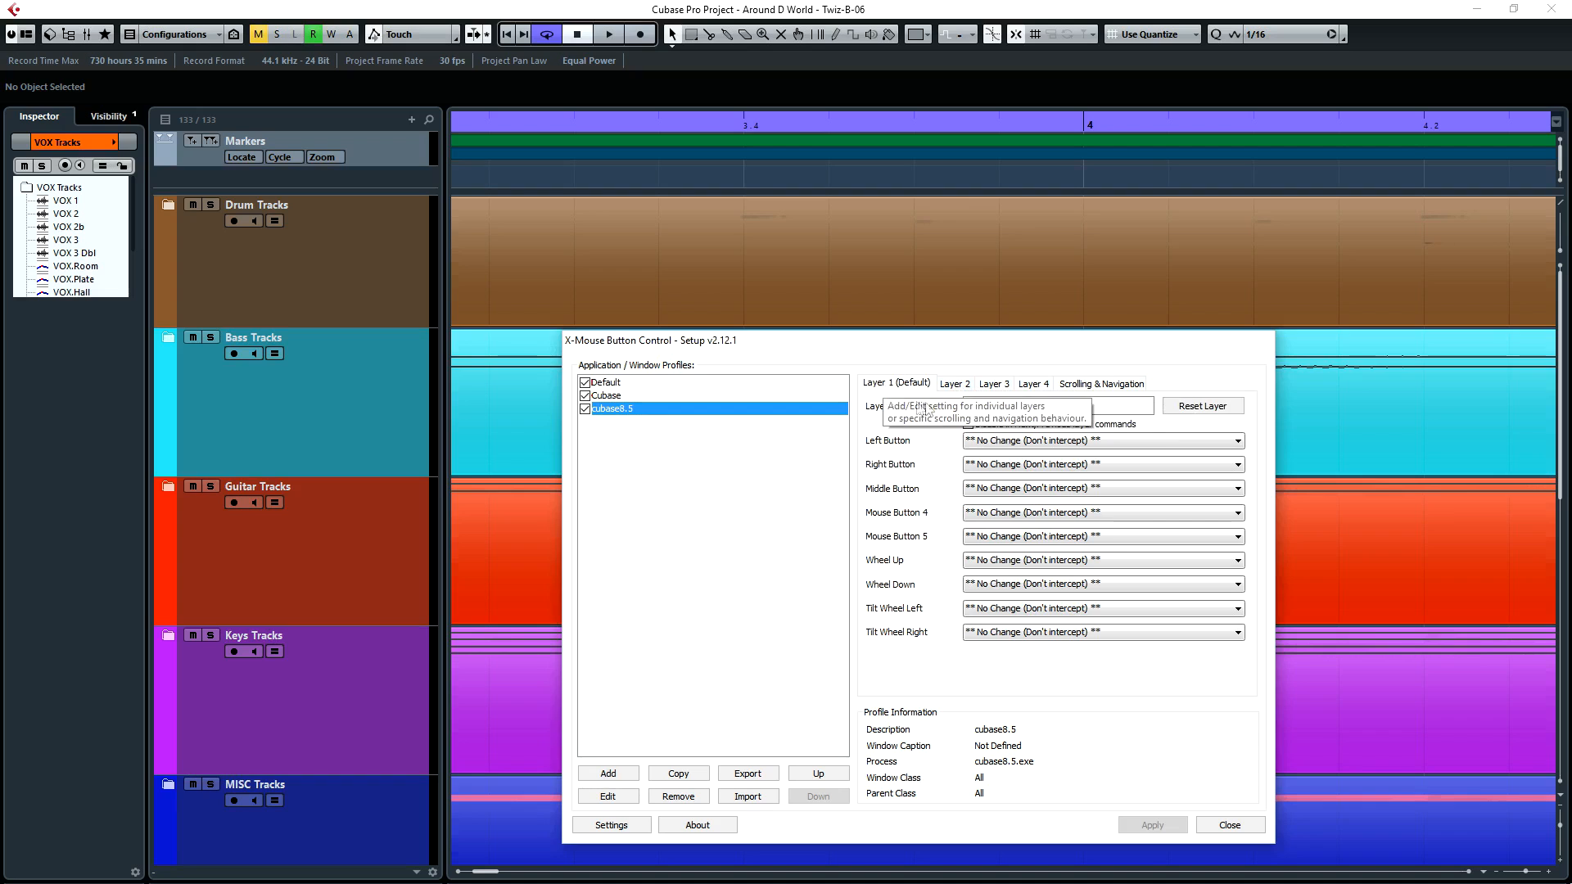
pyautogui.moveTo(1106, 671)
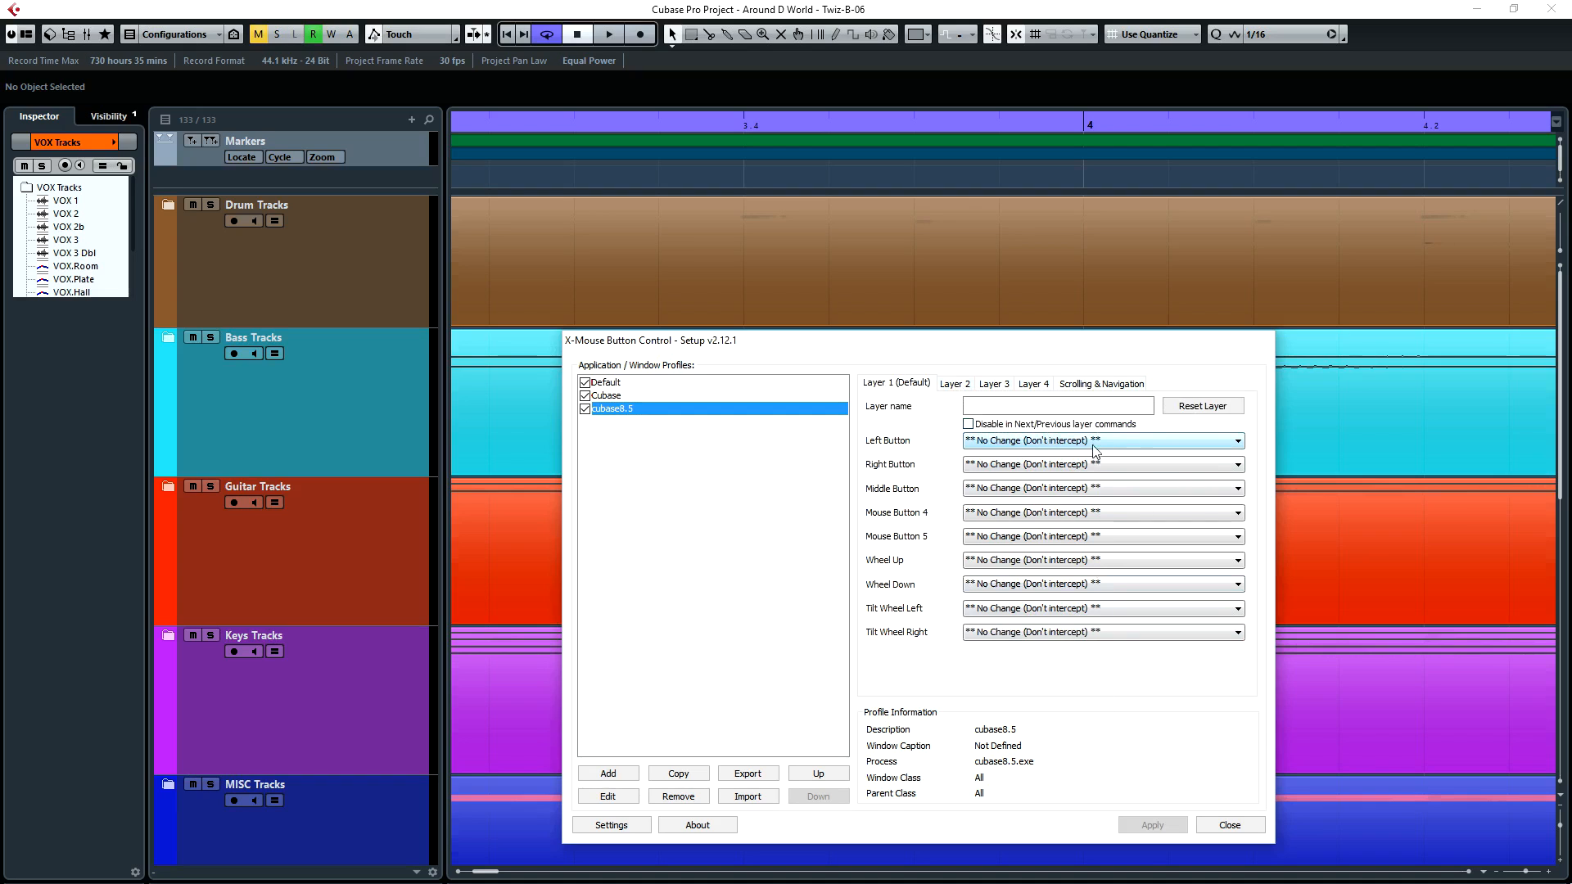
pyautogui.moveTo(1100, 384)
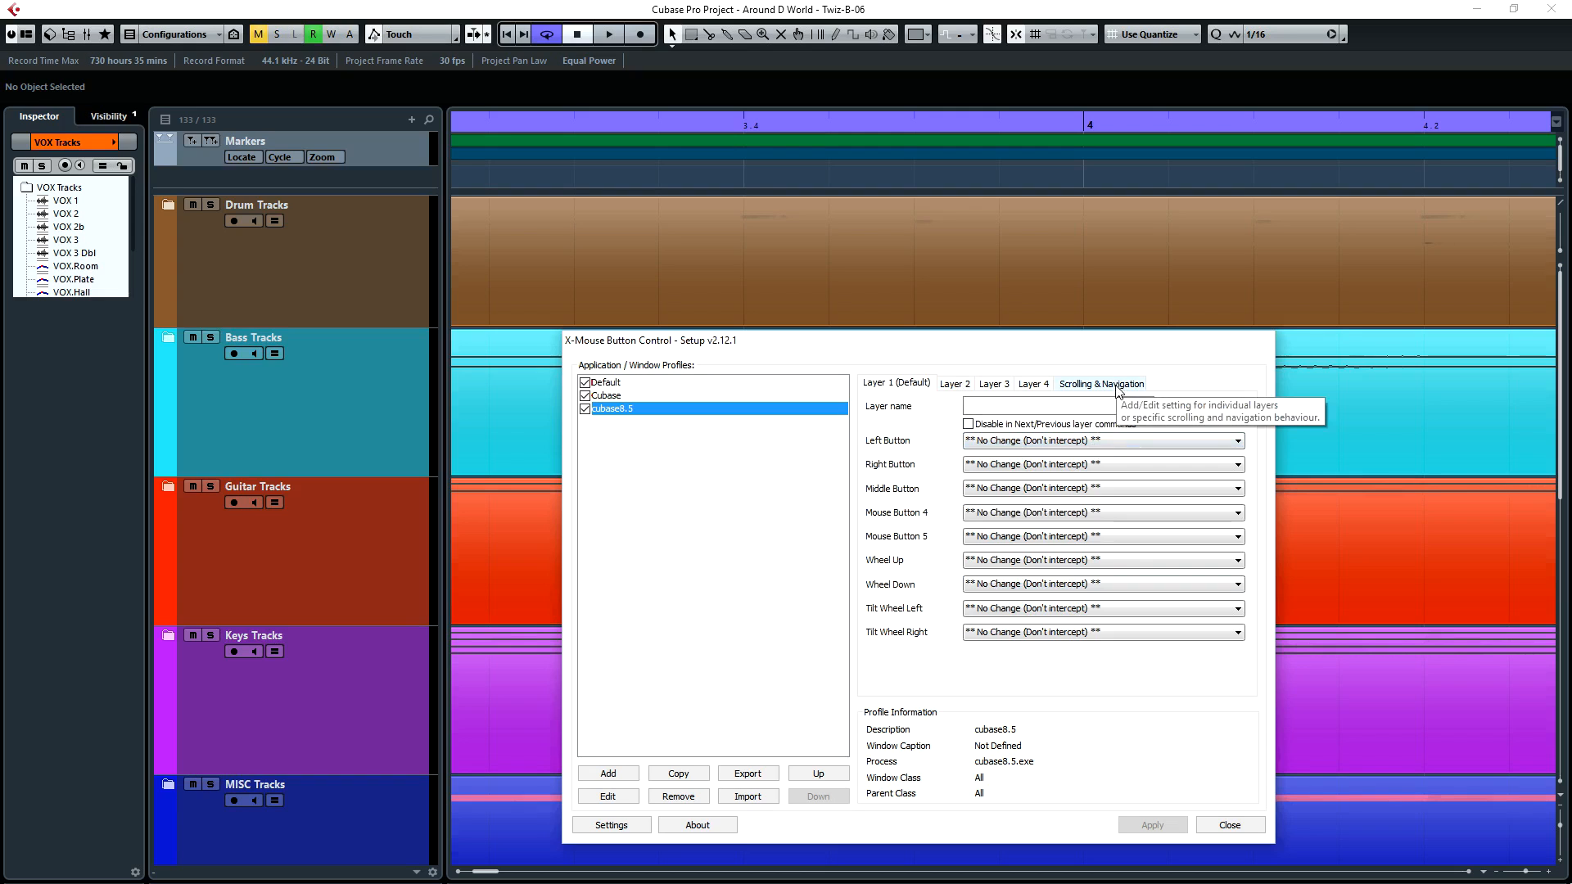
# - View the Scrolling & Navigation options, then Layer 1, then Layer 2's swapped wheel mappings
pyautogui.click(1100, 383)
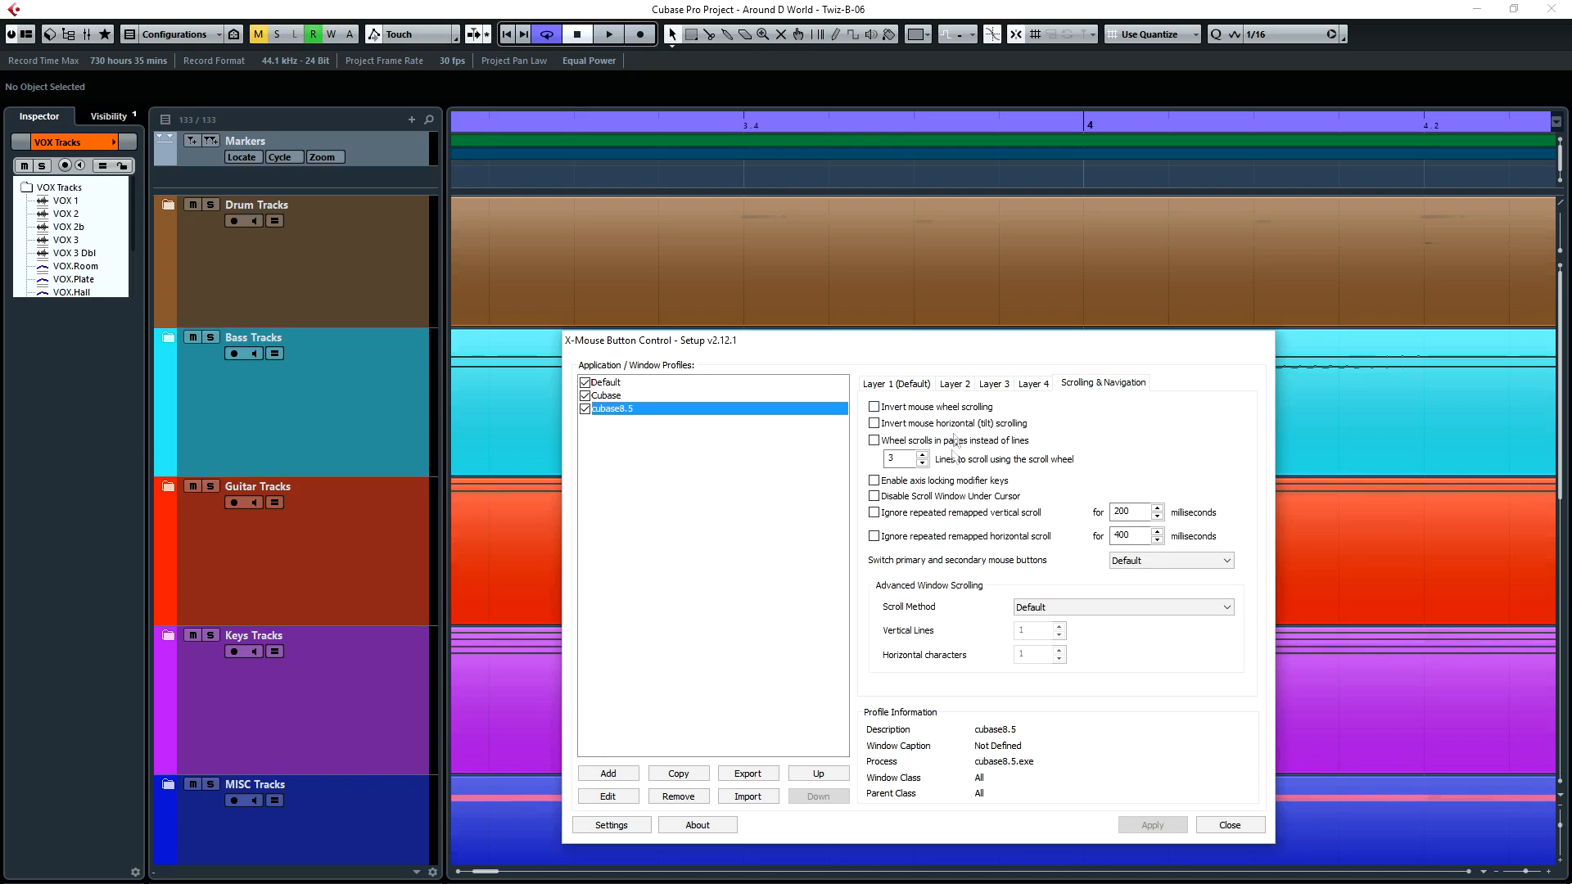
pyautogui.moveTo(850, 345)
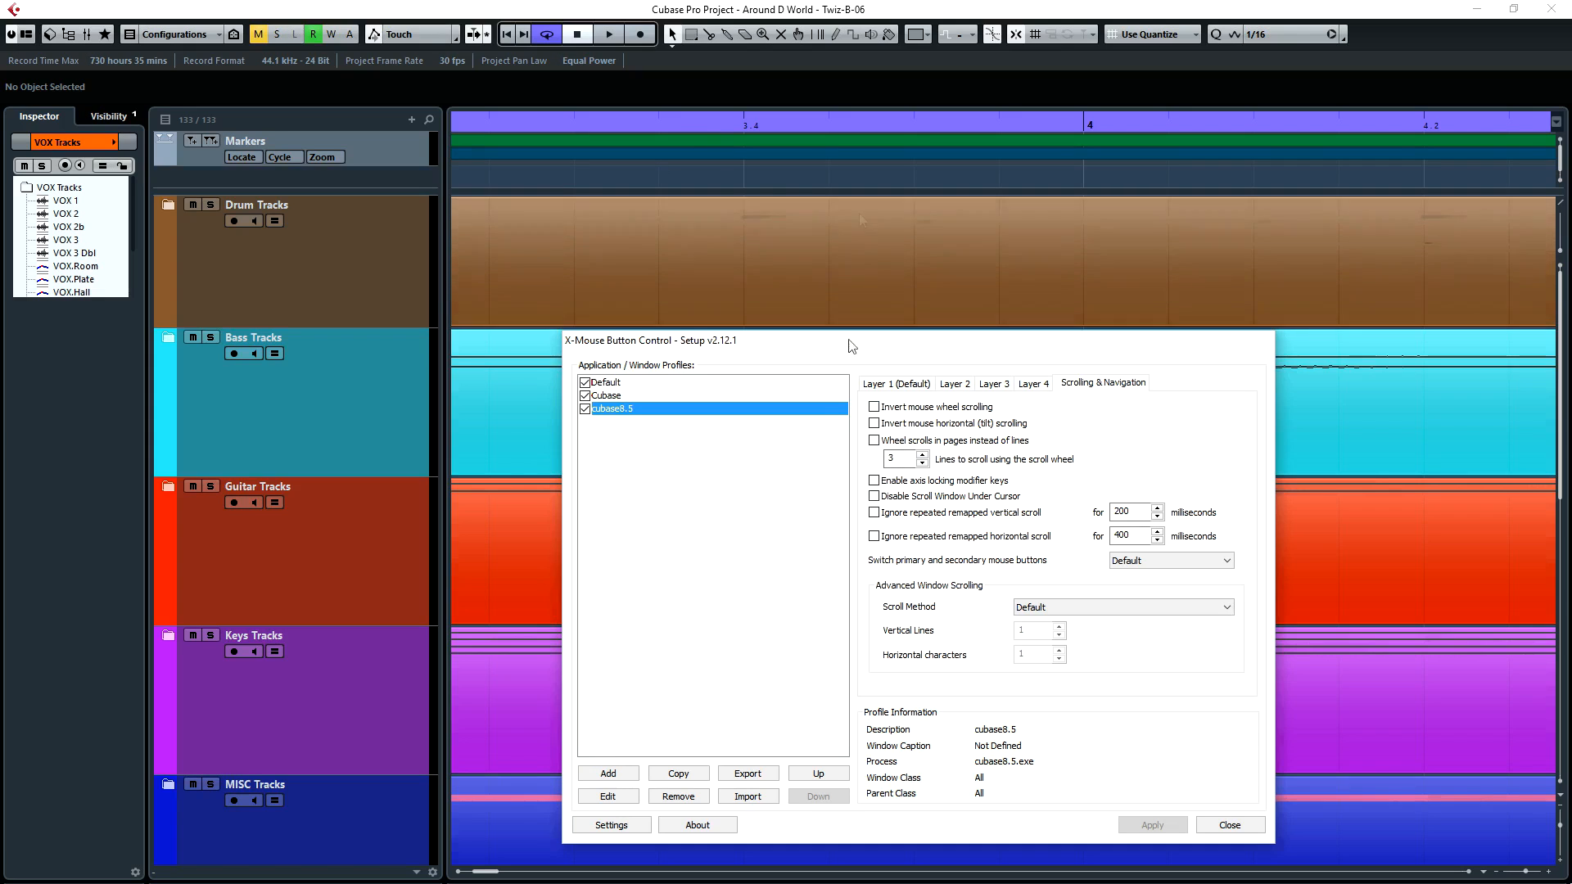
pyautogui.moveTo(961, 473)
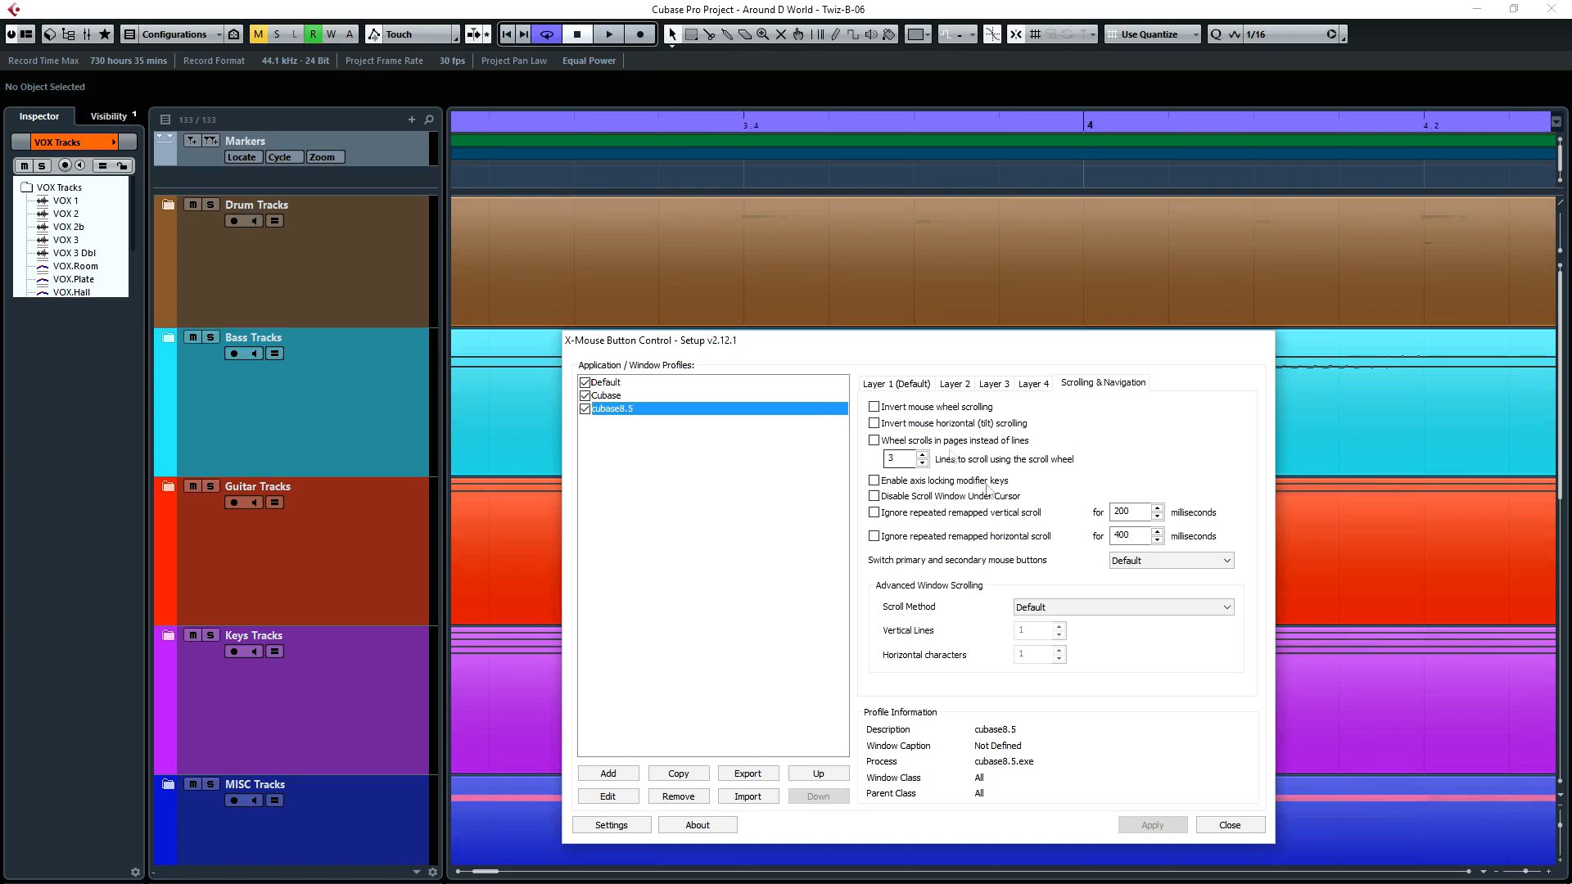
pyautogui.click(894, 383)
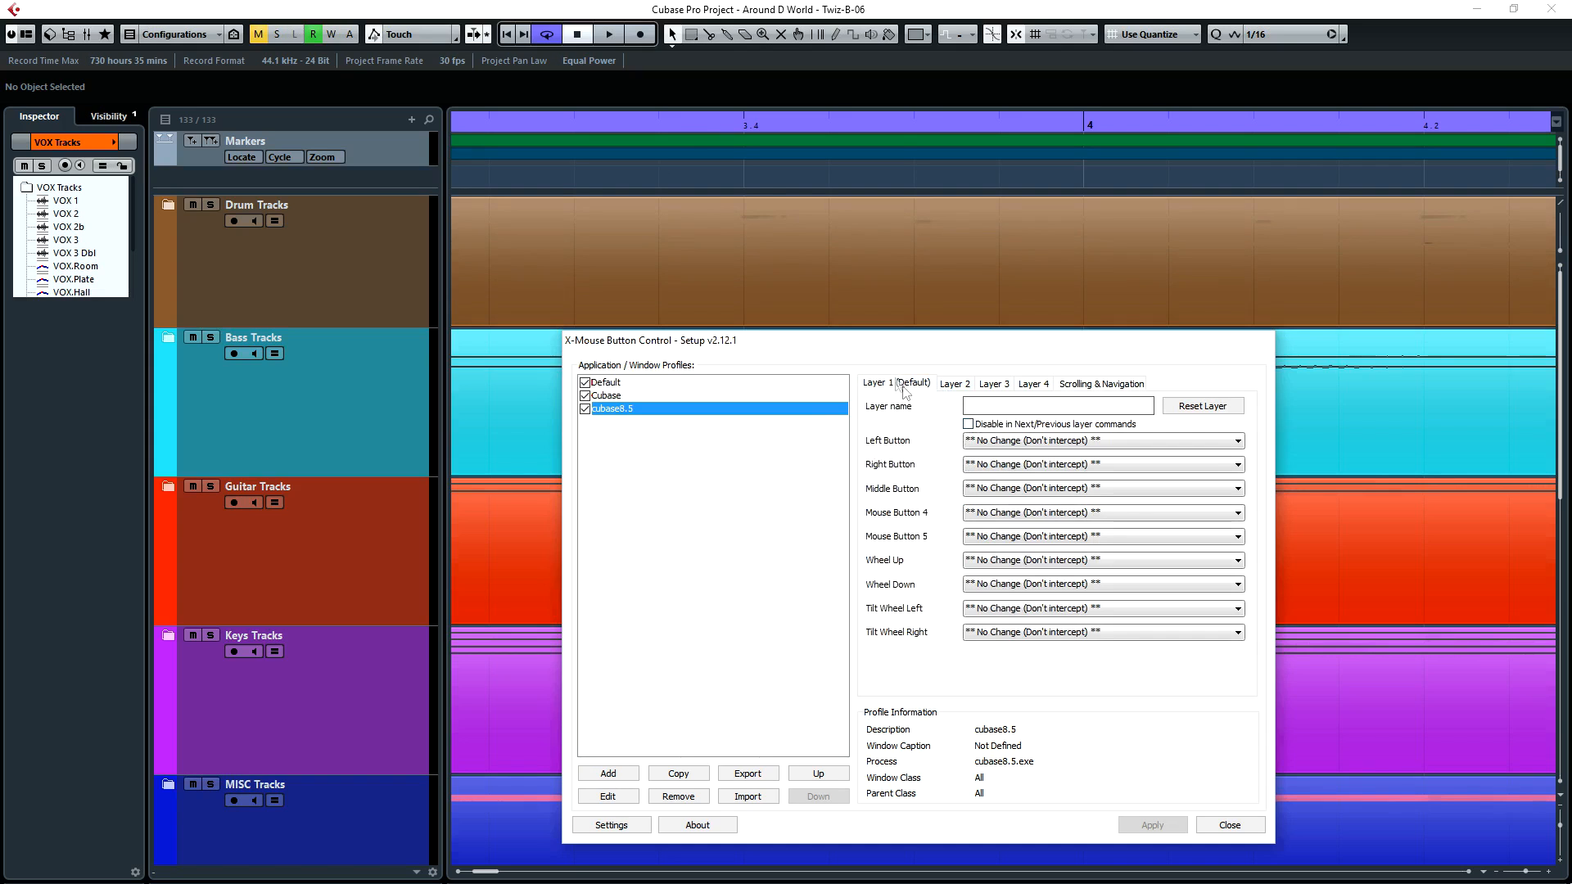
pyautogui.moveTo(961, 641)
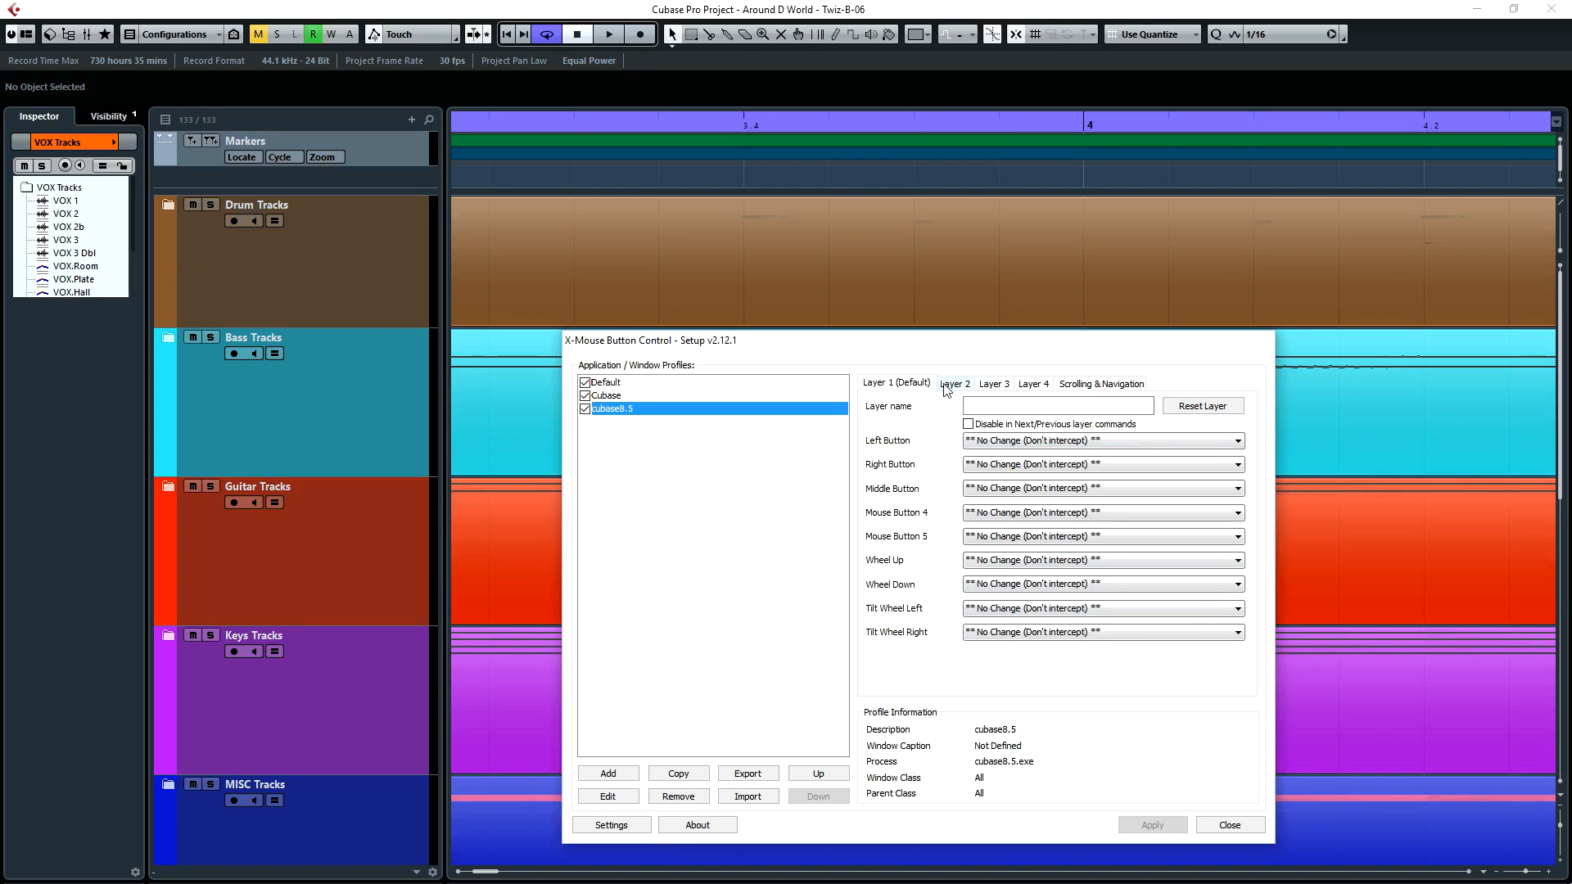
pyautogui.moveTo(955, 384)
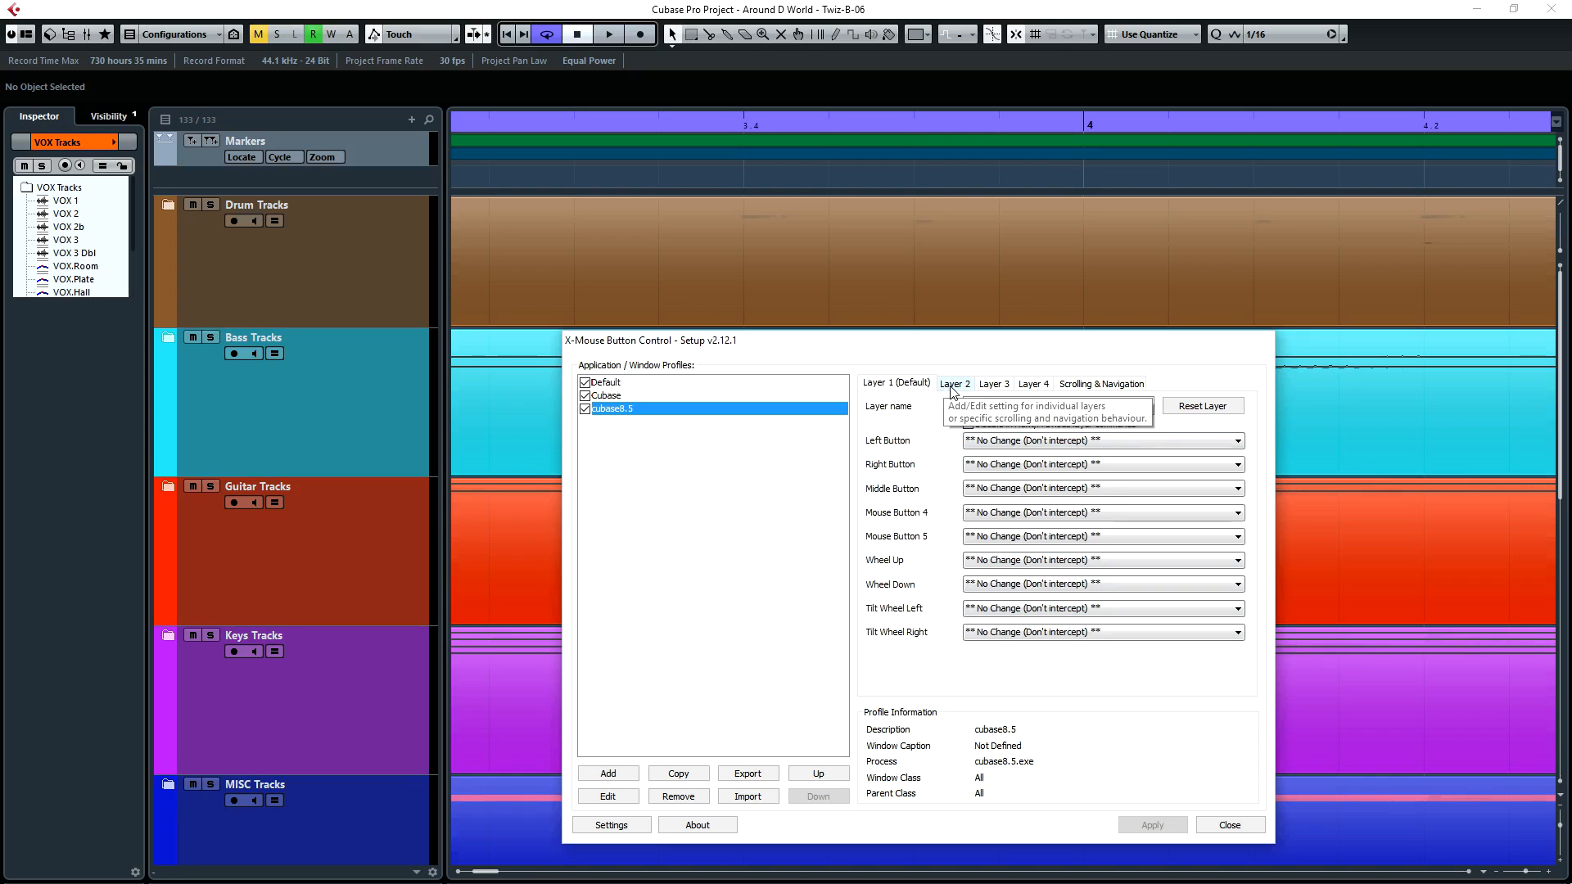
pyautogui.click(953, 384)
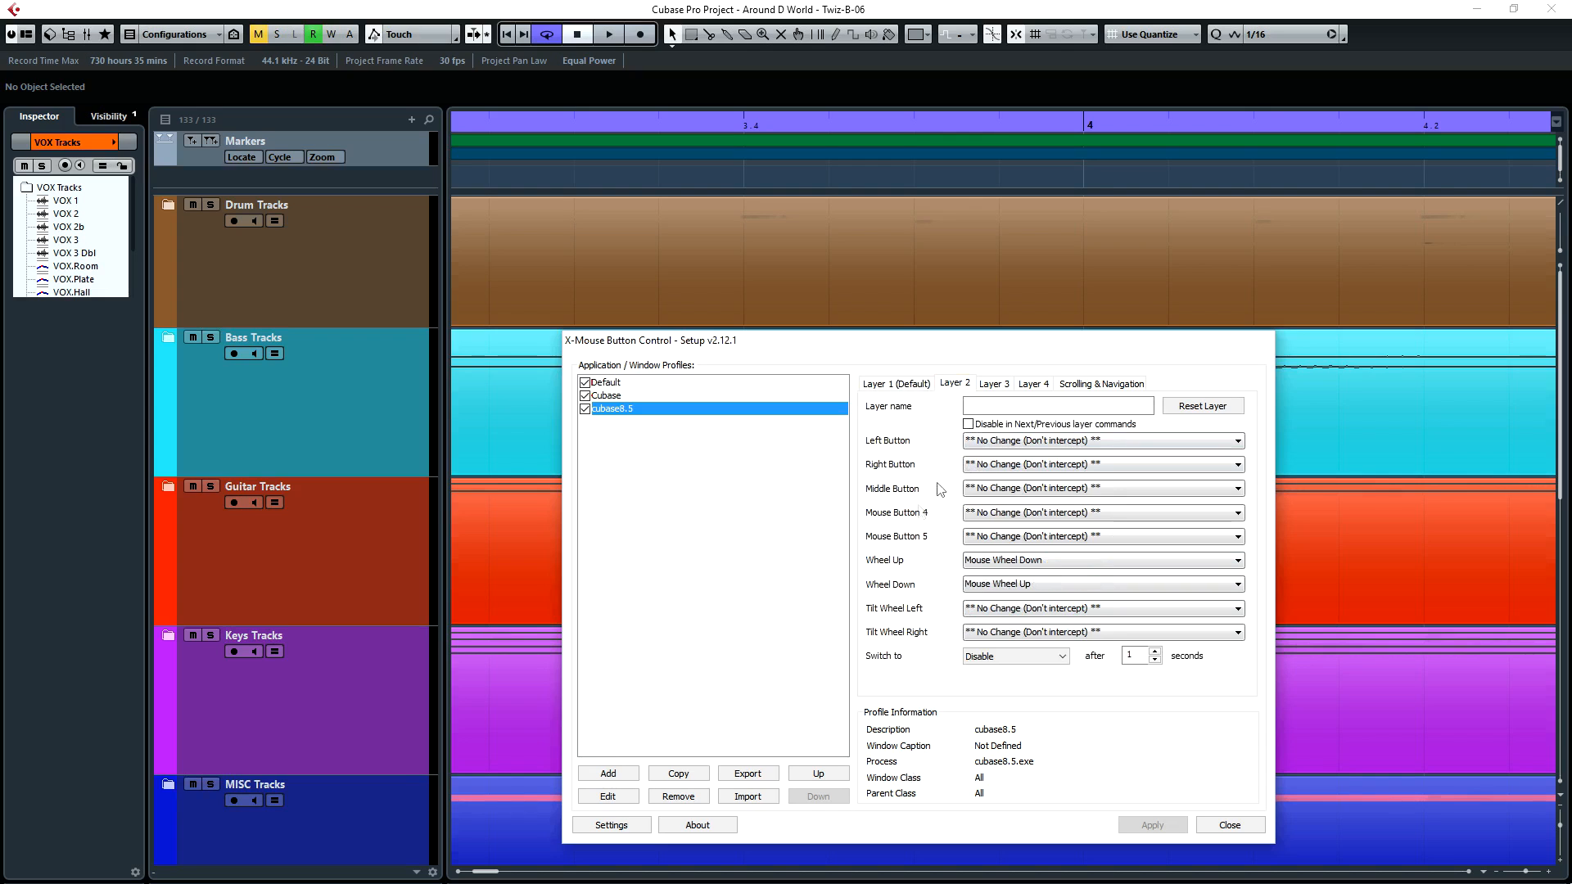
pyautogui.moveTo(951, 388)
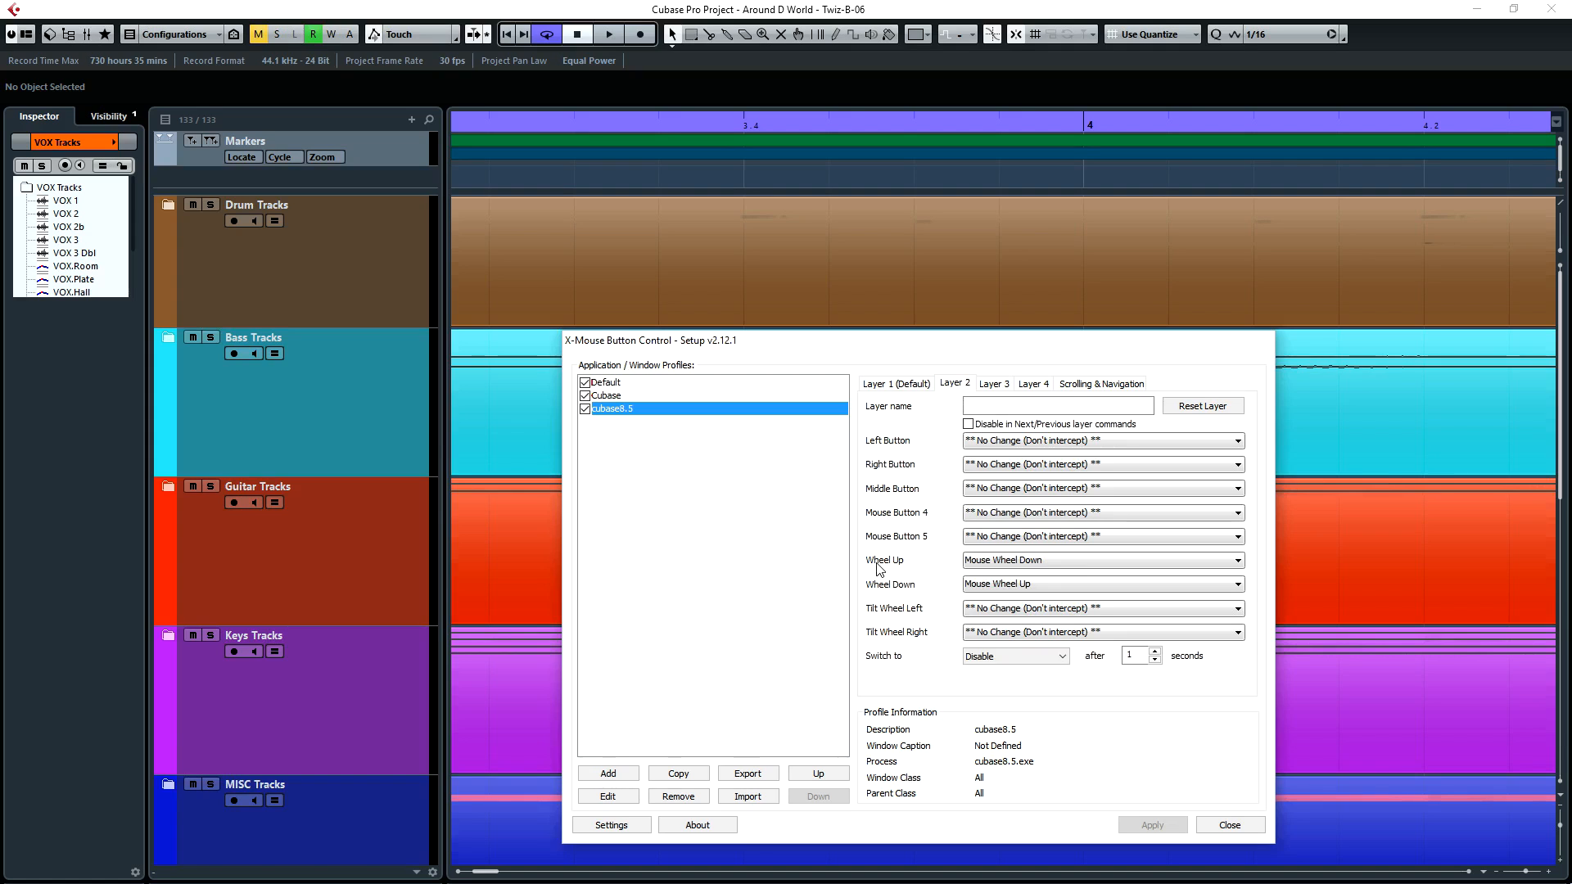
pyautogui.moveTo(966, 572)
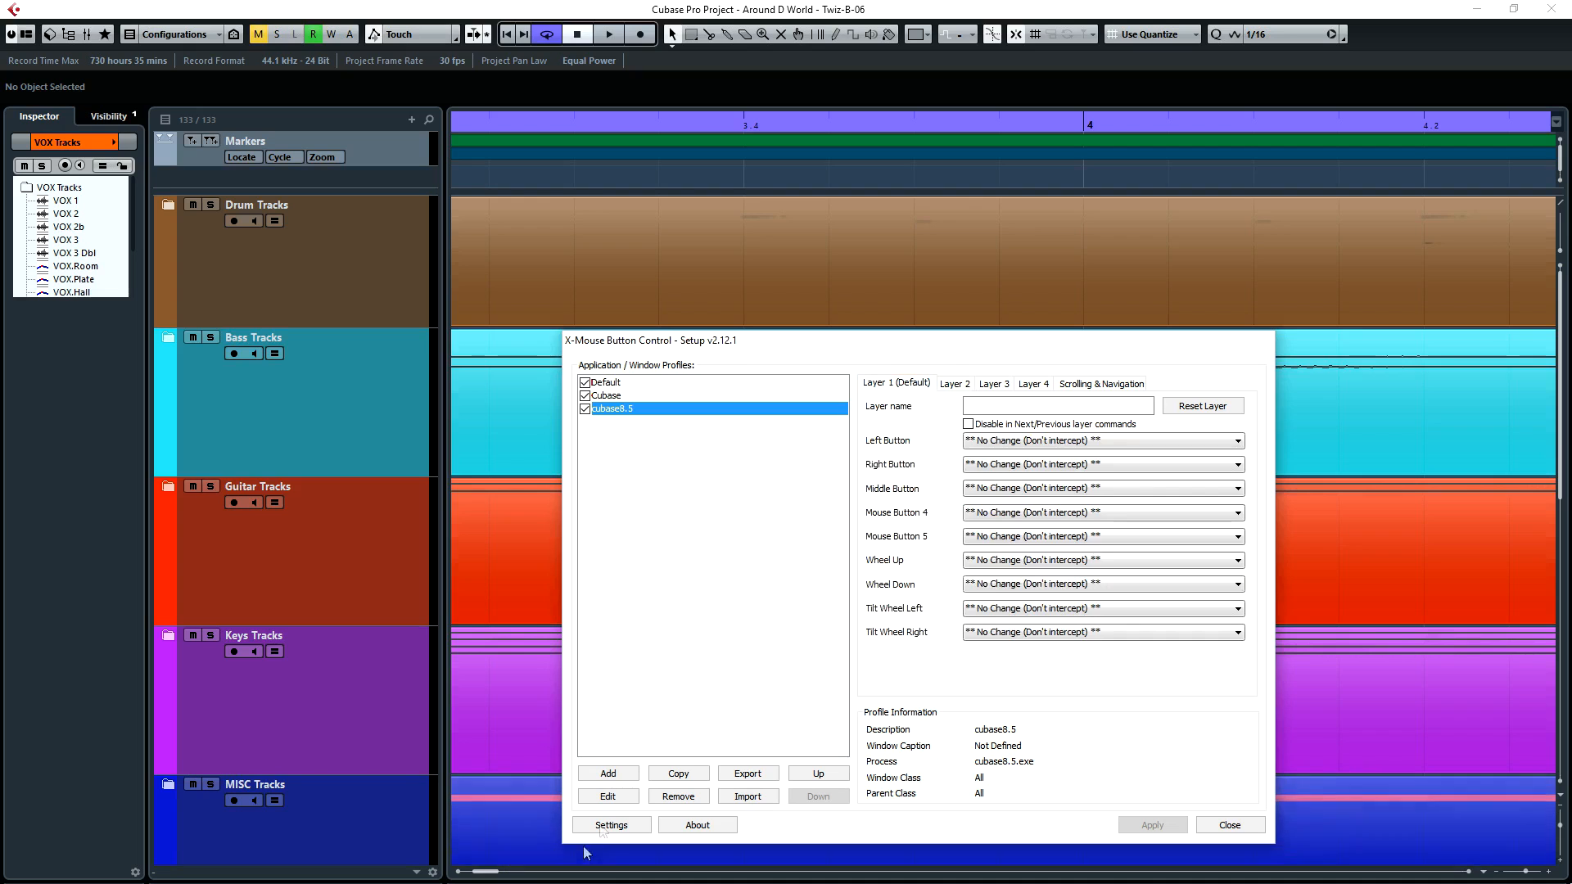
# - Open X-Mouse Button Control's Global Settings dialog on its General options
pyautogui.click(611, 824)
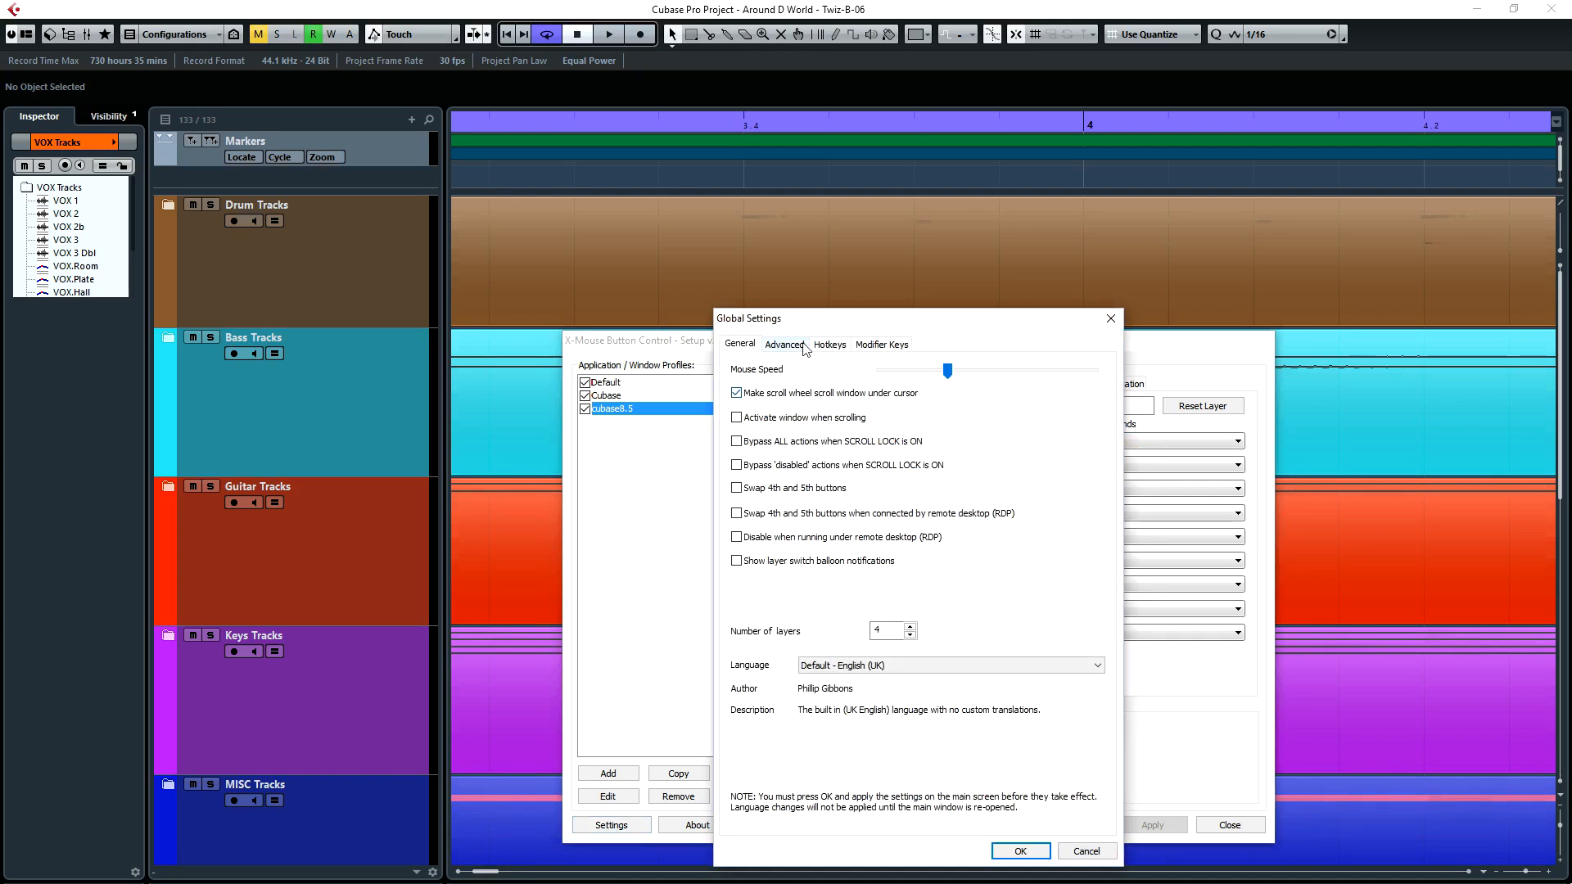
pyautogui.moveTo(871, 348)
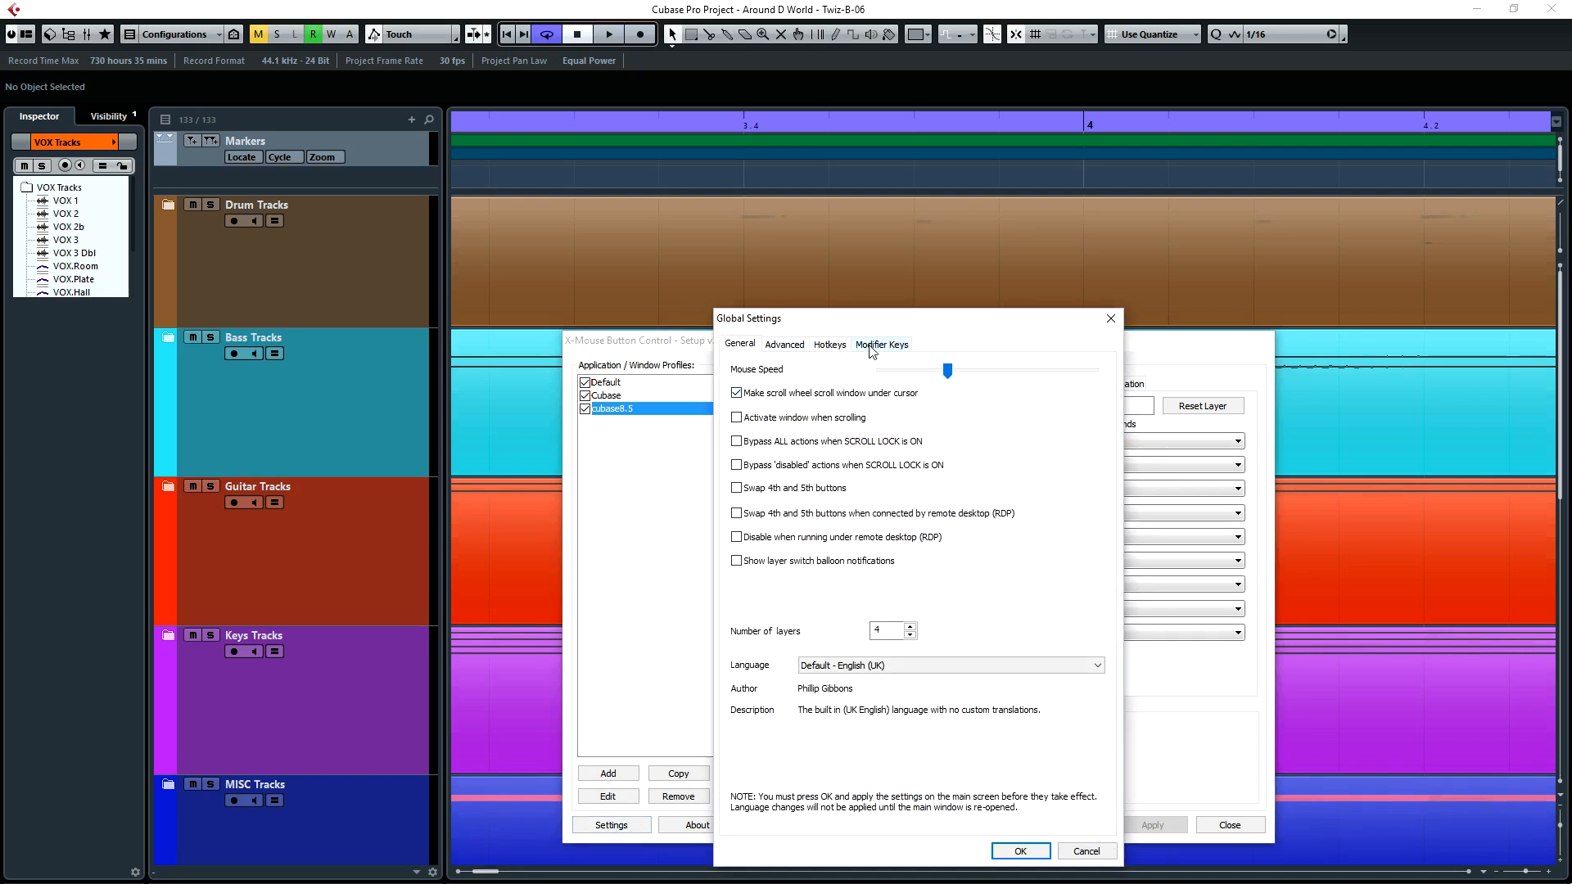
# - Keep Shift, Control and Alt as the layer 2, 3 and 4 modifiers, then confirm with OK
pyautogui.click(883, 344)
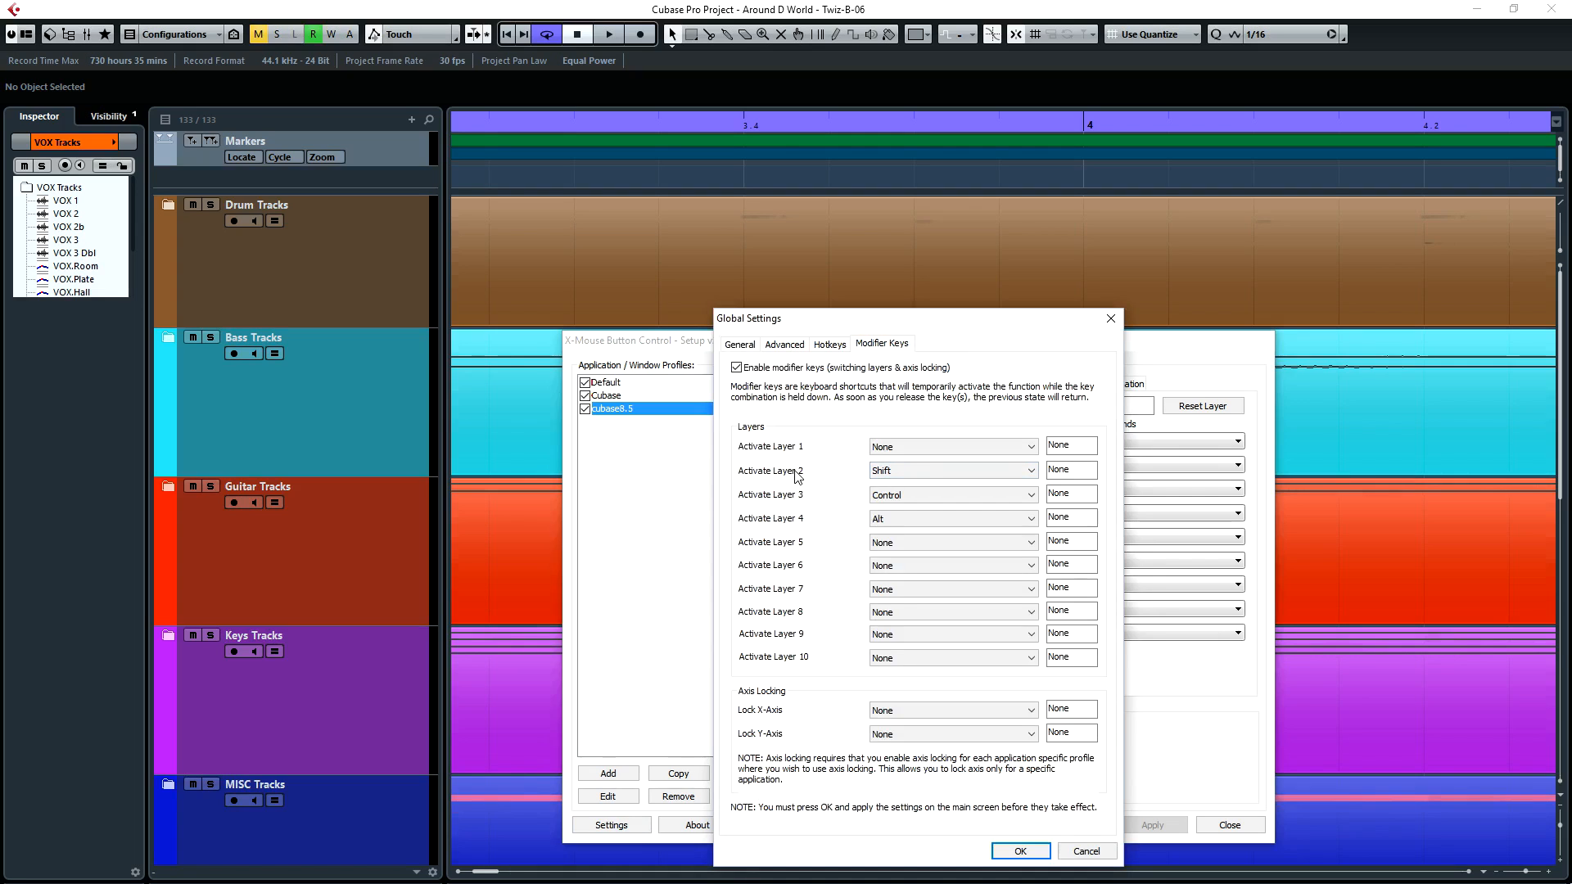
pyautogui.moveTo(792, 500)
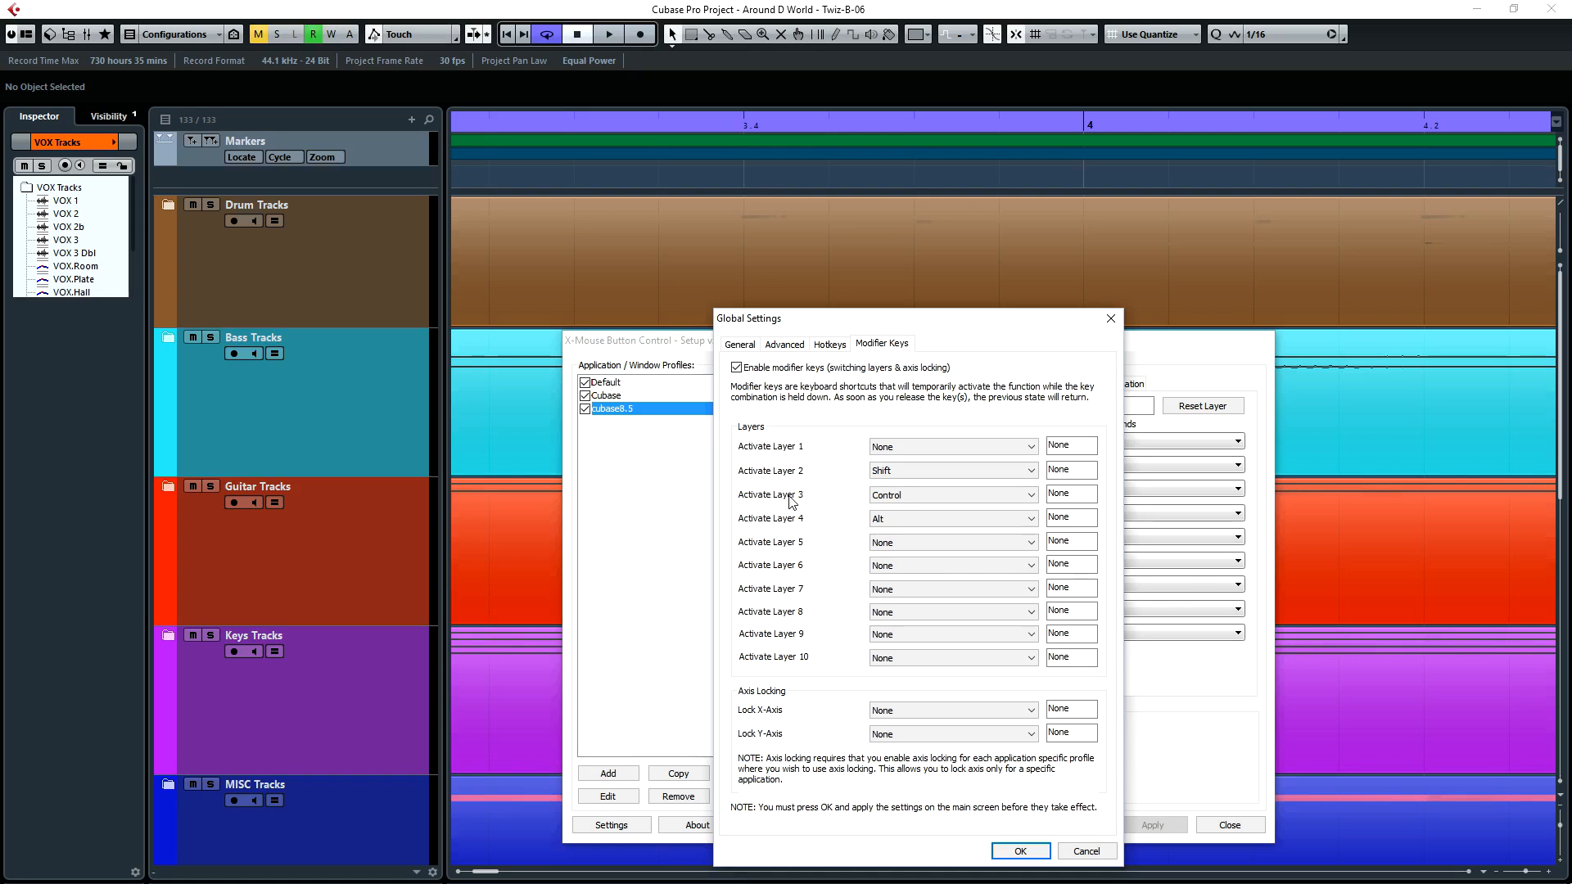
pyautogui.click(950, 495)
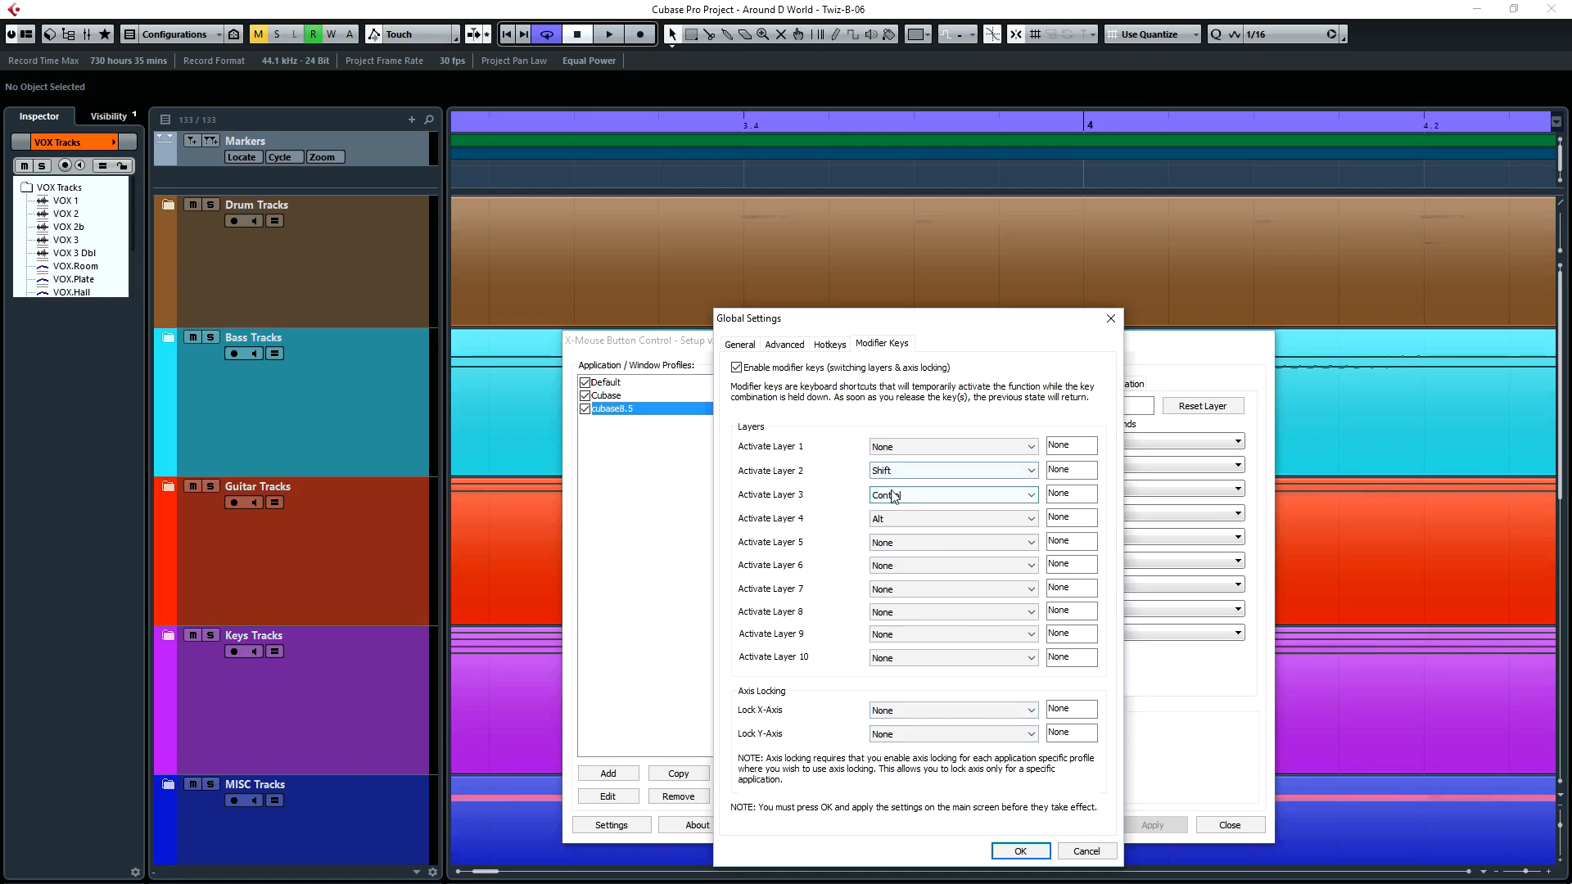
pyautogui.click(953, 494)
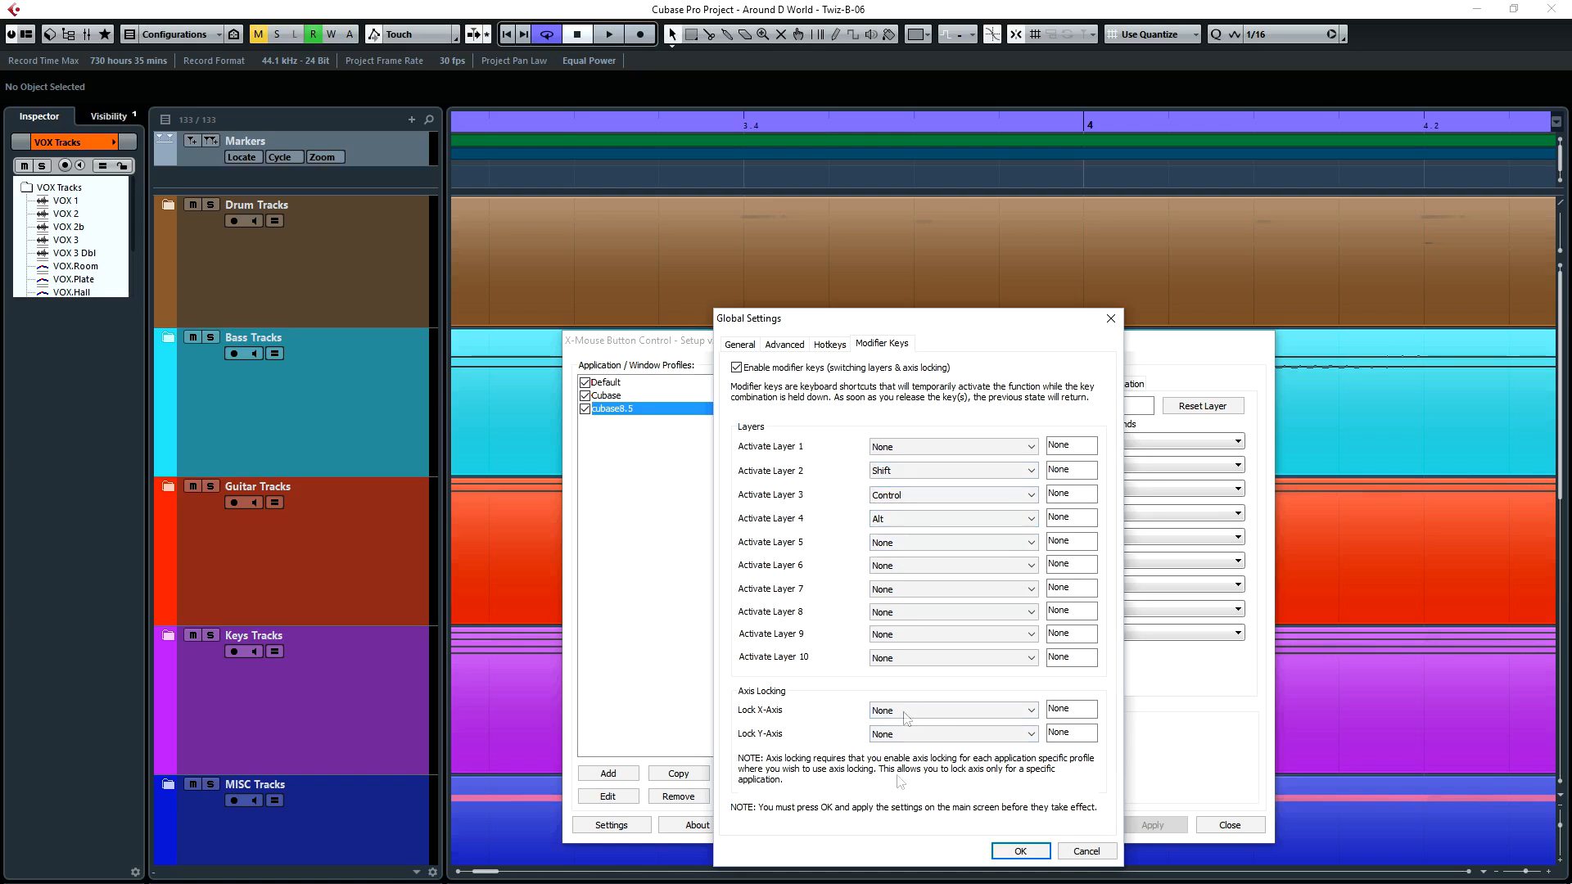
pyautogui.click(1018, 850)
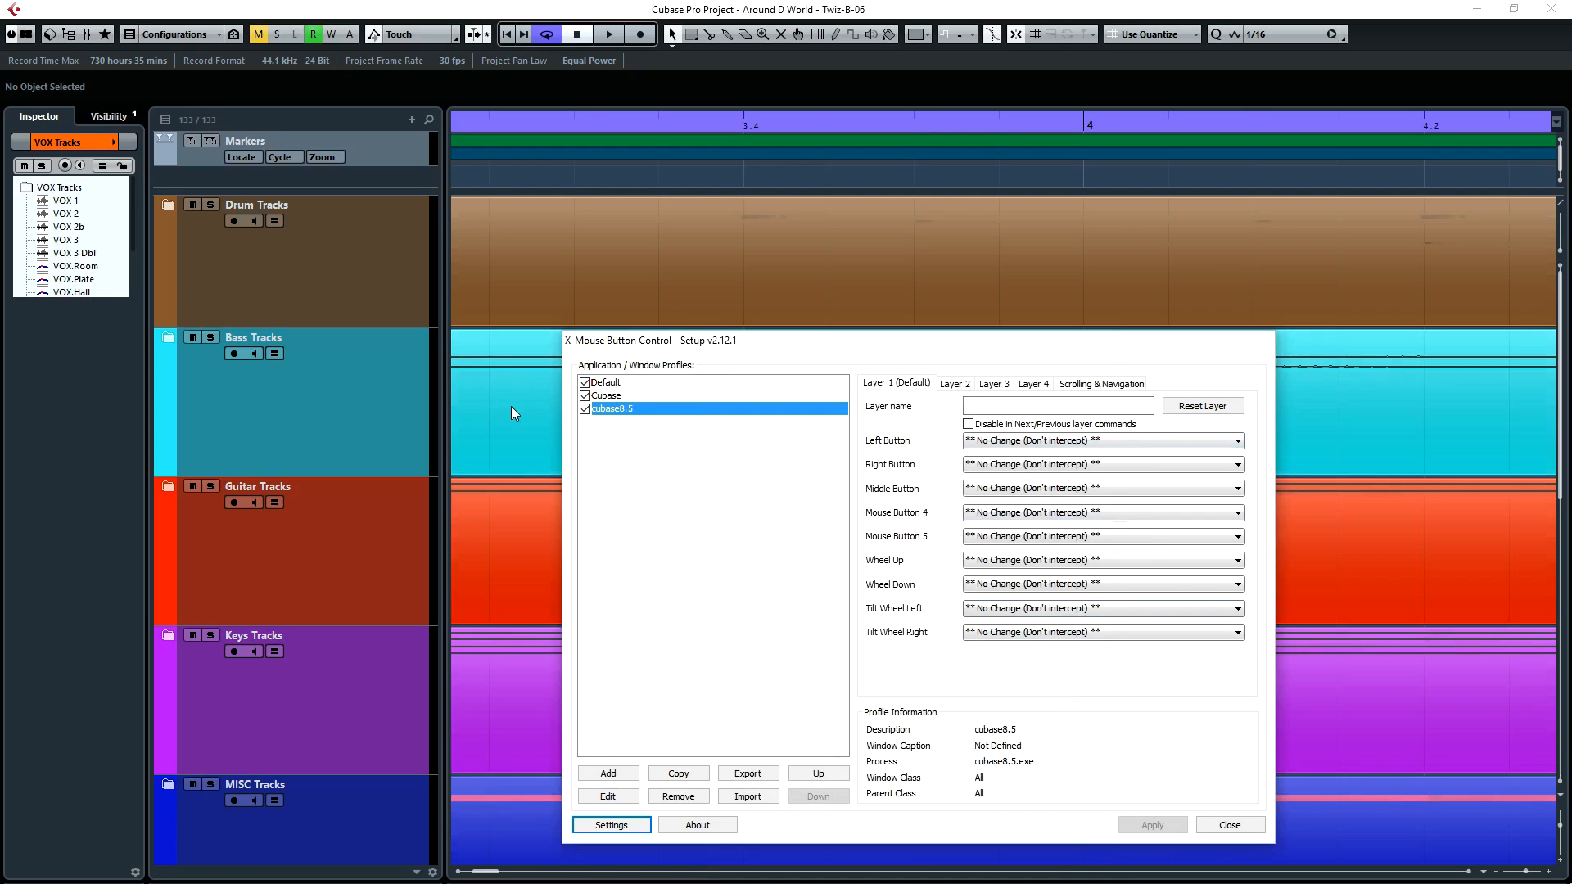
pyautogui.moveTo(505, 417)
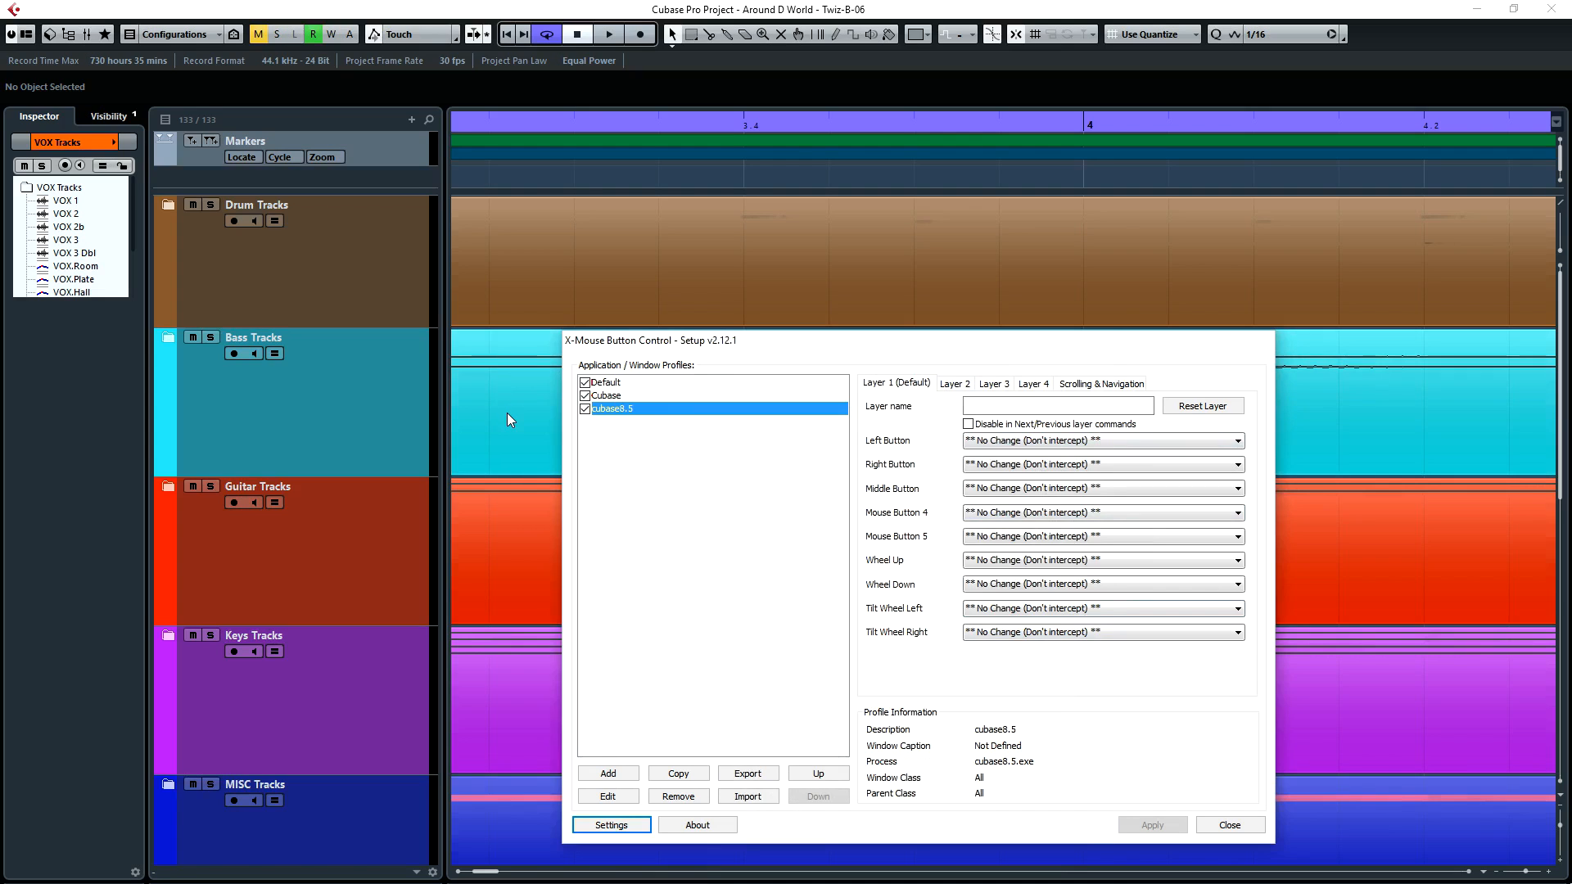
pyautogui.moveTo(895, 388)
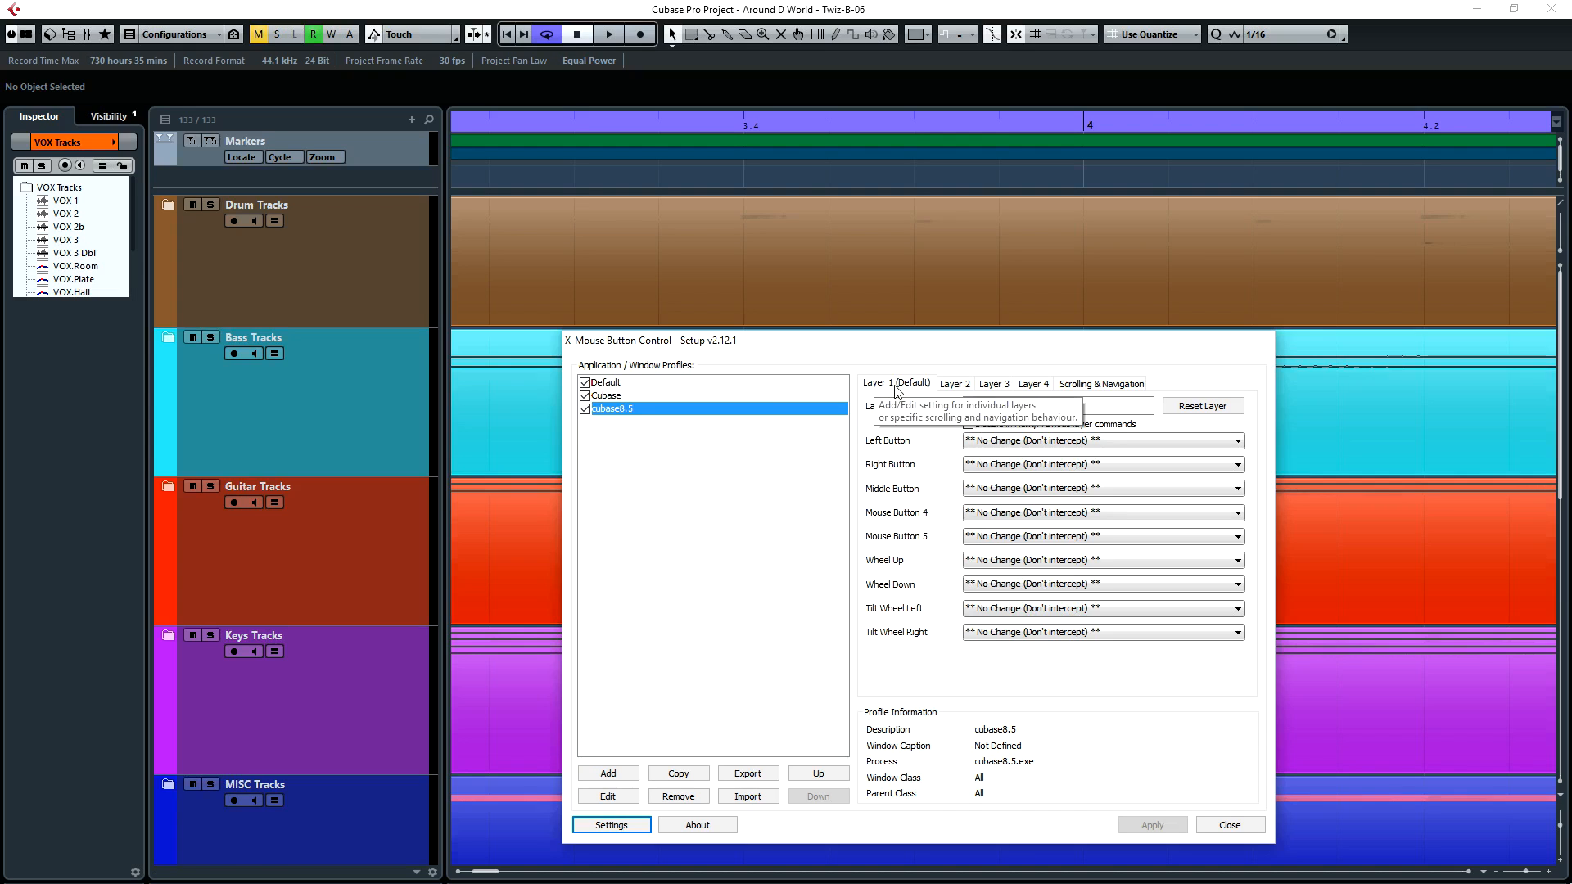
pyautogui.moveTo(506, 421)
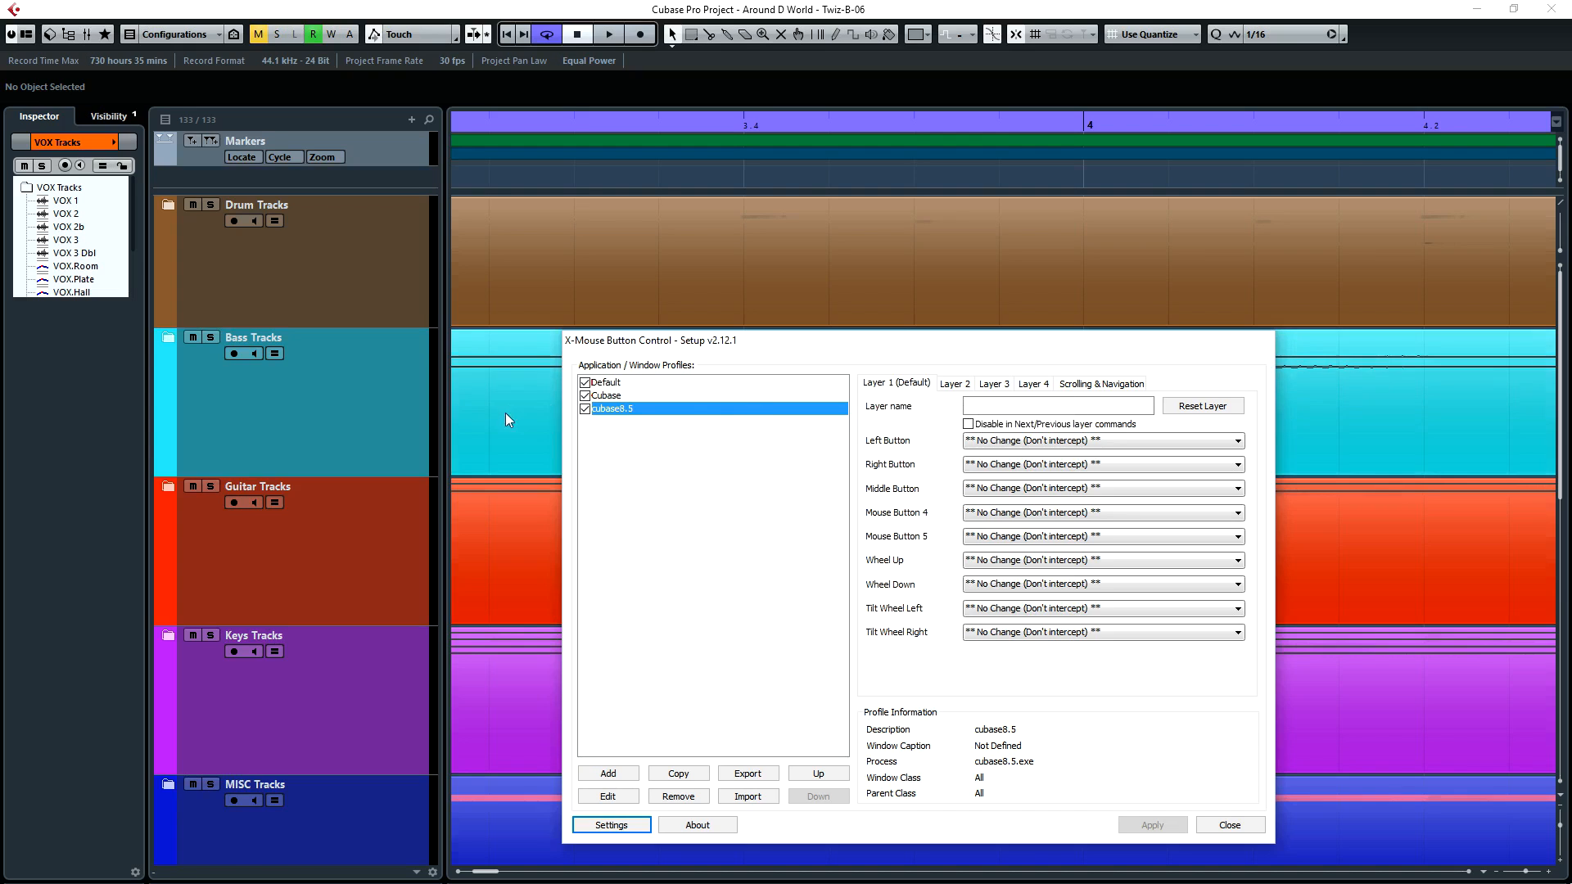
pyautogui.moveTo(491, 457)
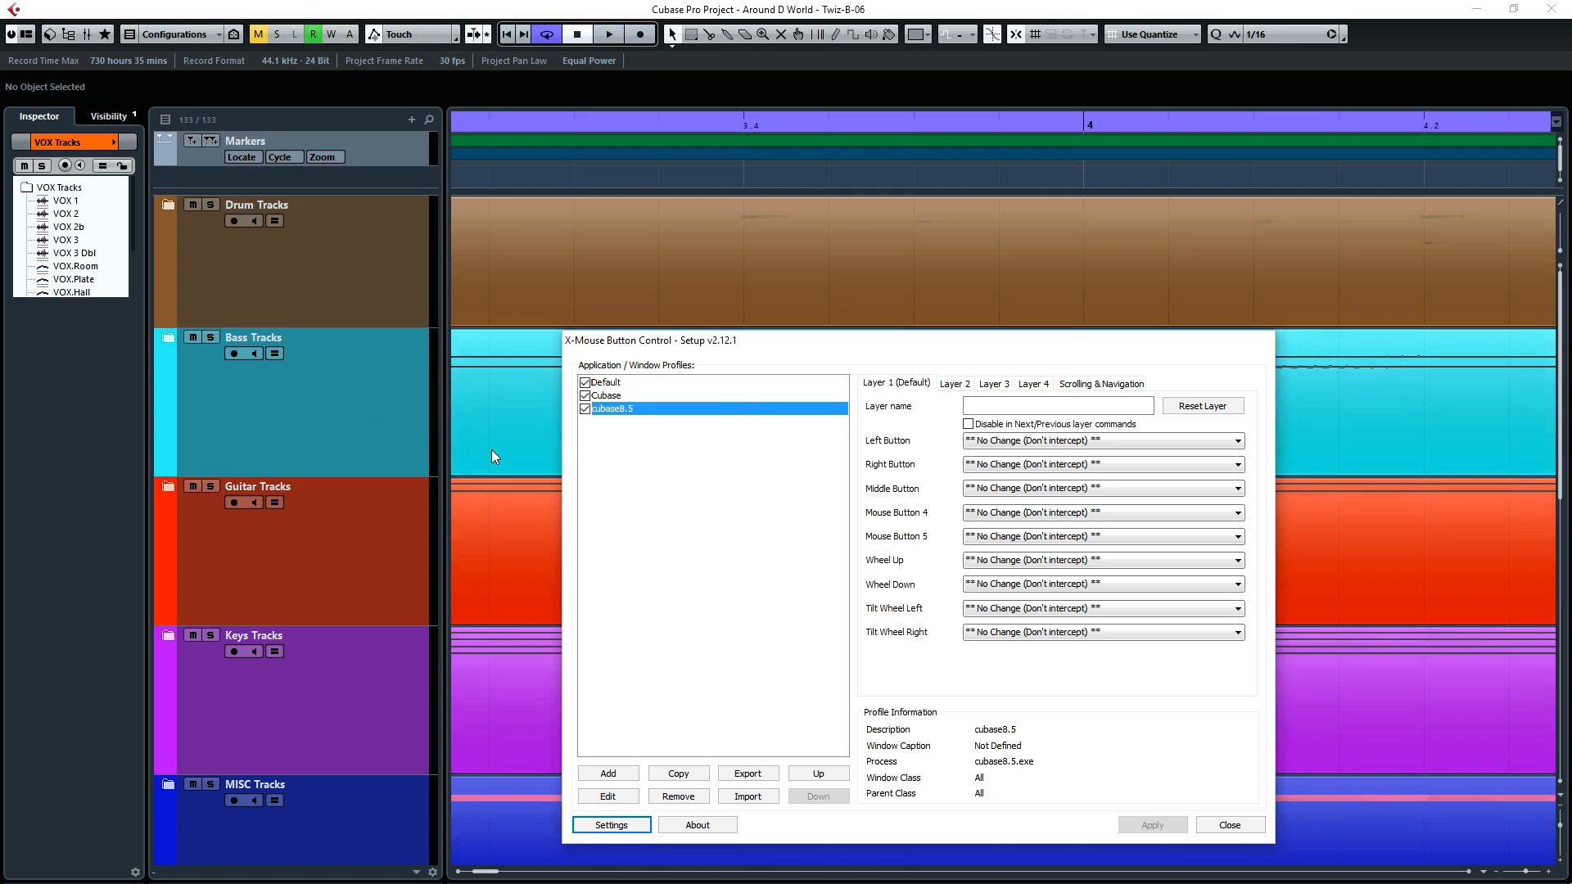
pyautogui.moveTo(584, 479)
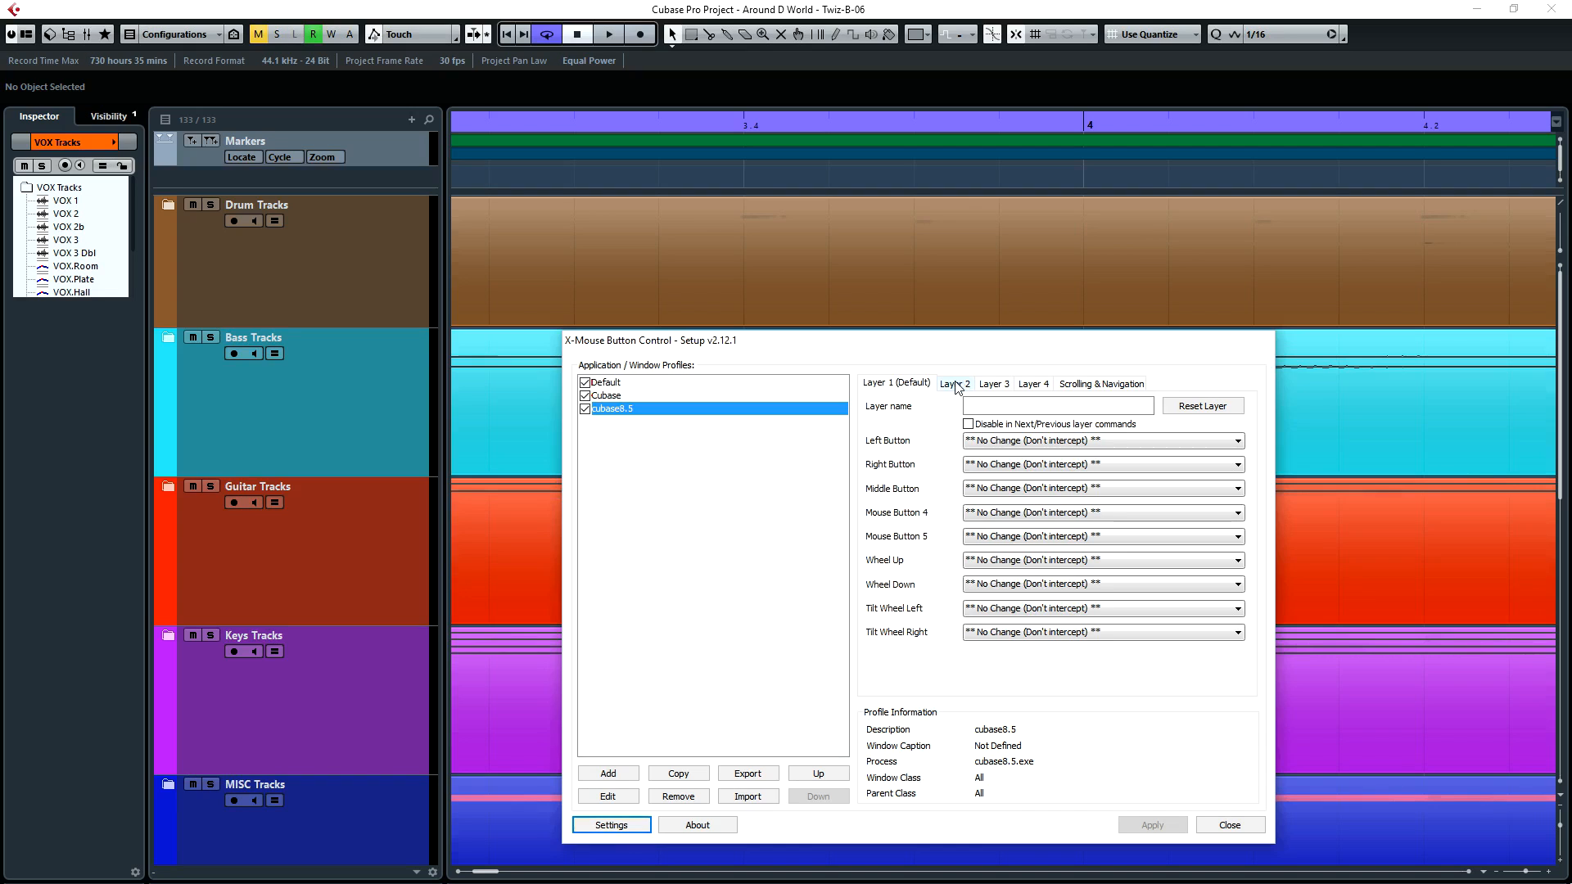
# - Review Layer 2's swapped Wheel Up/Wheel Down mappings, then bring the Cubase project forward
pyautogui.click(953, 384)
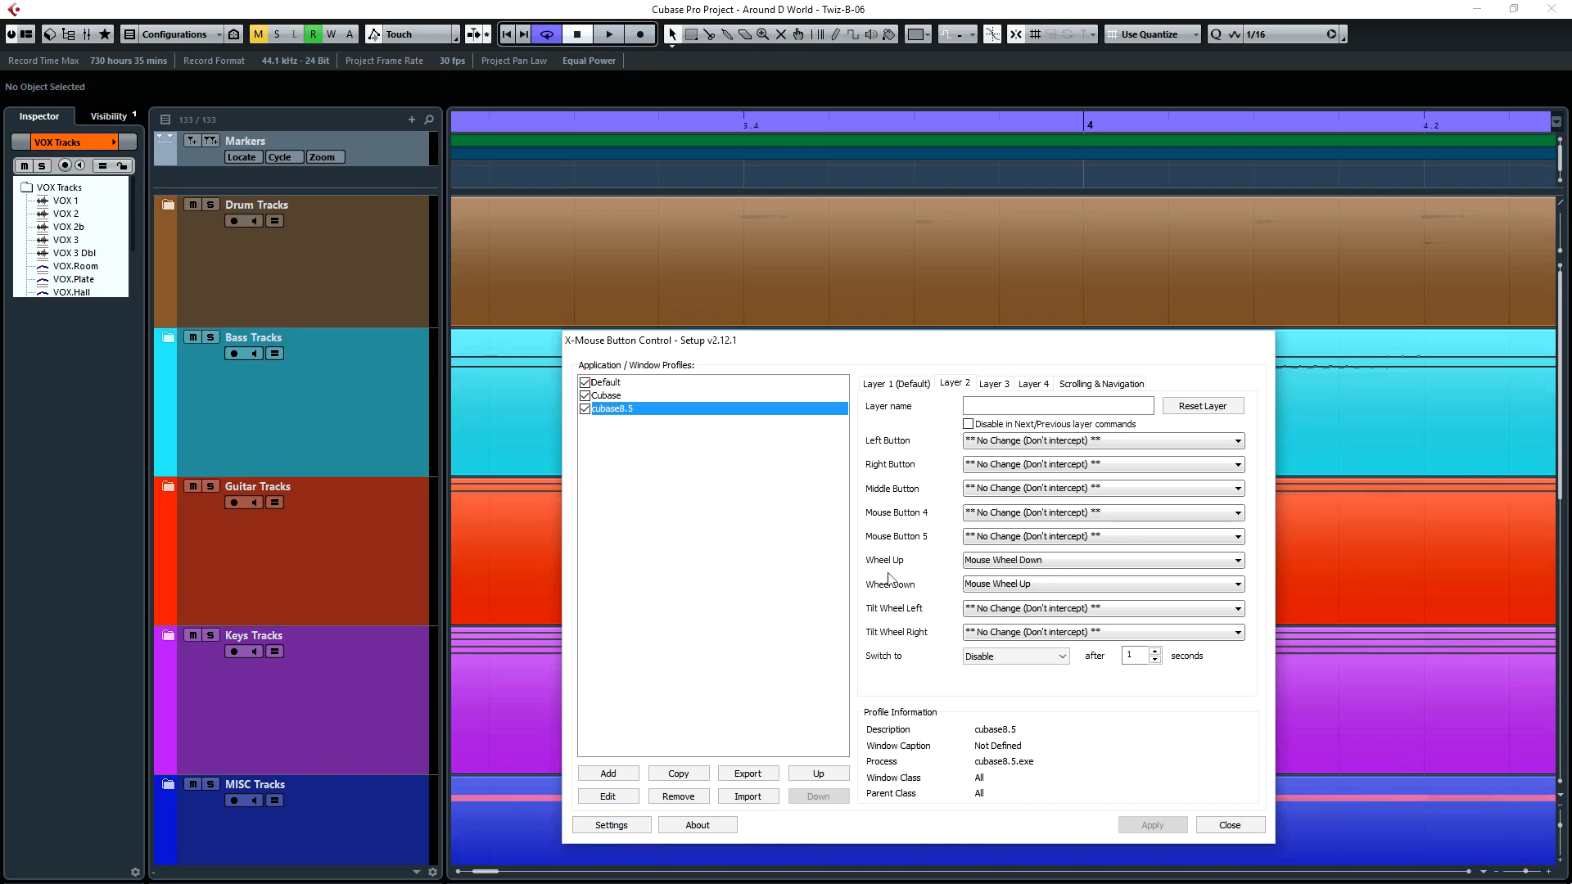
pyautogui.moveTo(875, 570)
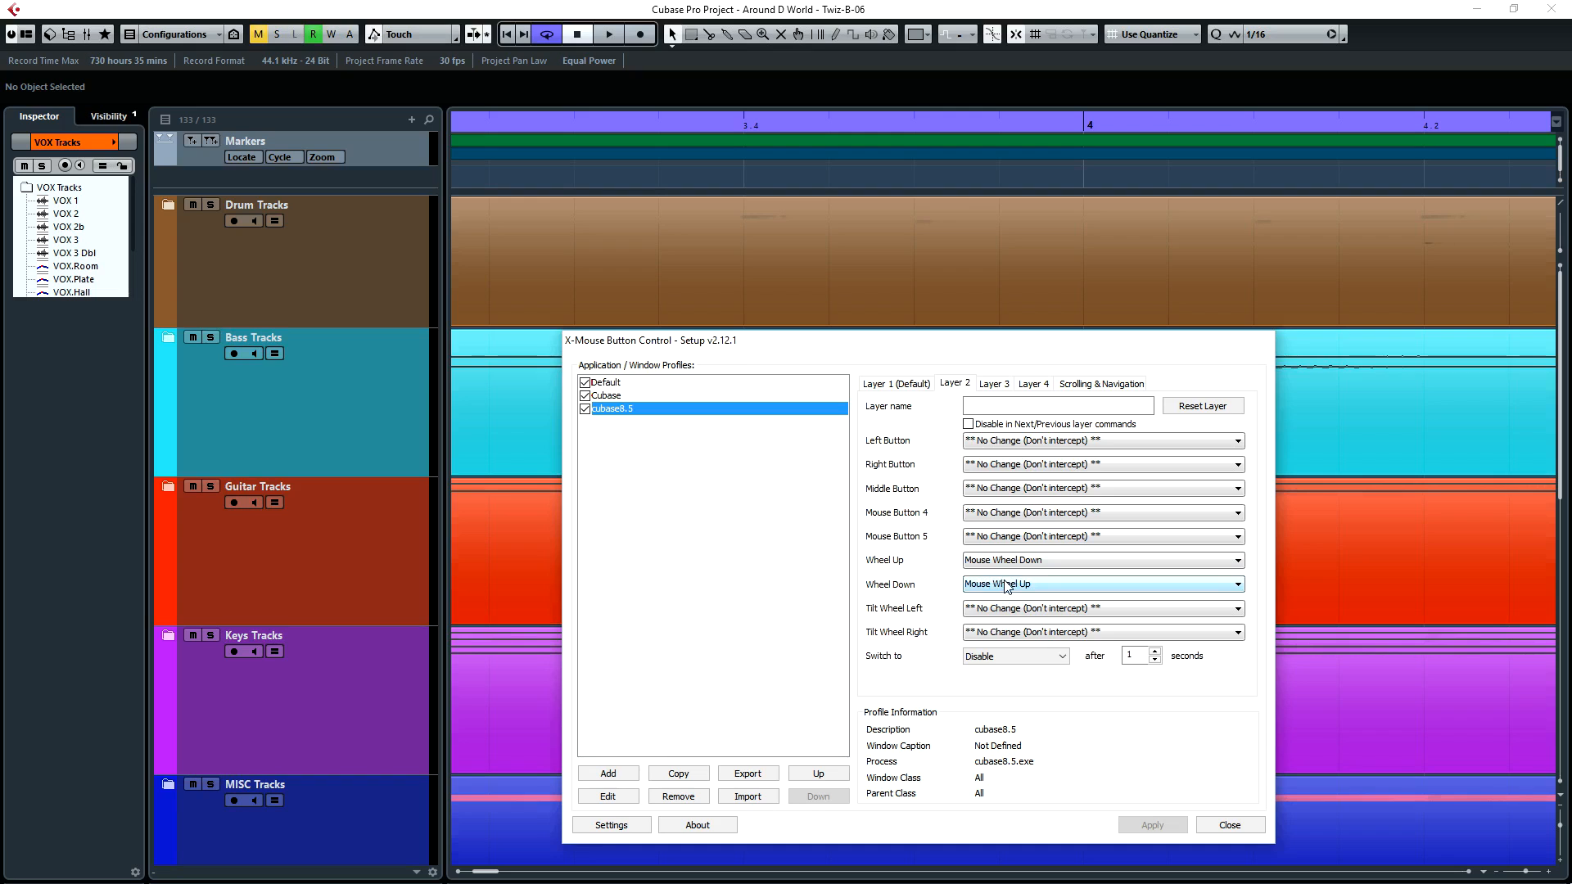
pyautogui.click(1227, 824)
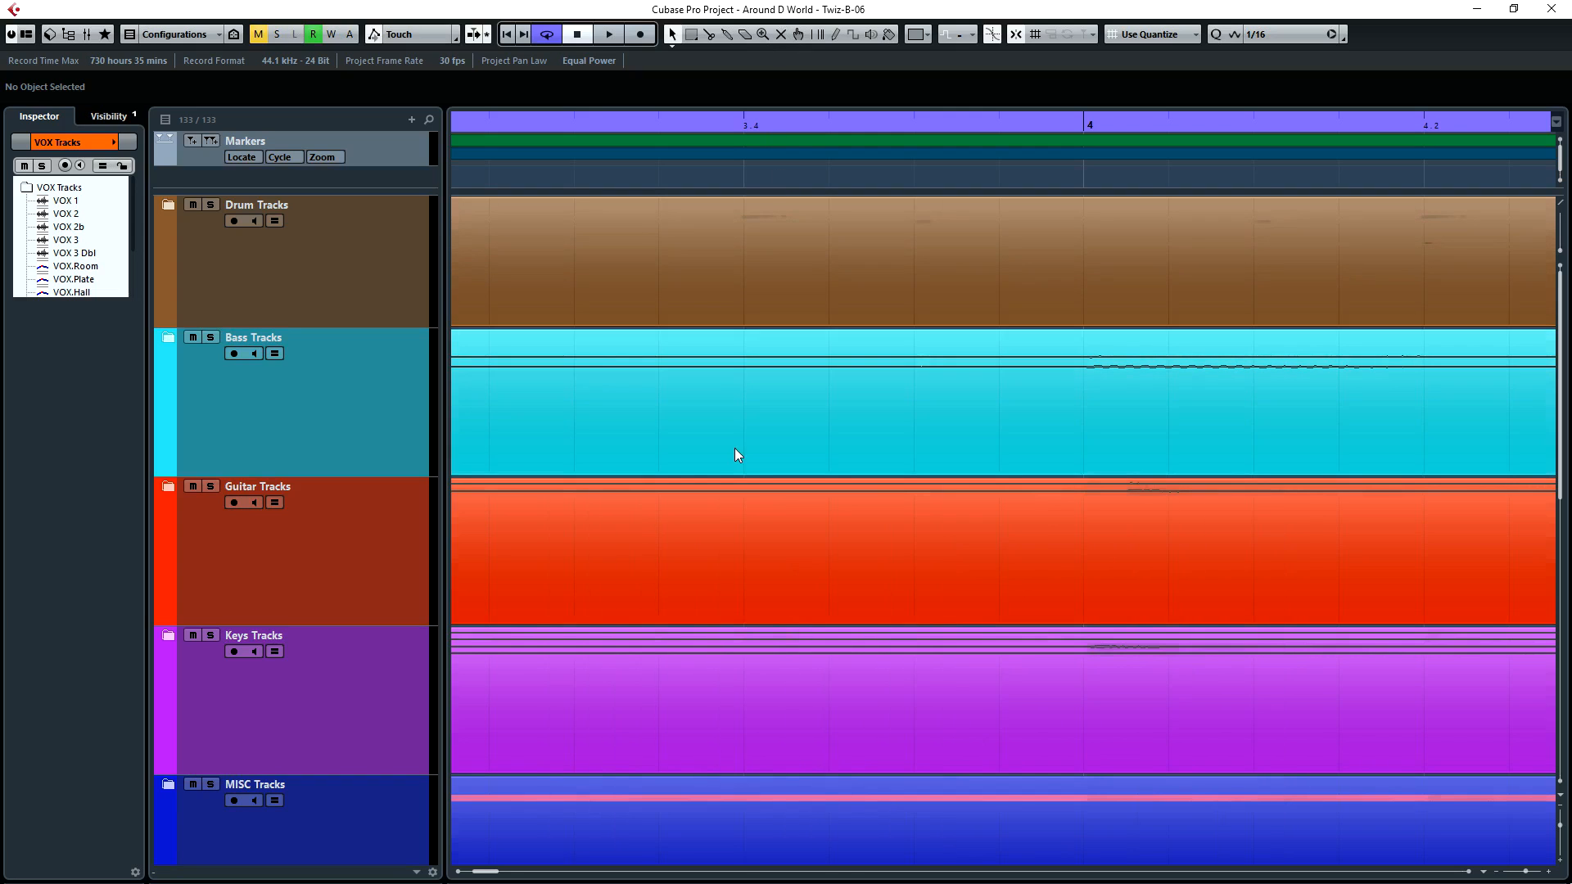
# - Scroll the track list down to STEMs and back up, then move the timeline to about bar 3
pyautogui.scroll(-3)
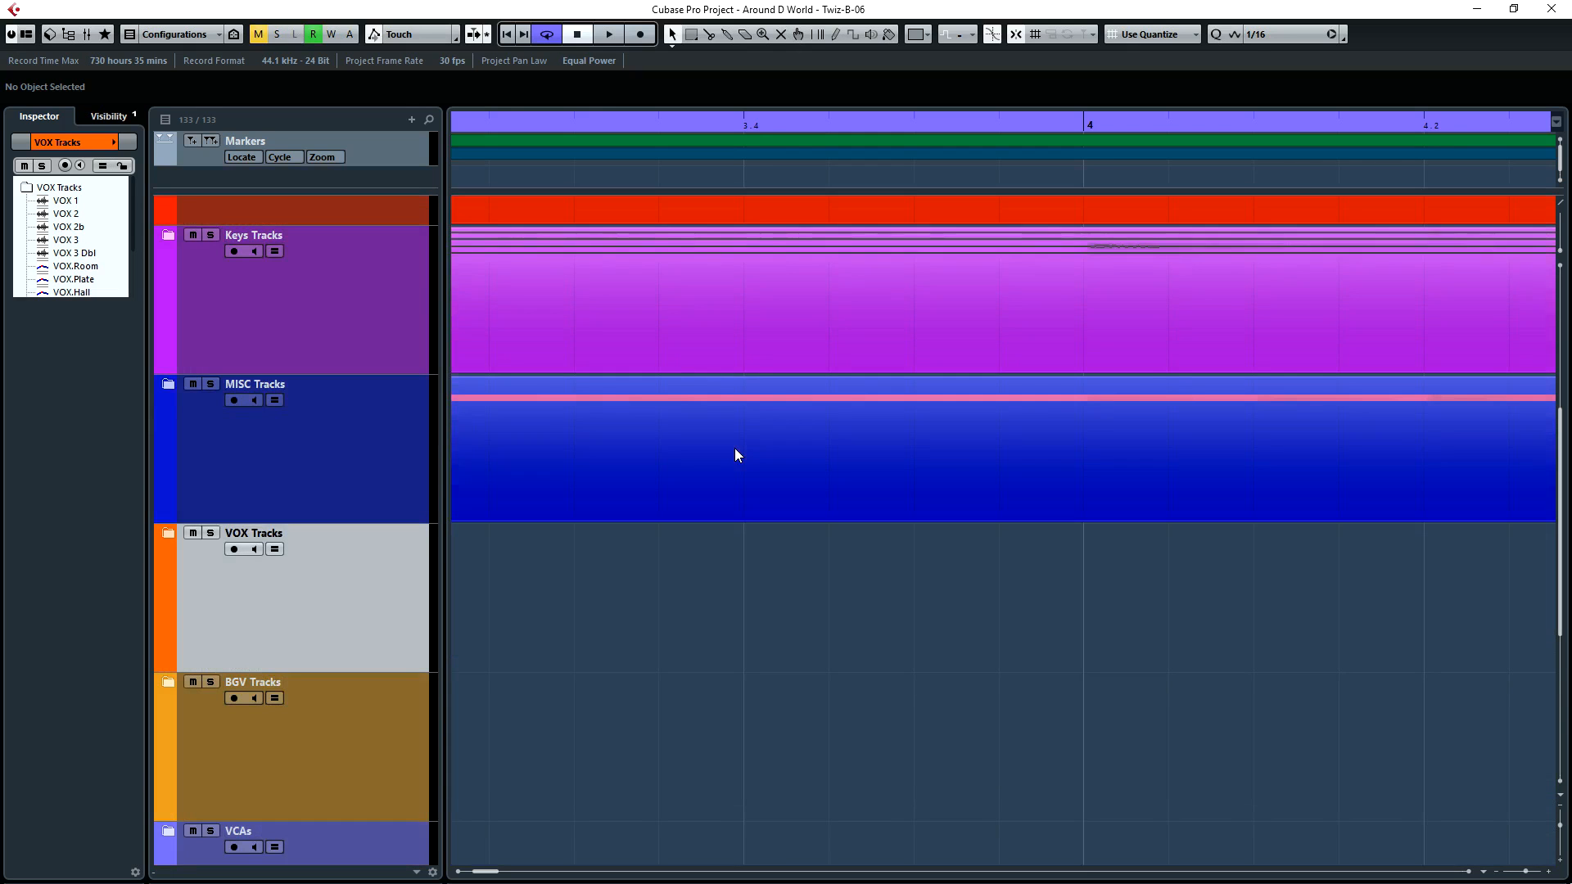
pyautogui.scroll(3)
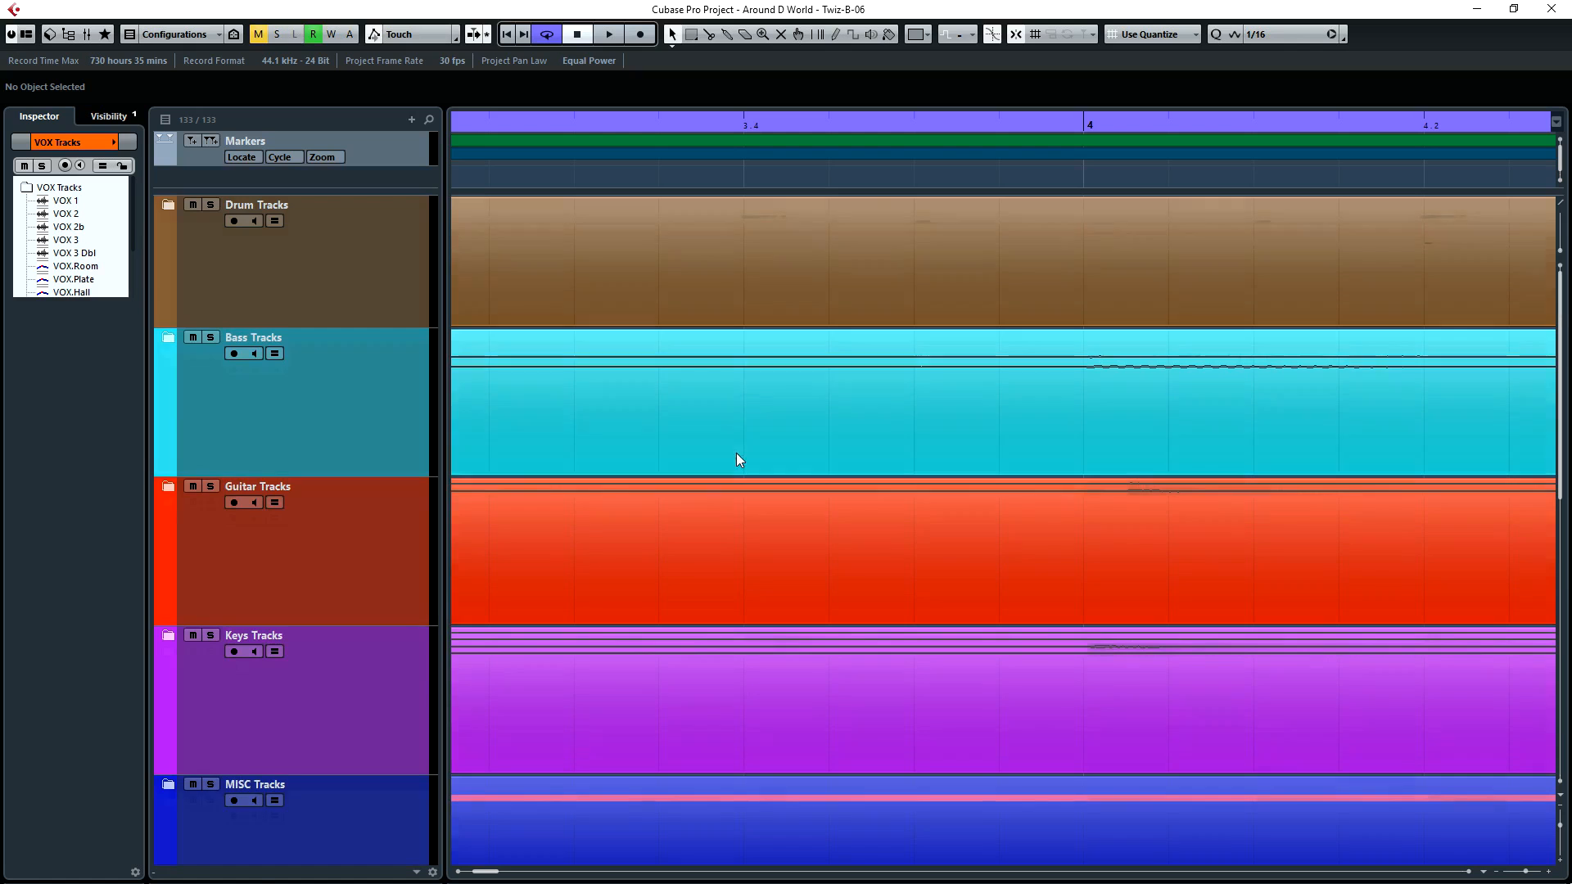
pyautogui.scroll(-3)
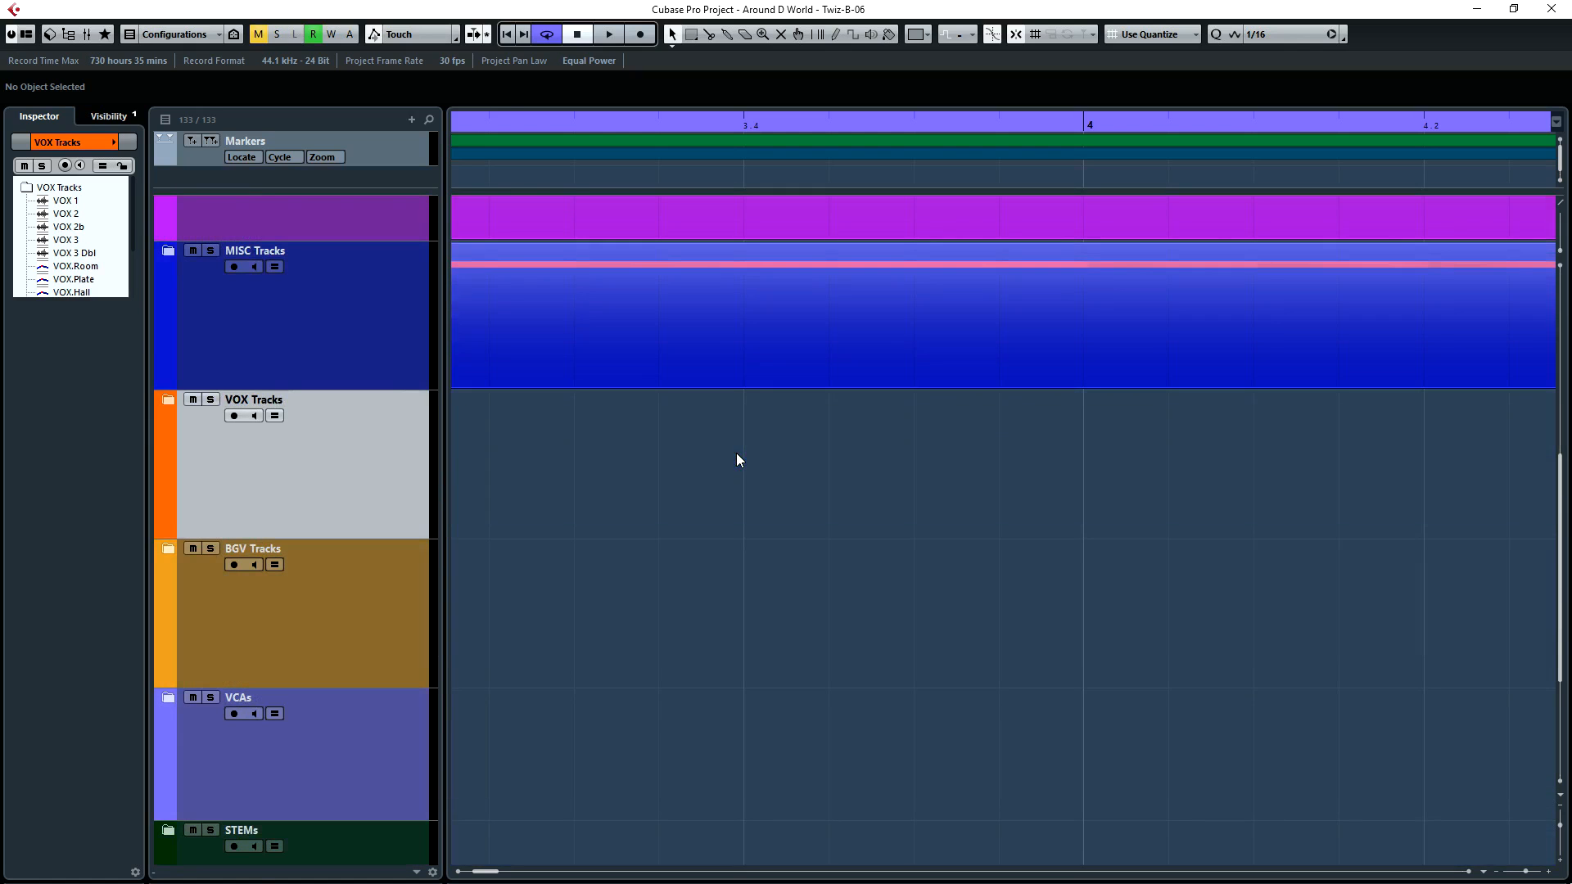
pyautogui.scroll(3)
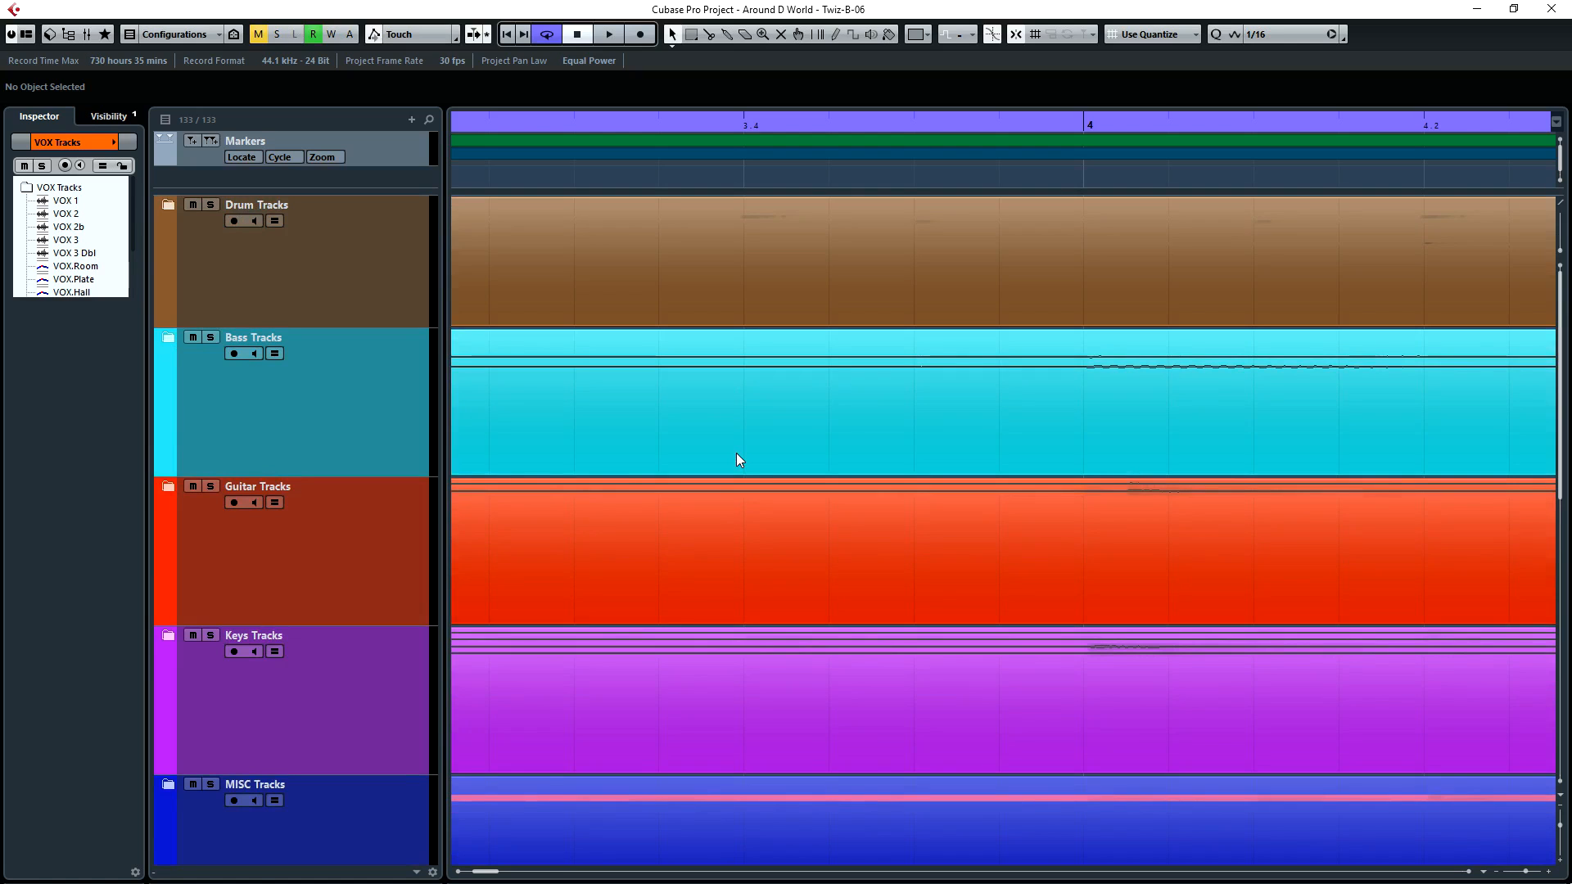
pyautogui.hscroll(3)
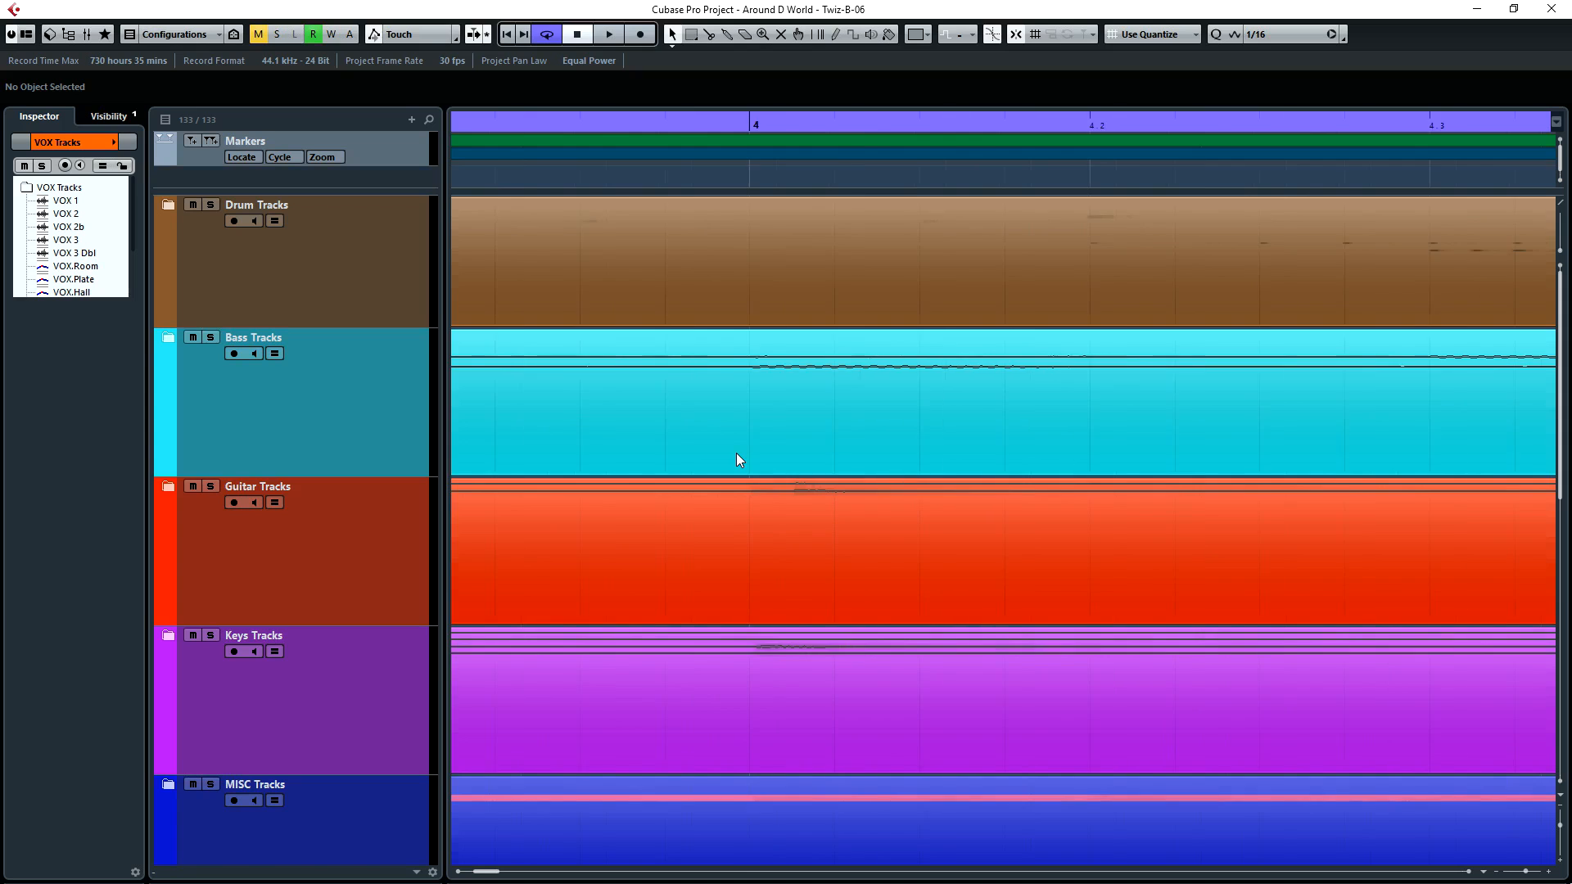
pyautogui.hscroll(3)
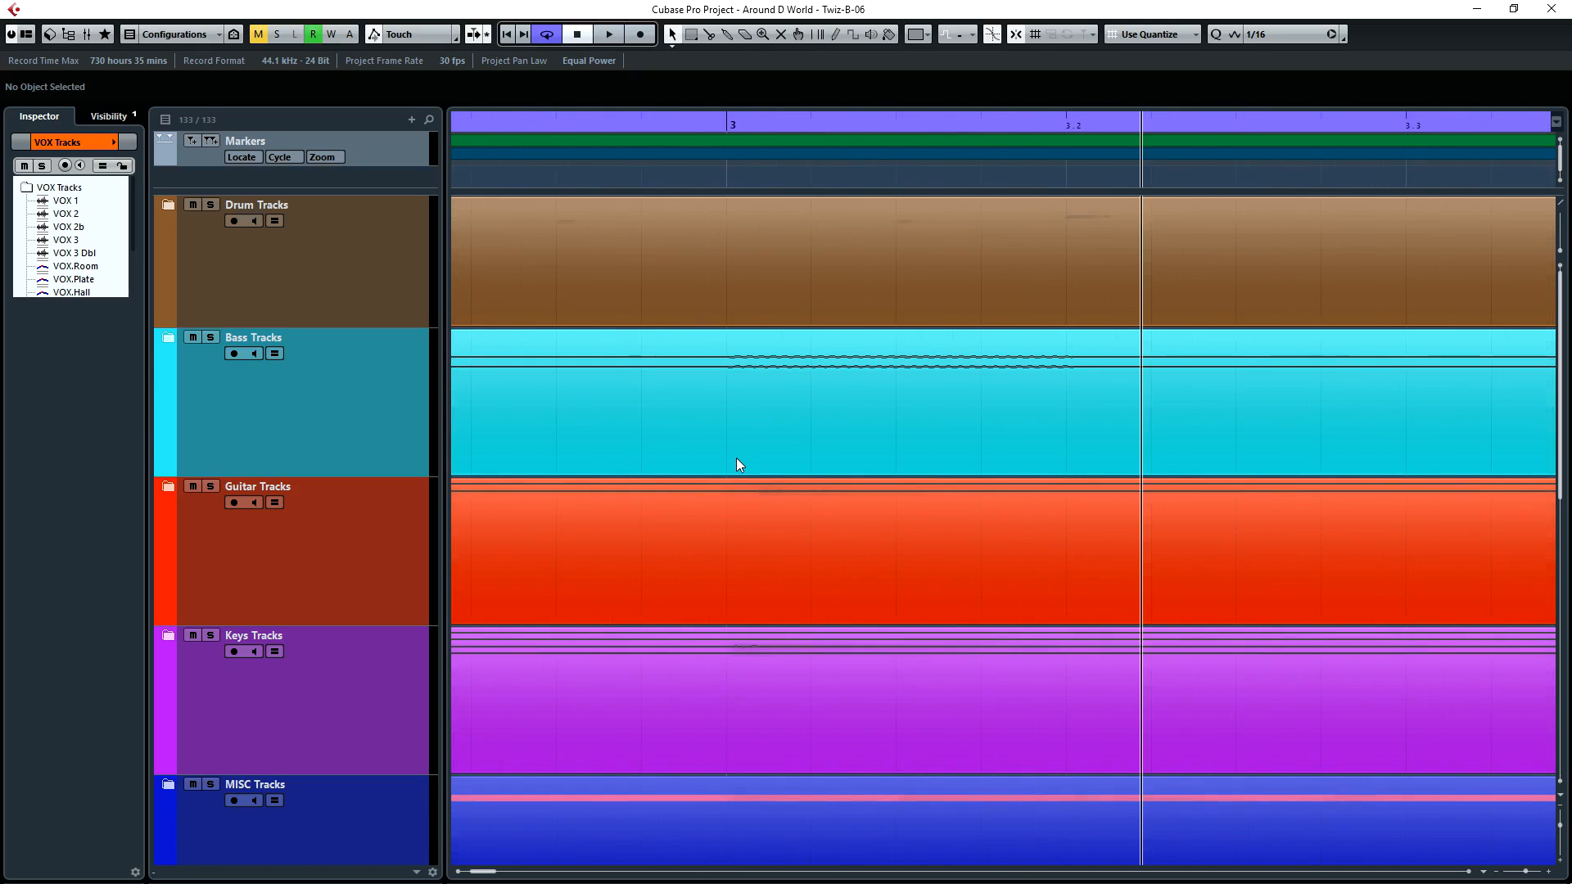
pyautogui.moveTo(664, 715)
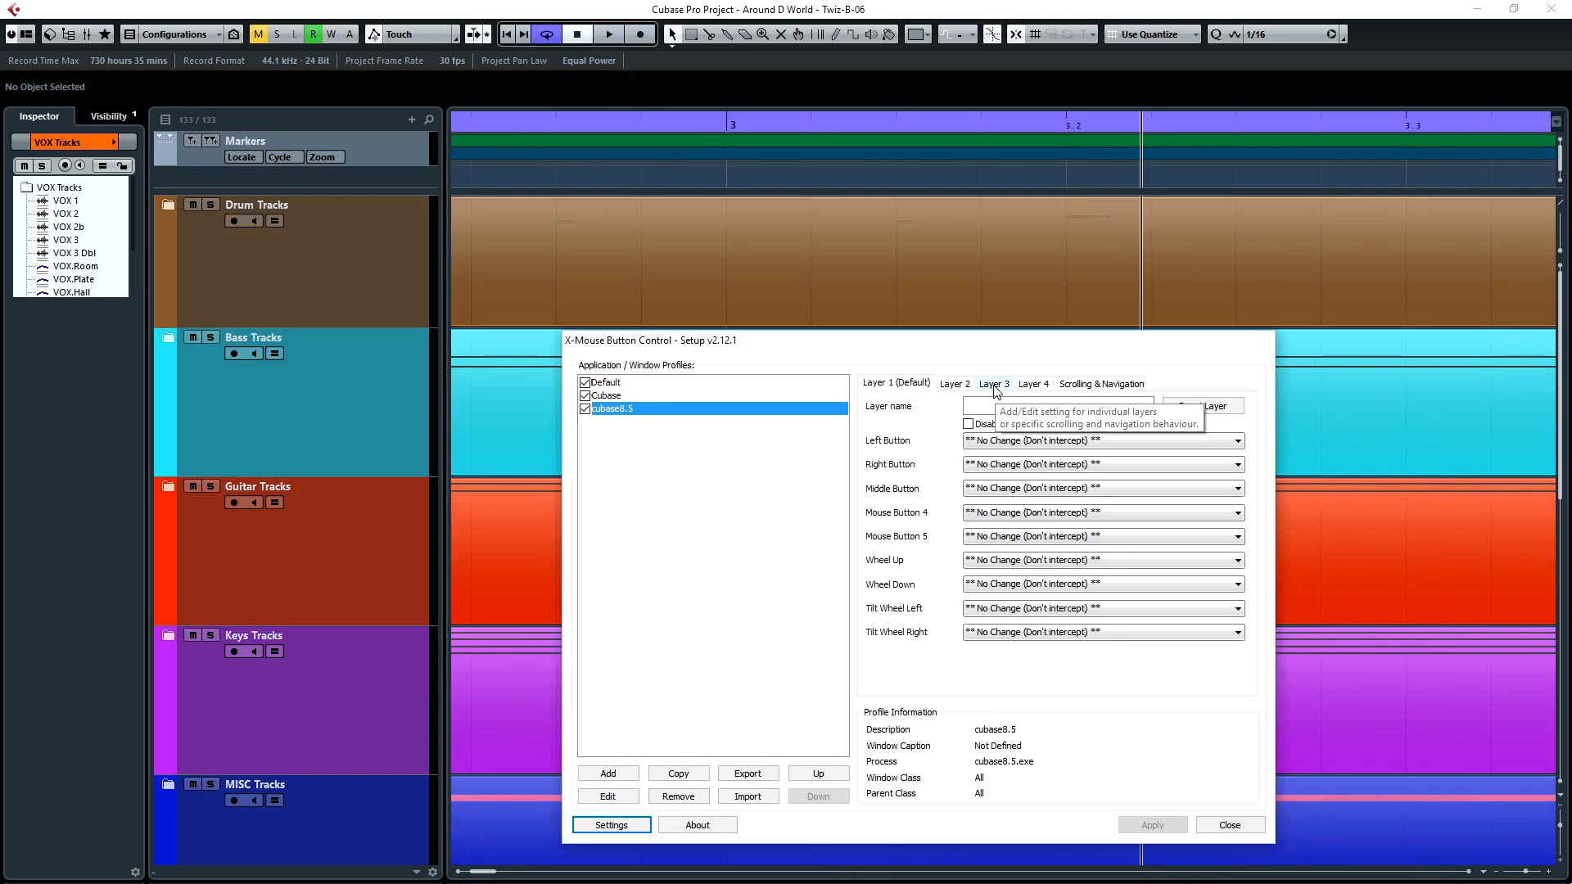
# - Show layer 3's settings, where Wheel Up sends Mouse Wheel Down and vice versa
pyautogui.click(993, 383)
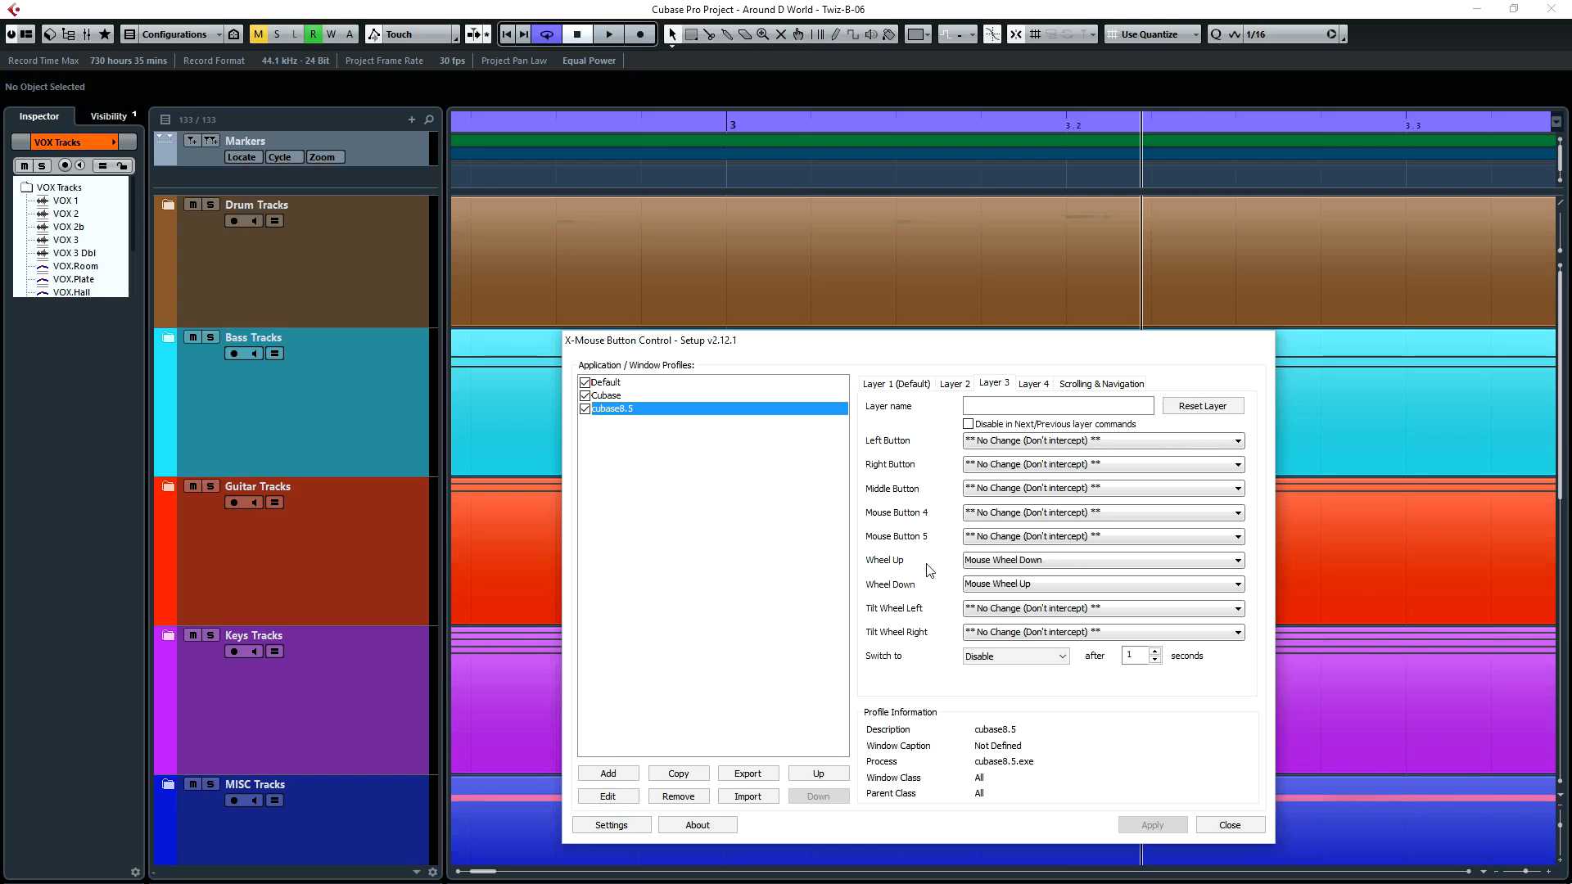
pyautogui.moveTo(905, 566)
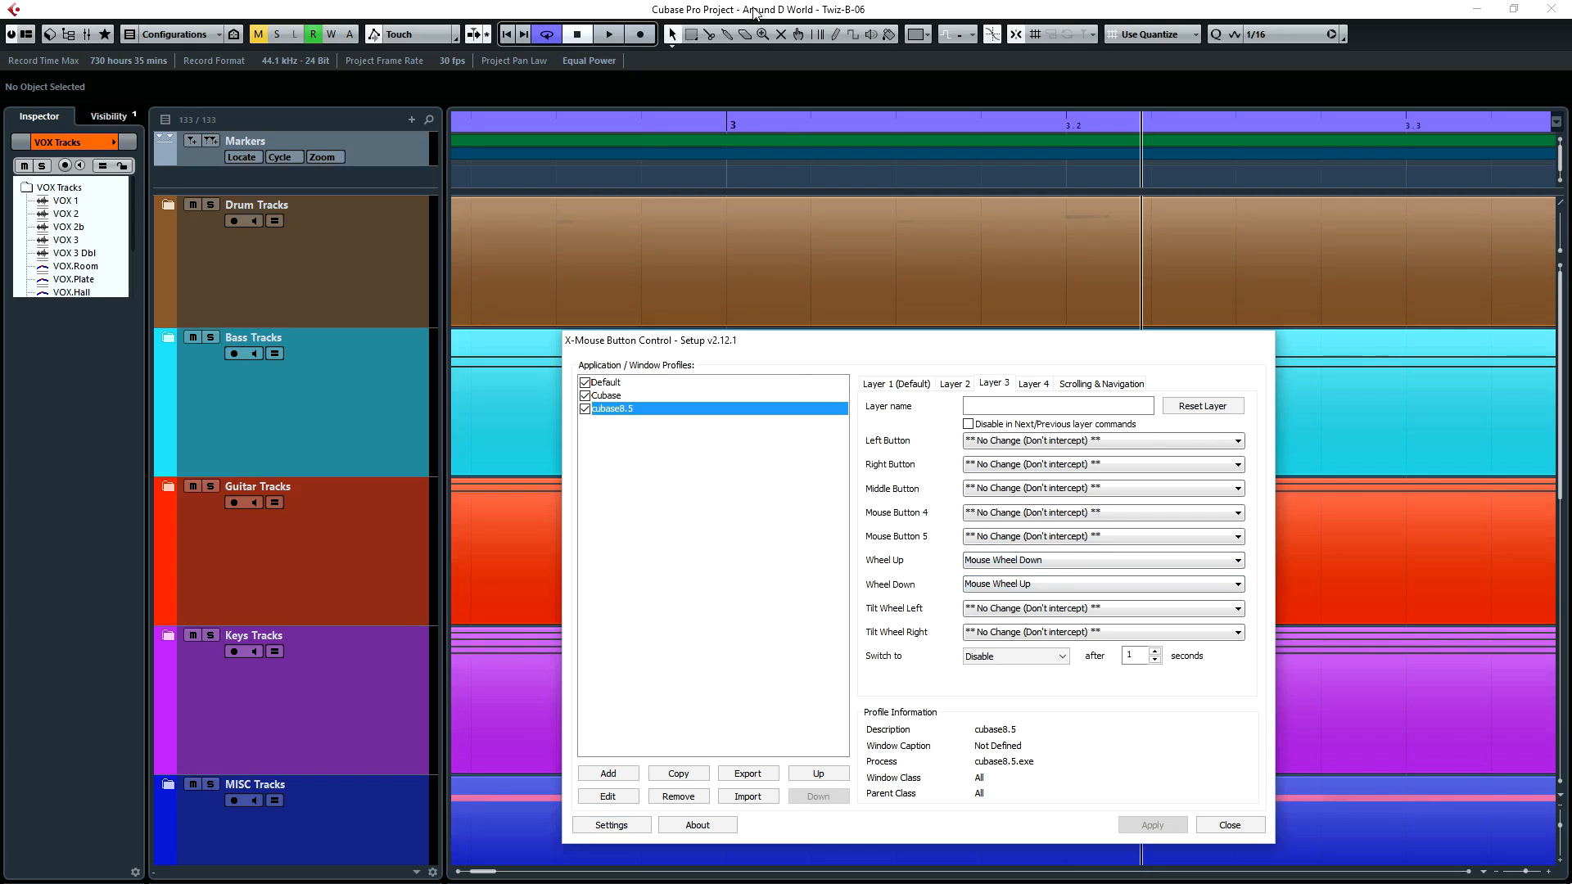
# - Return to the Cubase project and roll the scroll ring to test timeline zoom
pyautogui.click(1227, 824)
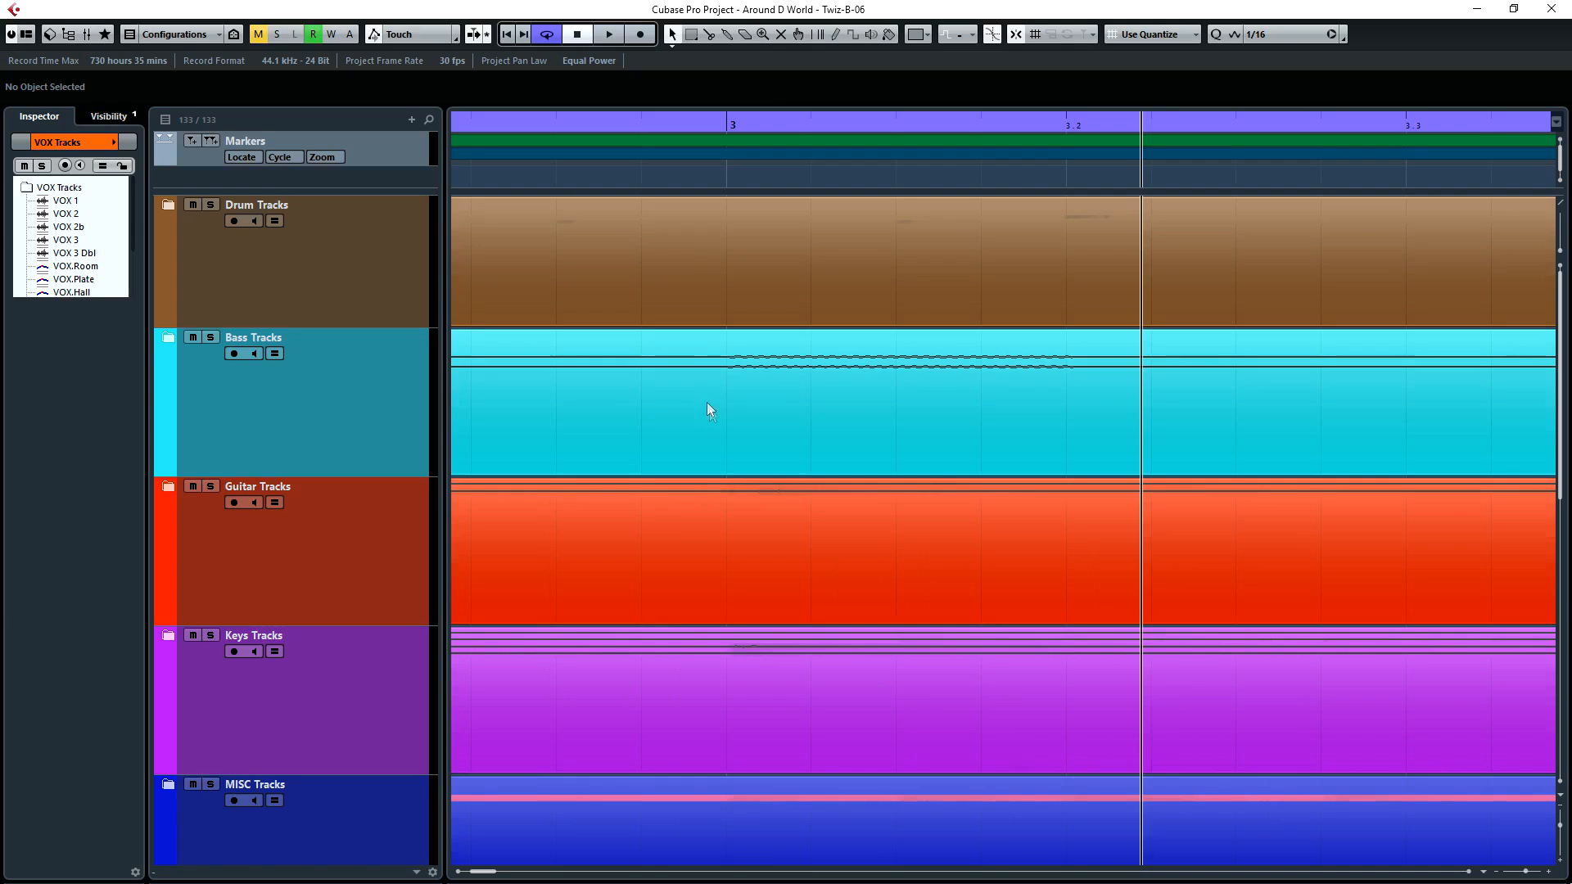
pyautogui.moveTo(753, 433)
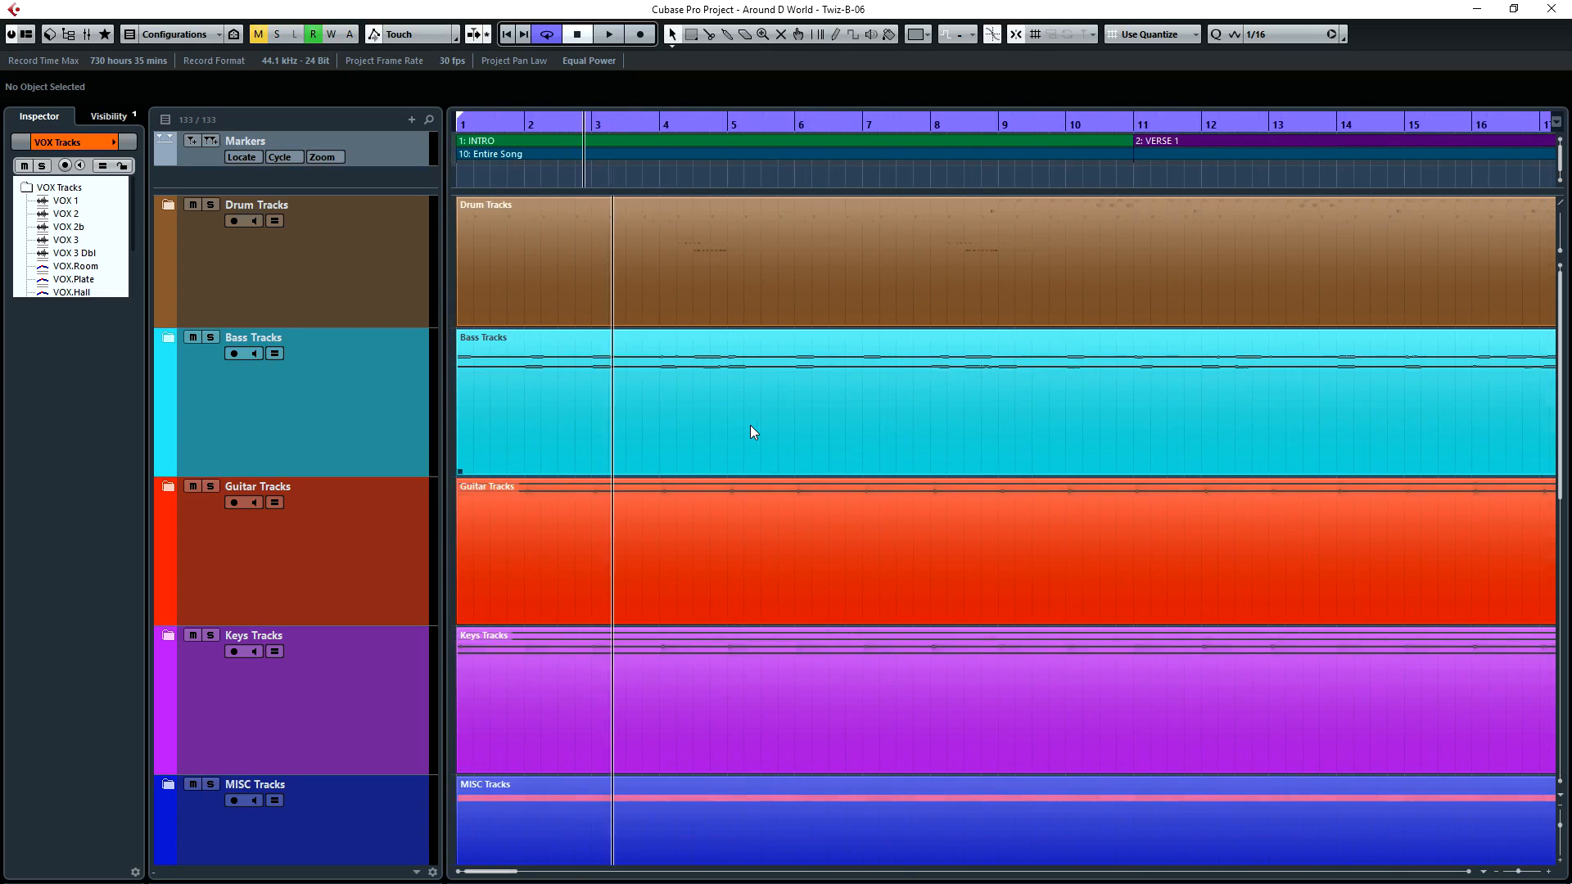
pyautogui.hscroll(3)
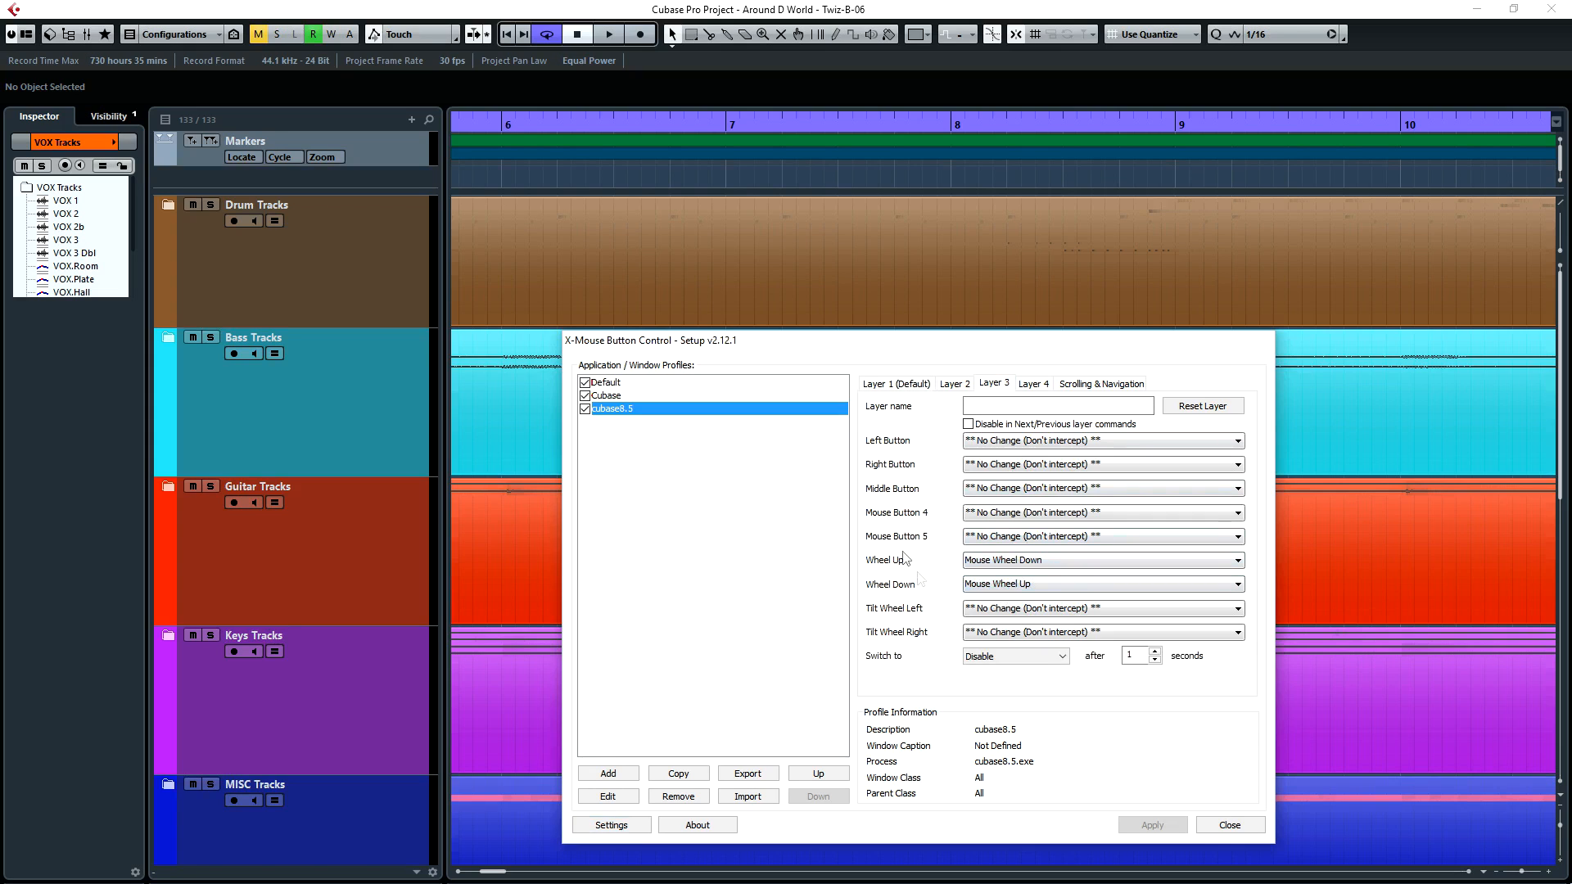
pyautogui.moveTo(911, 584)
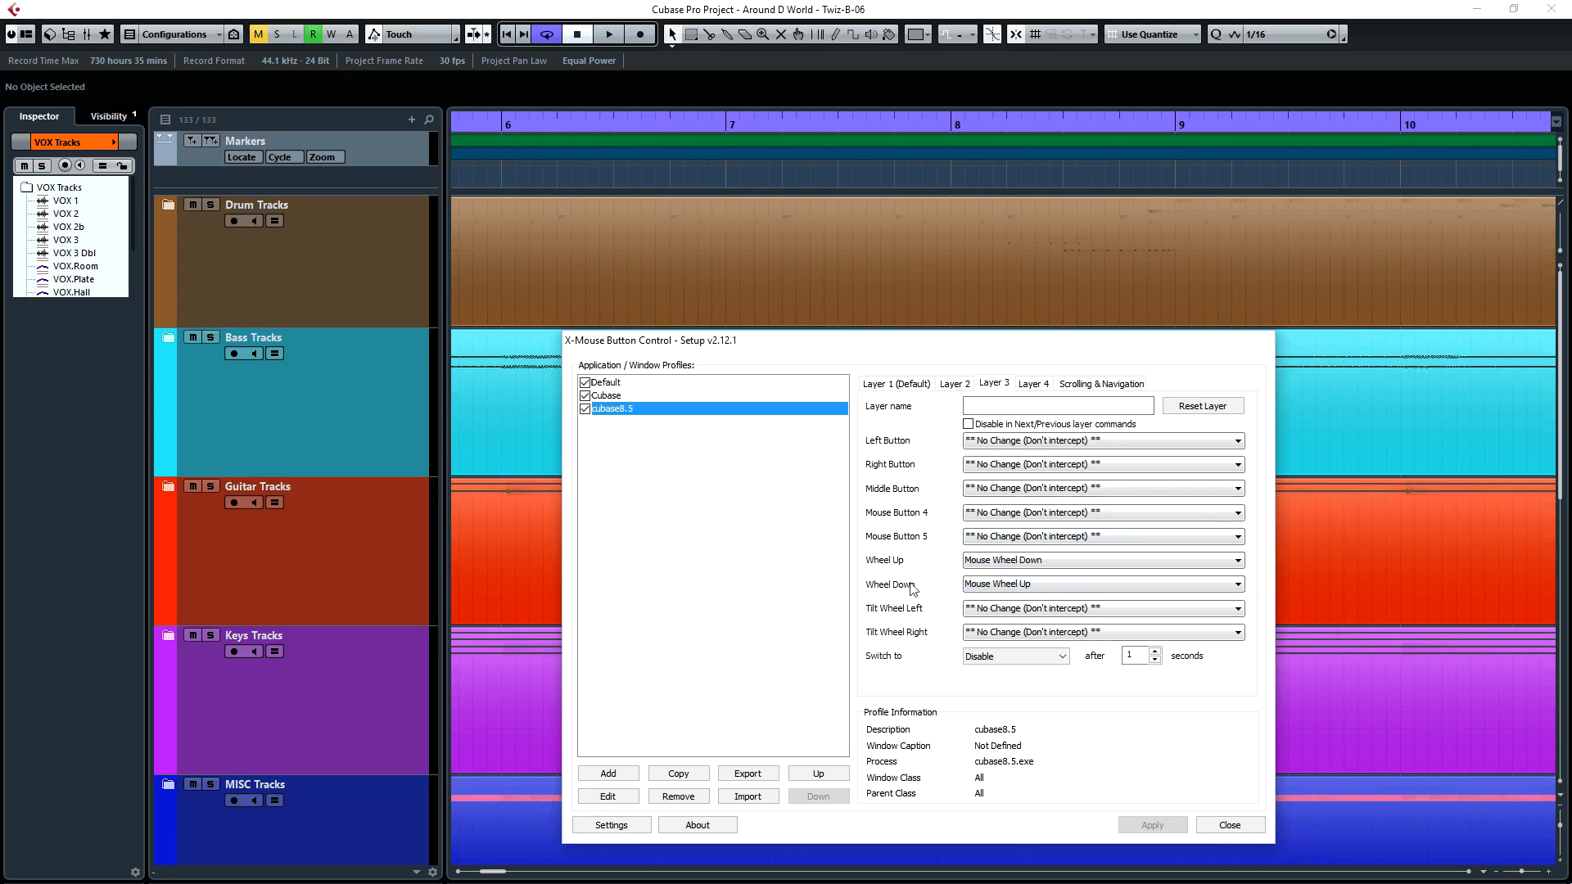
pyautogui.moveTo(906, 592)
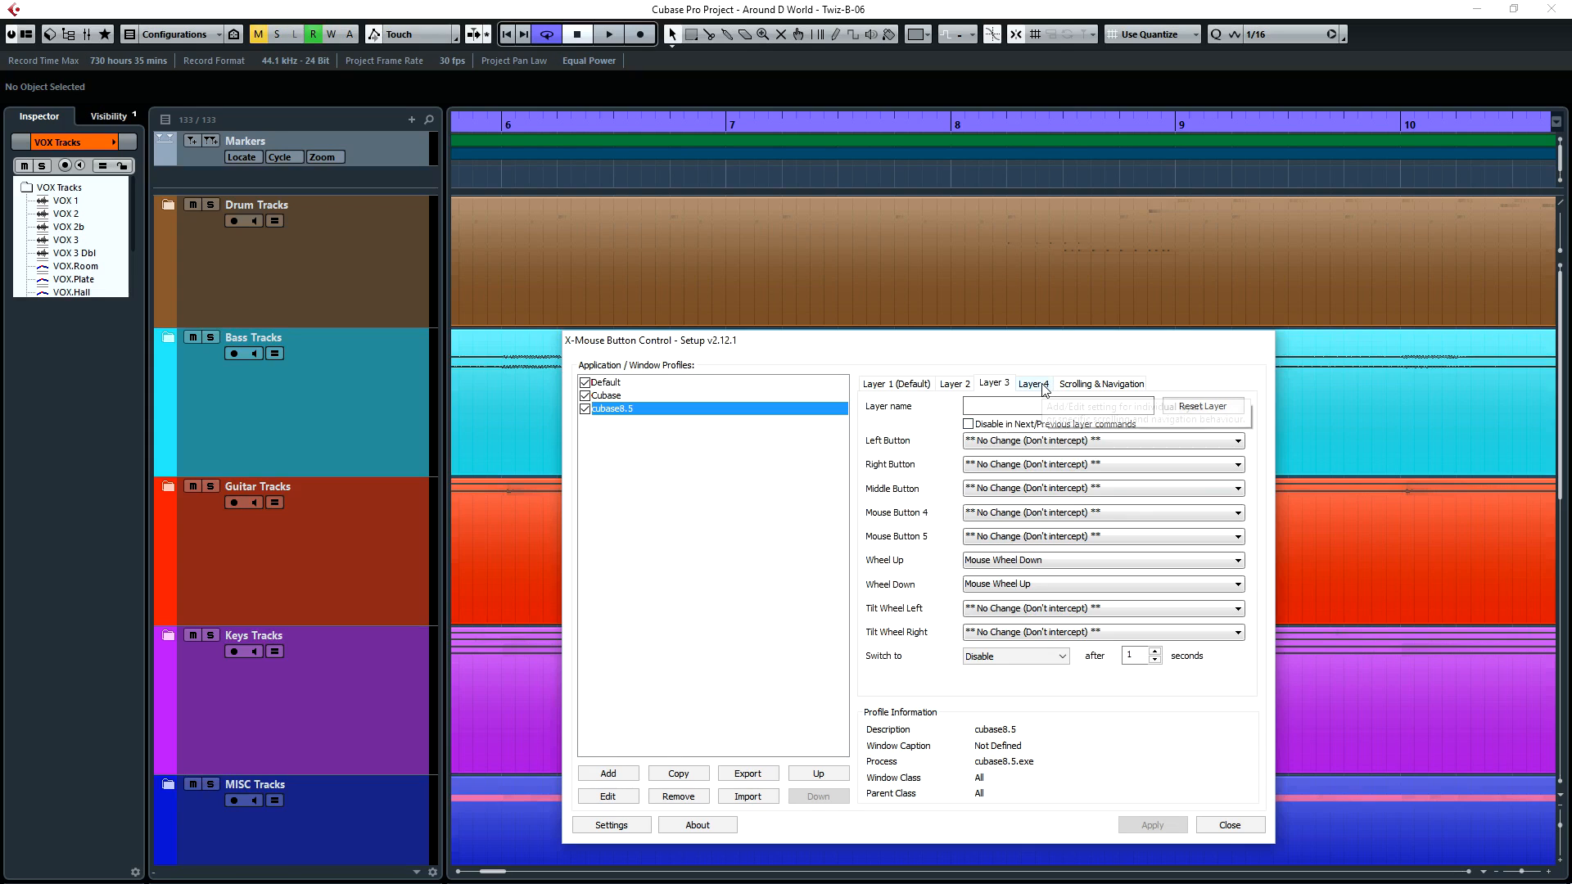
pyautogui.moveTo(1040, 388)
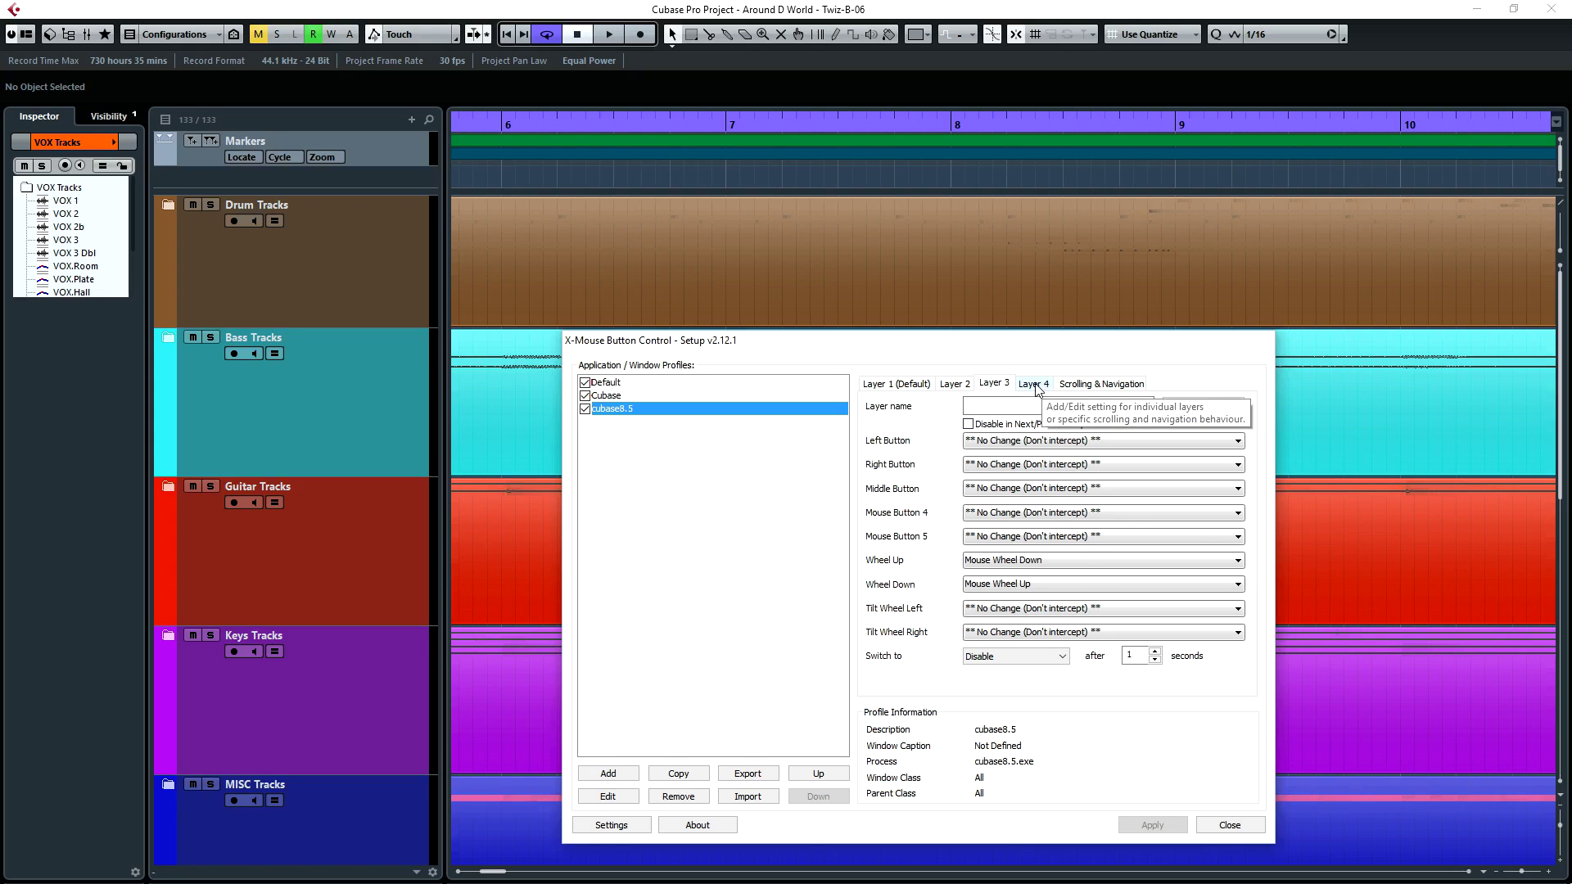
# - Check Layer 4's simulated-key wheel mappings (Alt+G / Alt+H), then go back to Cubase
pyautogui.click(1032, 384)
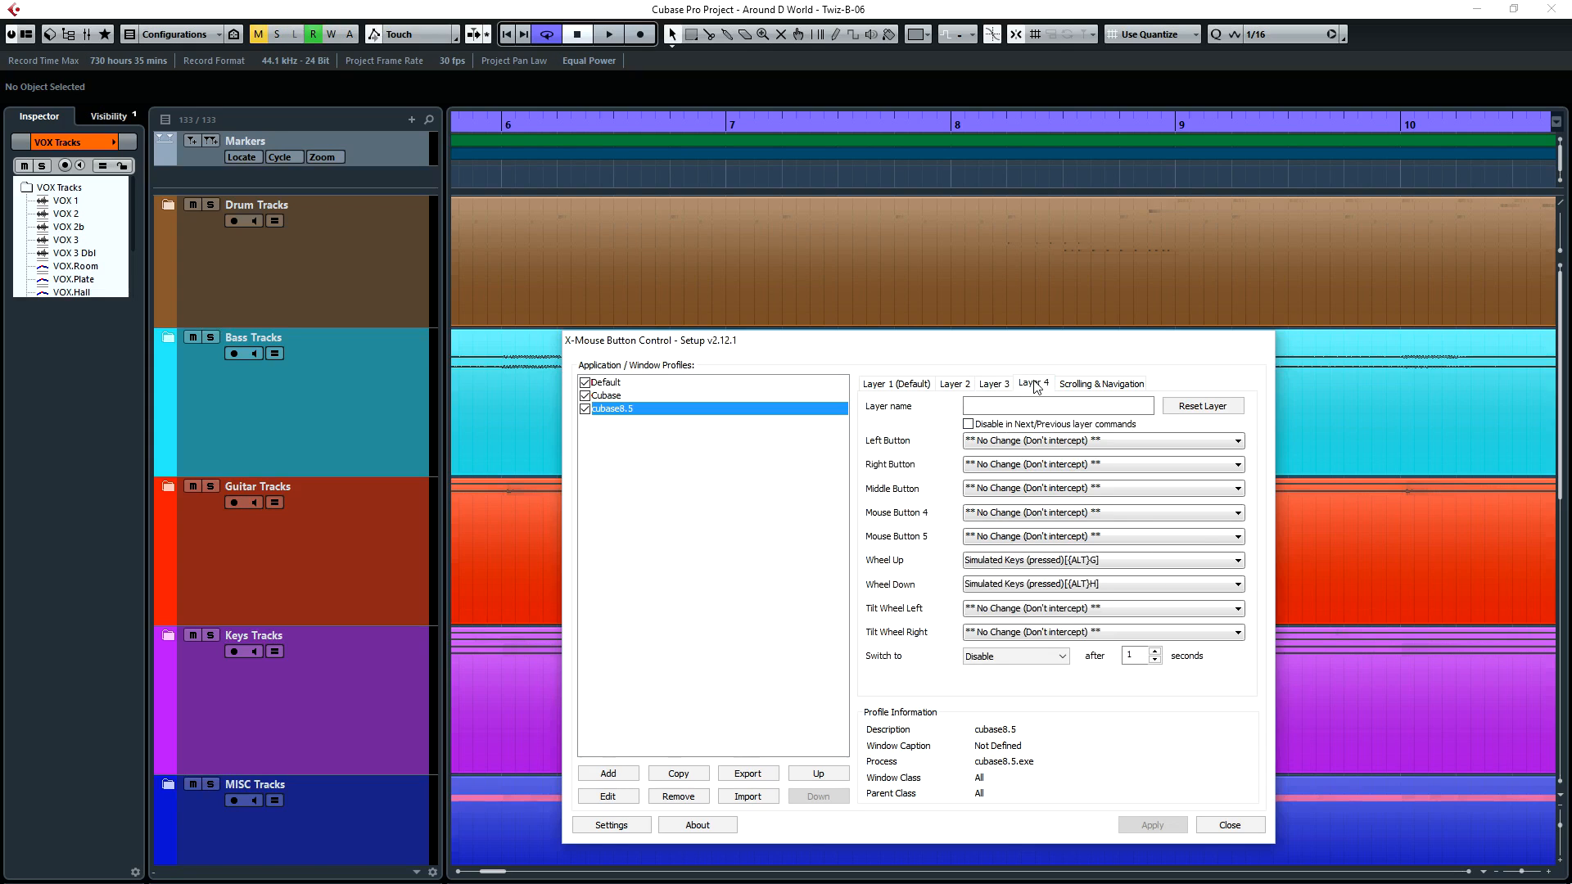
pyautogui.moveTo(1024, 441)
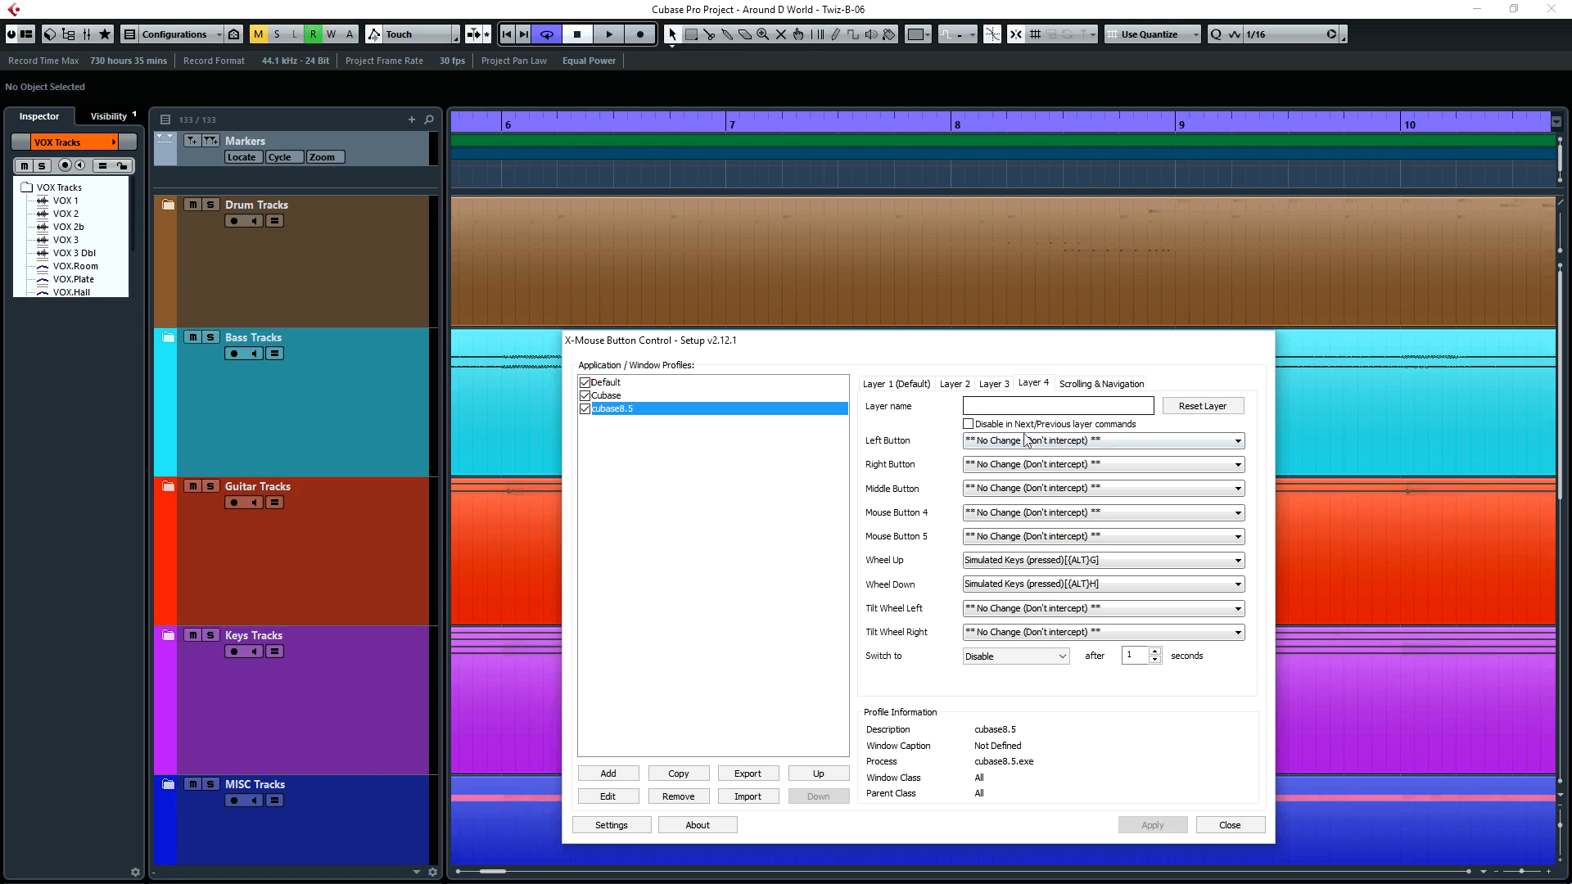
pyautogui.moveTo(906, 572)
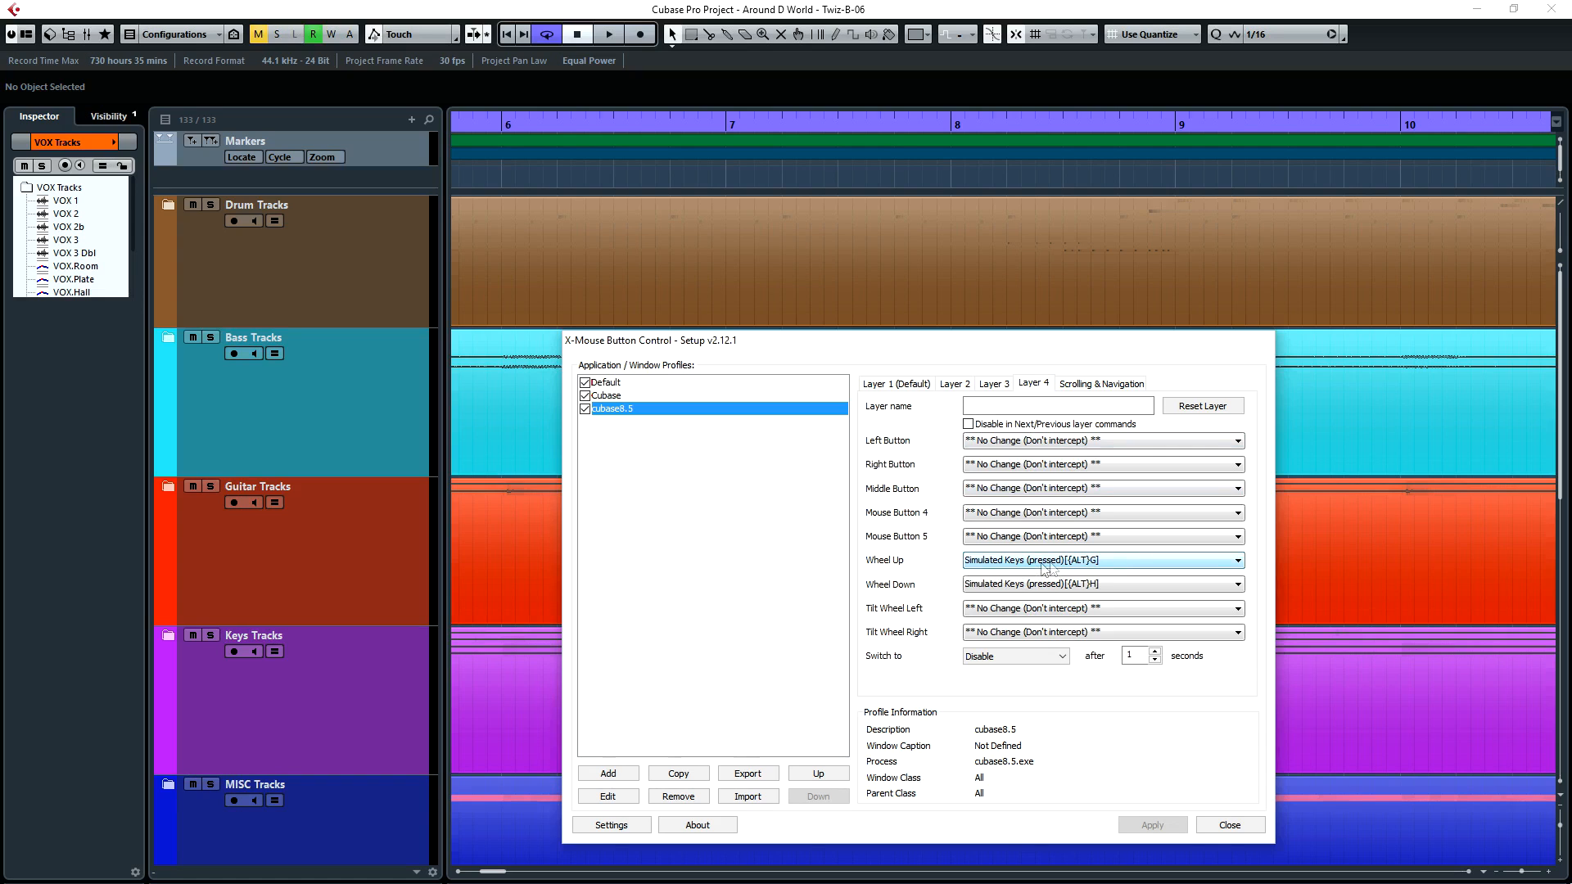
pyautogui.moveTo(1097, 570)
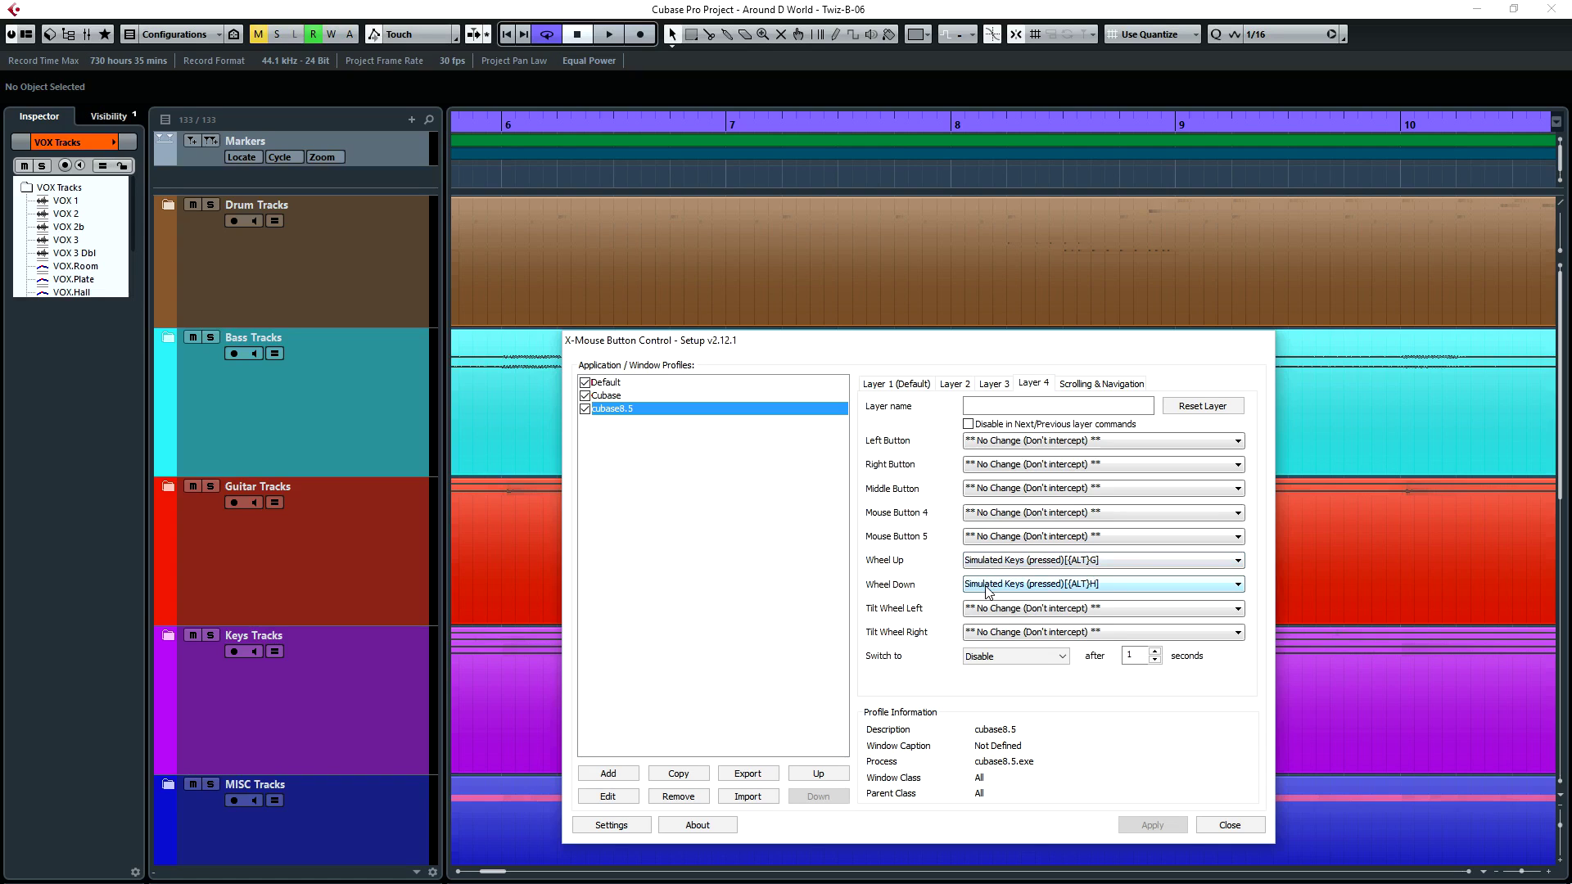
pyautogui.moveTo(1092, 593)
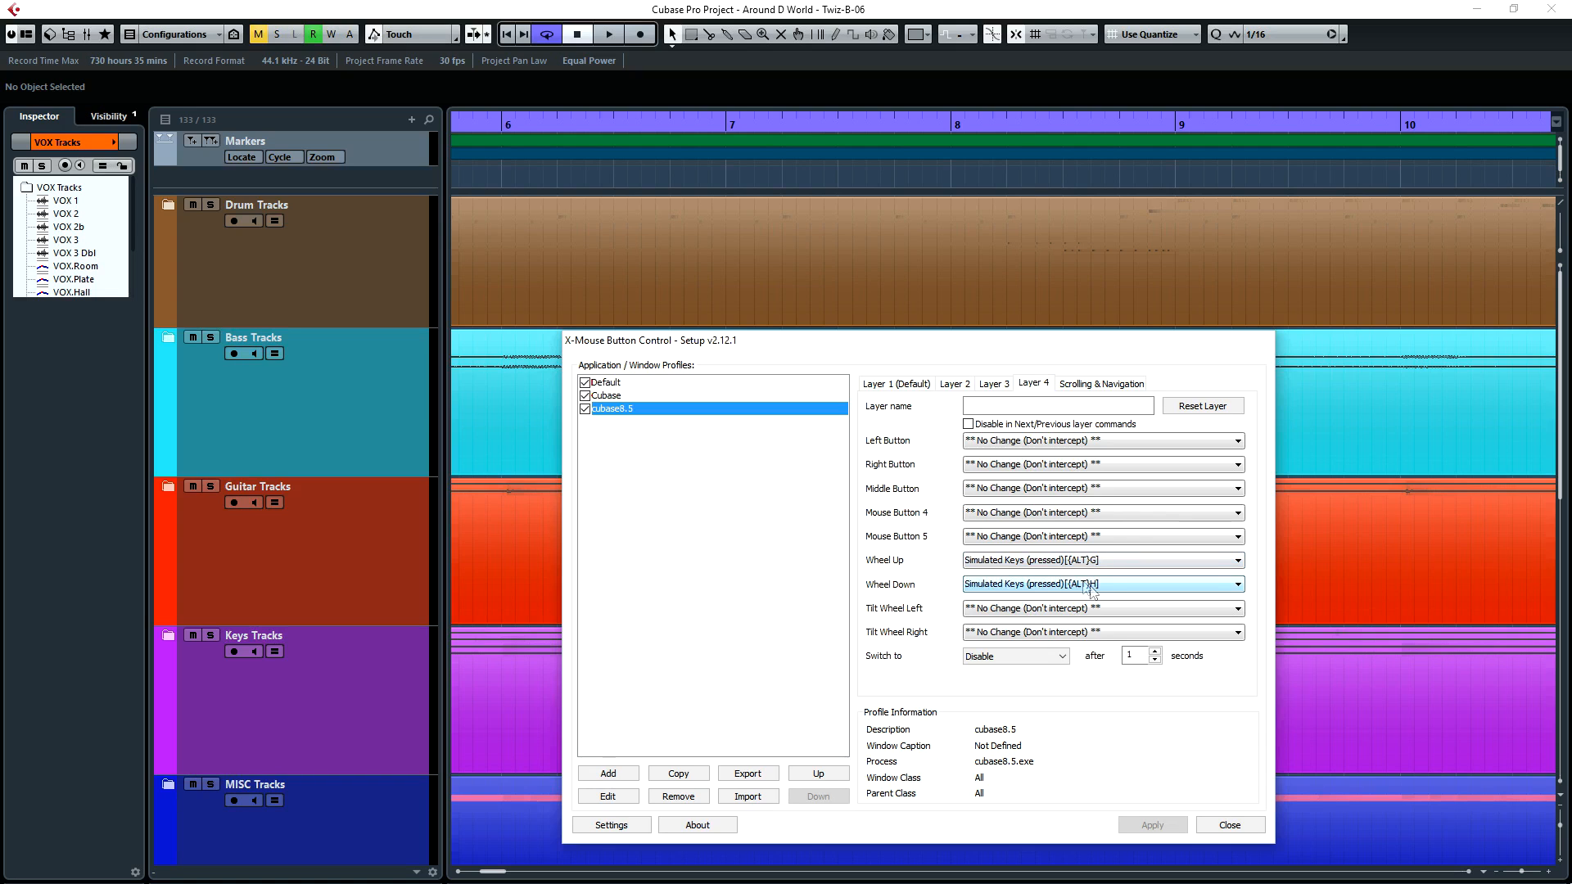
pyautogui.click(1228, 824)
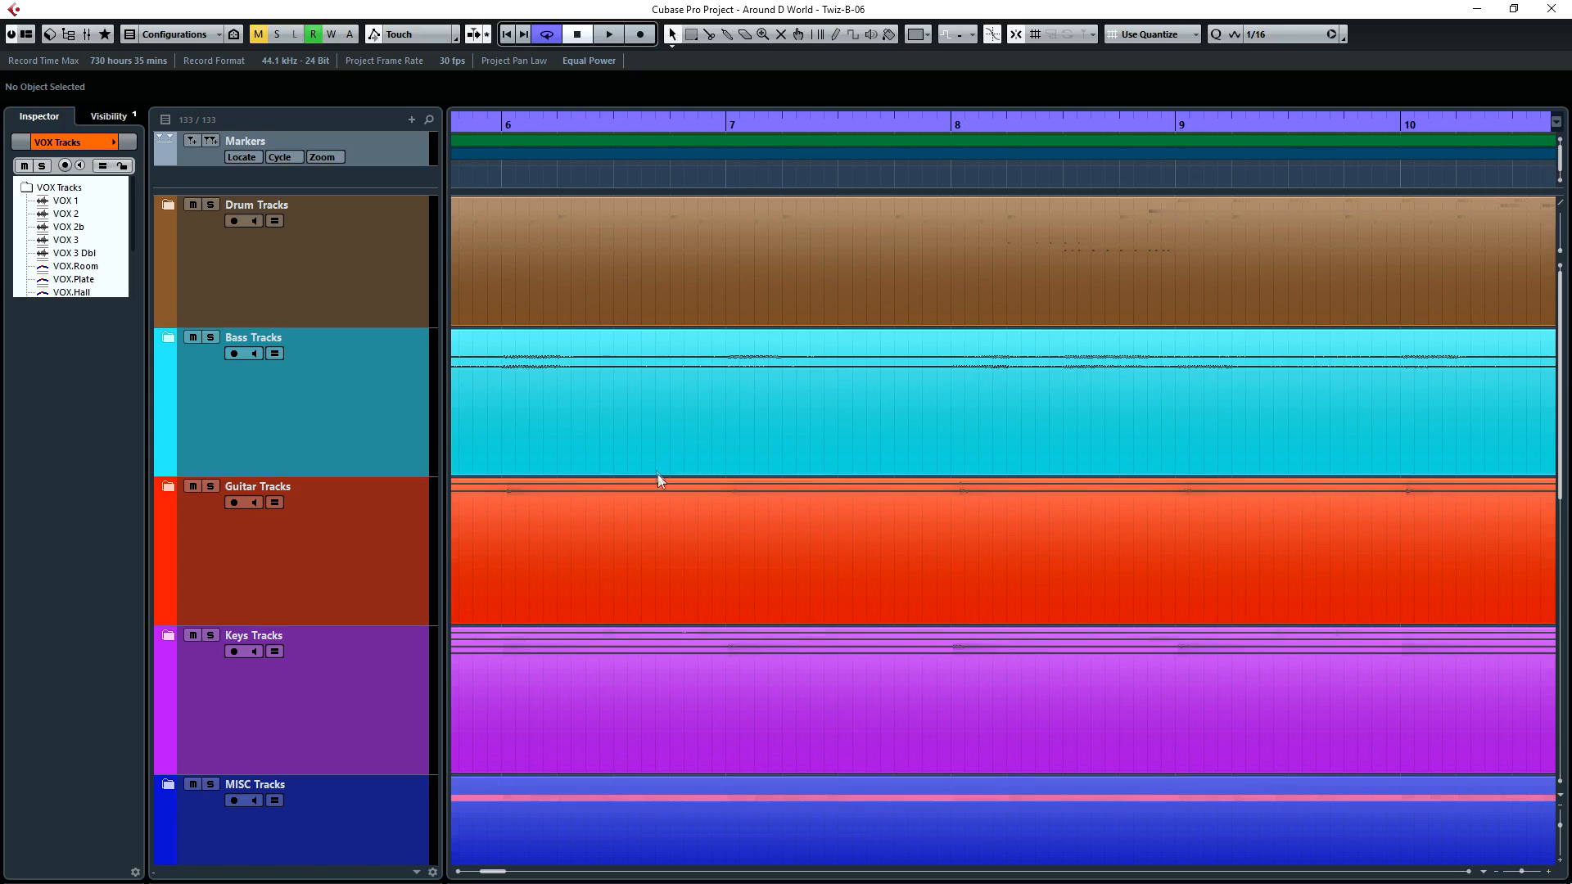
# - Focus the project and roll the scroll ring three times to enlarge the Drum and Bass tracks
pyautogui.click(660, 506)
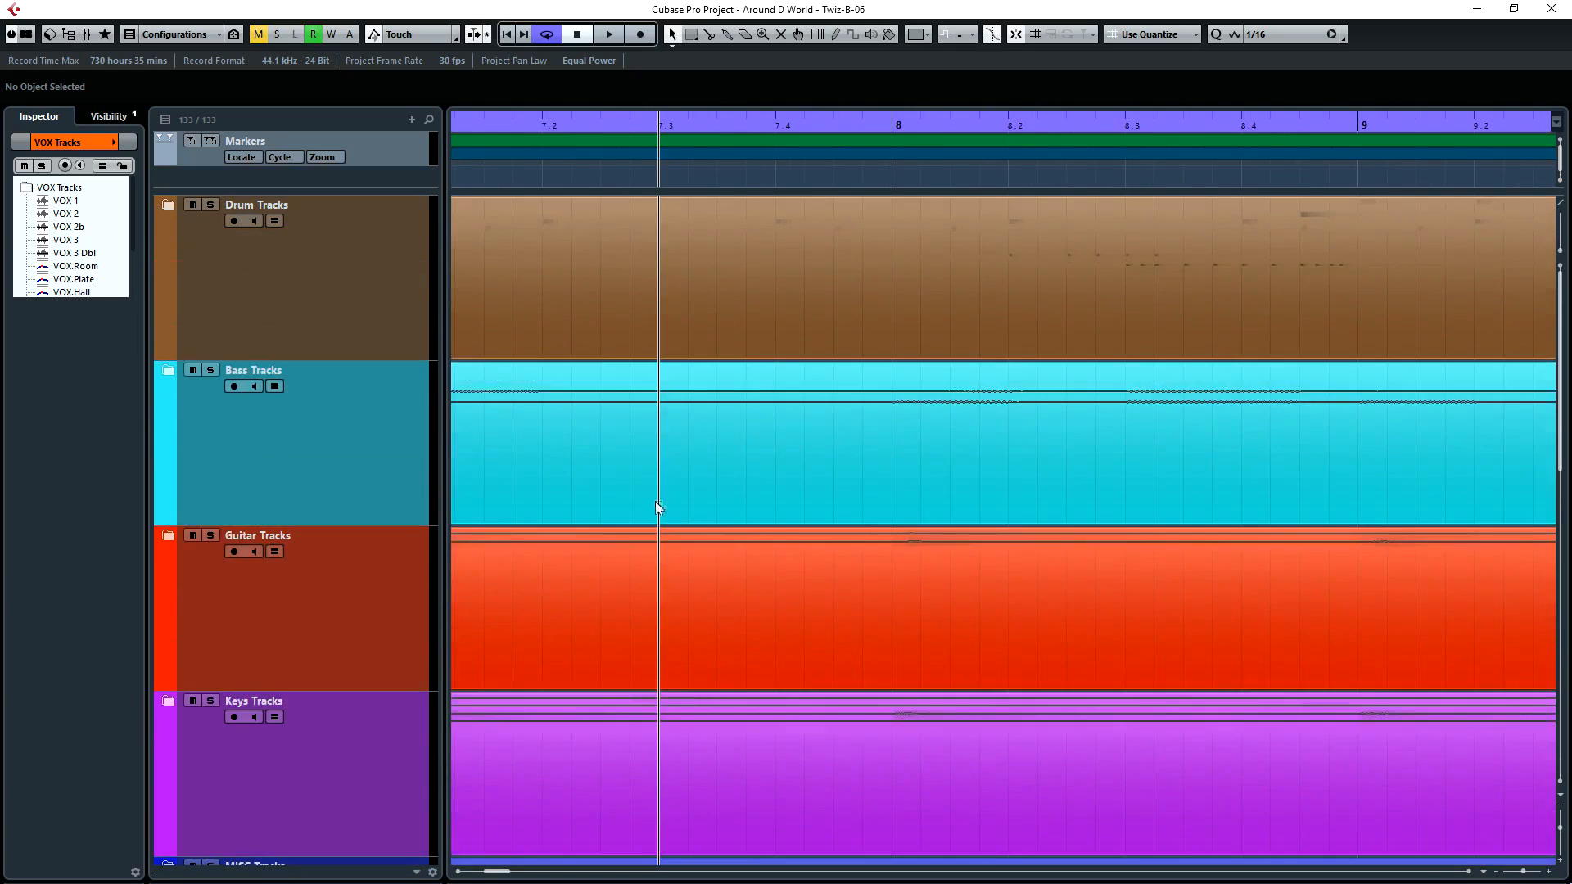
pyautogui.scroll(-3)
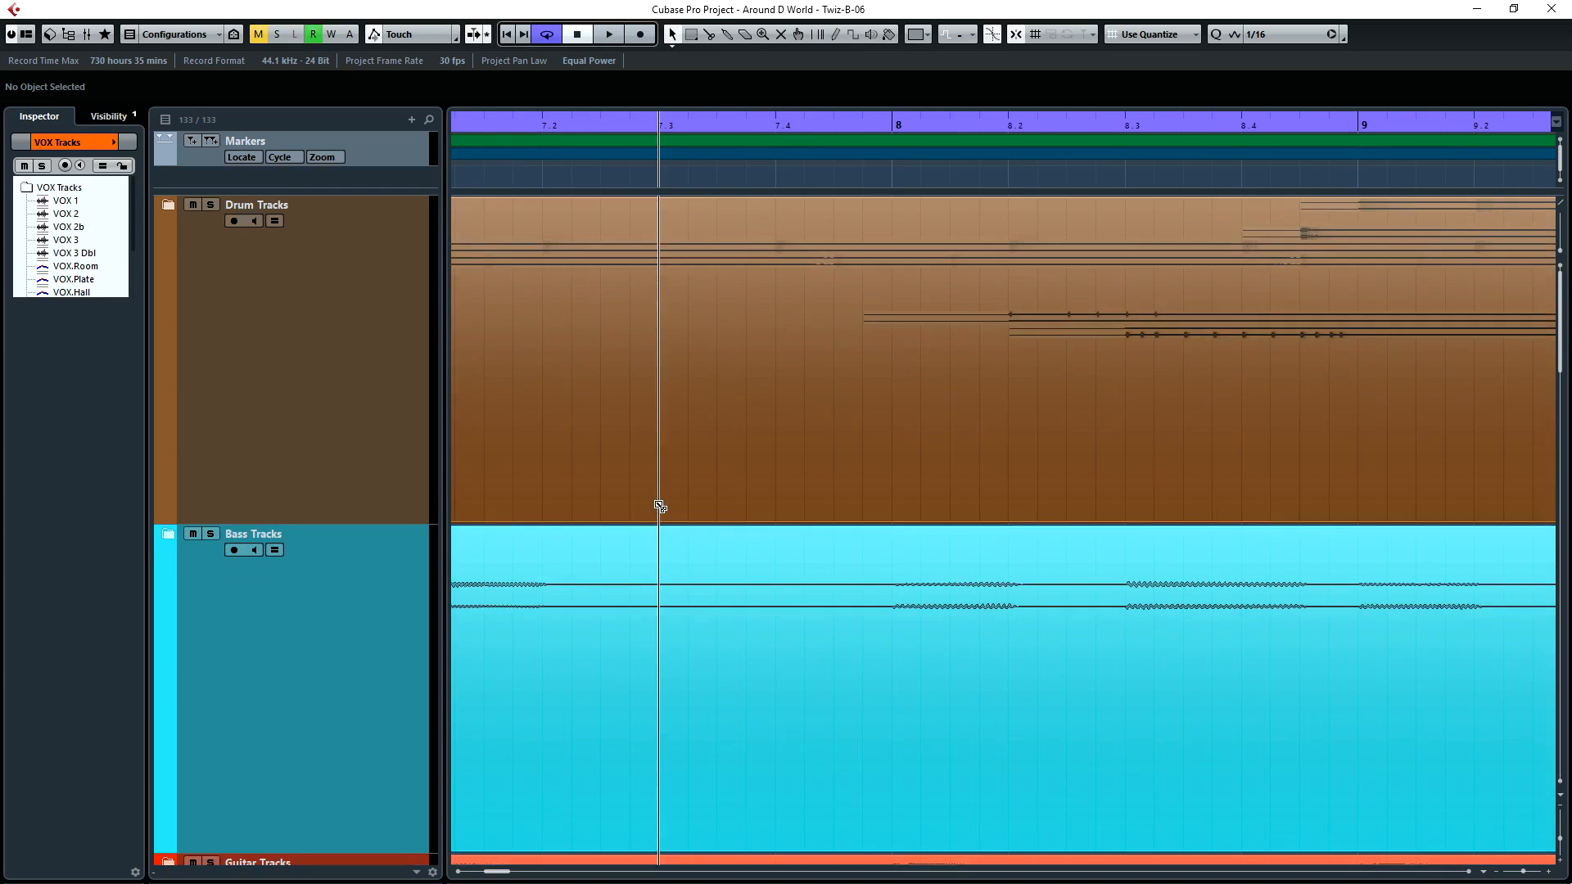
pyautogui.scroll(-3)
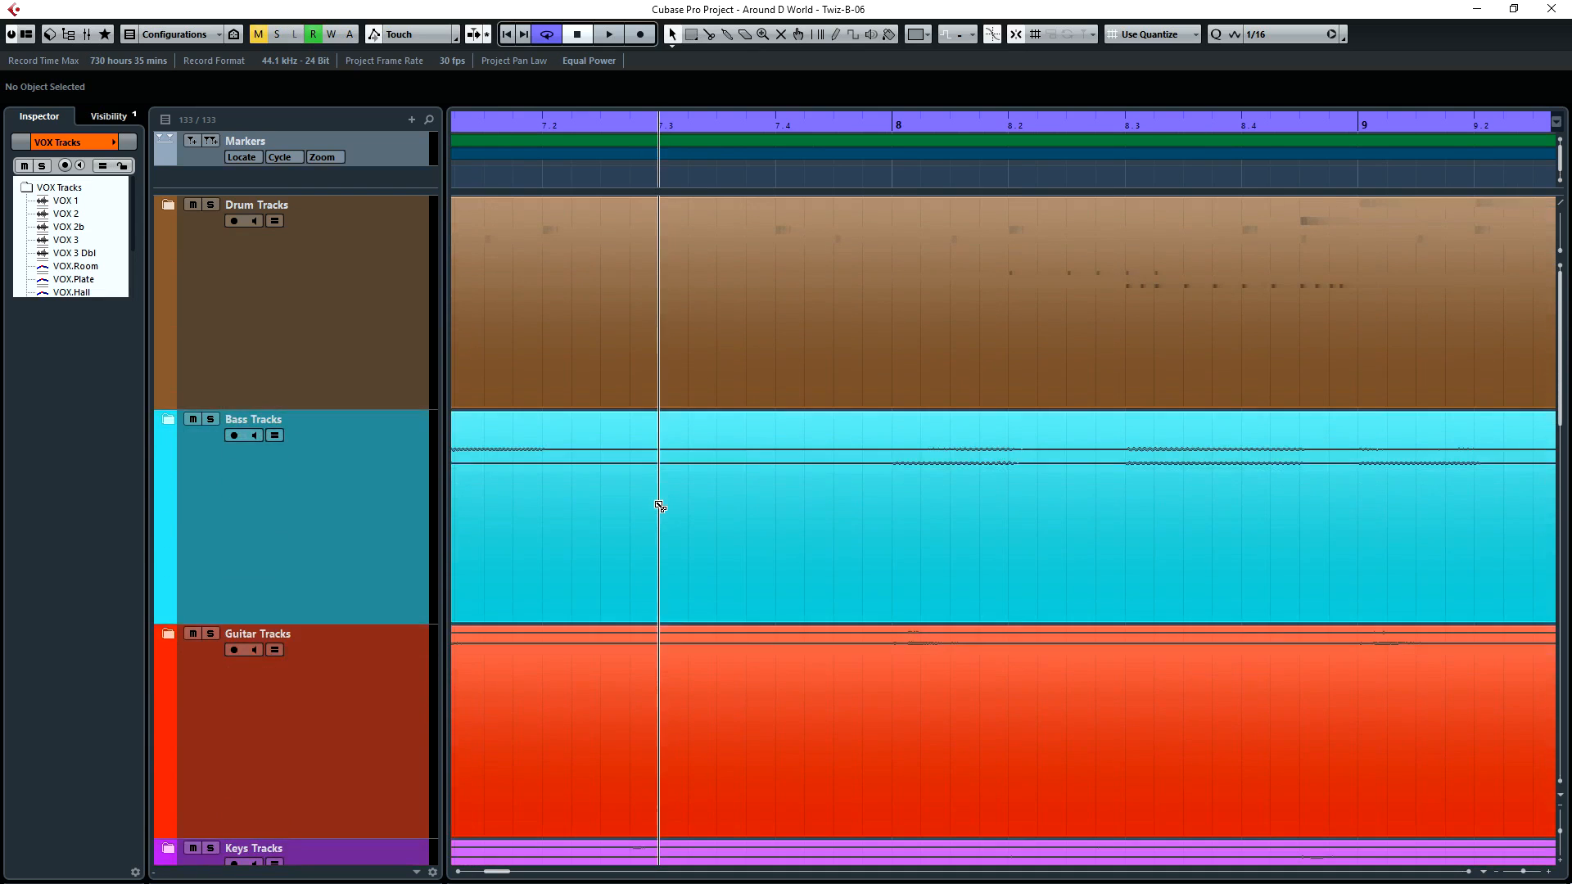
pyautogui.scroll(-3)
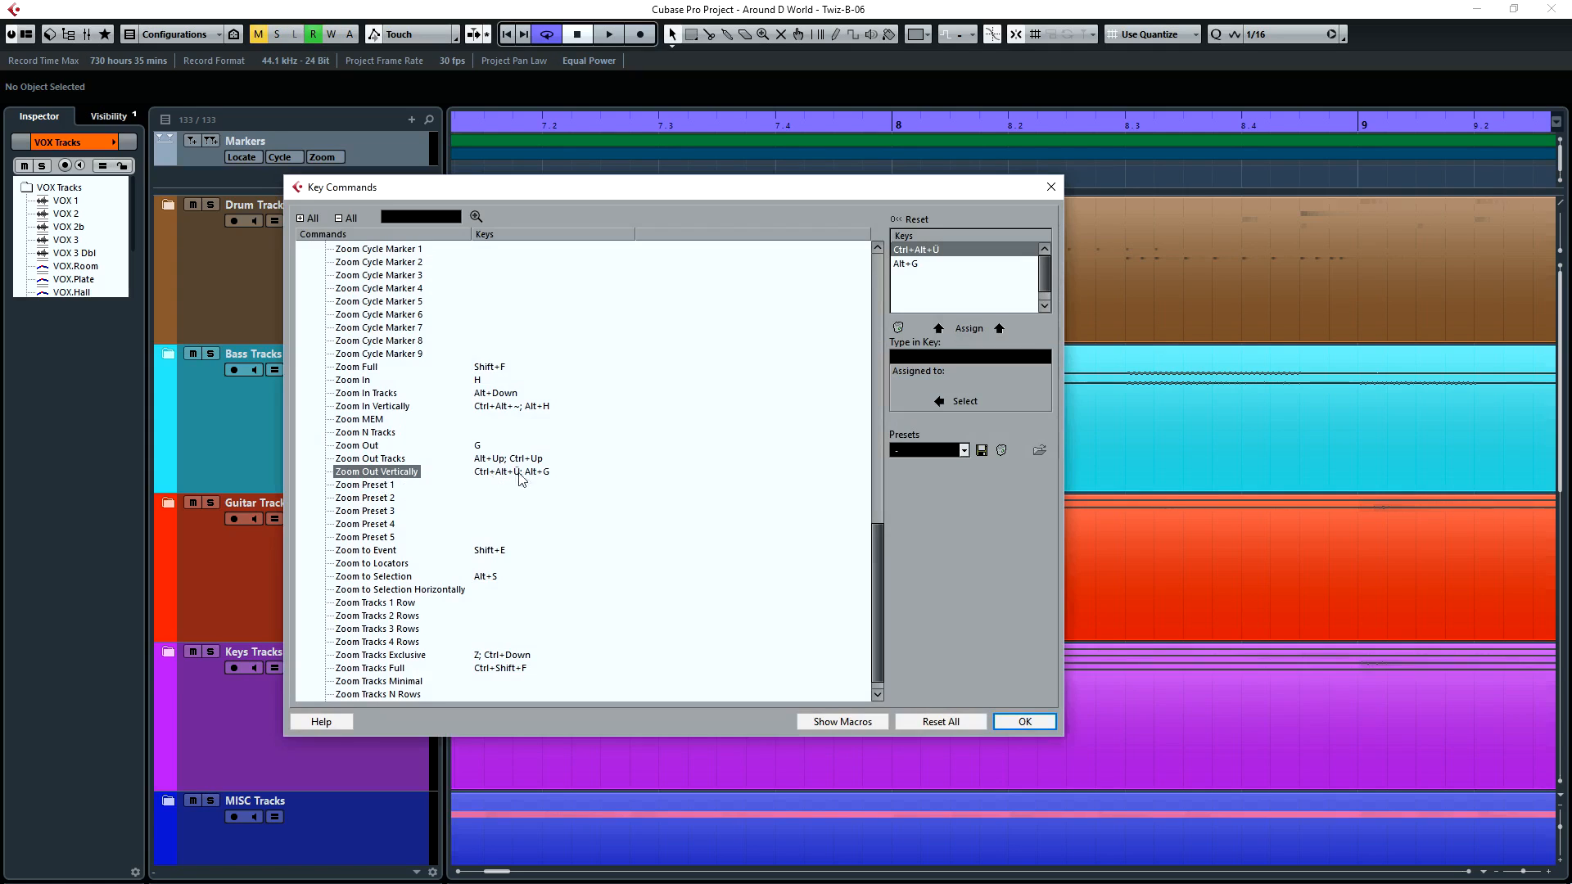
pyautogui.moveTo(539, 480)
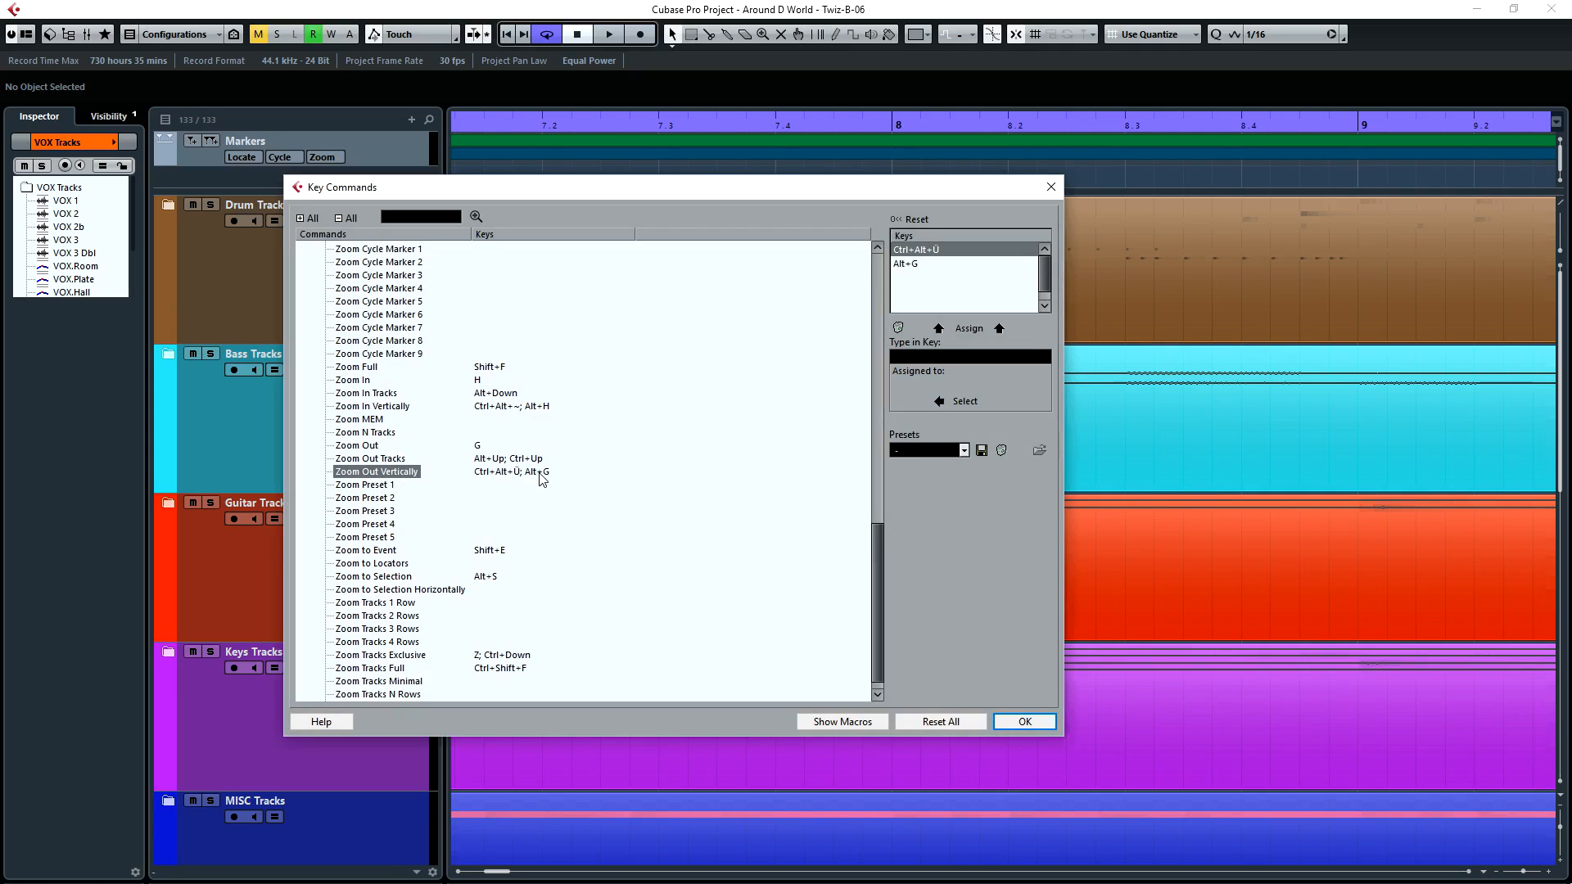
pyautogui.moveTo(385, 403)
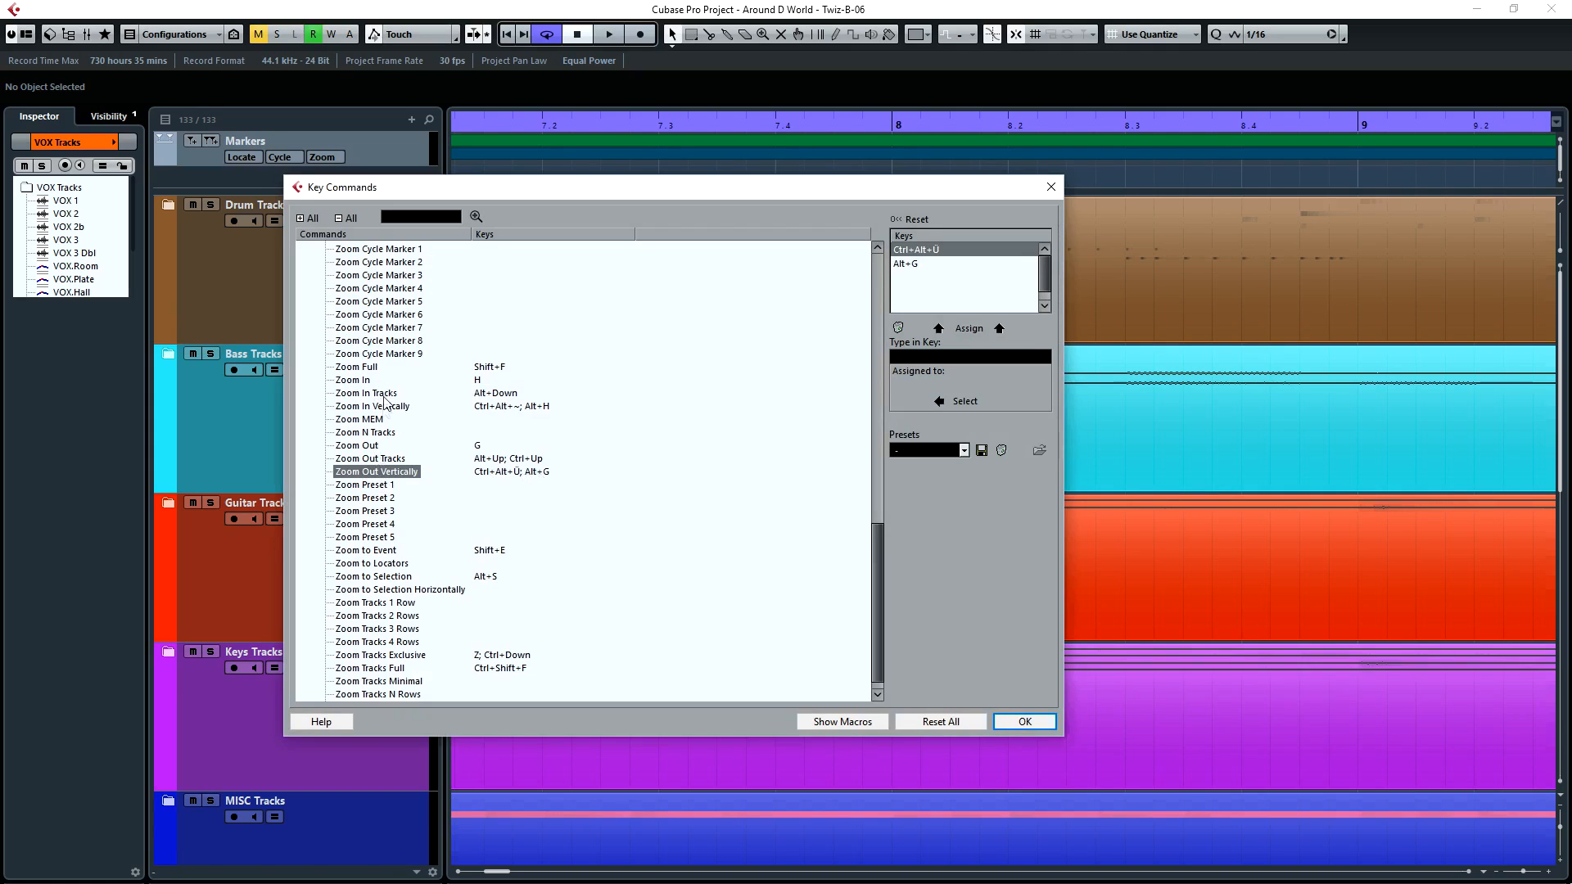
pyautogui.moveTo(541, 412)
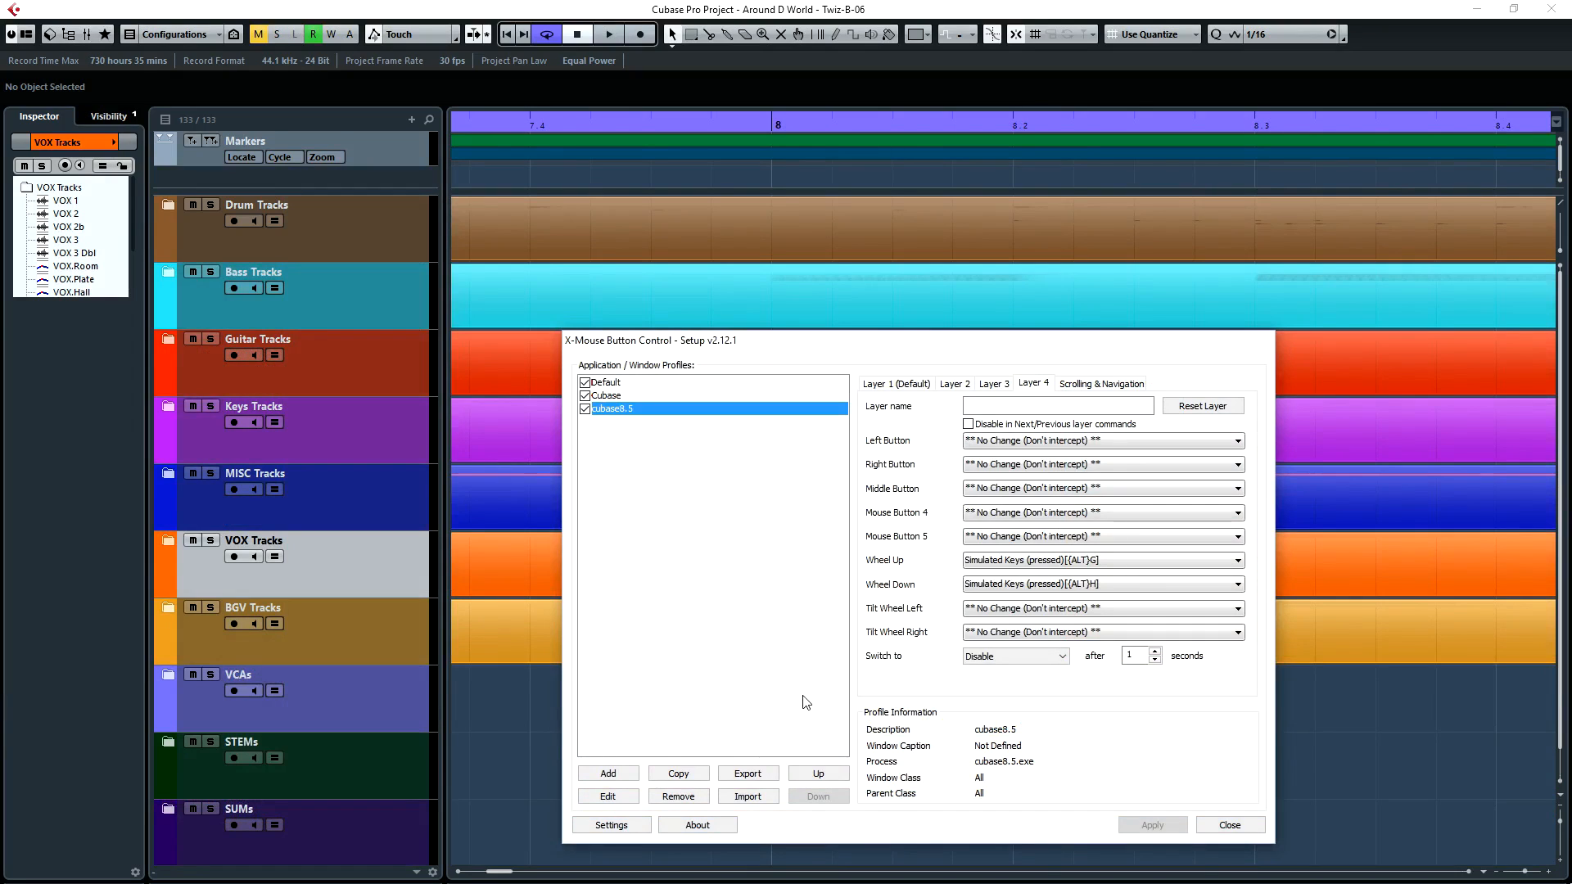
pyautogui.moveTo(803, 696)
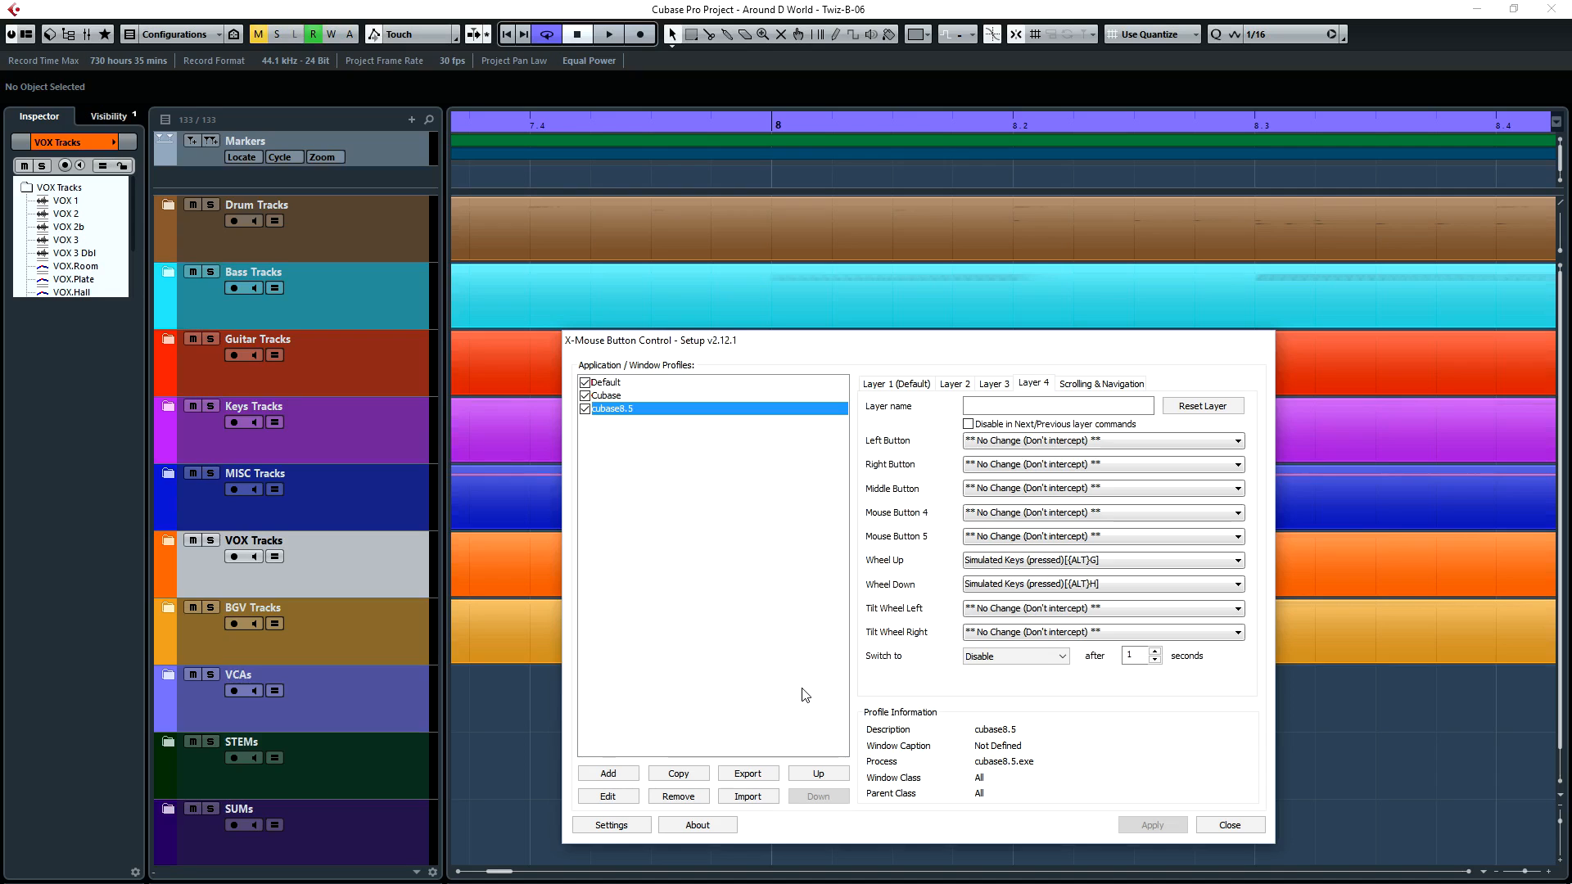
pyautogui.moveTo(783, 699)
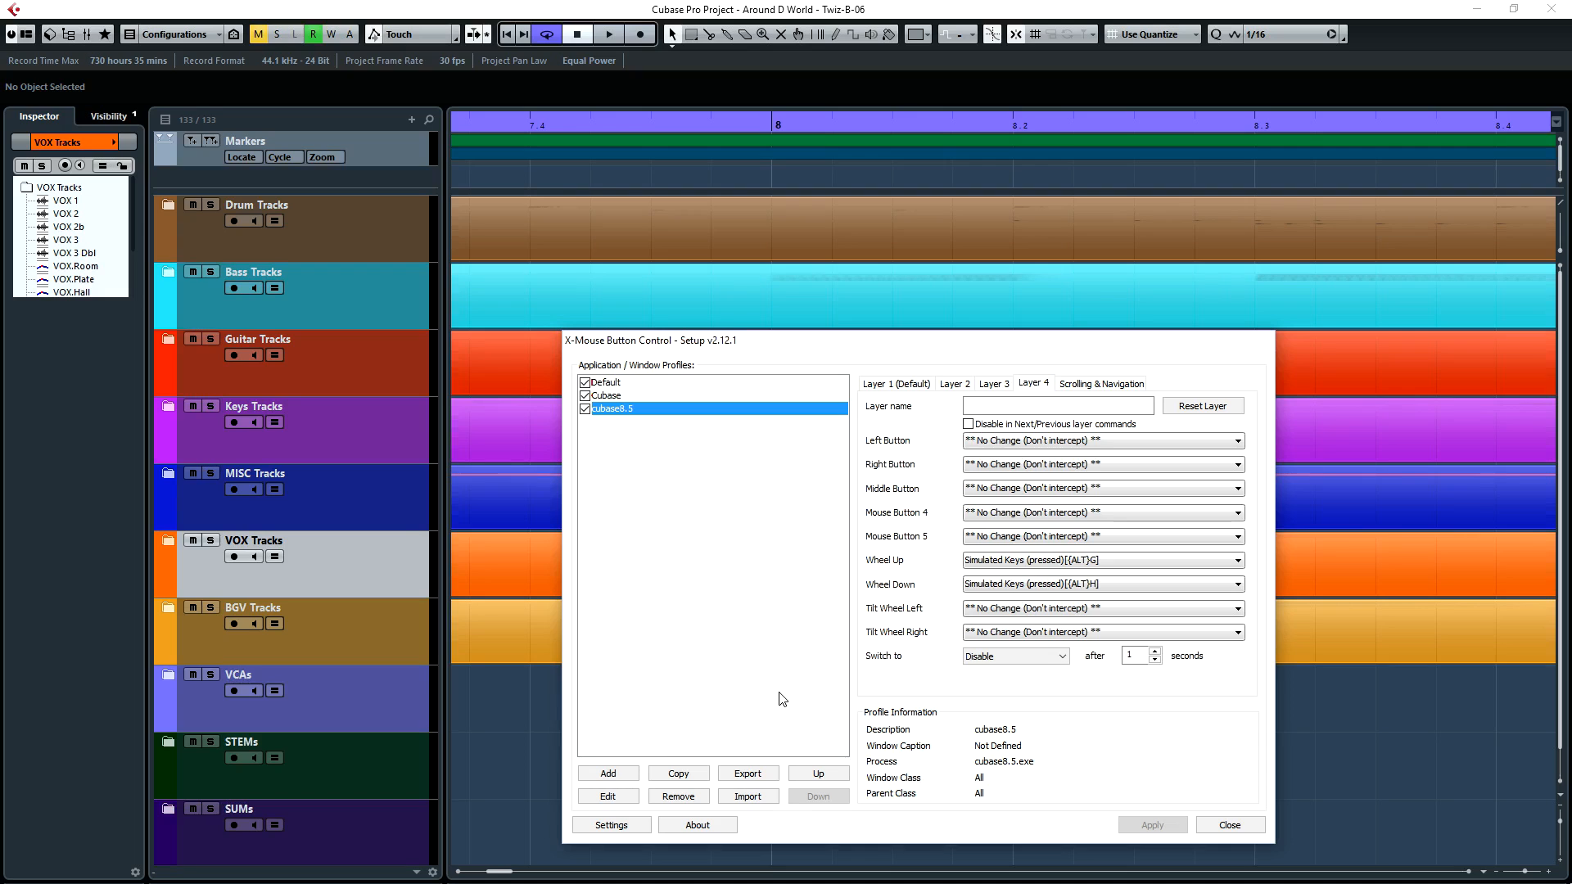
pyautogui.moveTo(729, 473)
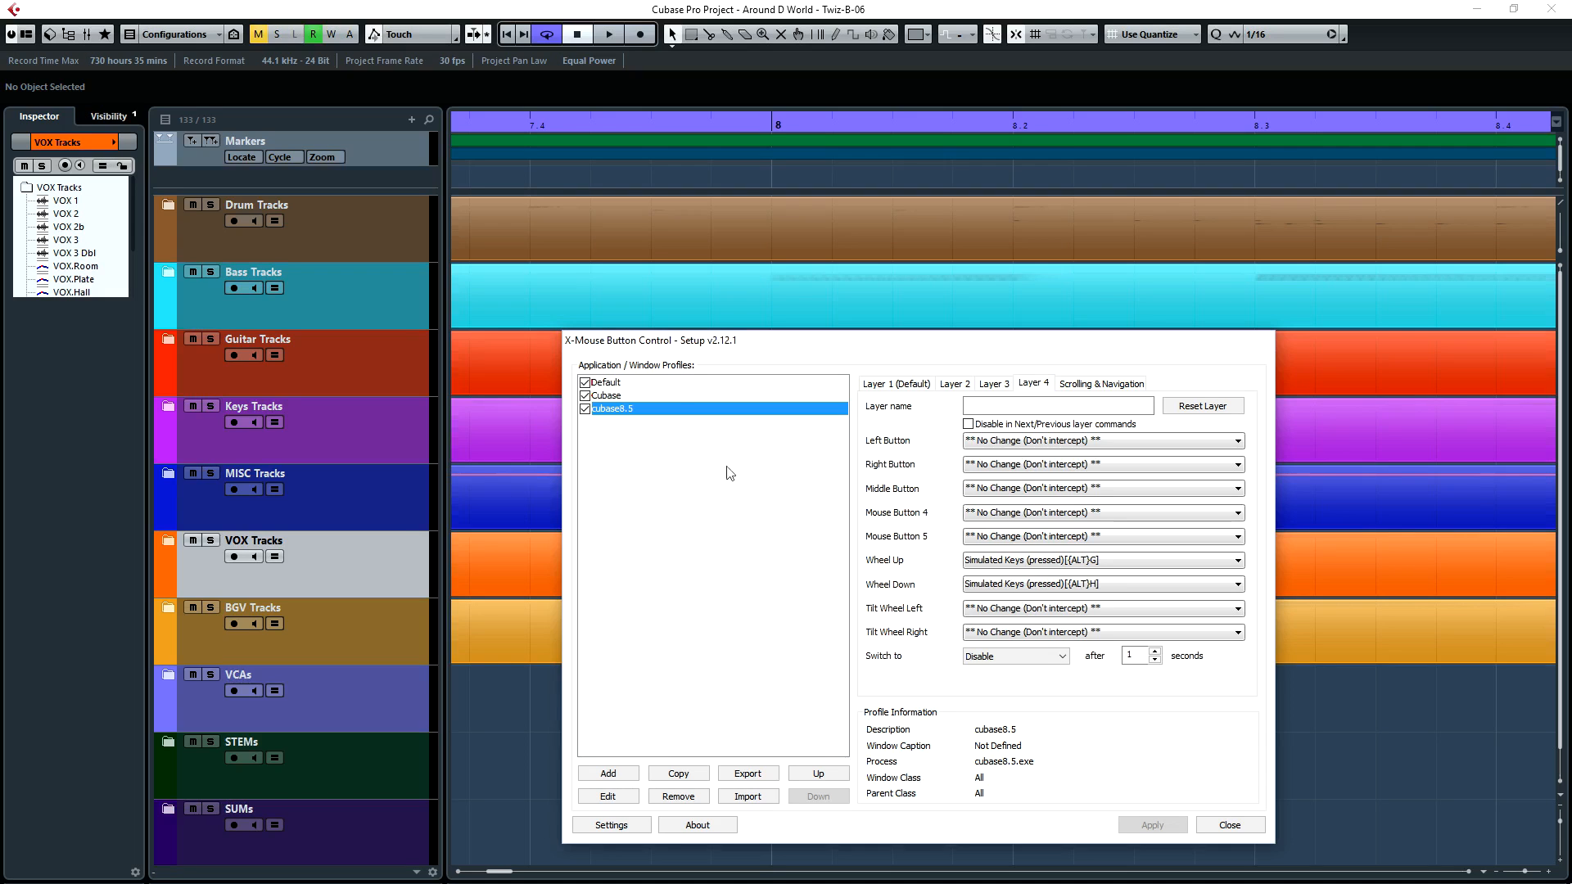
pyautogui.moveTo(647, 351)
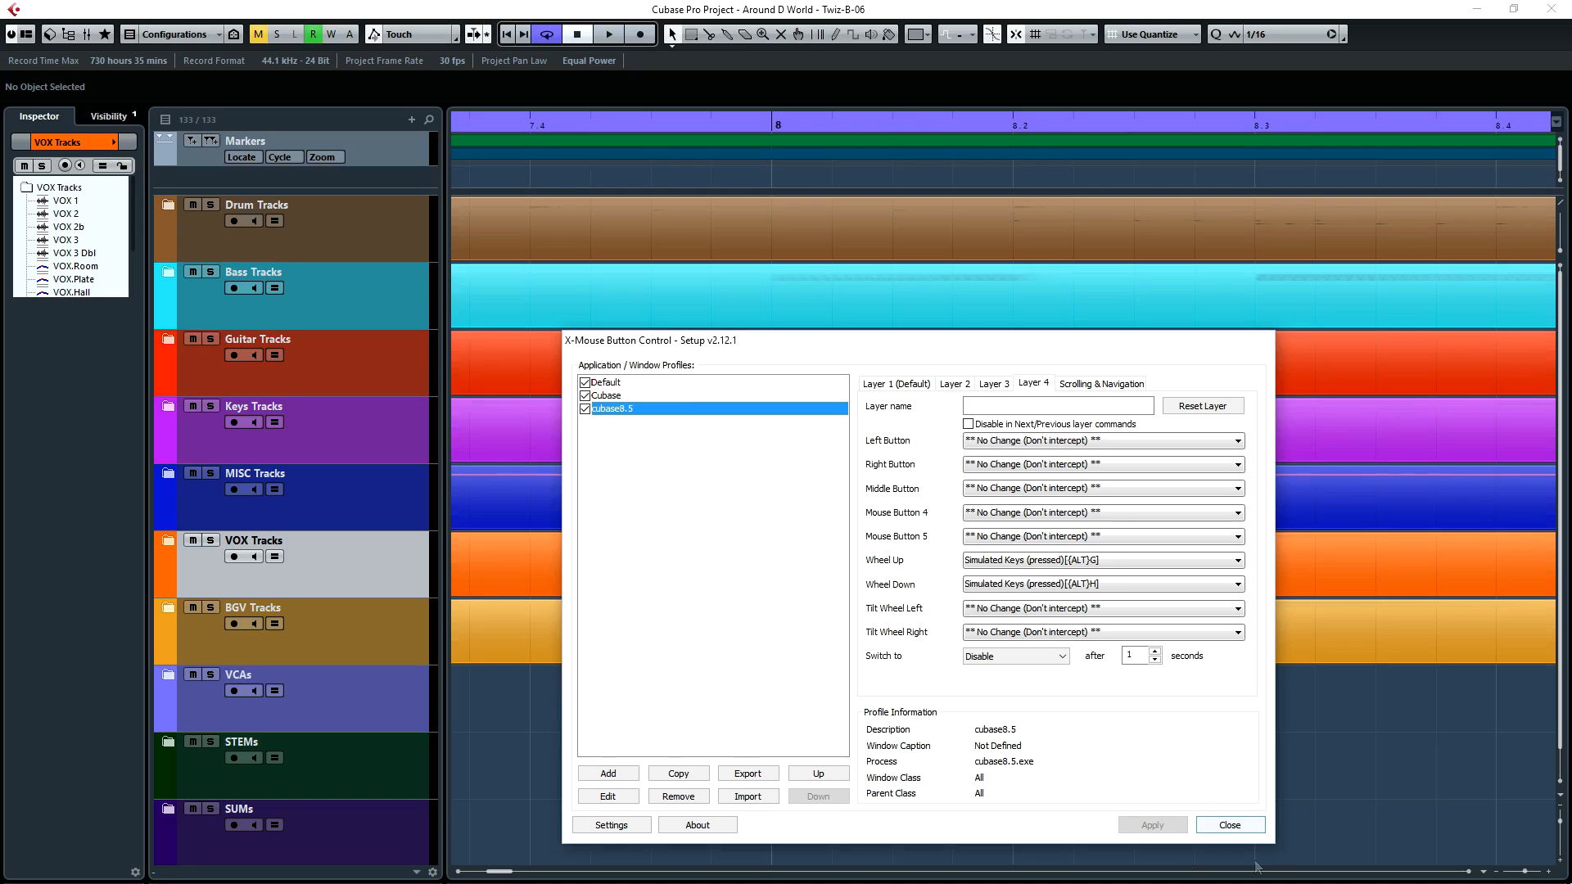
pyautogui.moveTo(1023, 370)
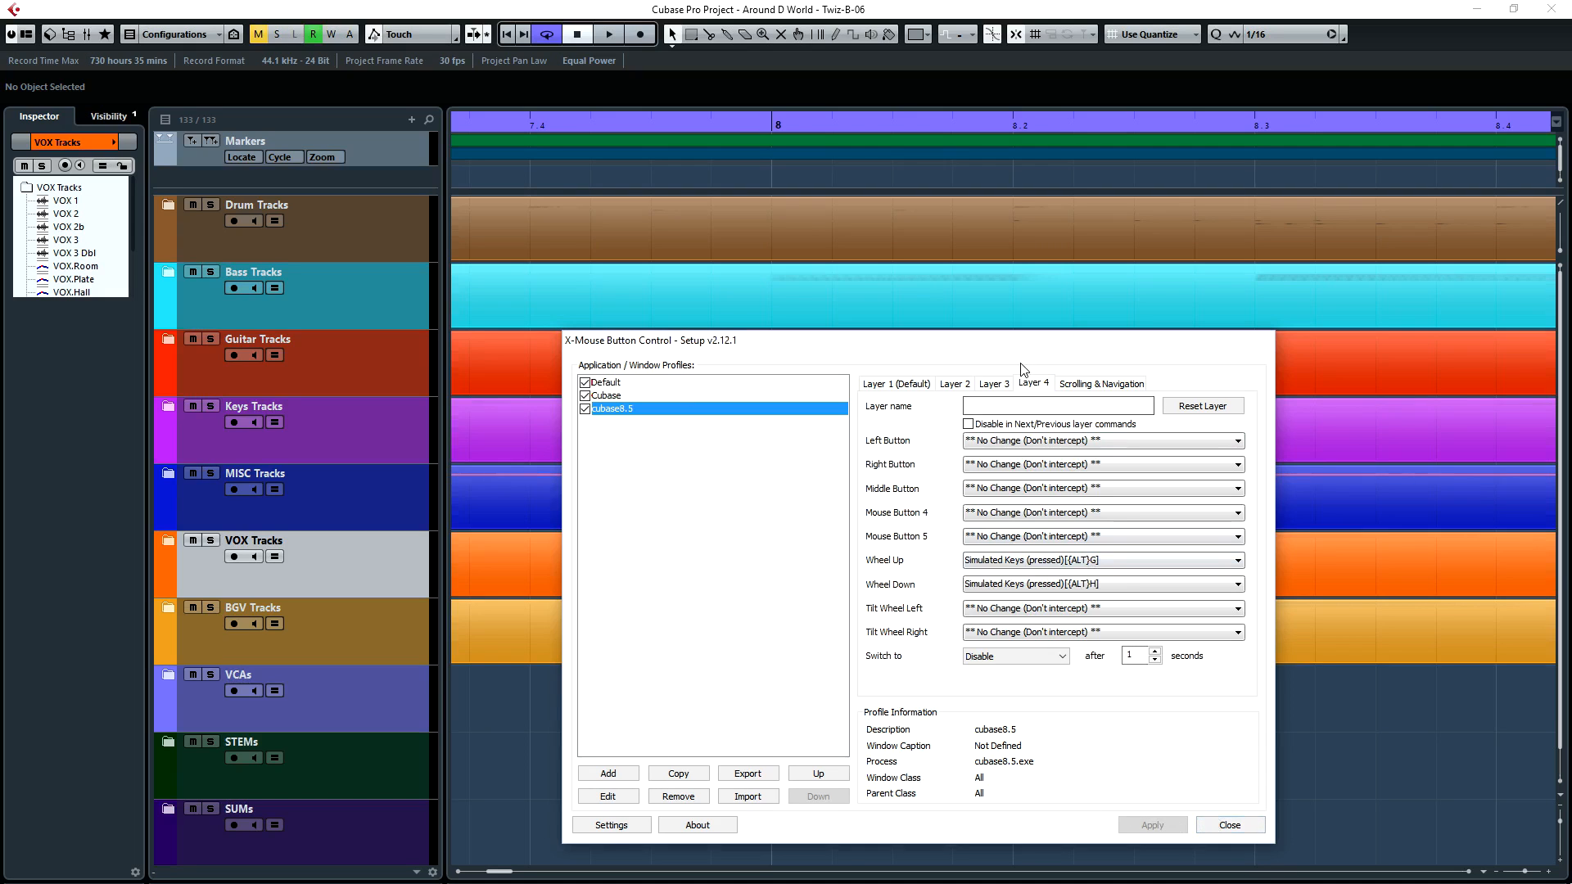
pyautogui.moveTo(895, 384)
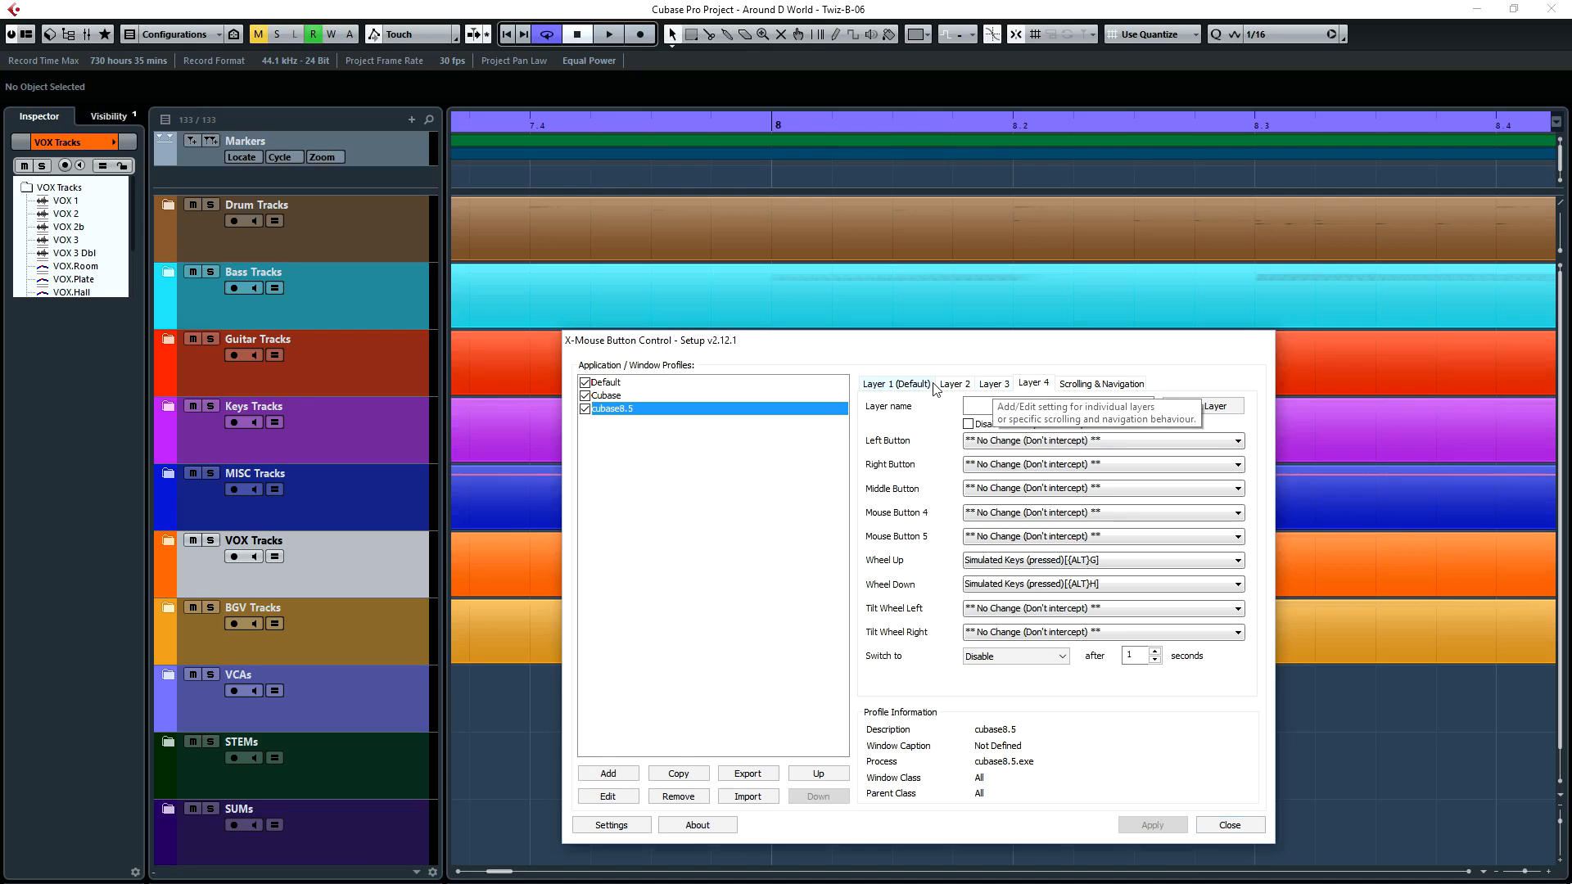
pyautogui.moveTo(923, 387)
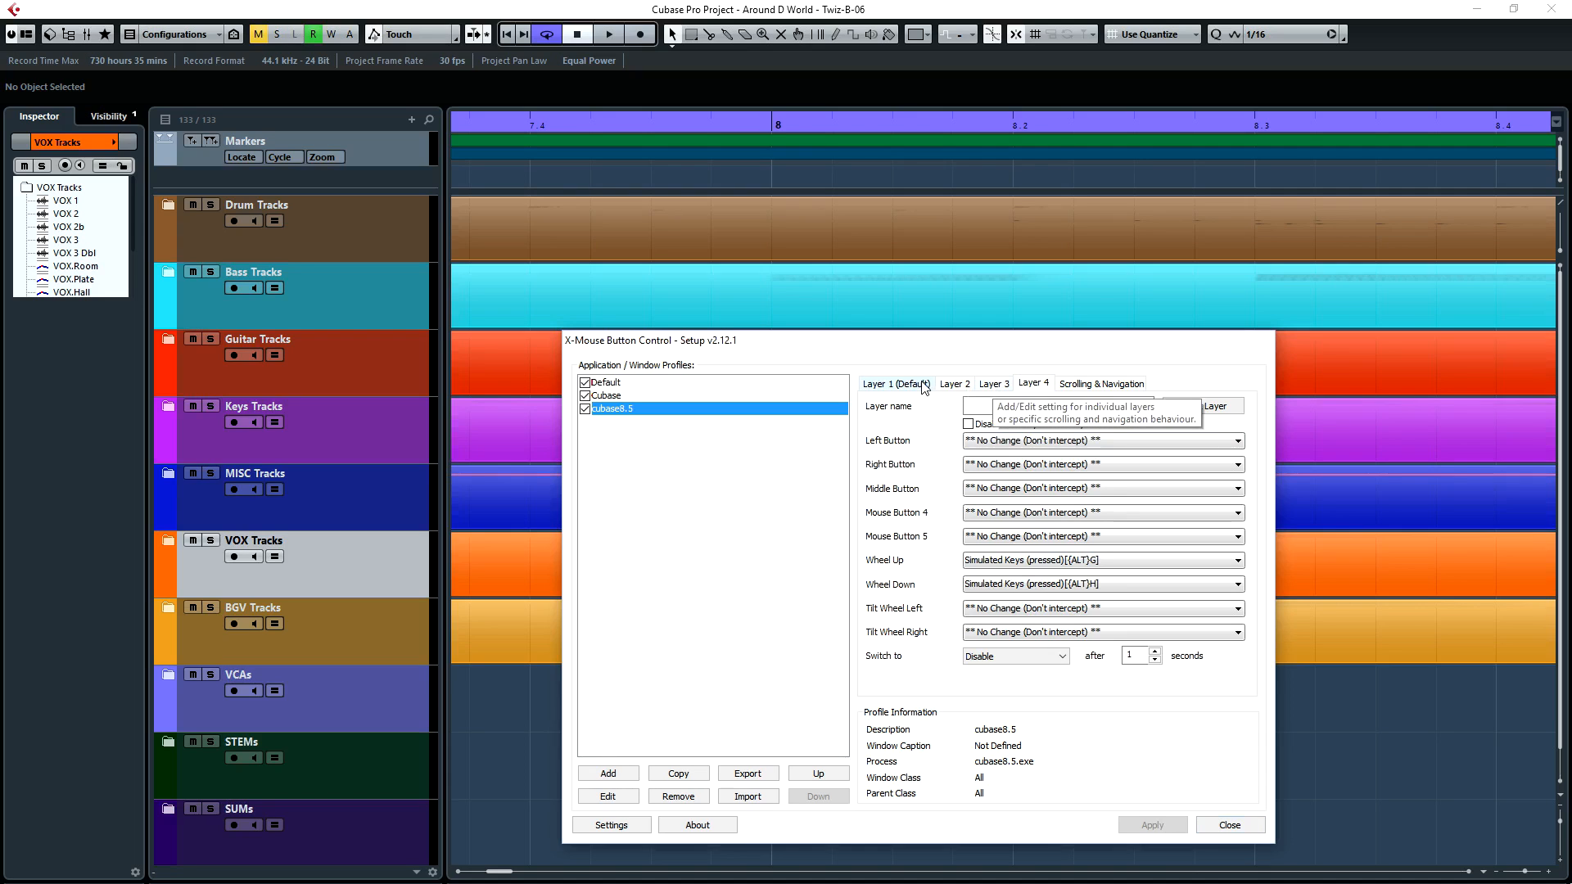
pyautogui.moveTo(927, 398)
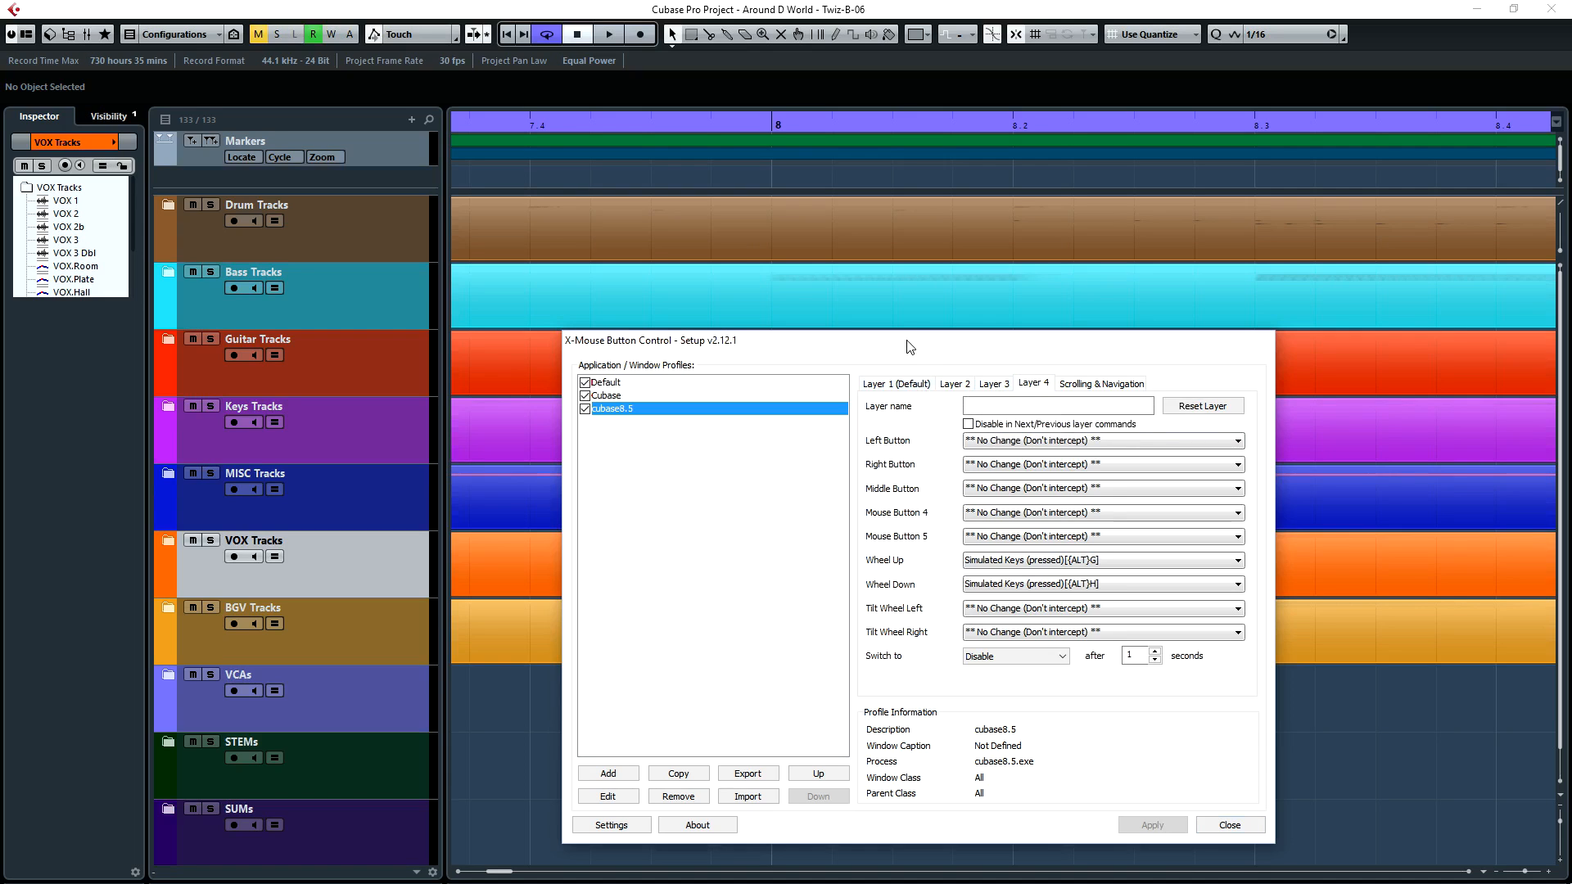
pyautogui.moveTo(732, 386)
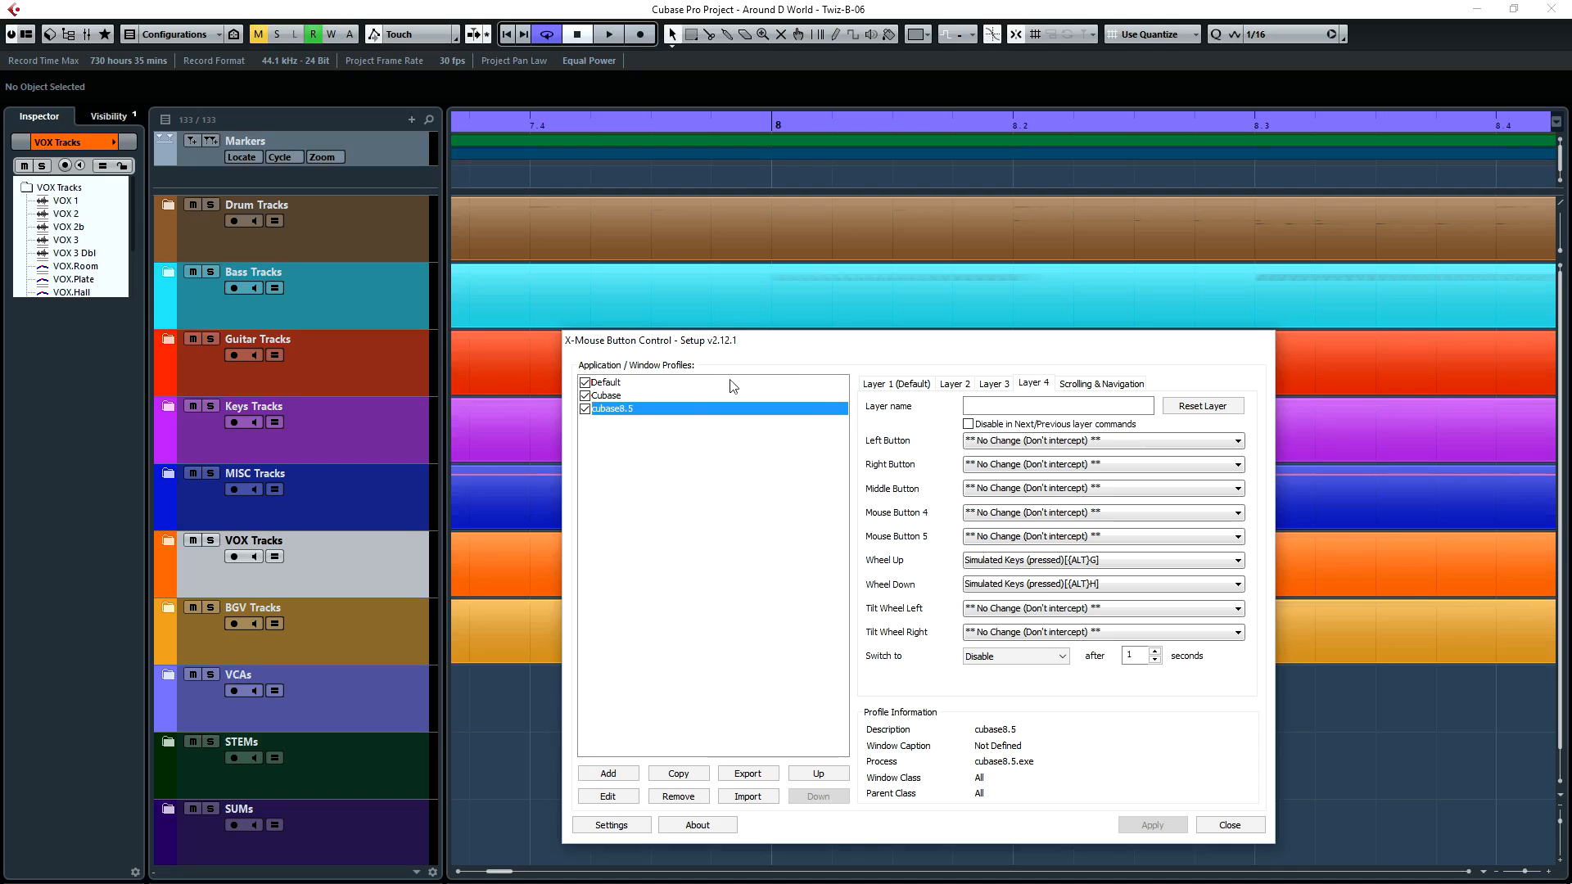
pyautogui.moveTo(604, 502)
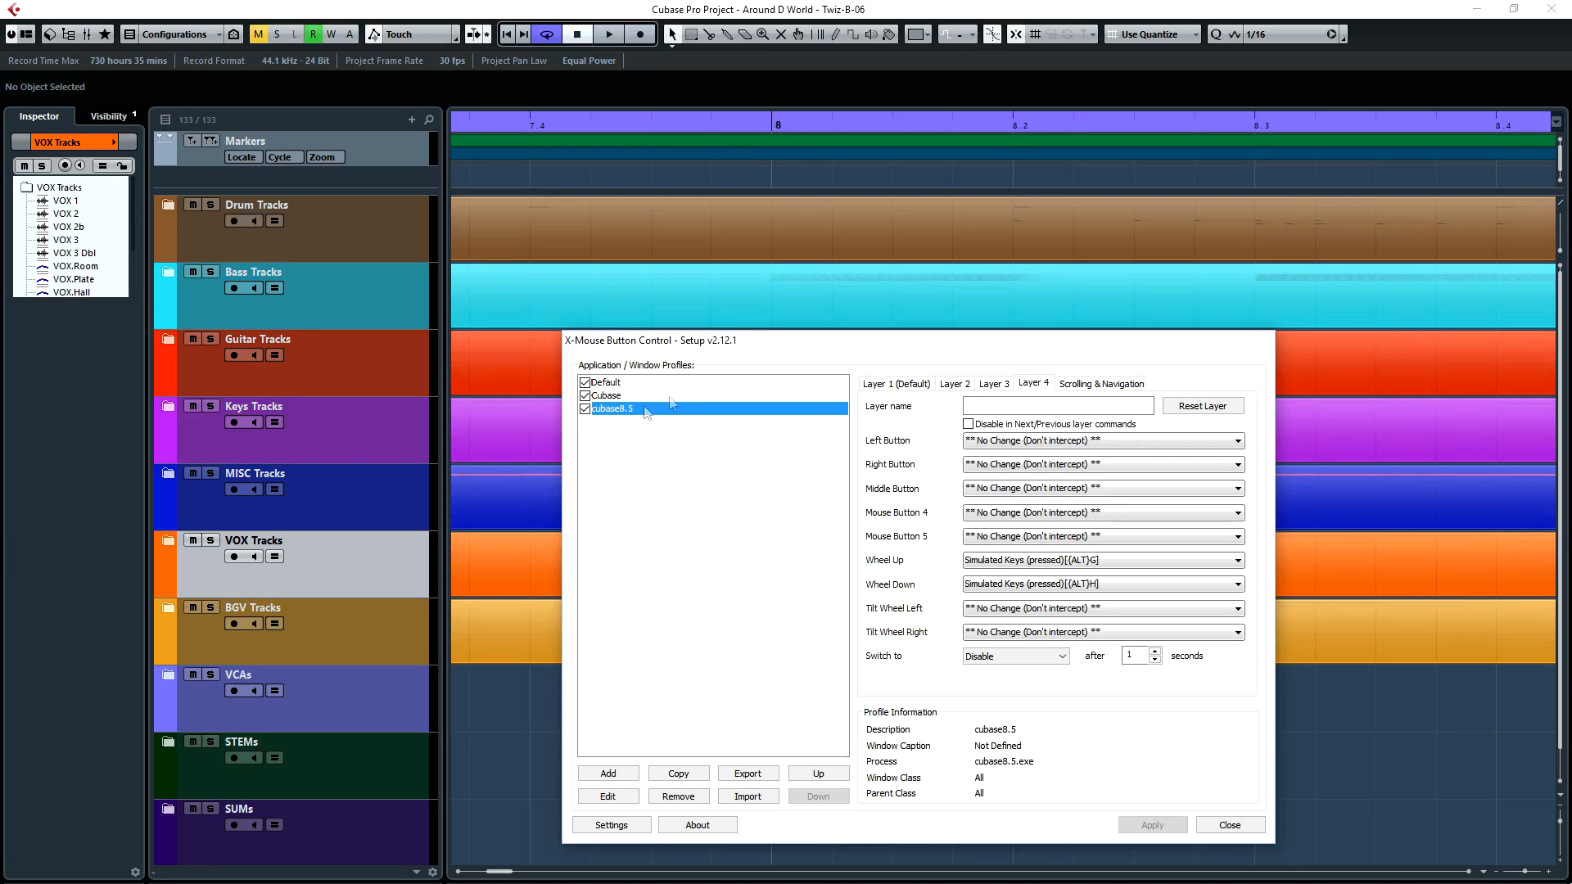
pyautogui.moveTo(717, 359)
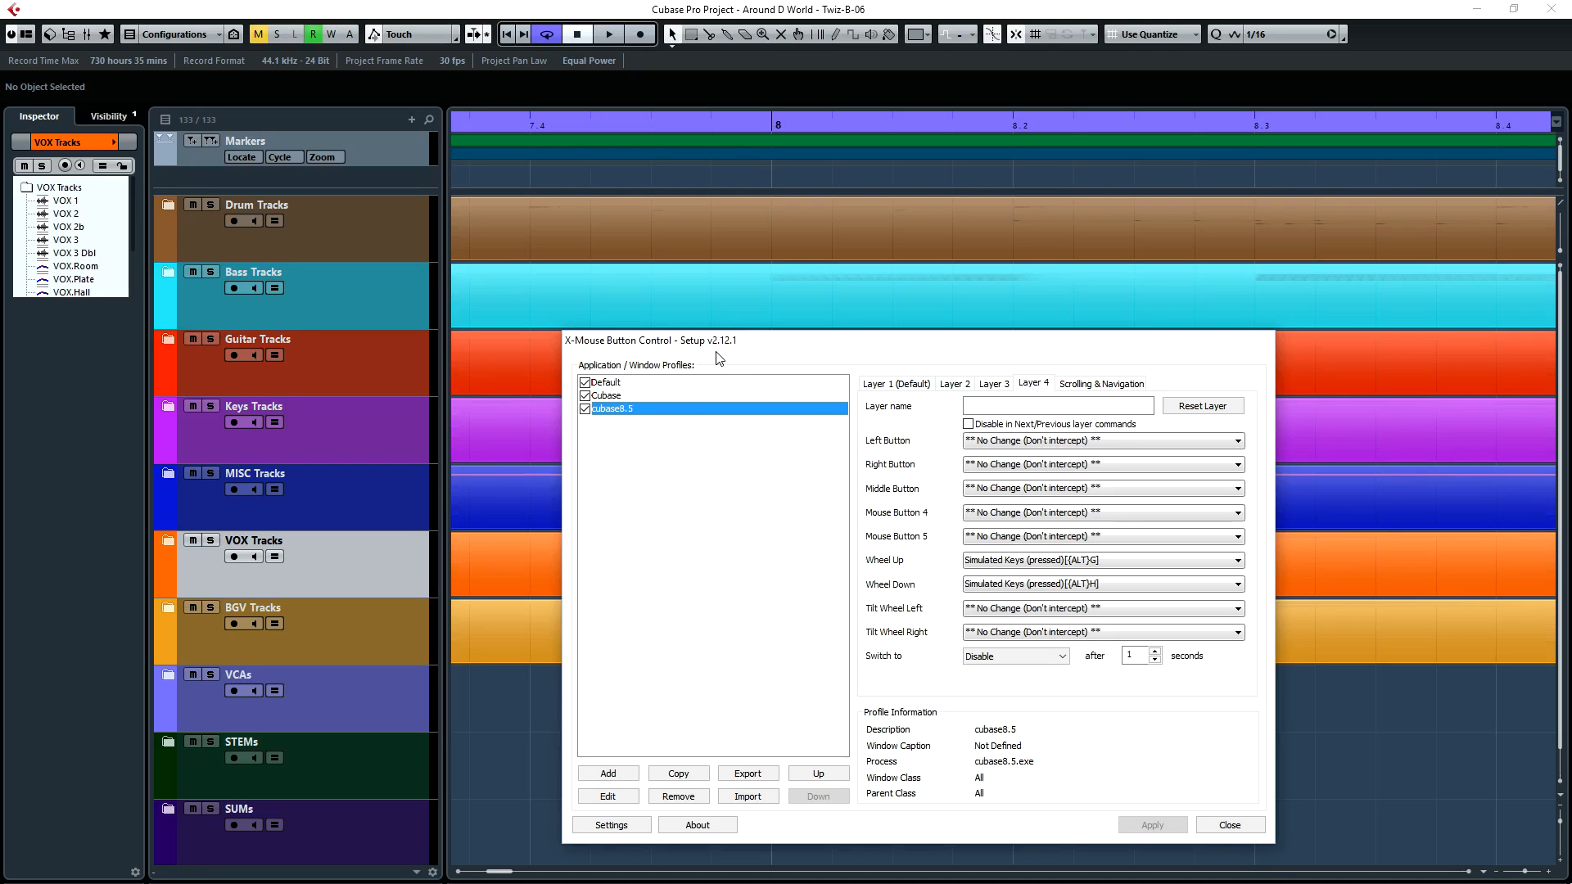
pyautogui.moveTo(712, 352)
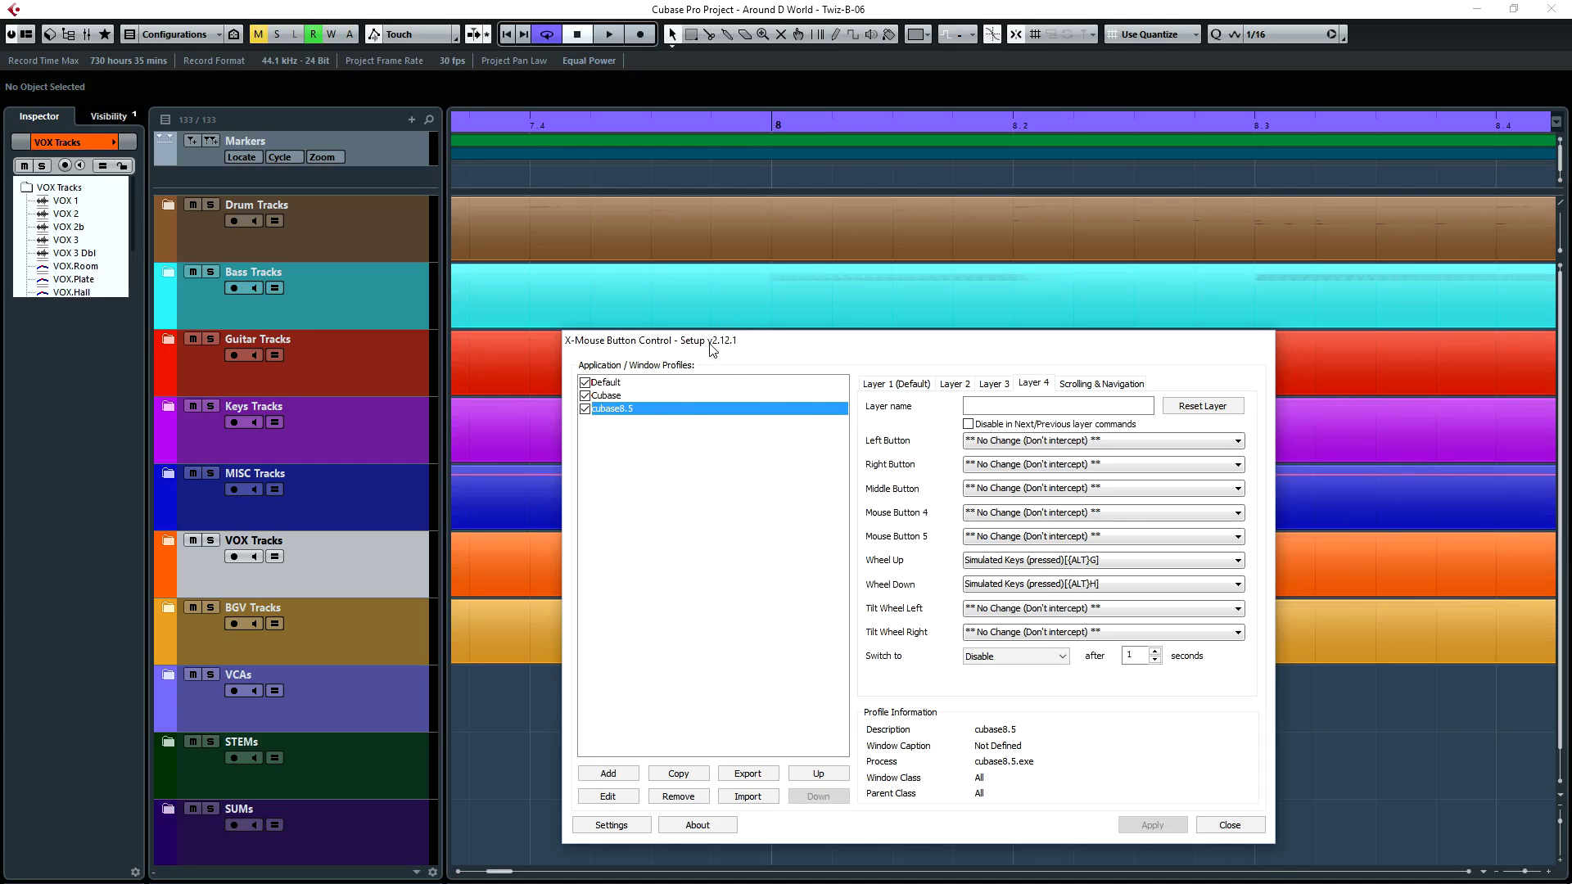
pyautogui.moveTo(725, 544)
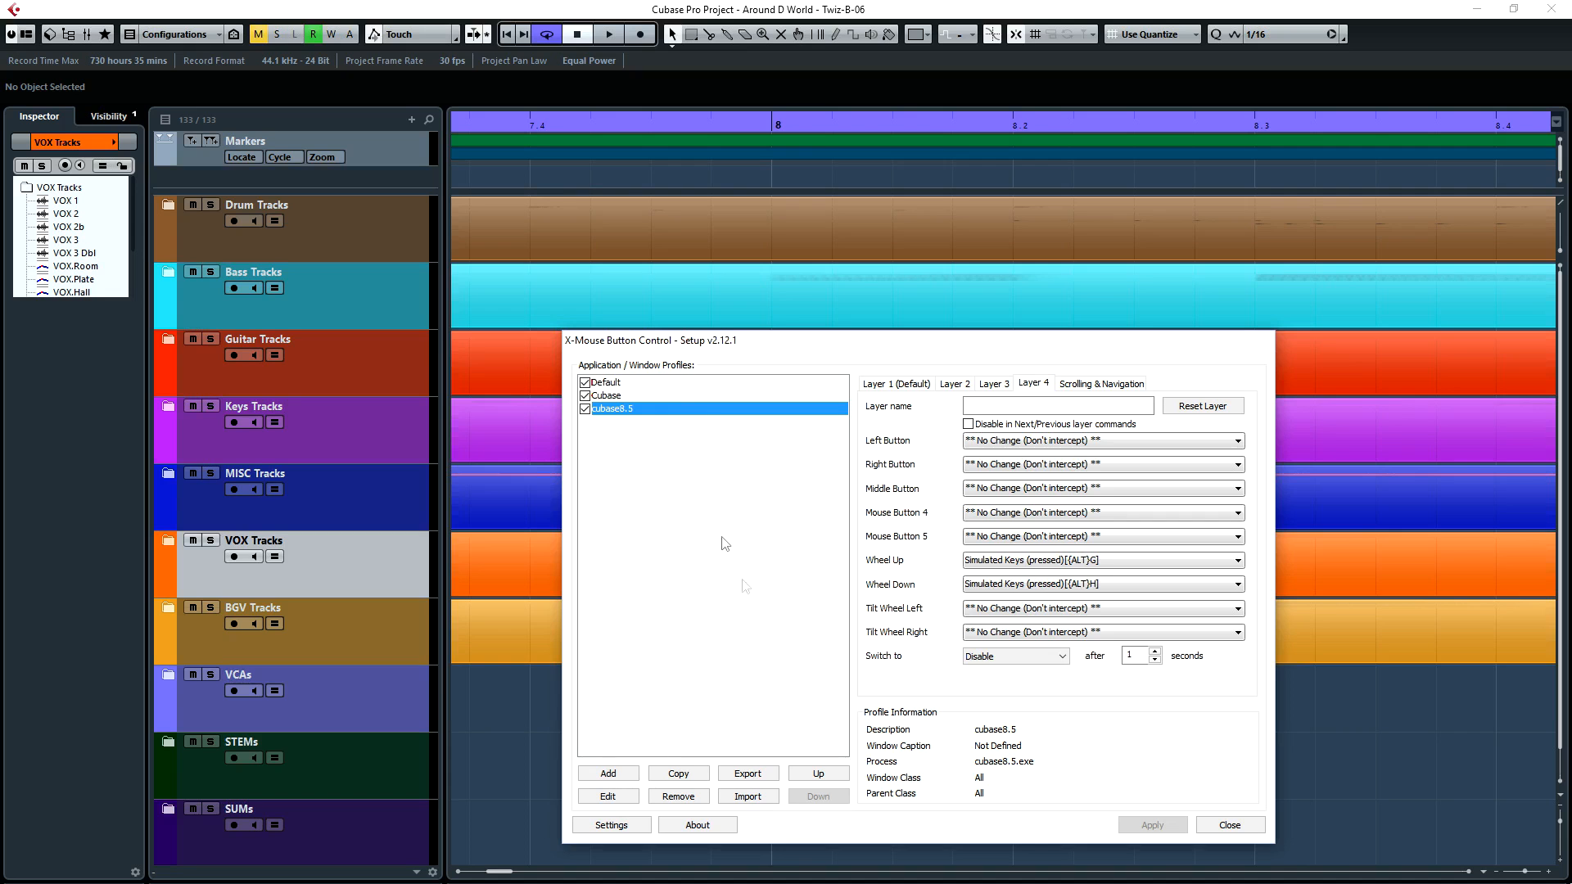
pyautogui.moveTo(1088, 807)
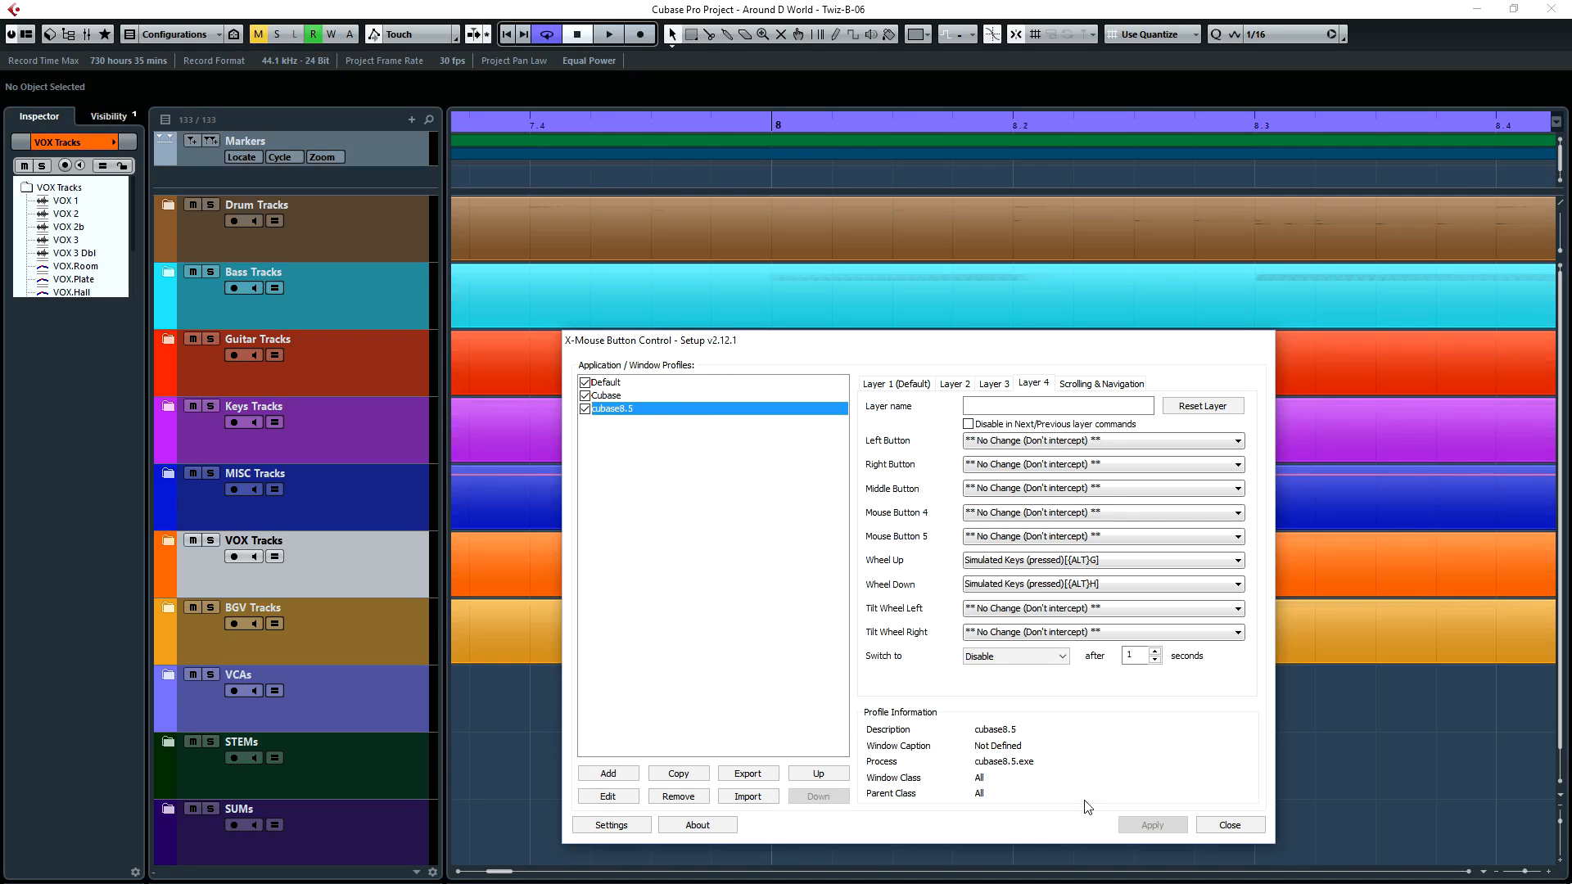